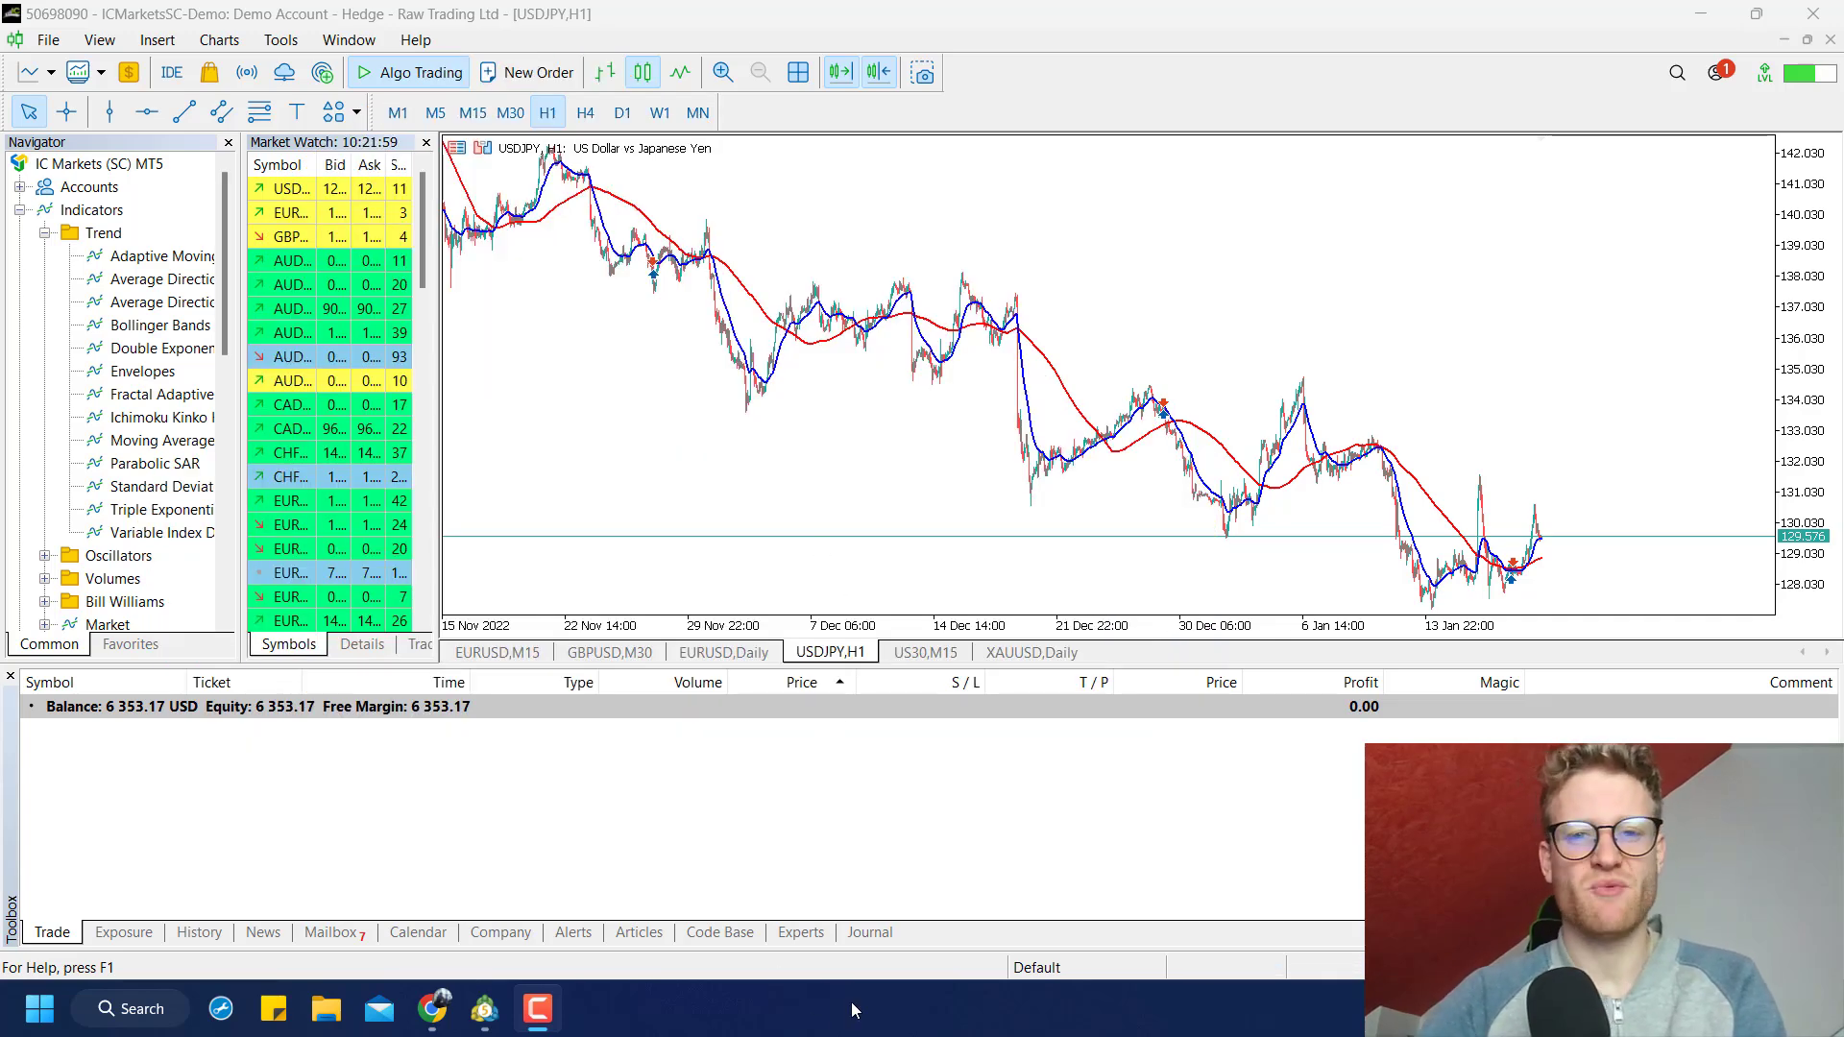
pyautogui.moveTo(700, 528)
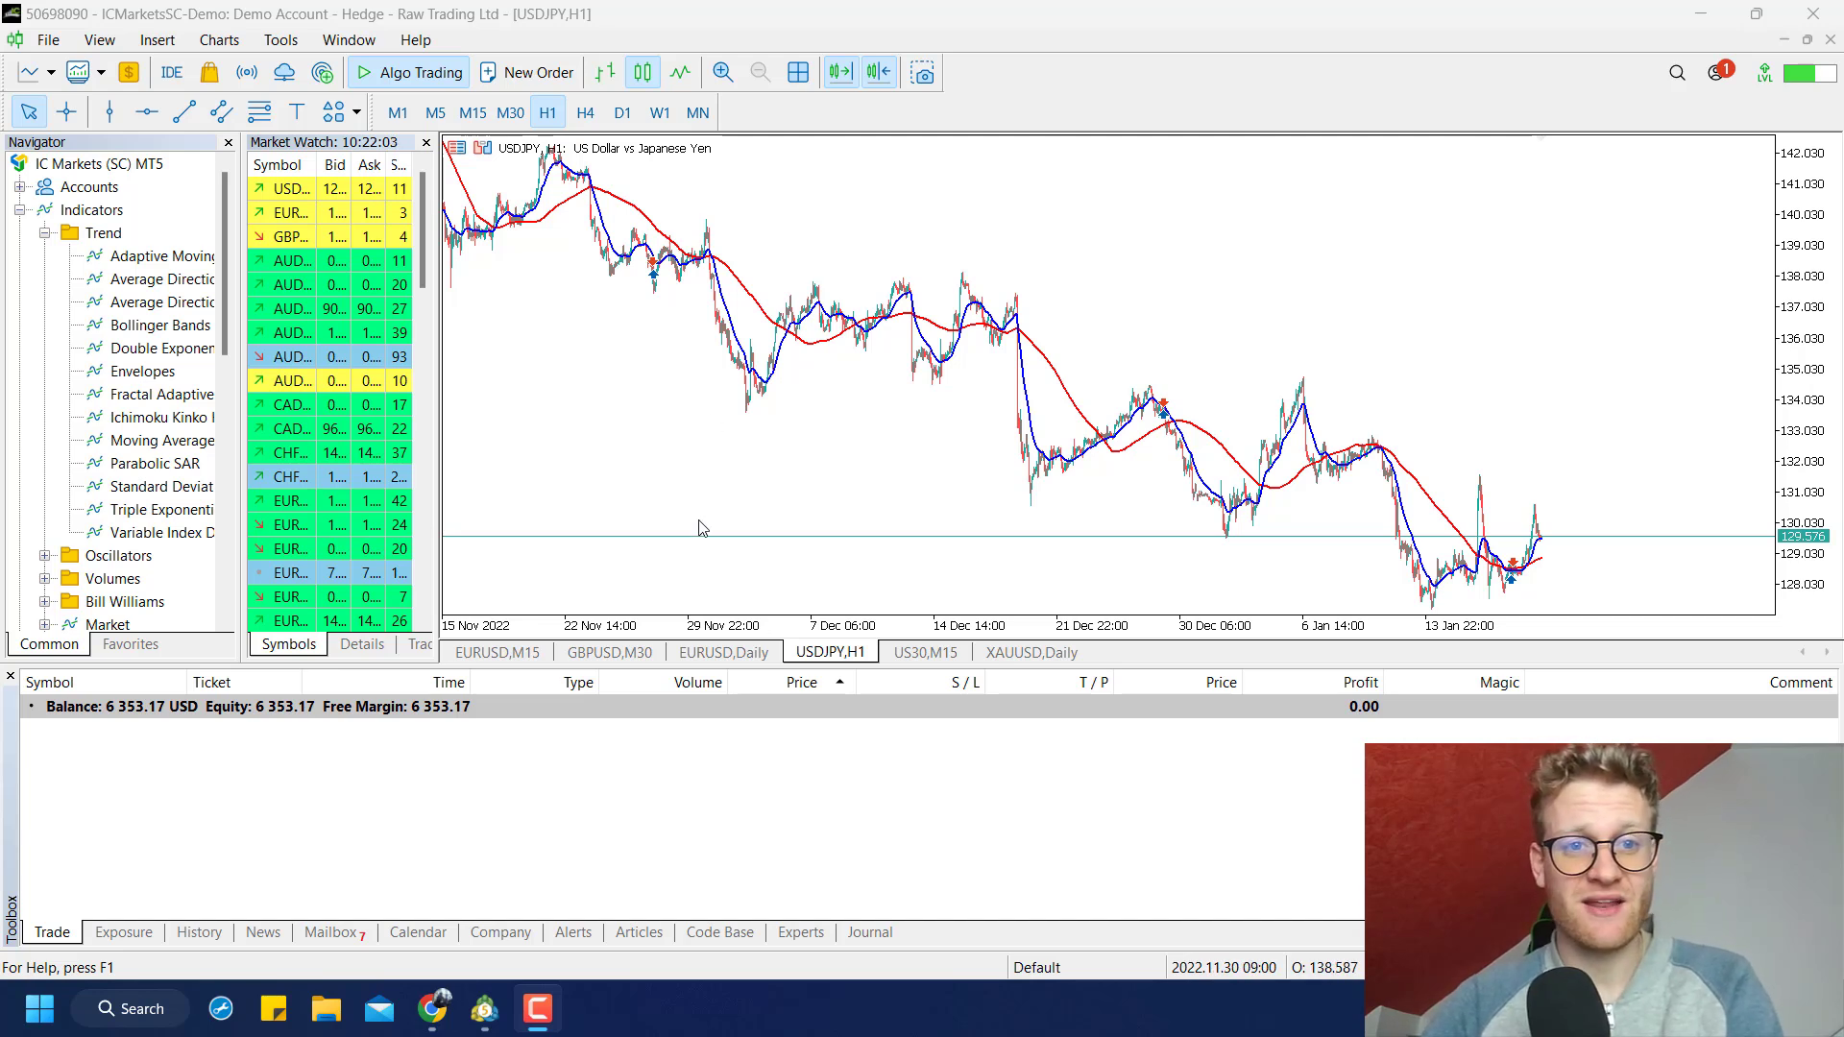
pyautogui.moveTo(738, 365)
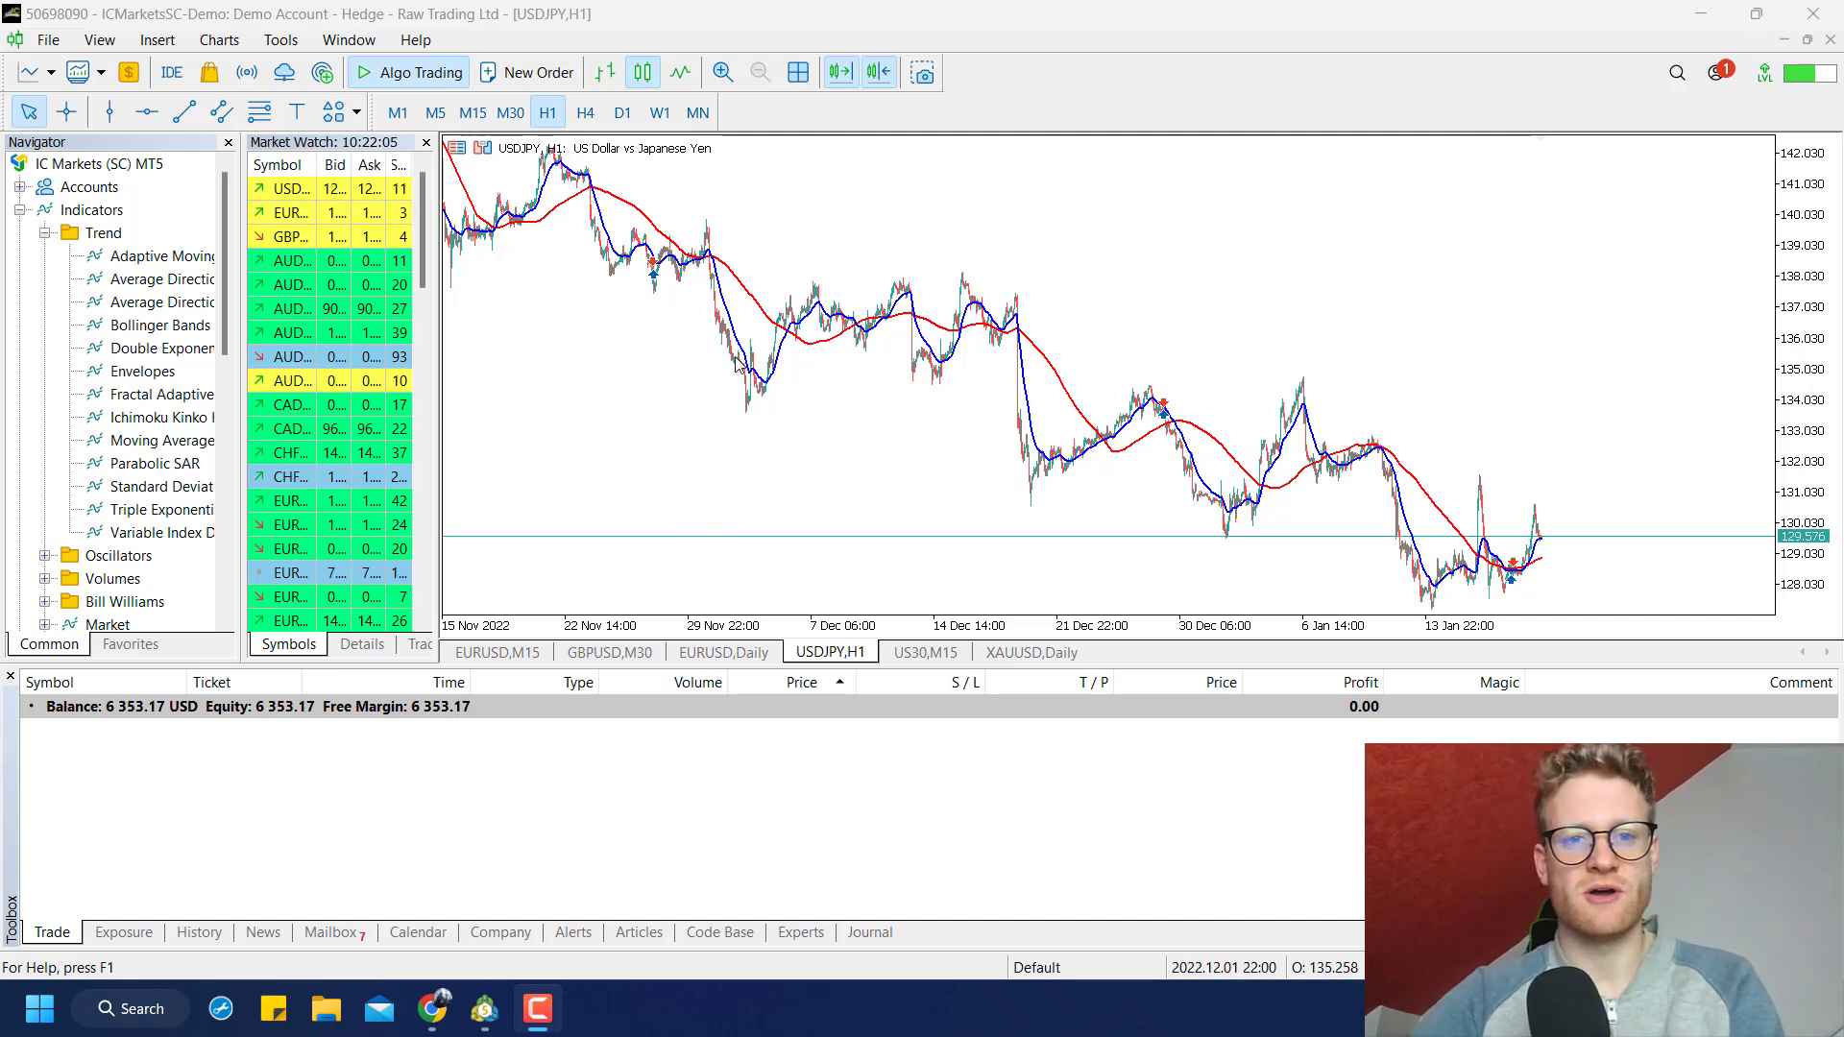
pyautogui.moveTo(885, 602)
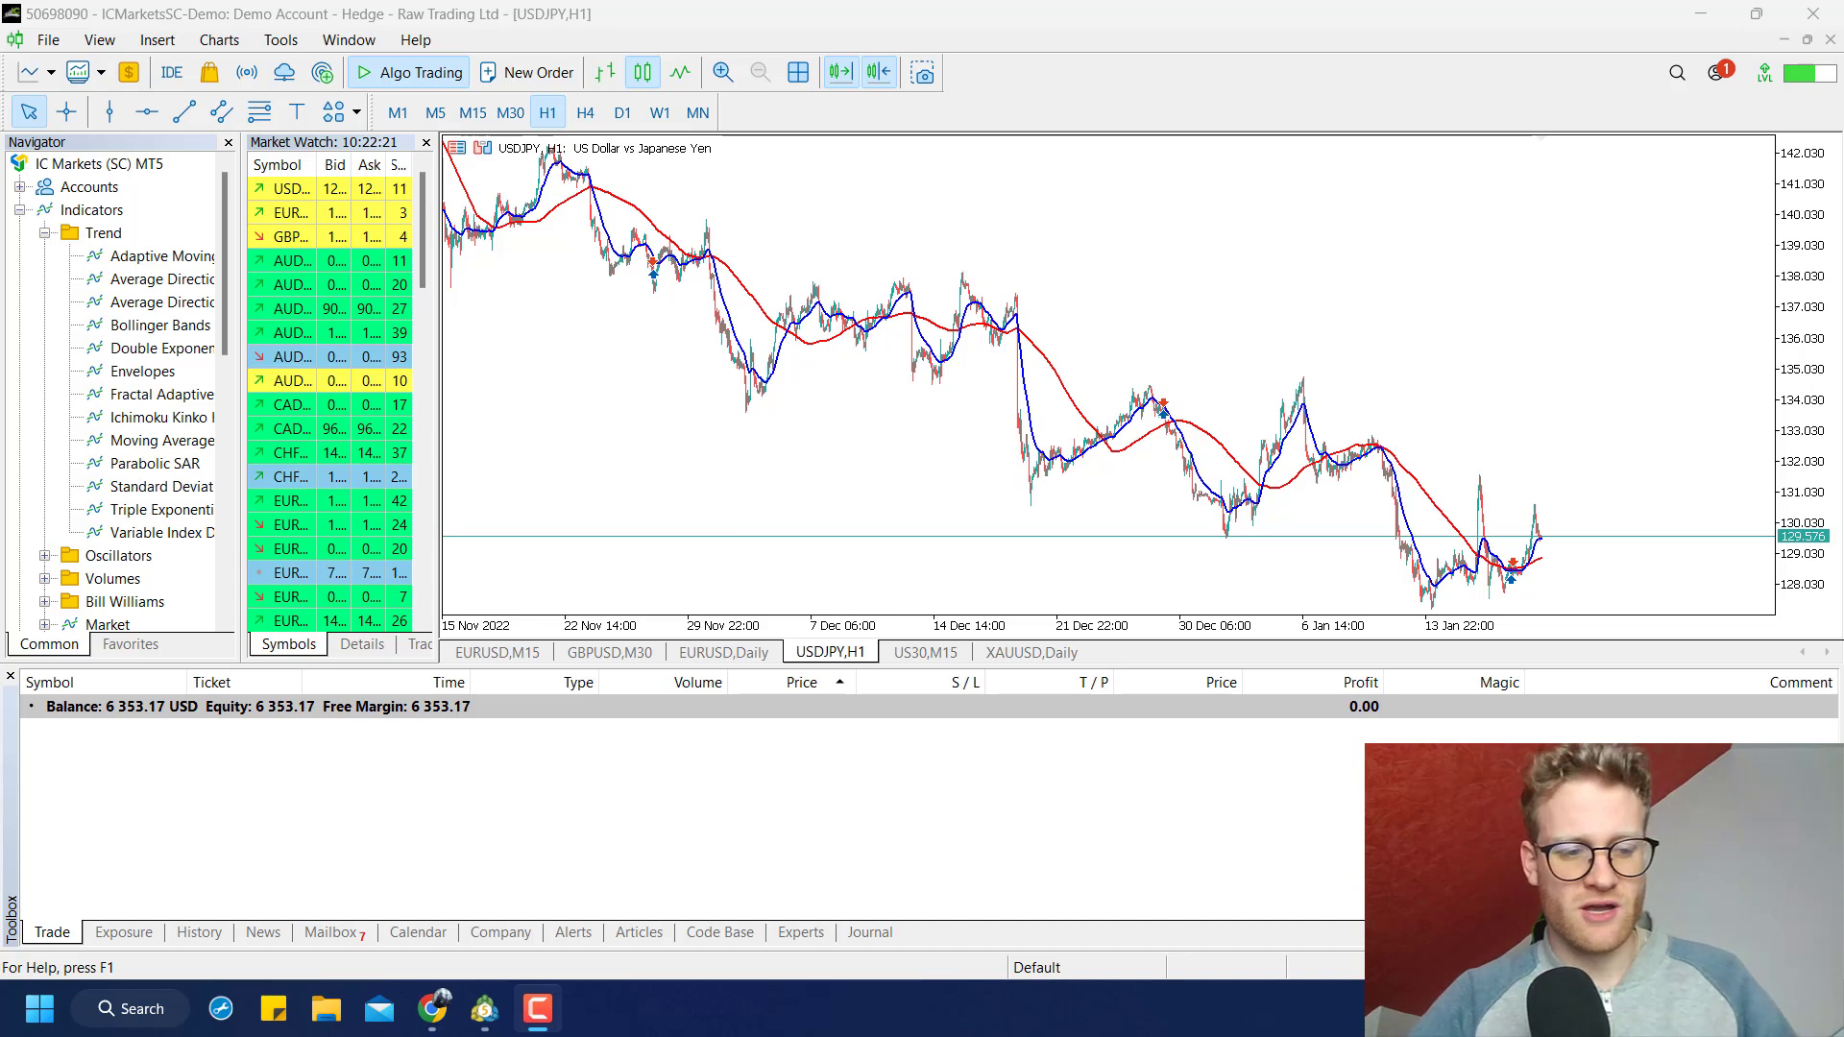
pyautogui.moveTo(859, 974)
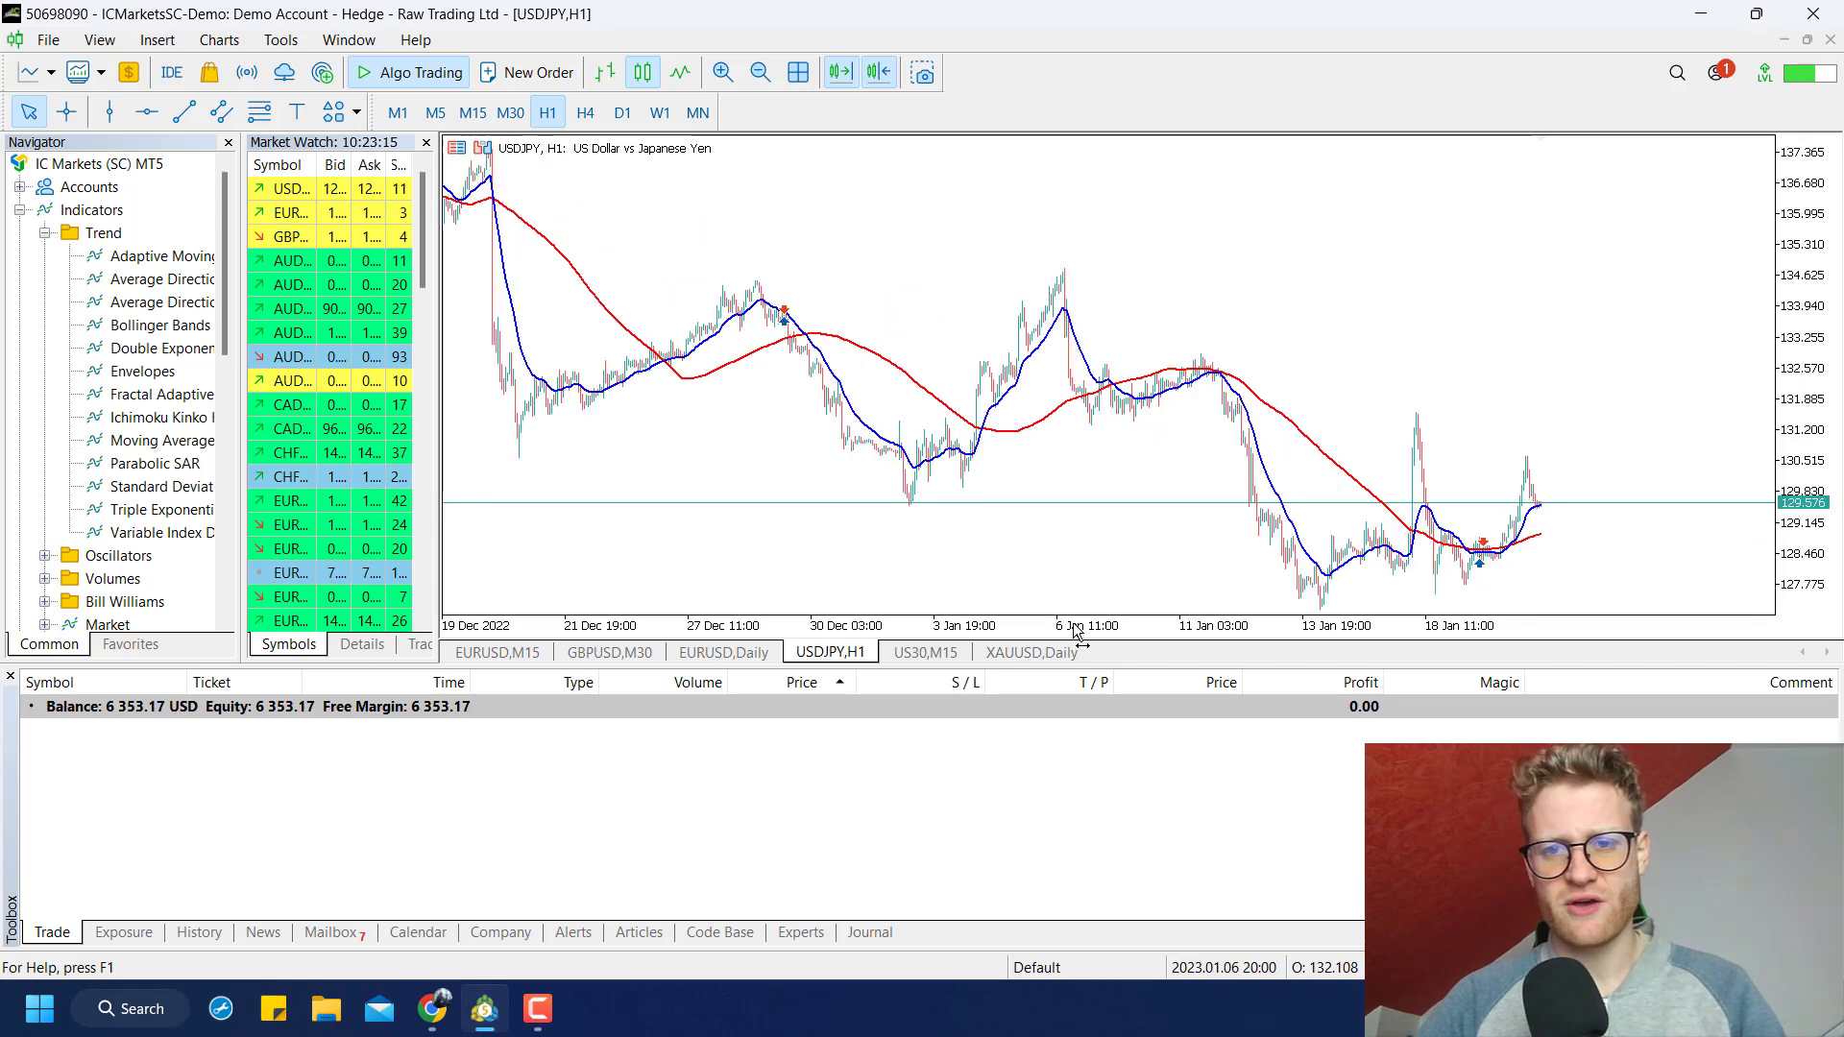
# Scroll the USDJPY hourly chart in MetaTrader 5 before moving to MetaEditor
pyautogui.scroll(-3)
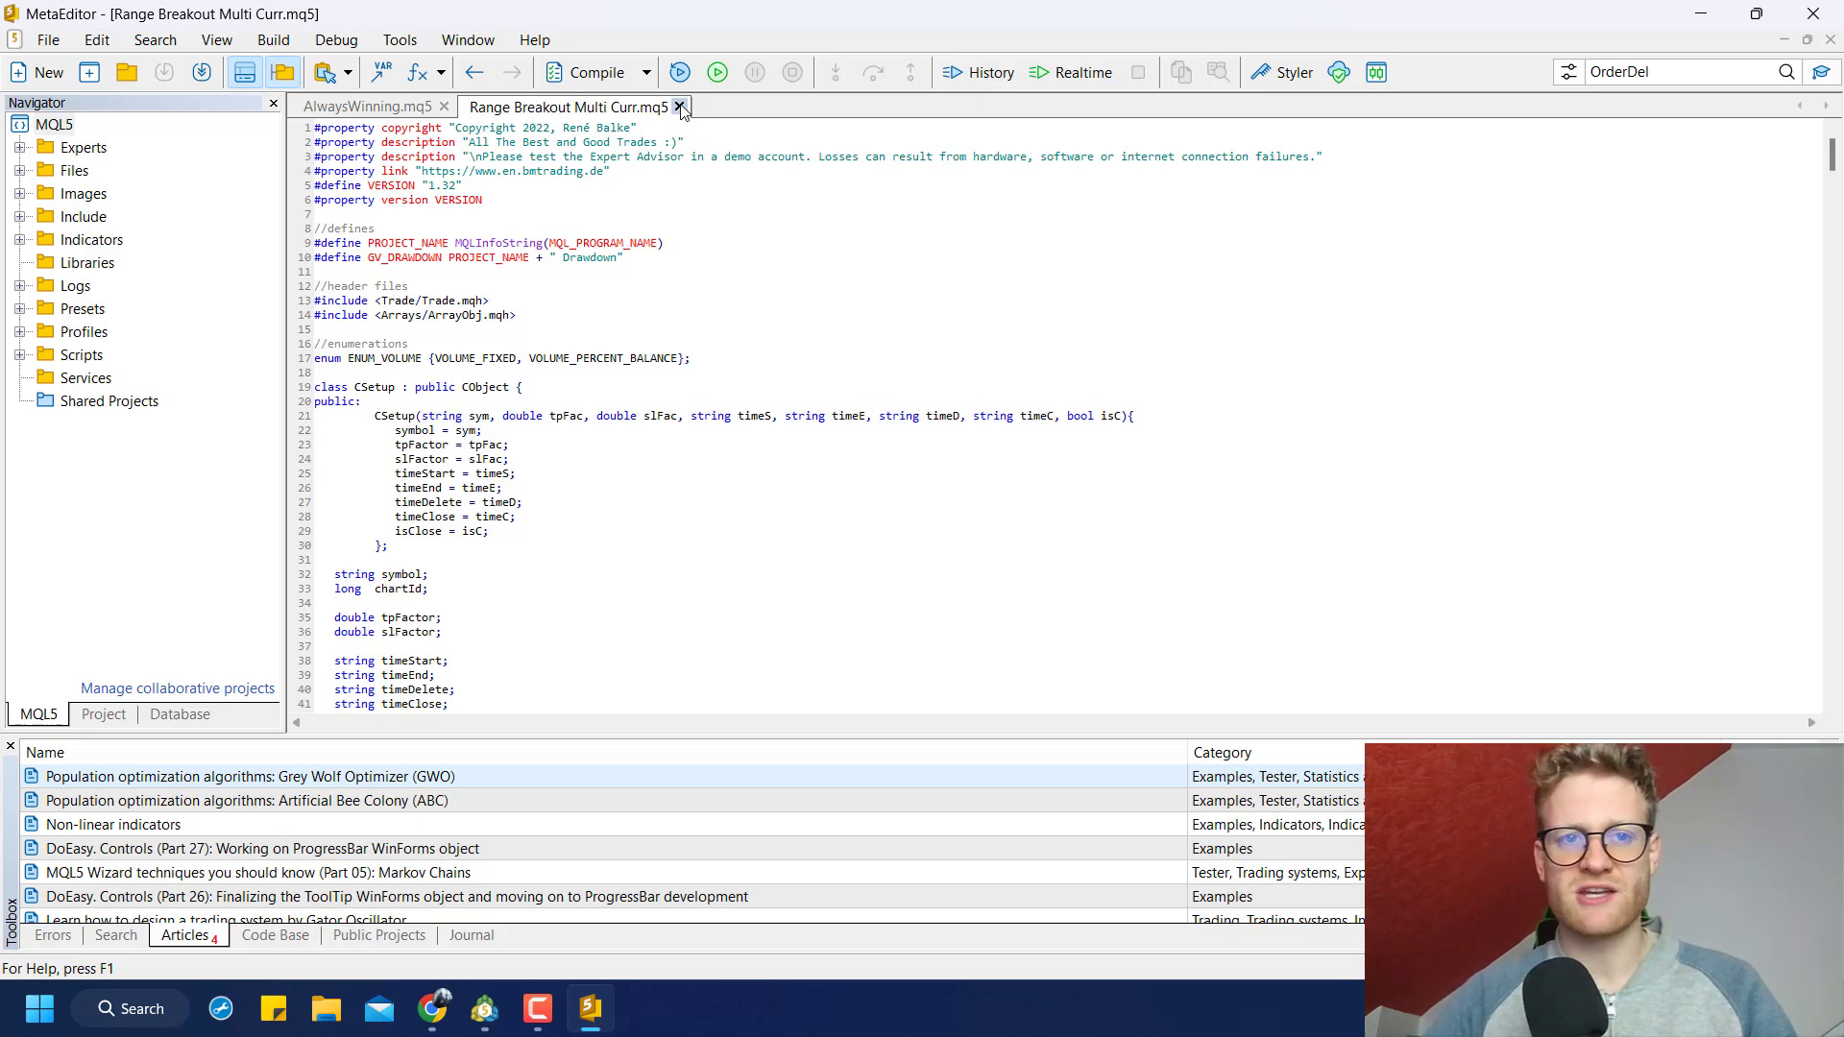
# Close Range Breakout Multi Curr and generate a new Experts\MultiStrategyTester advisor in the MQL Wizard
pyautogui.click(679, 106)
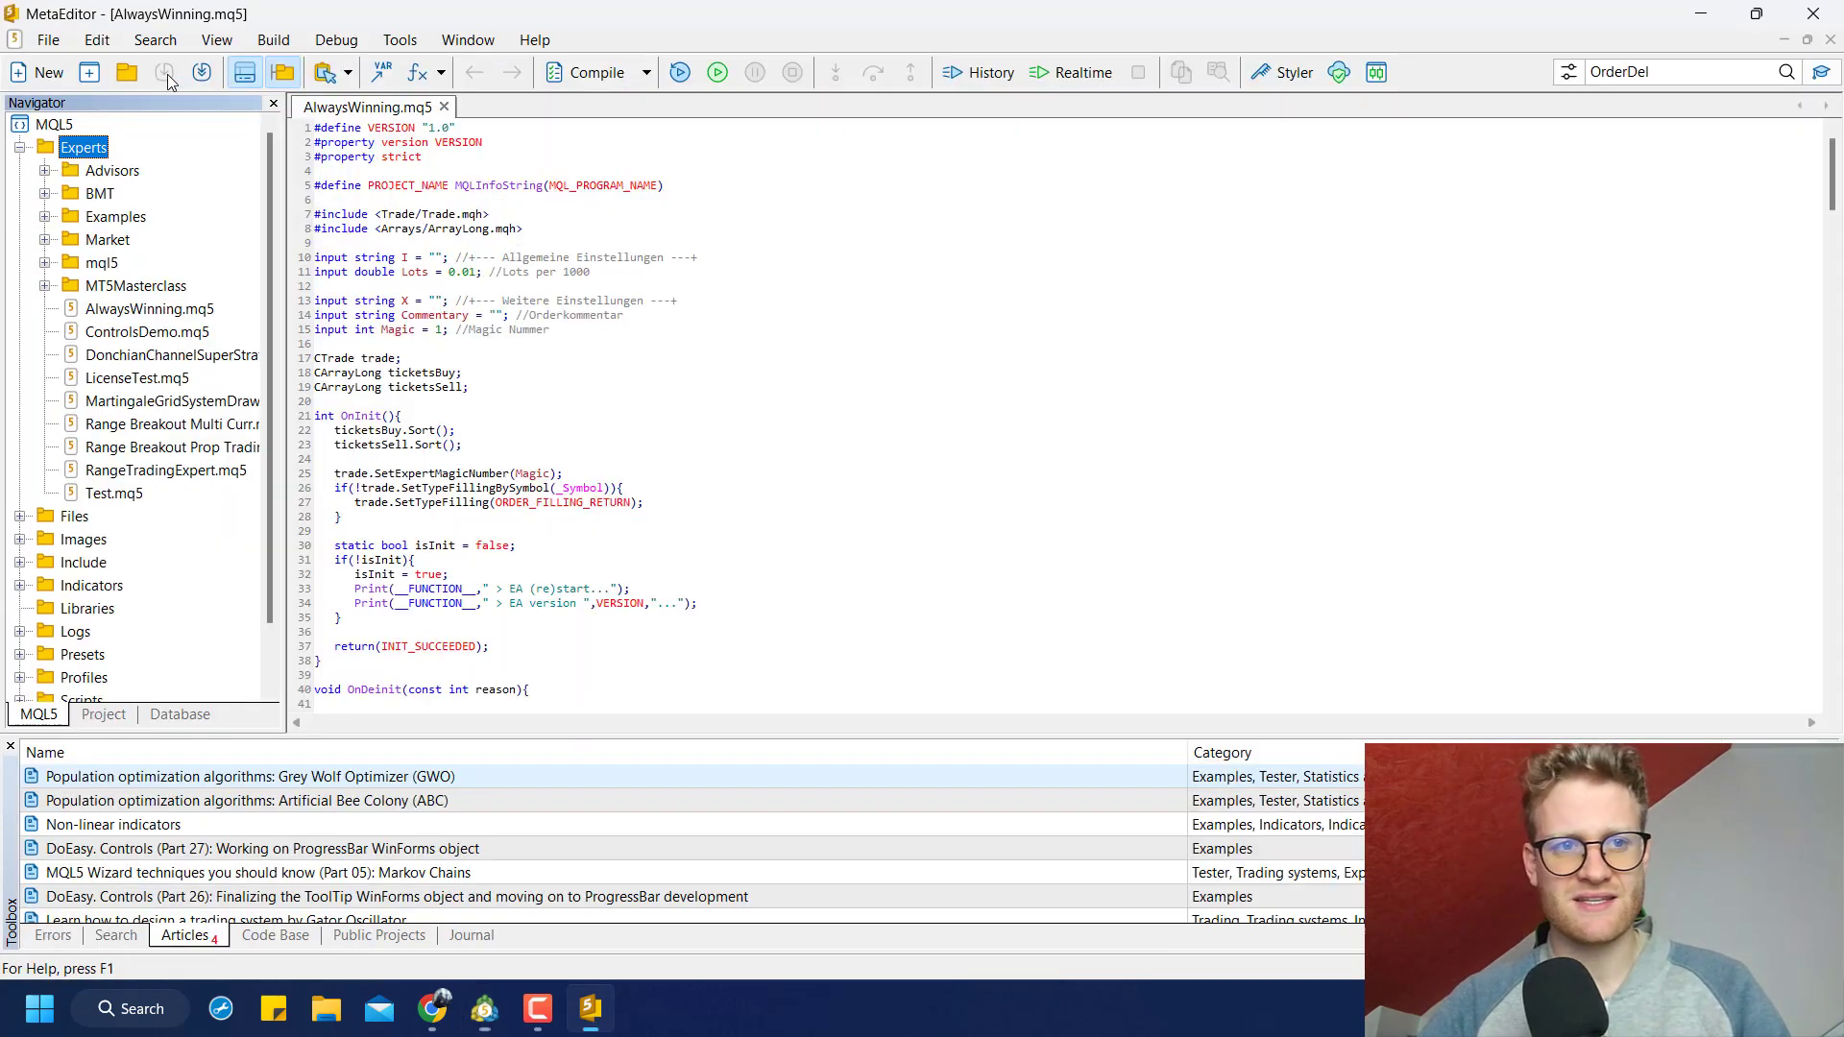
pyautogui.moveTo(88, 72)
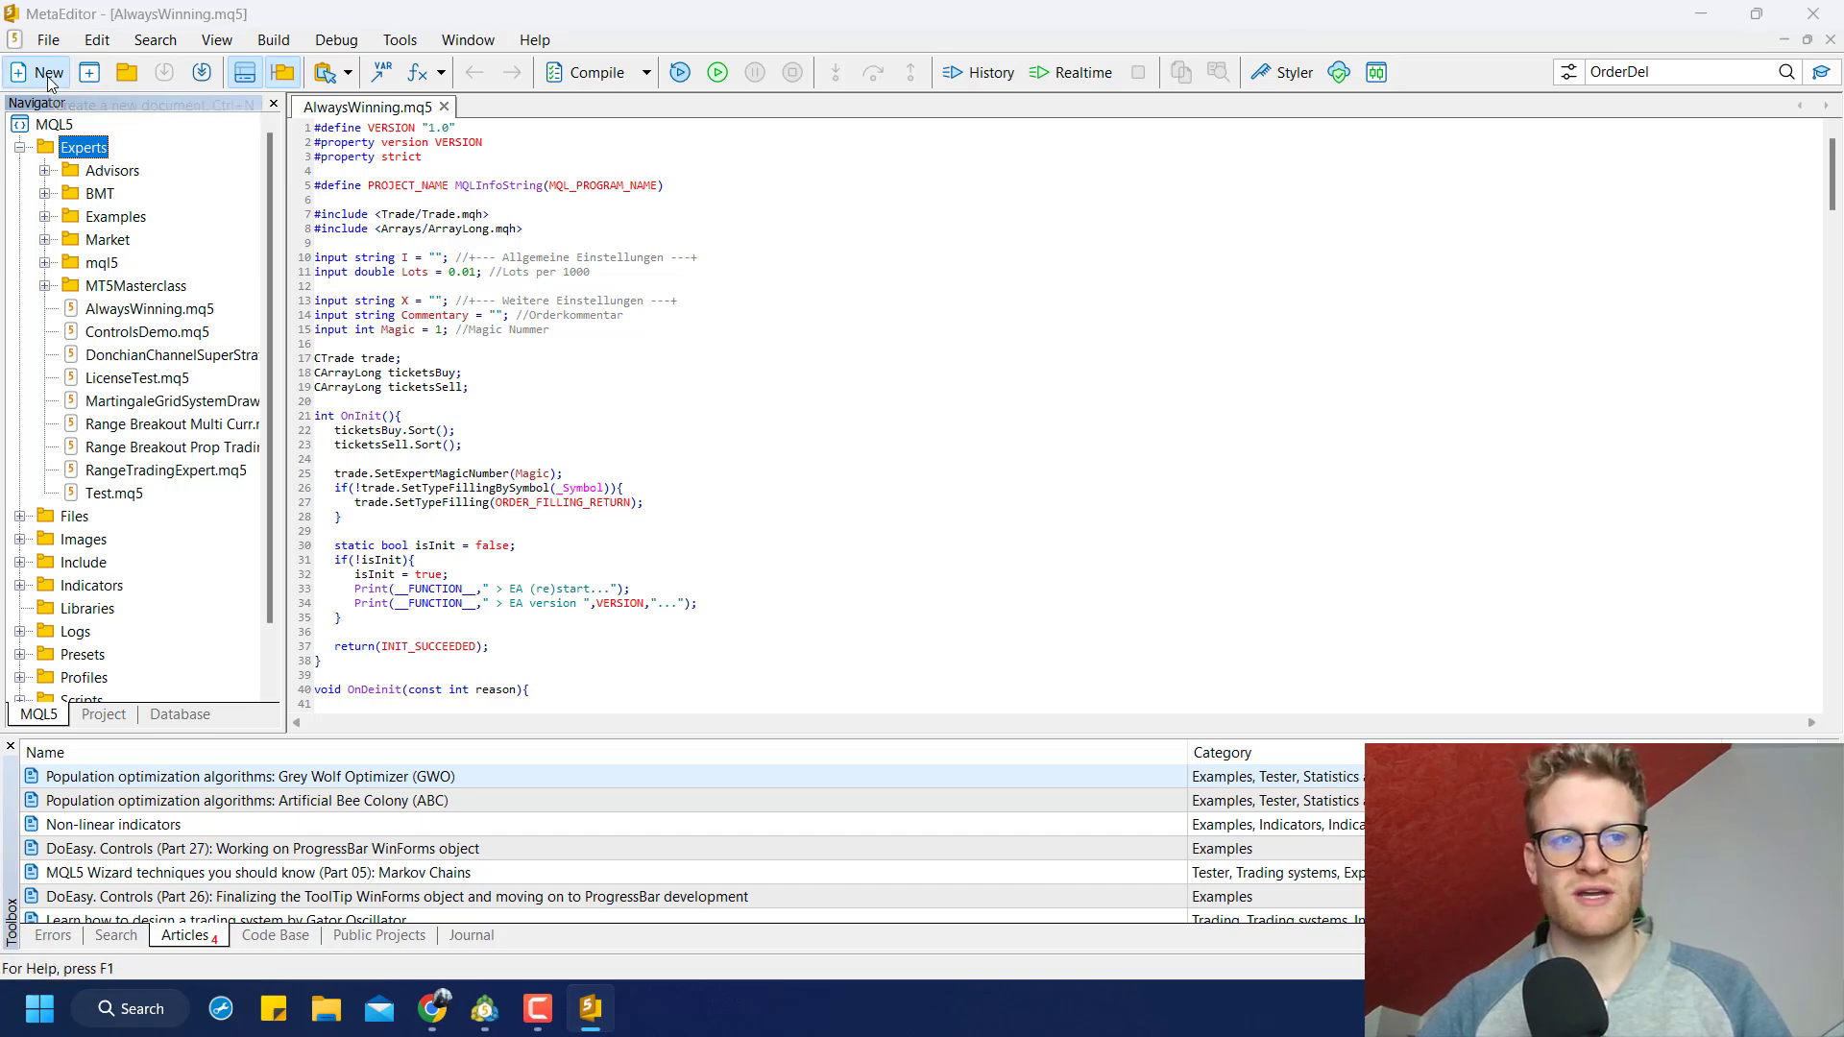
pyautogui.click(36, 72)
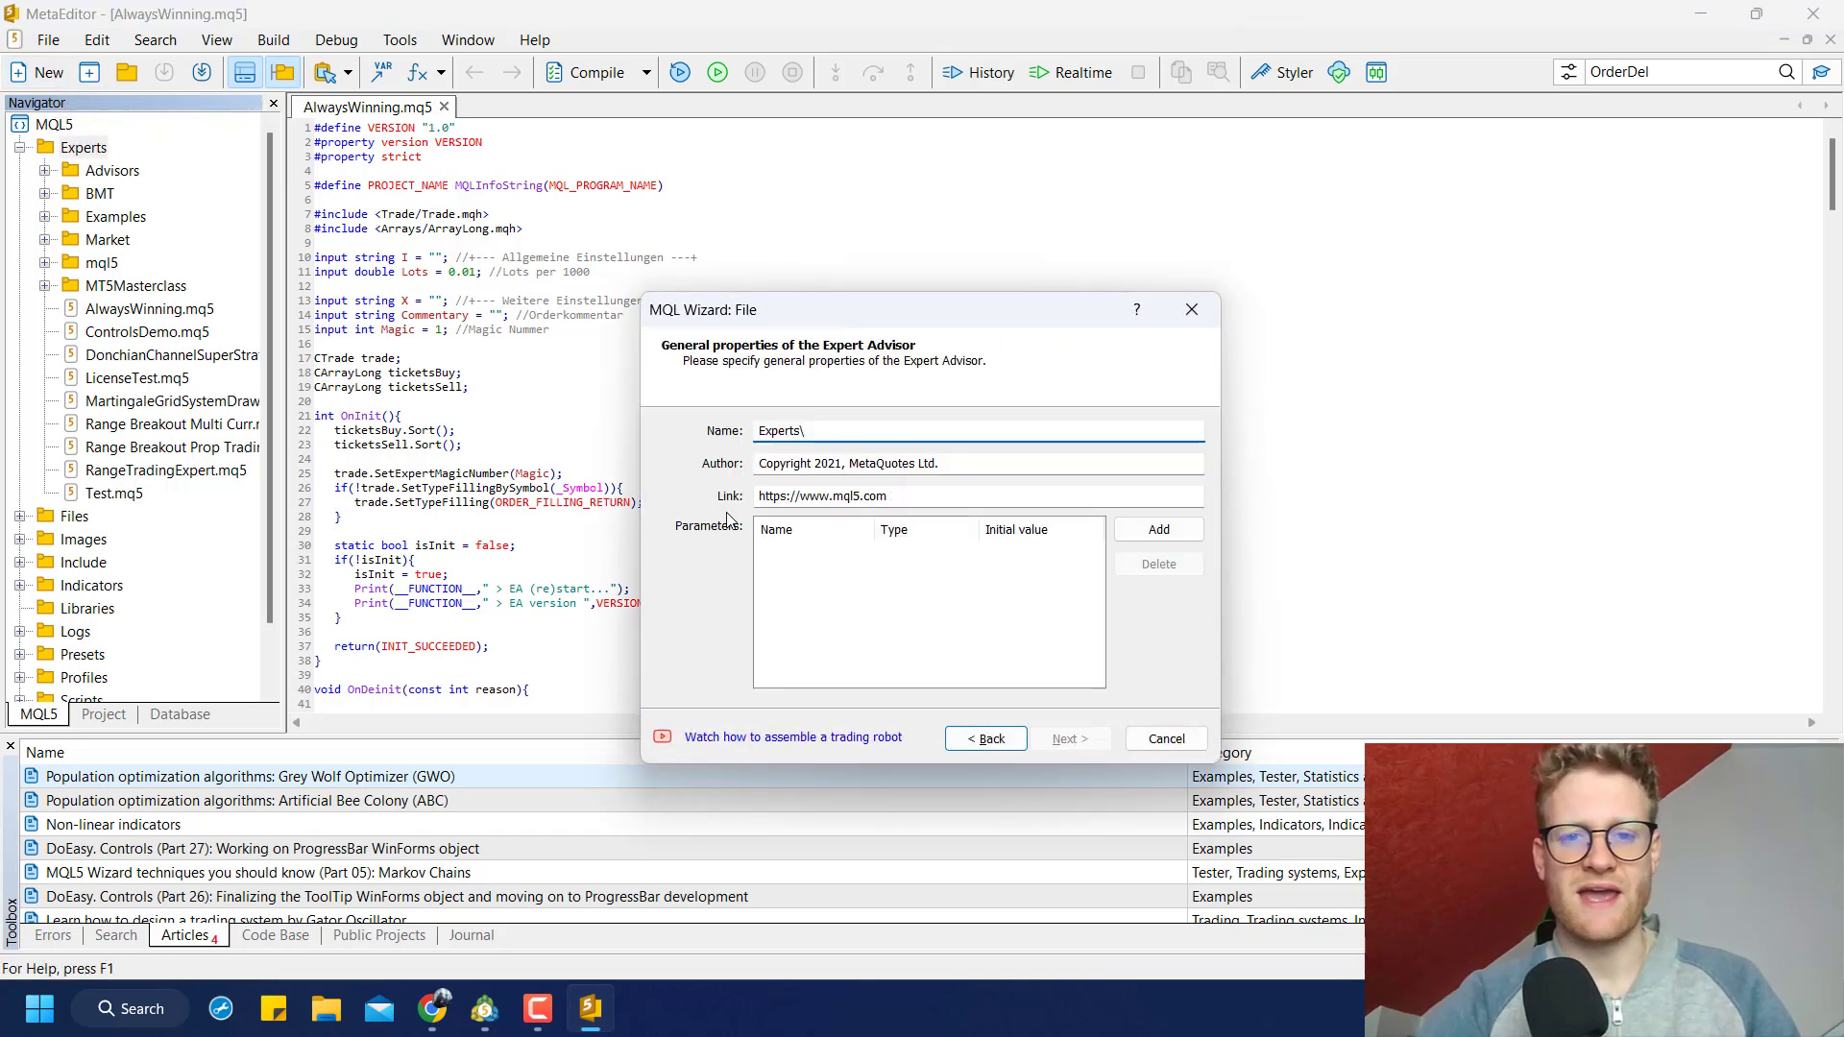
pyautogui.write('MultiStrategyTester')
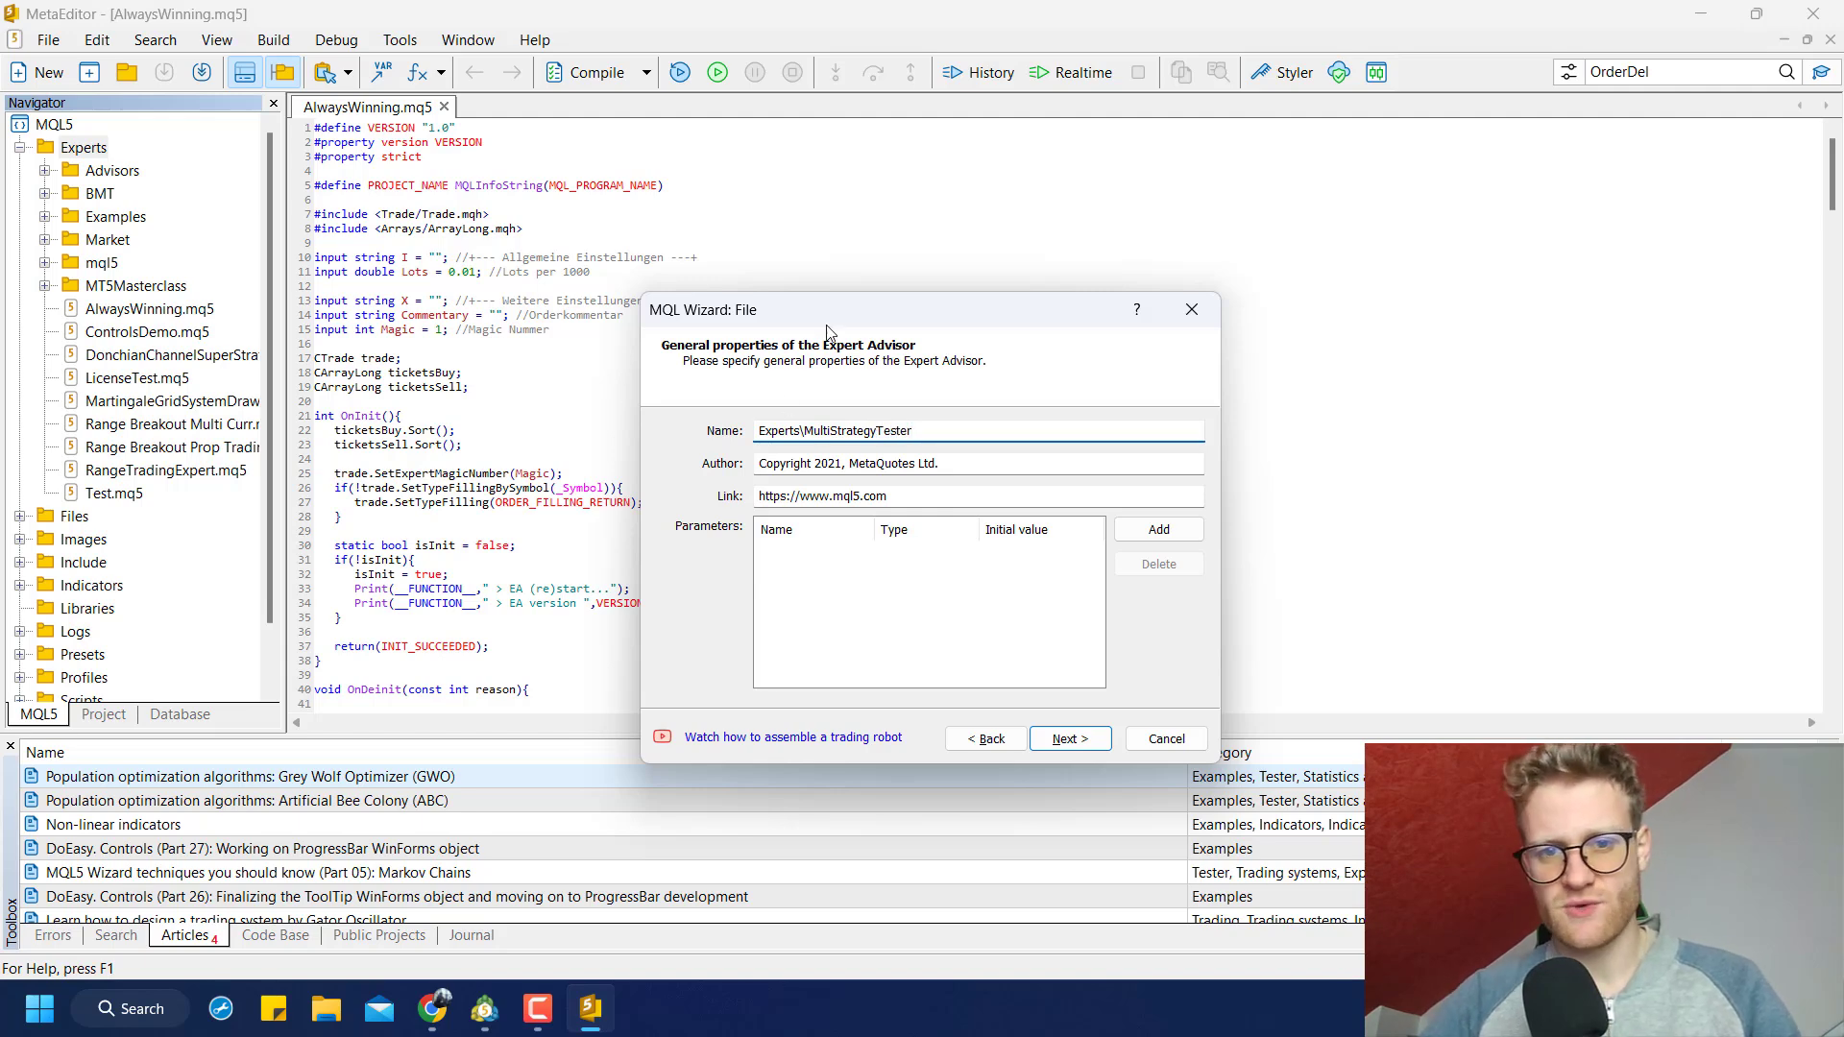
pyautogui.click(1067, 738)
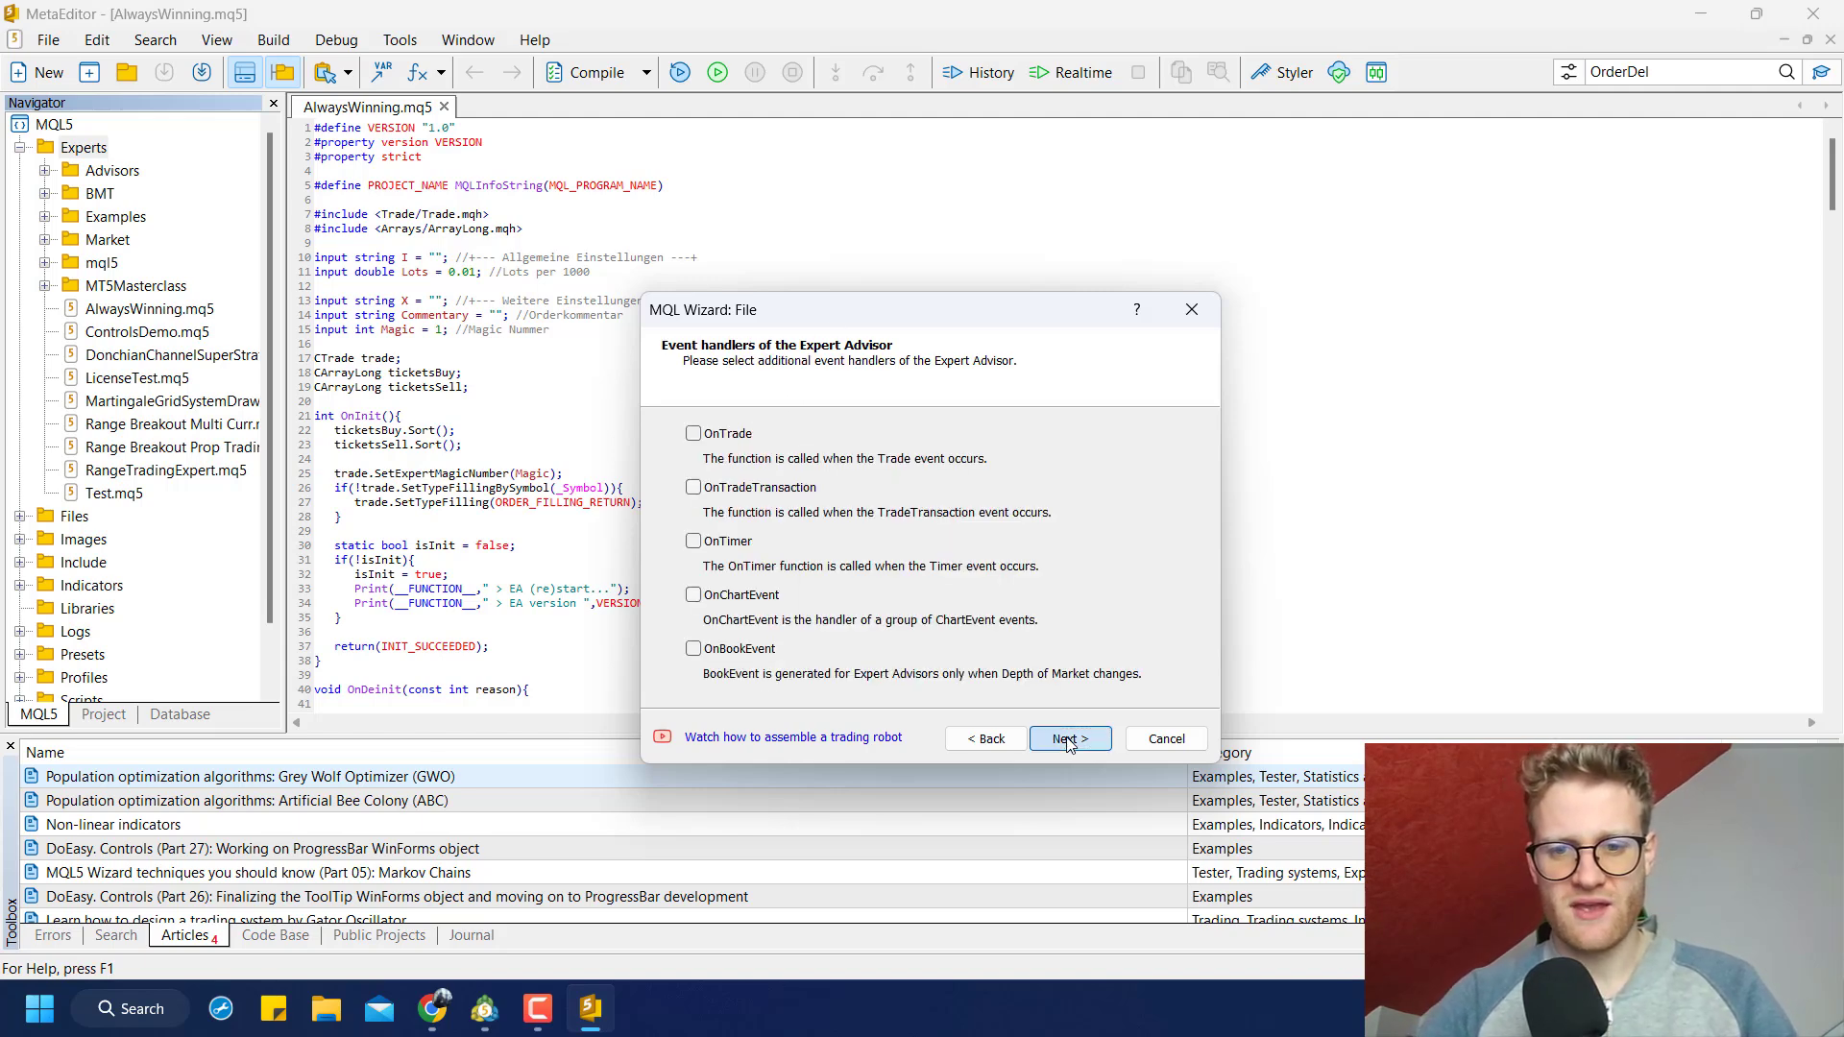
pyautogui.click(1066, 738)
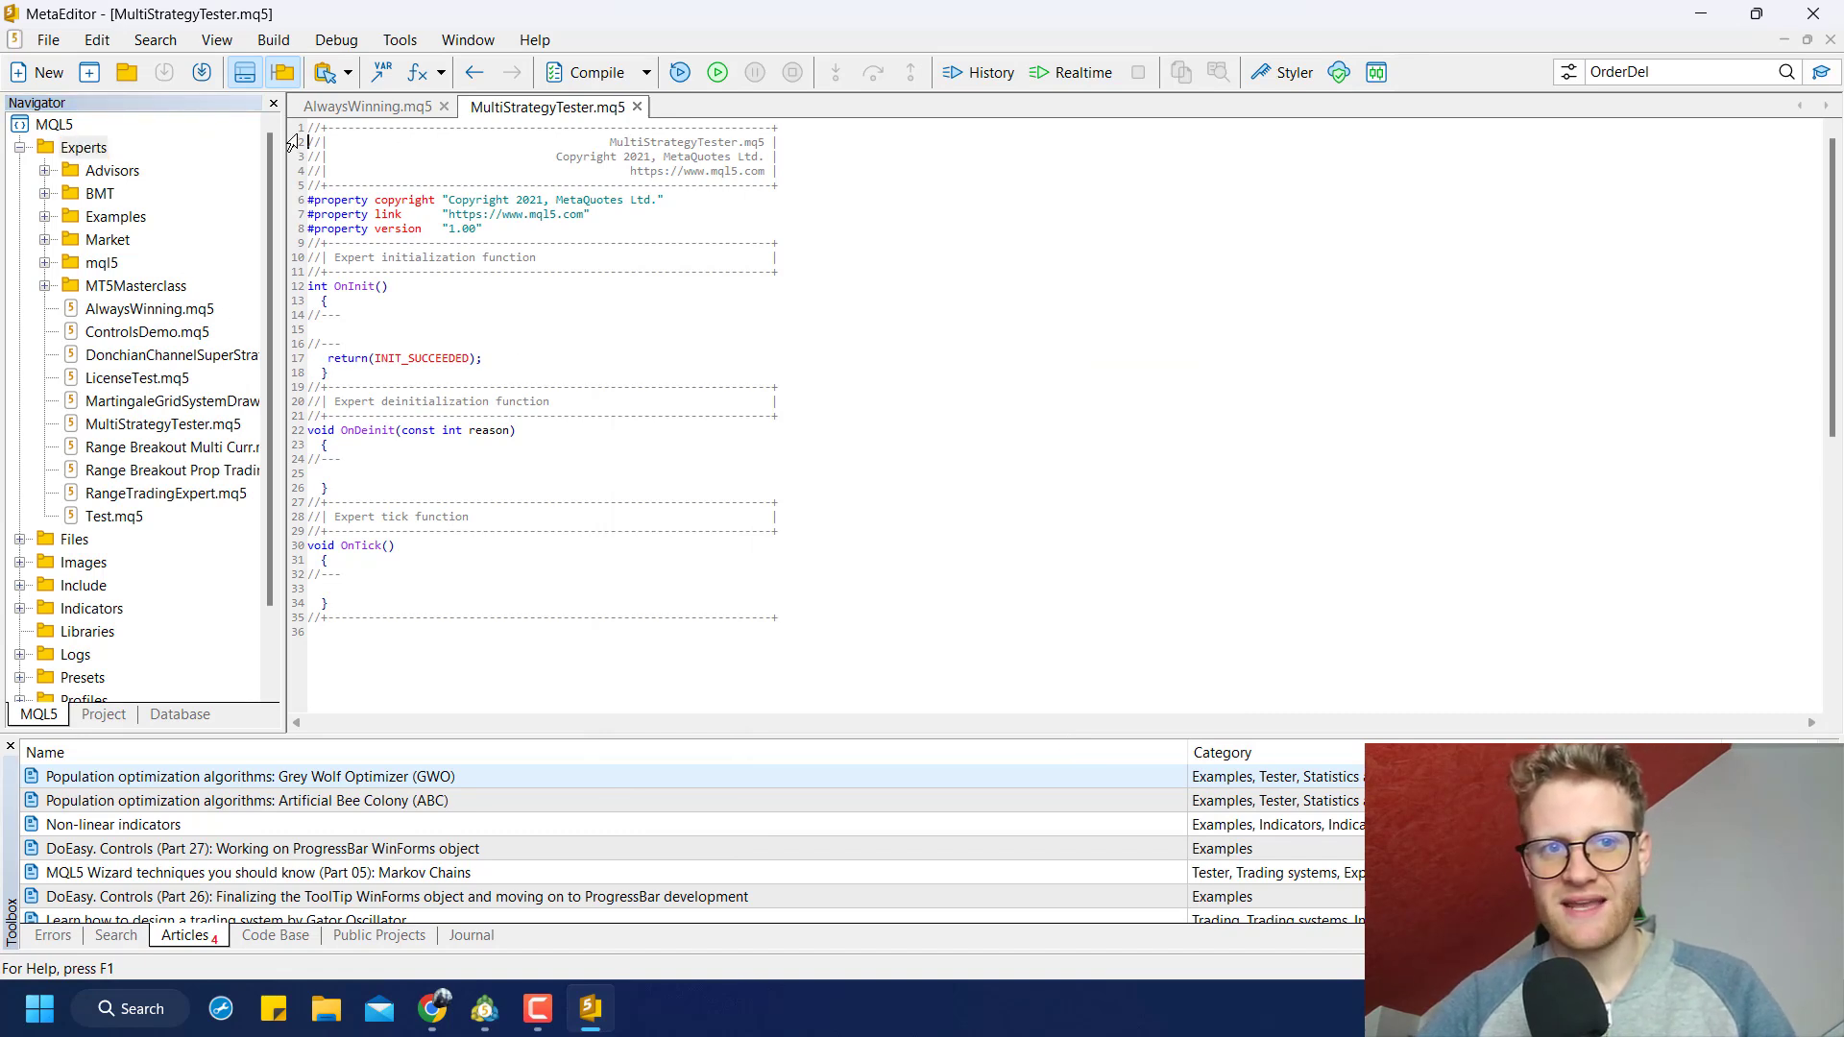
pyautogui.moveTo(377, 358)
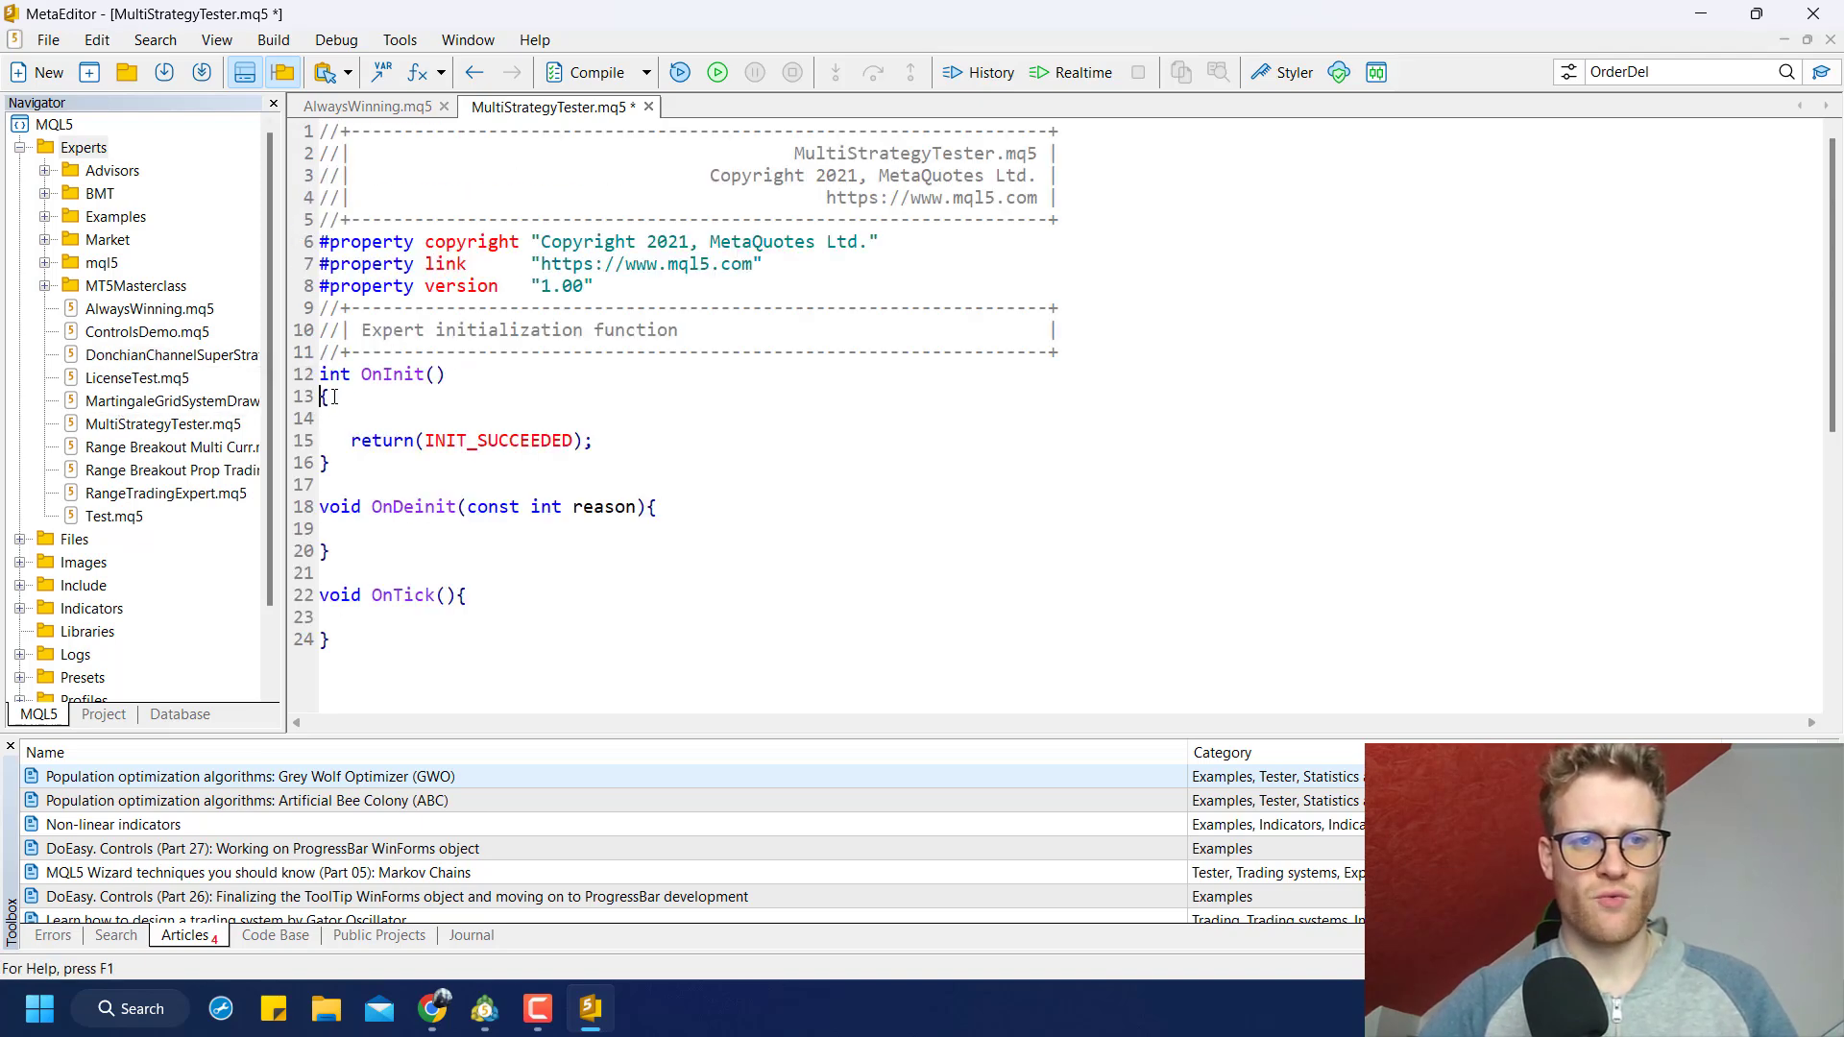
# Delete the template comment blocks and compile MultiStrategyTester with zero errors
pyautogui.press('Backspace')
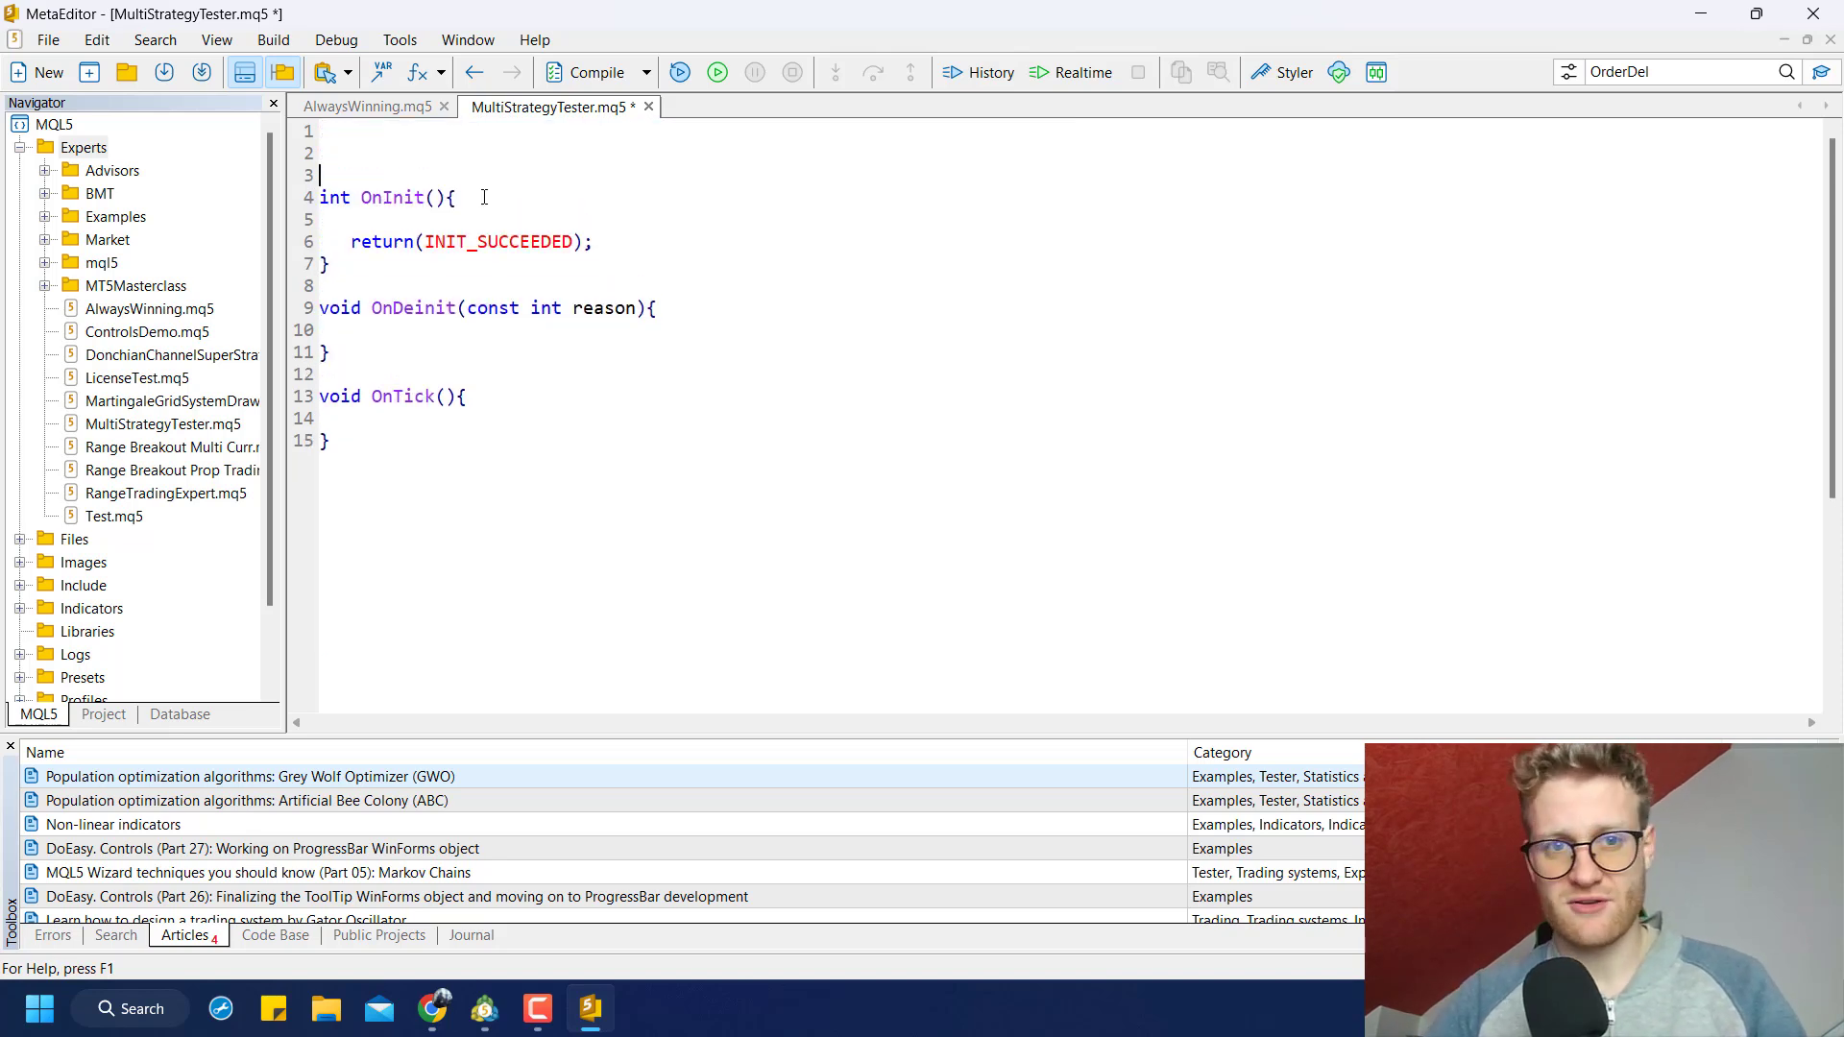
pyautogui.click(595, 72)
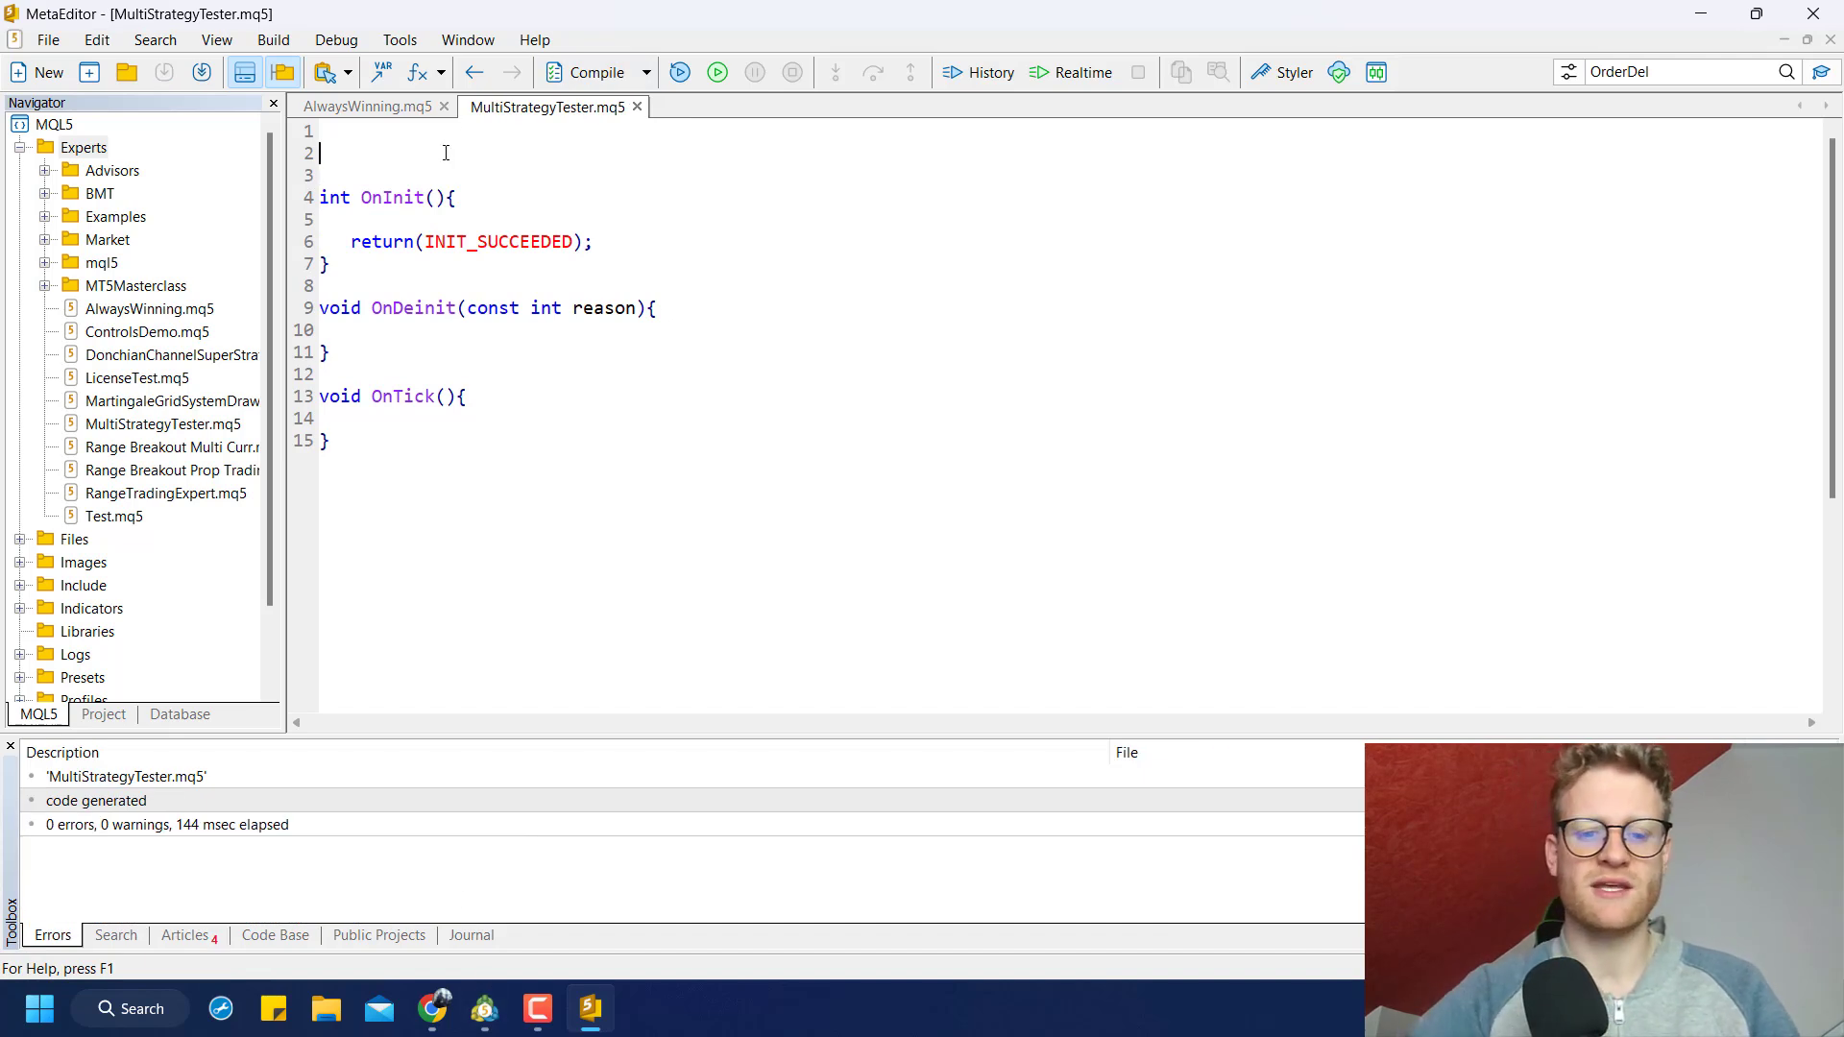
# Declare inputs Ma1Periods = 20 and Ma2Periods = 100
pyautogui.write('input j')
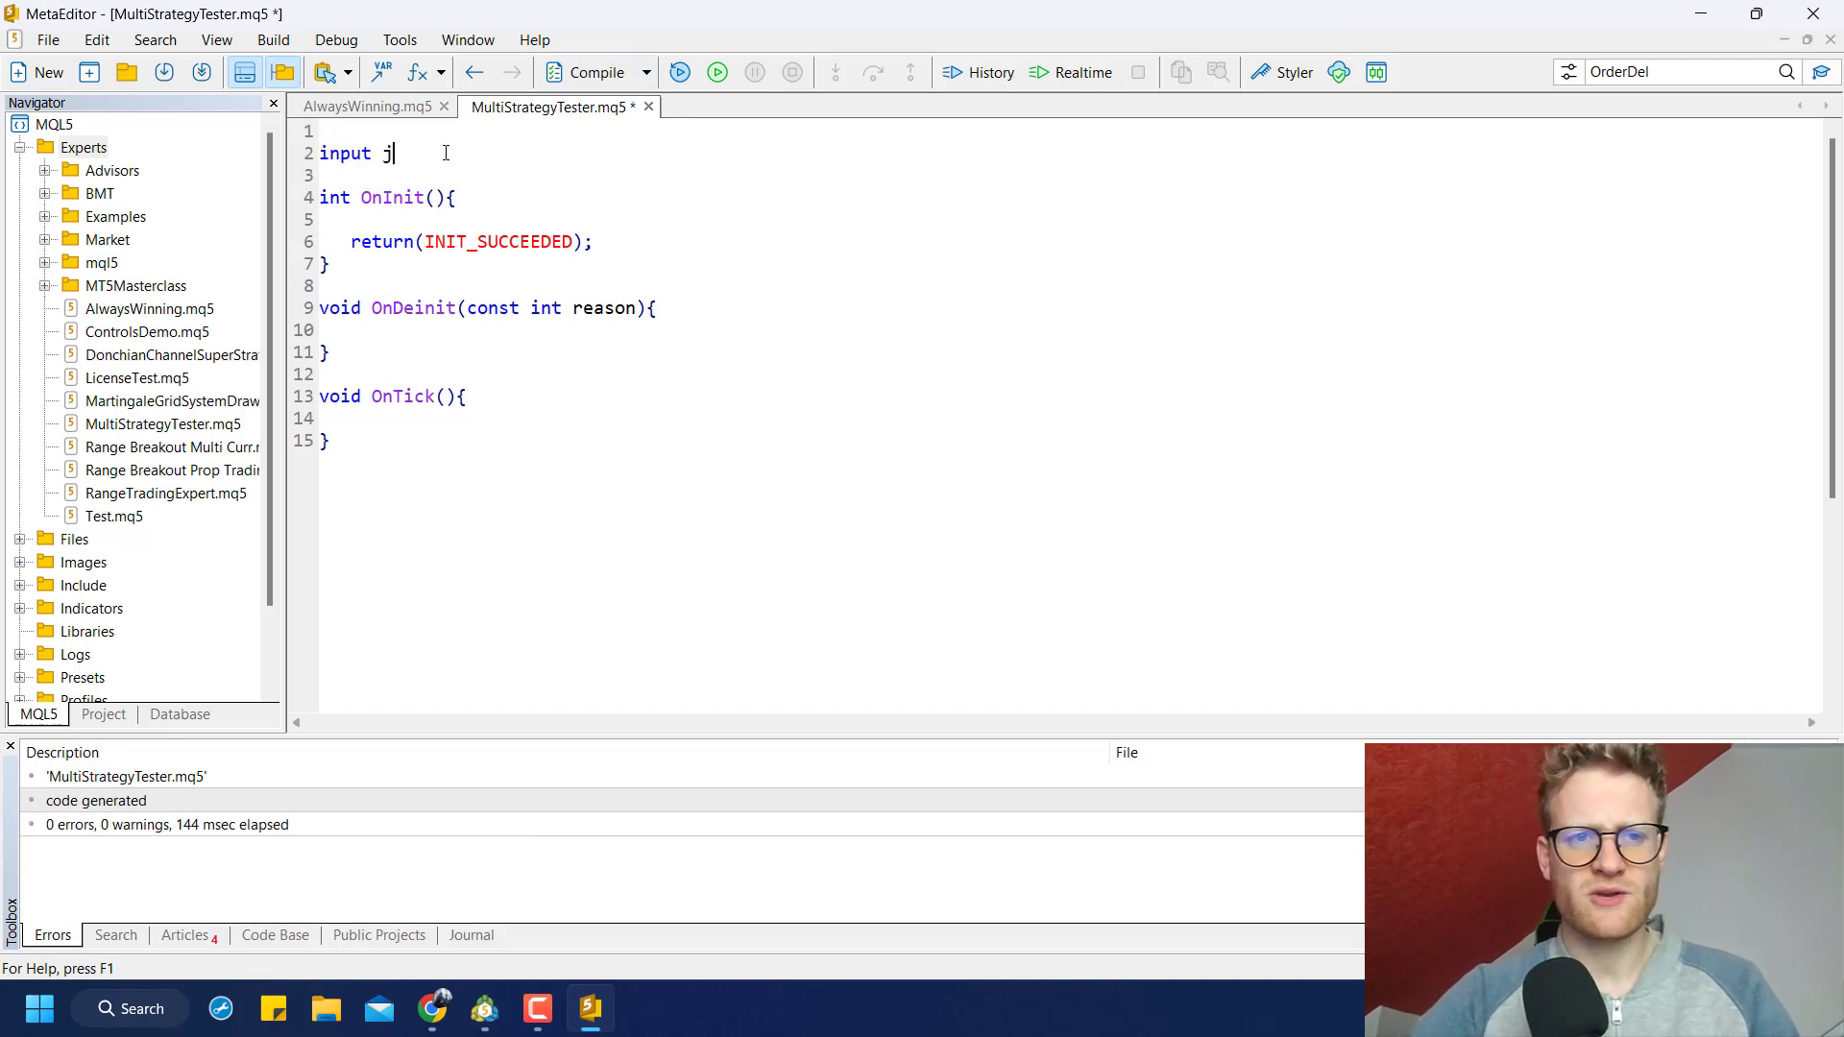
pyautogui.press('Backspace')
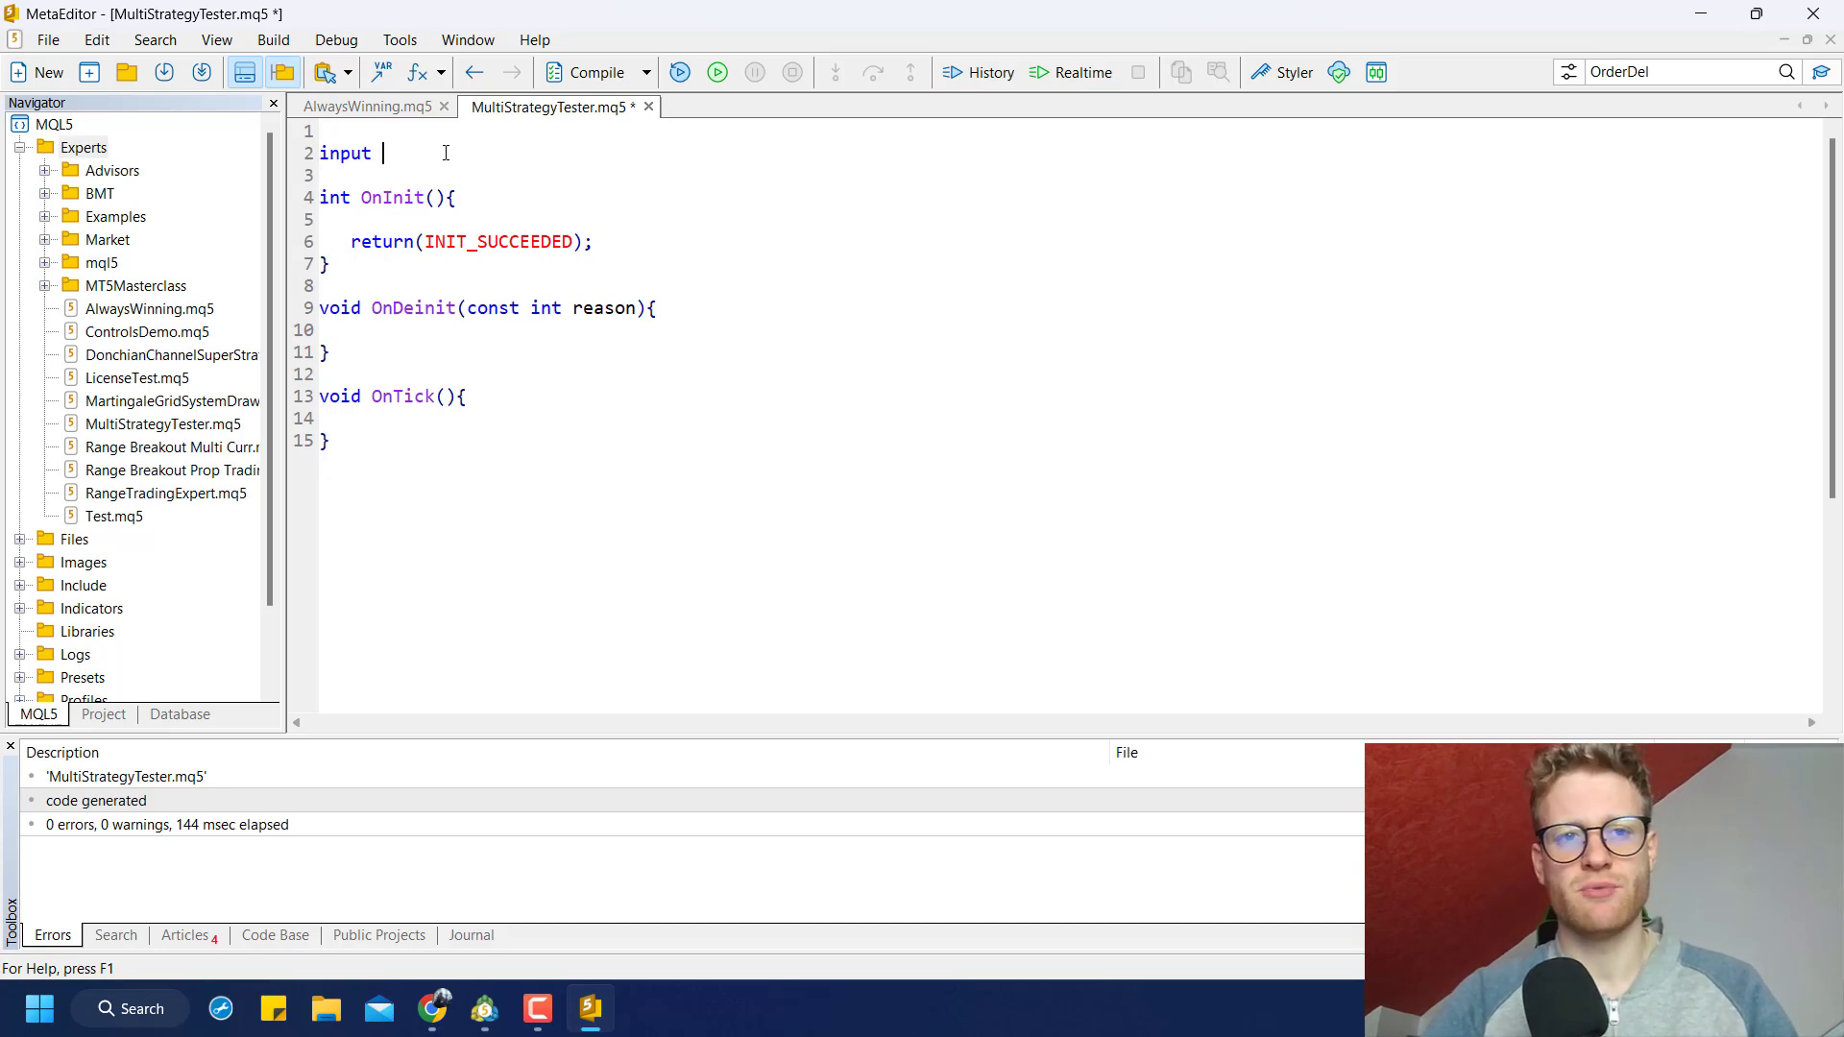
pyautogui.write('int Ma1')
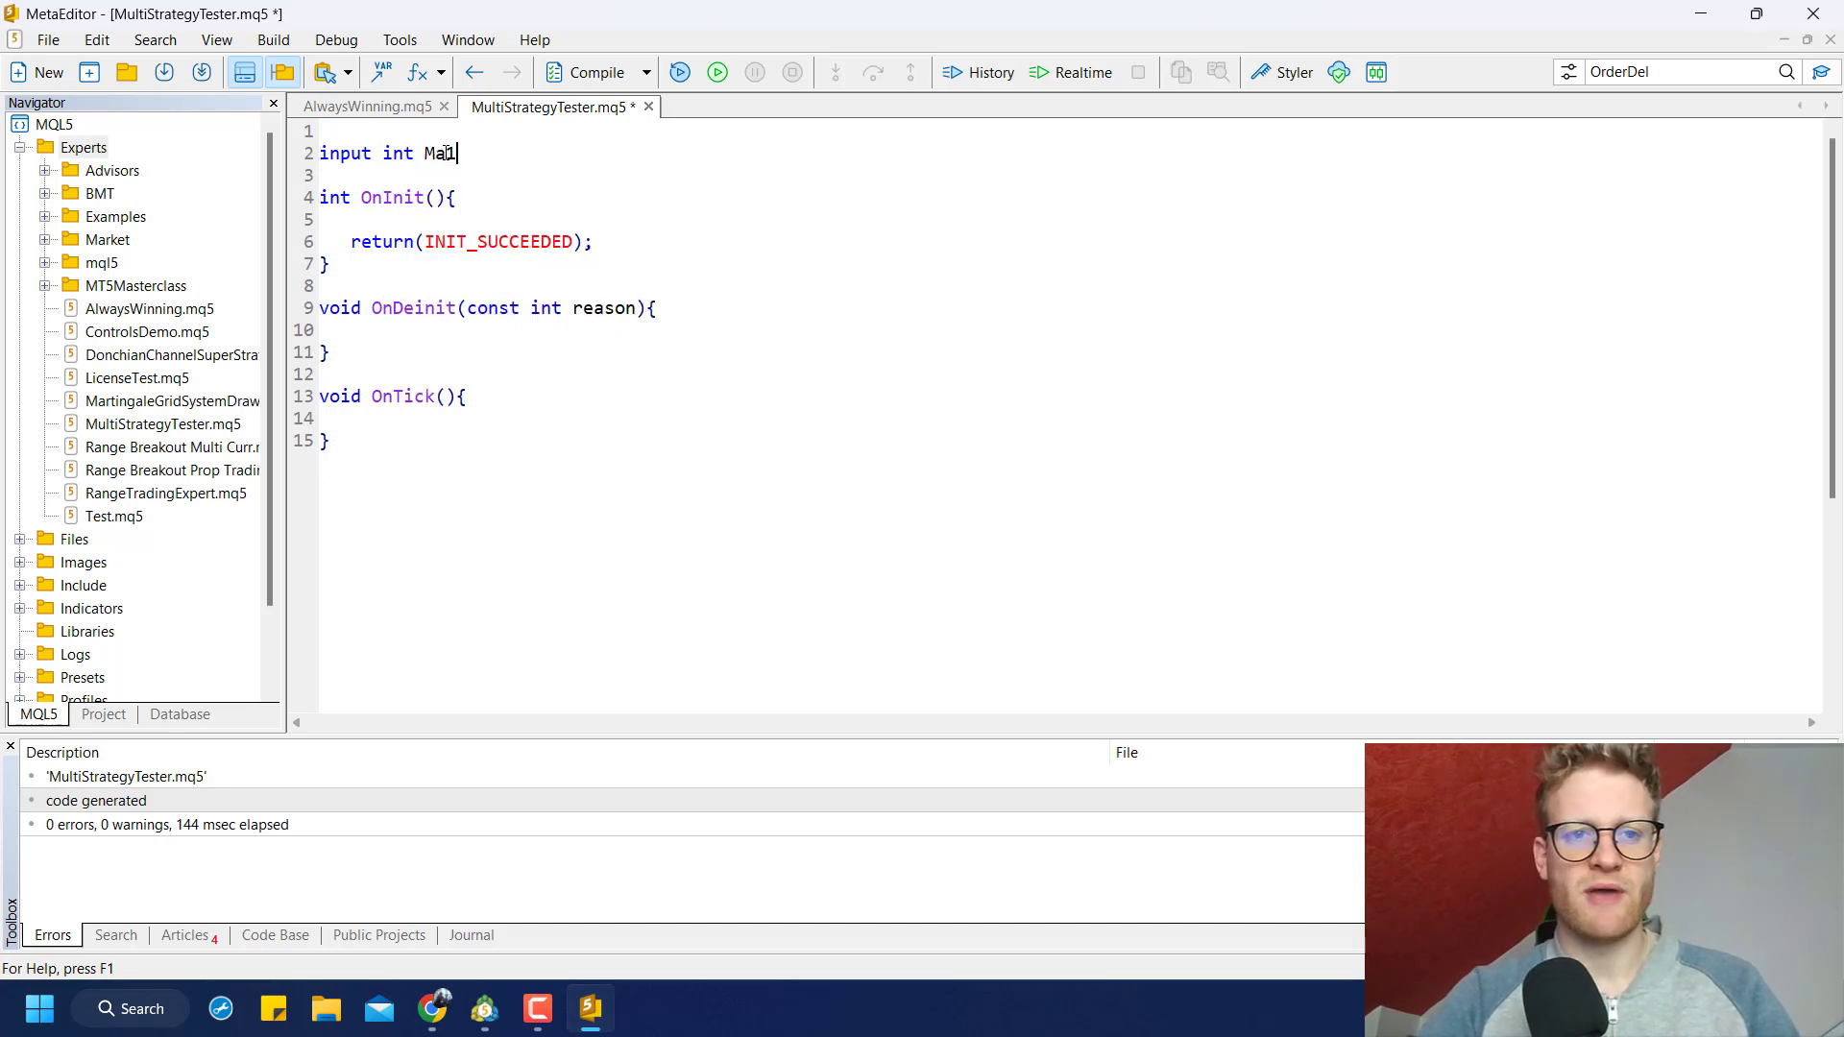
pyautogui.write('Periods = 20;')
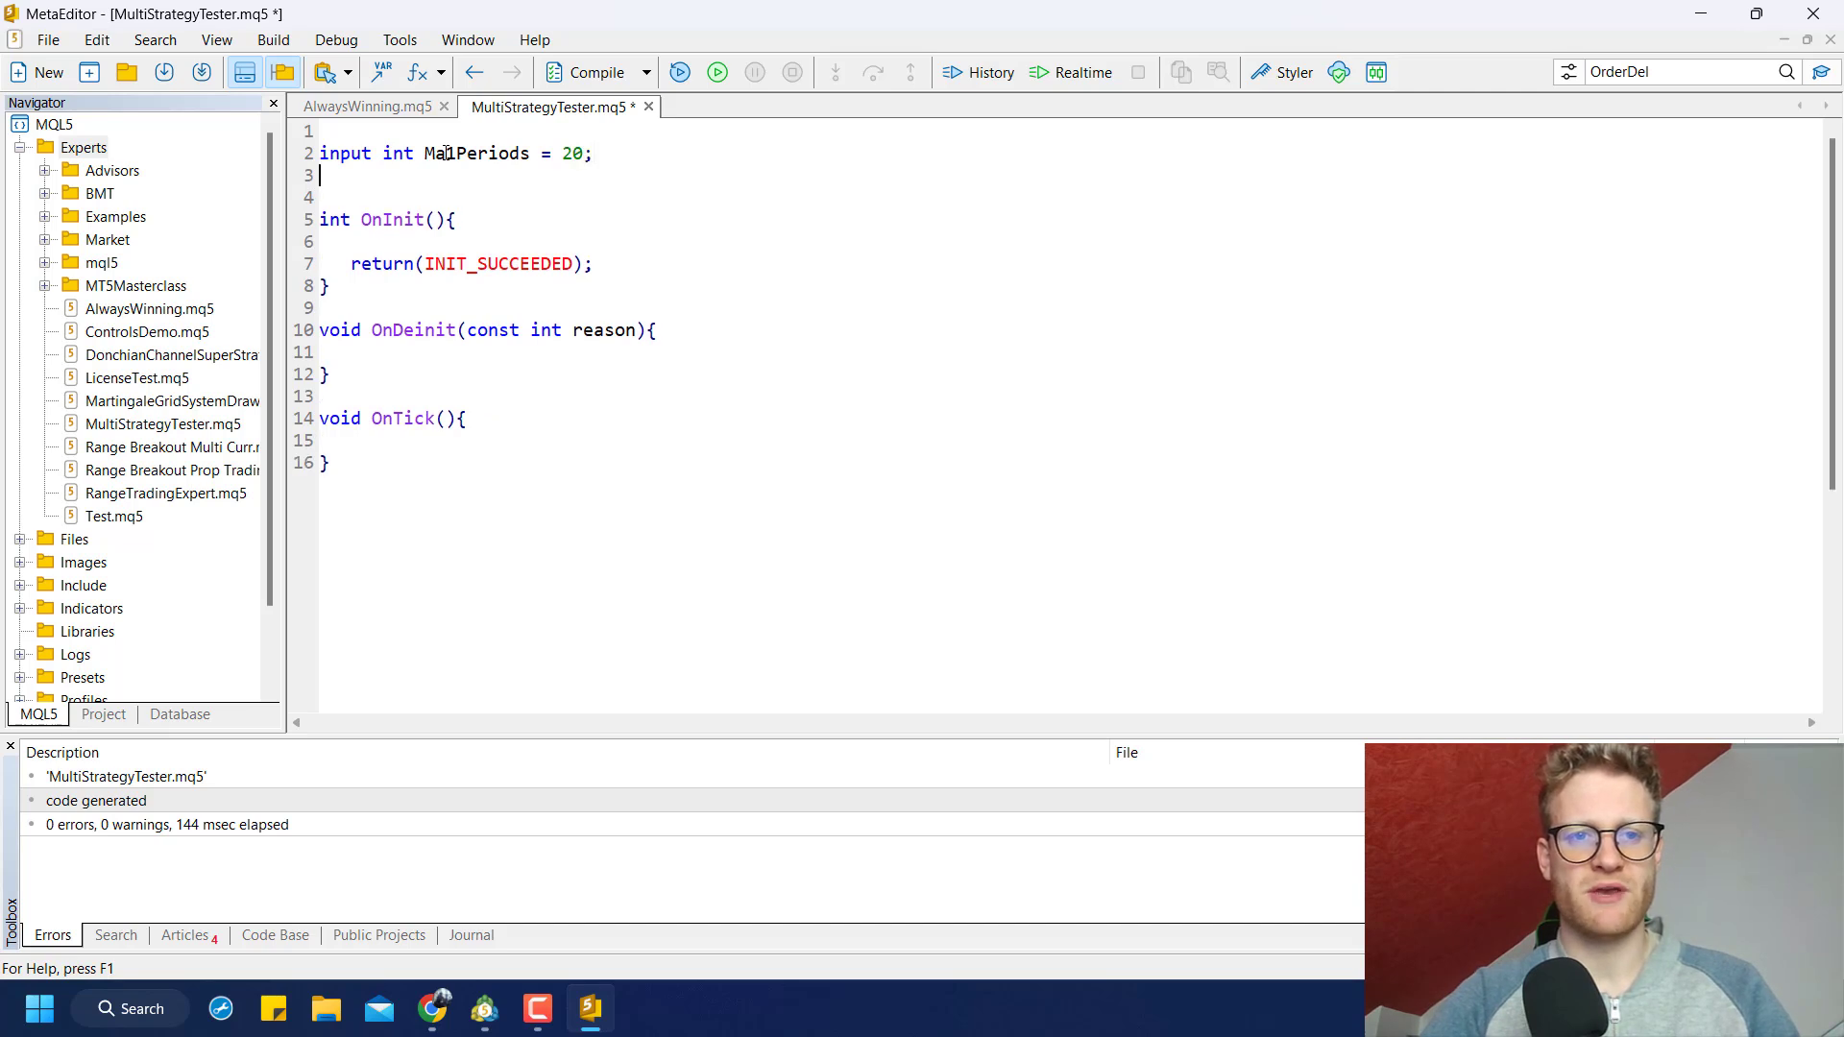
pyautogui.write('input int Ma2Periods = 1')
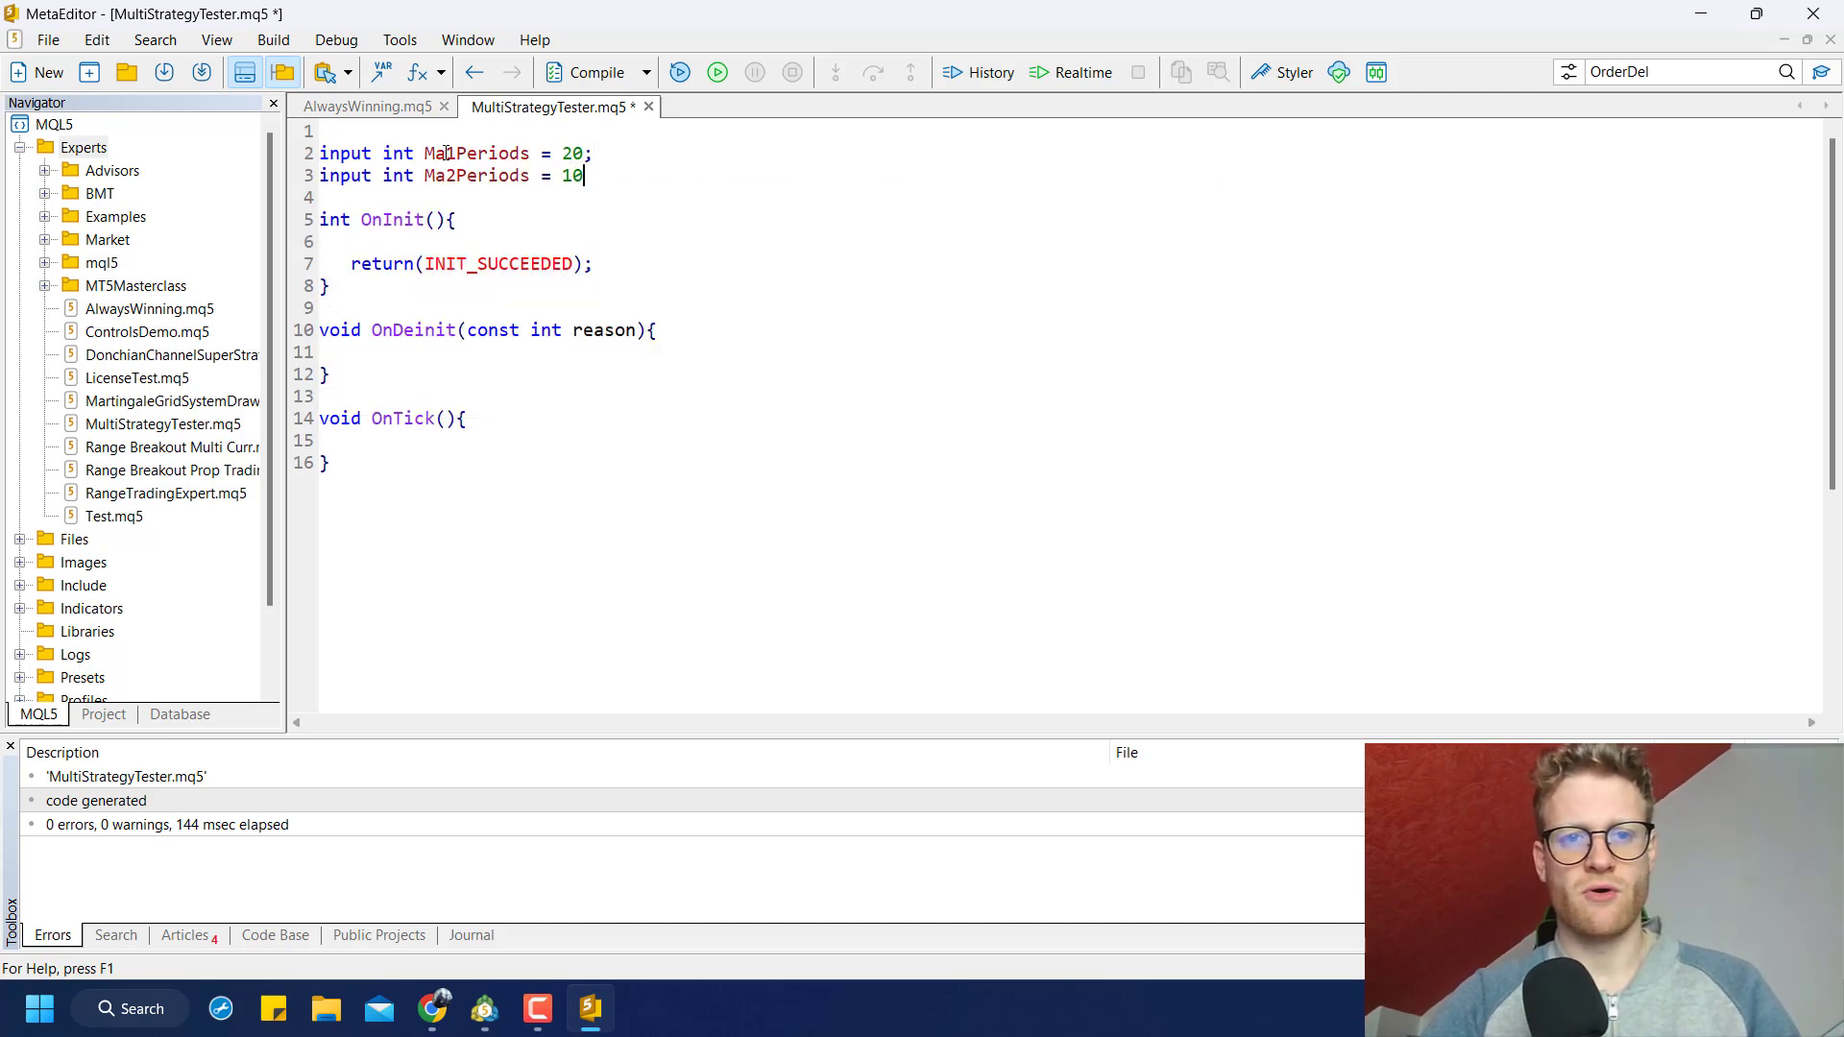
pyautogui.write('00;')
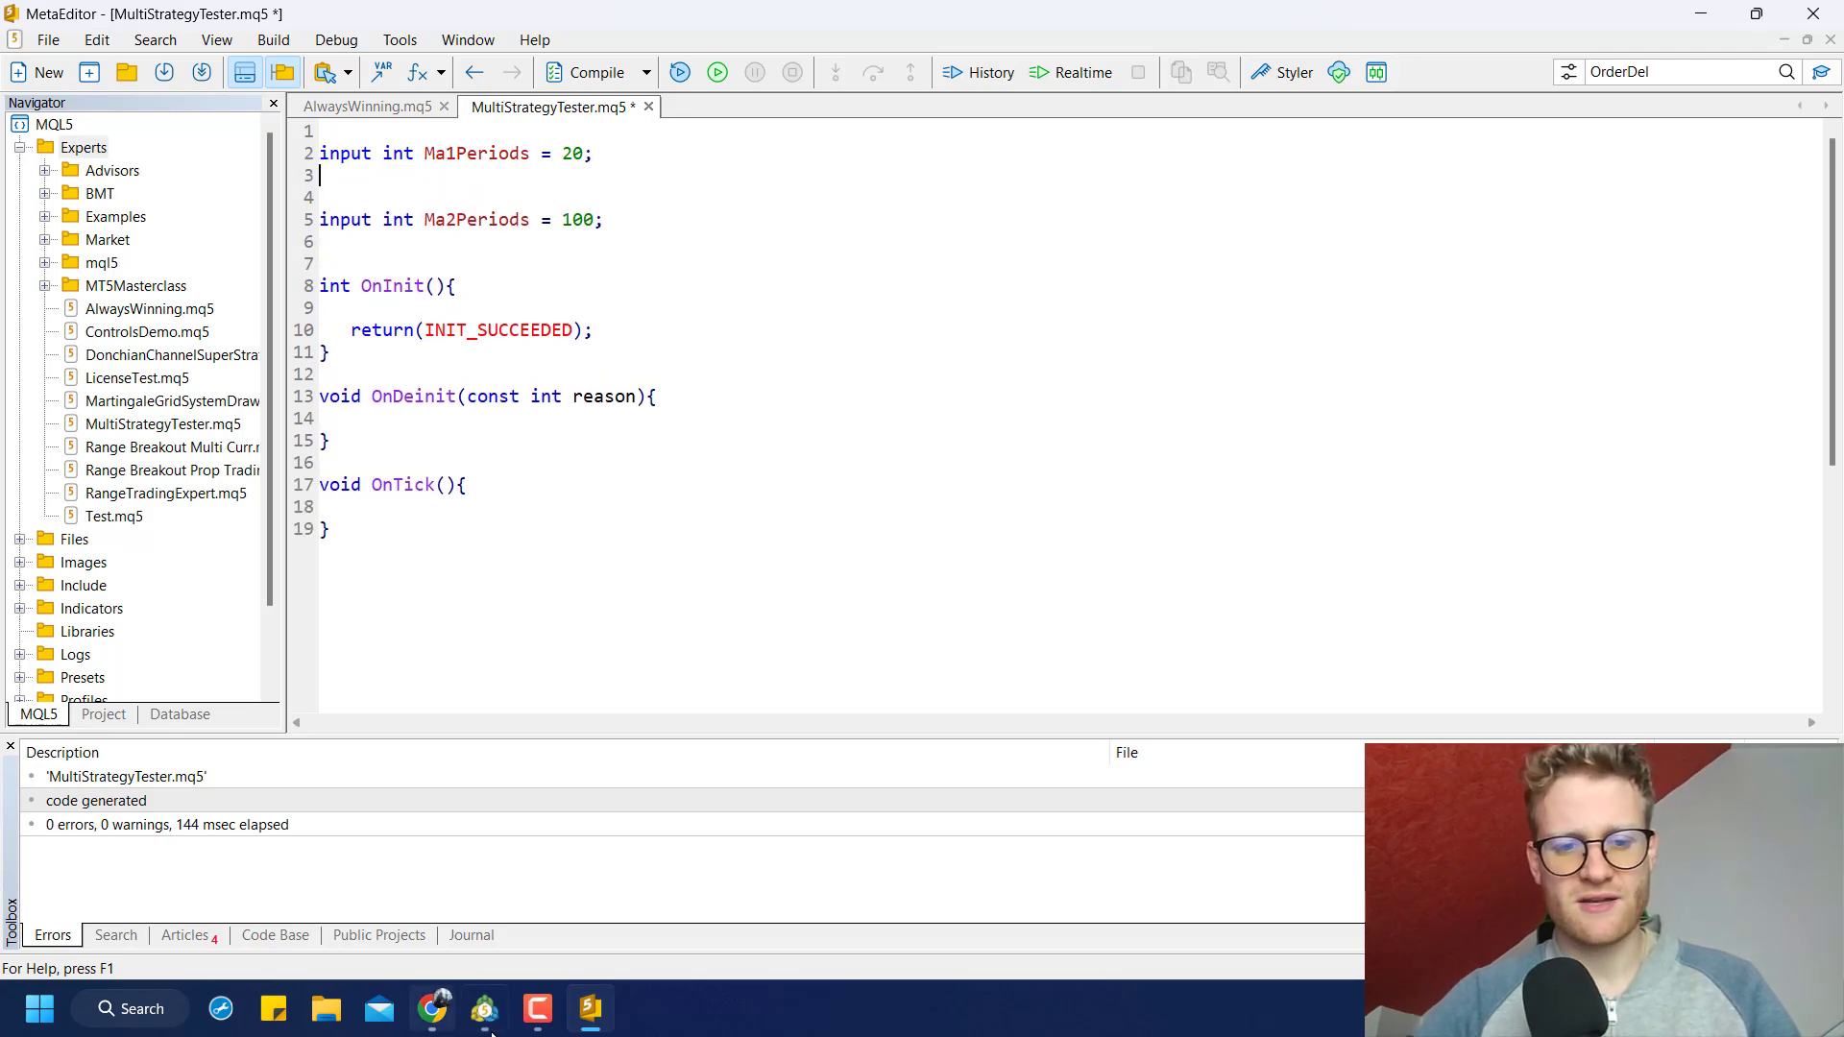
pyautogui.click(484, 1009)
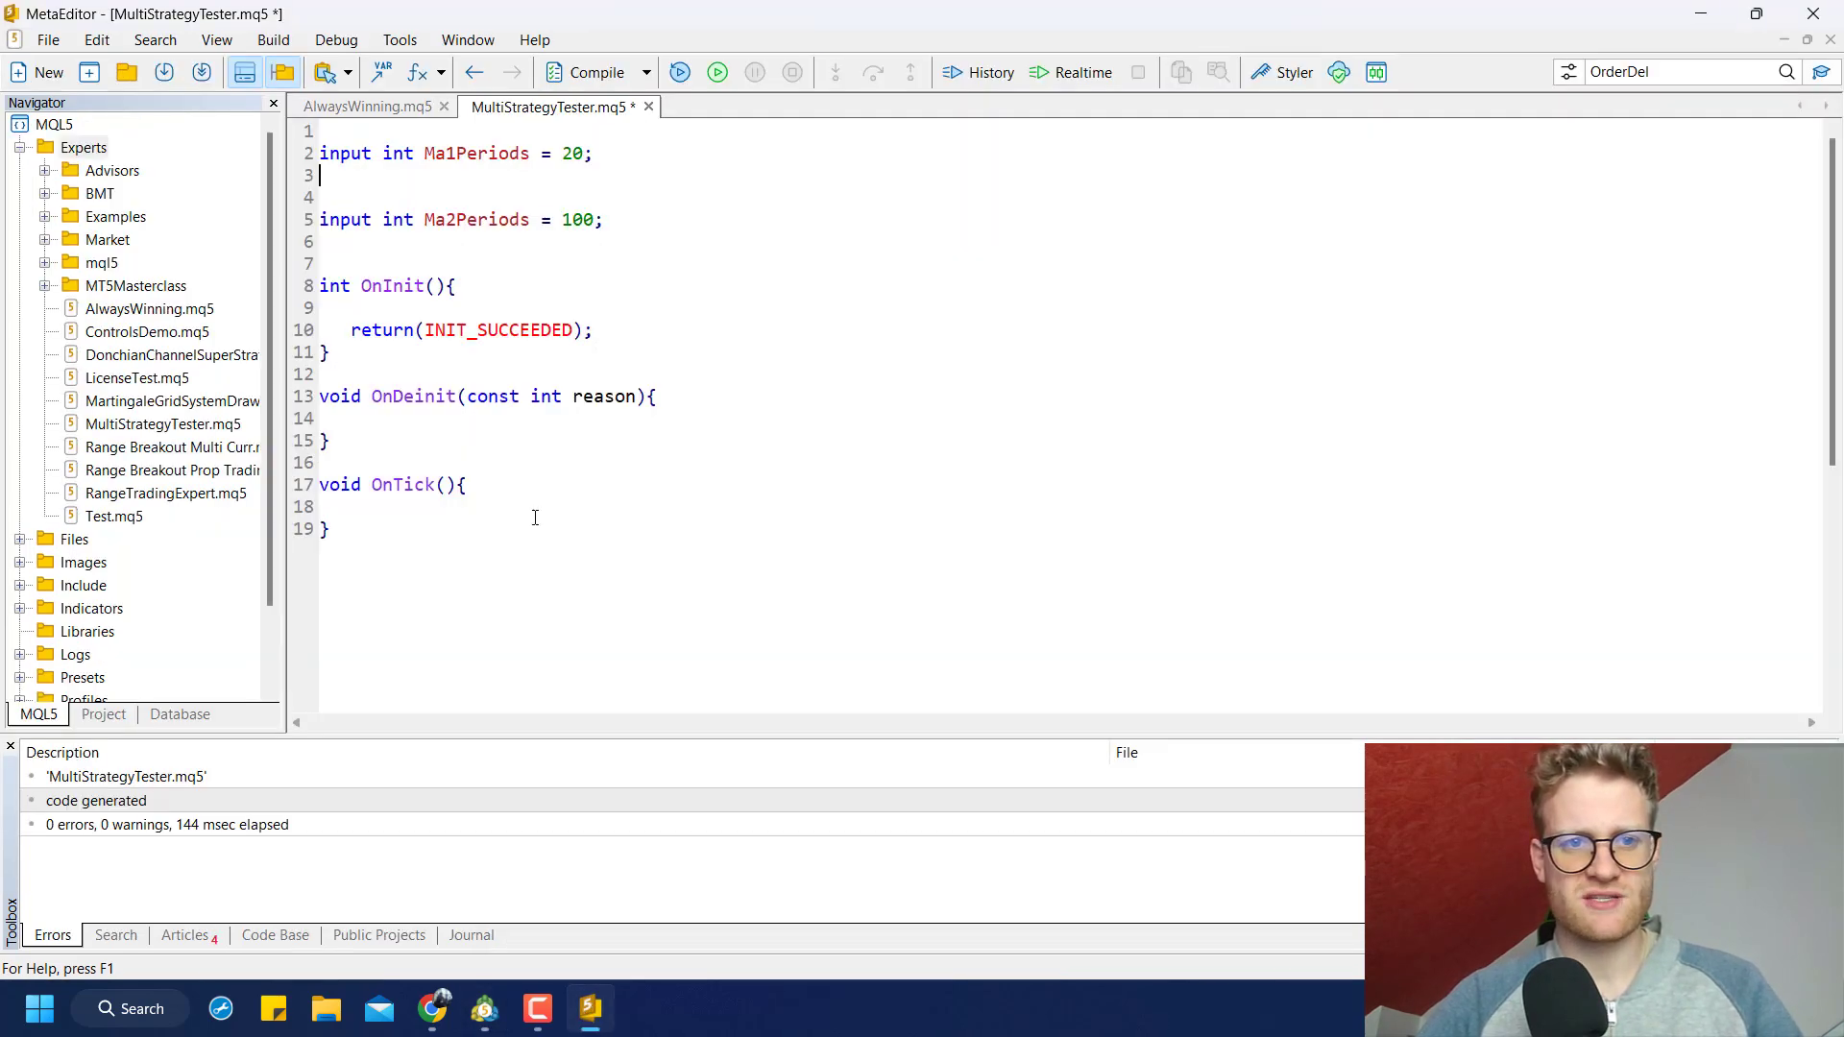
# Declare input ENUM_MA_METHOD Ma1Method = MODE_EMA
pyautogui.write('input')
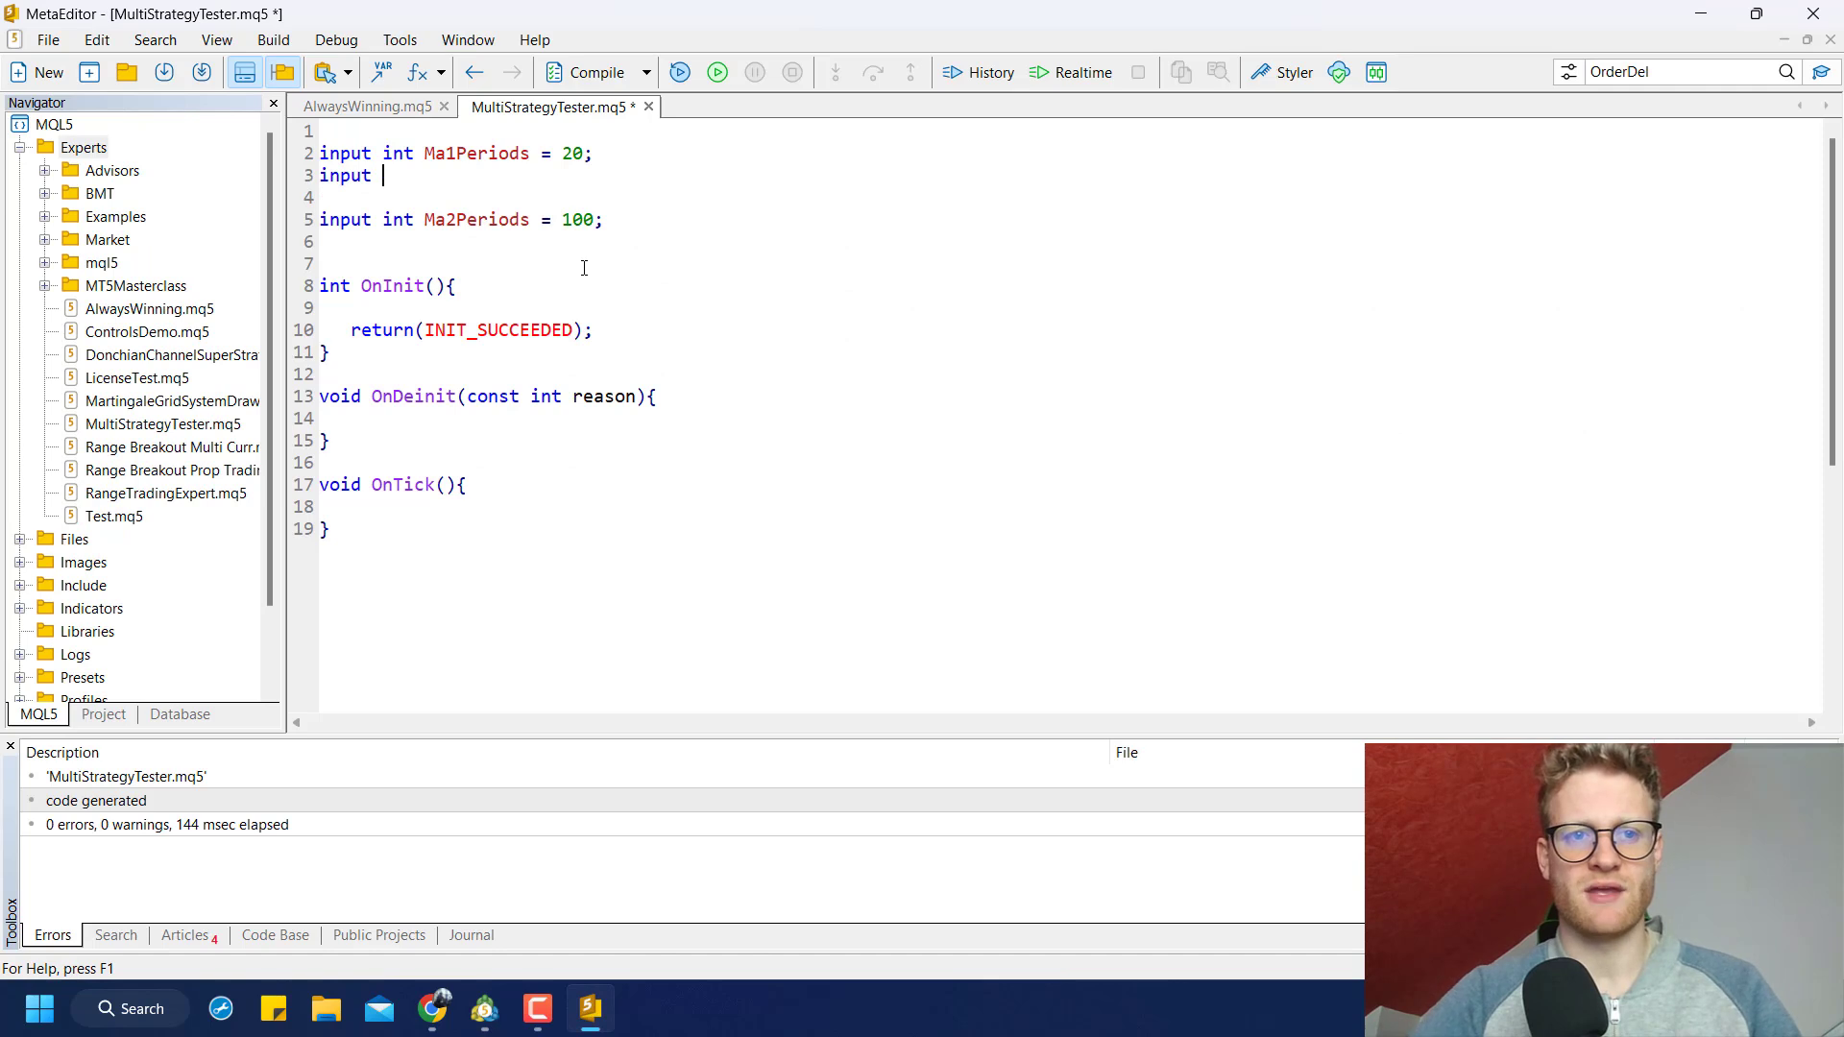
pyautogui.write('ENUM_MA_METHODM')
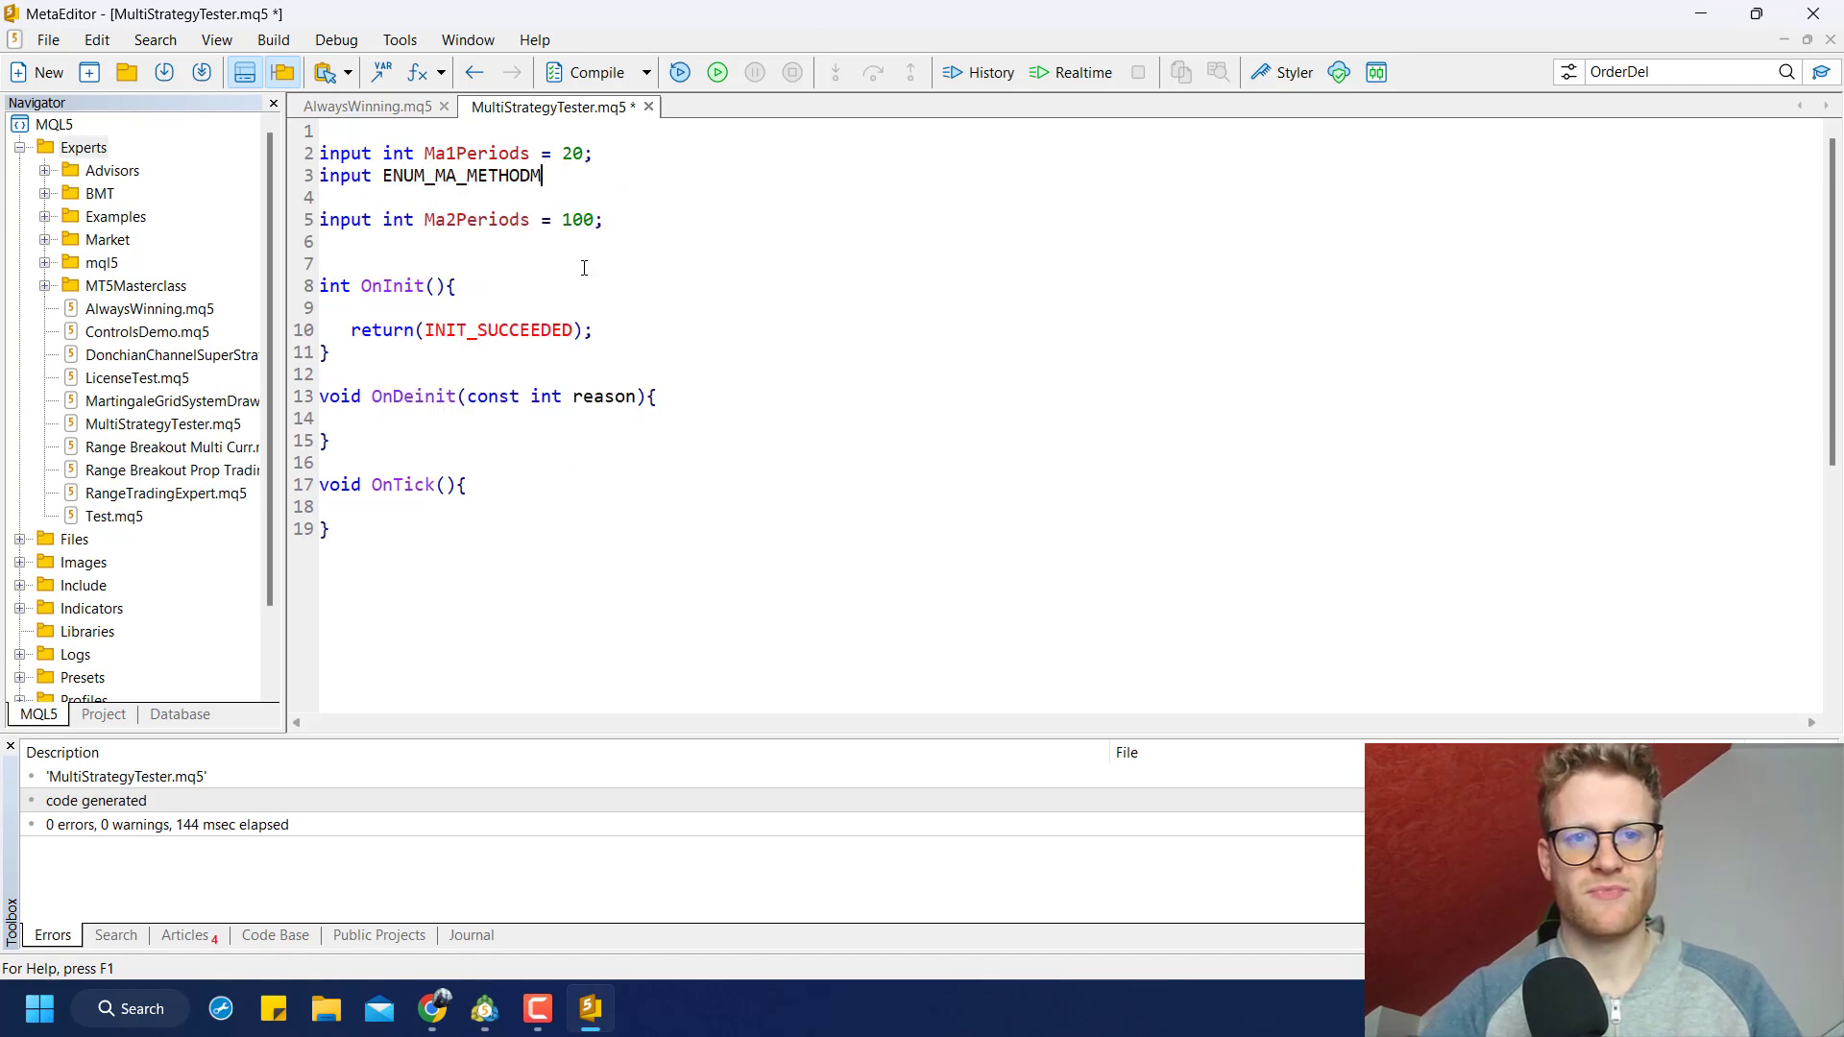
pyautogui.write('Ma1Method = MO')
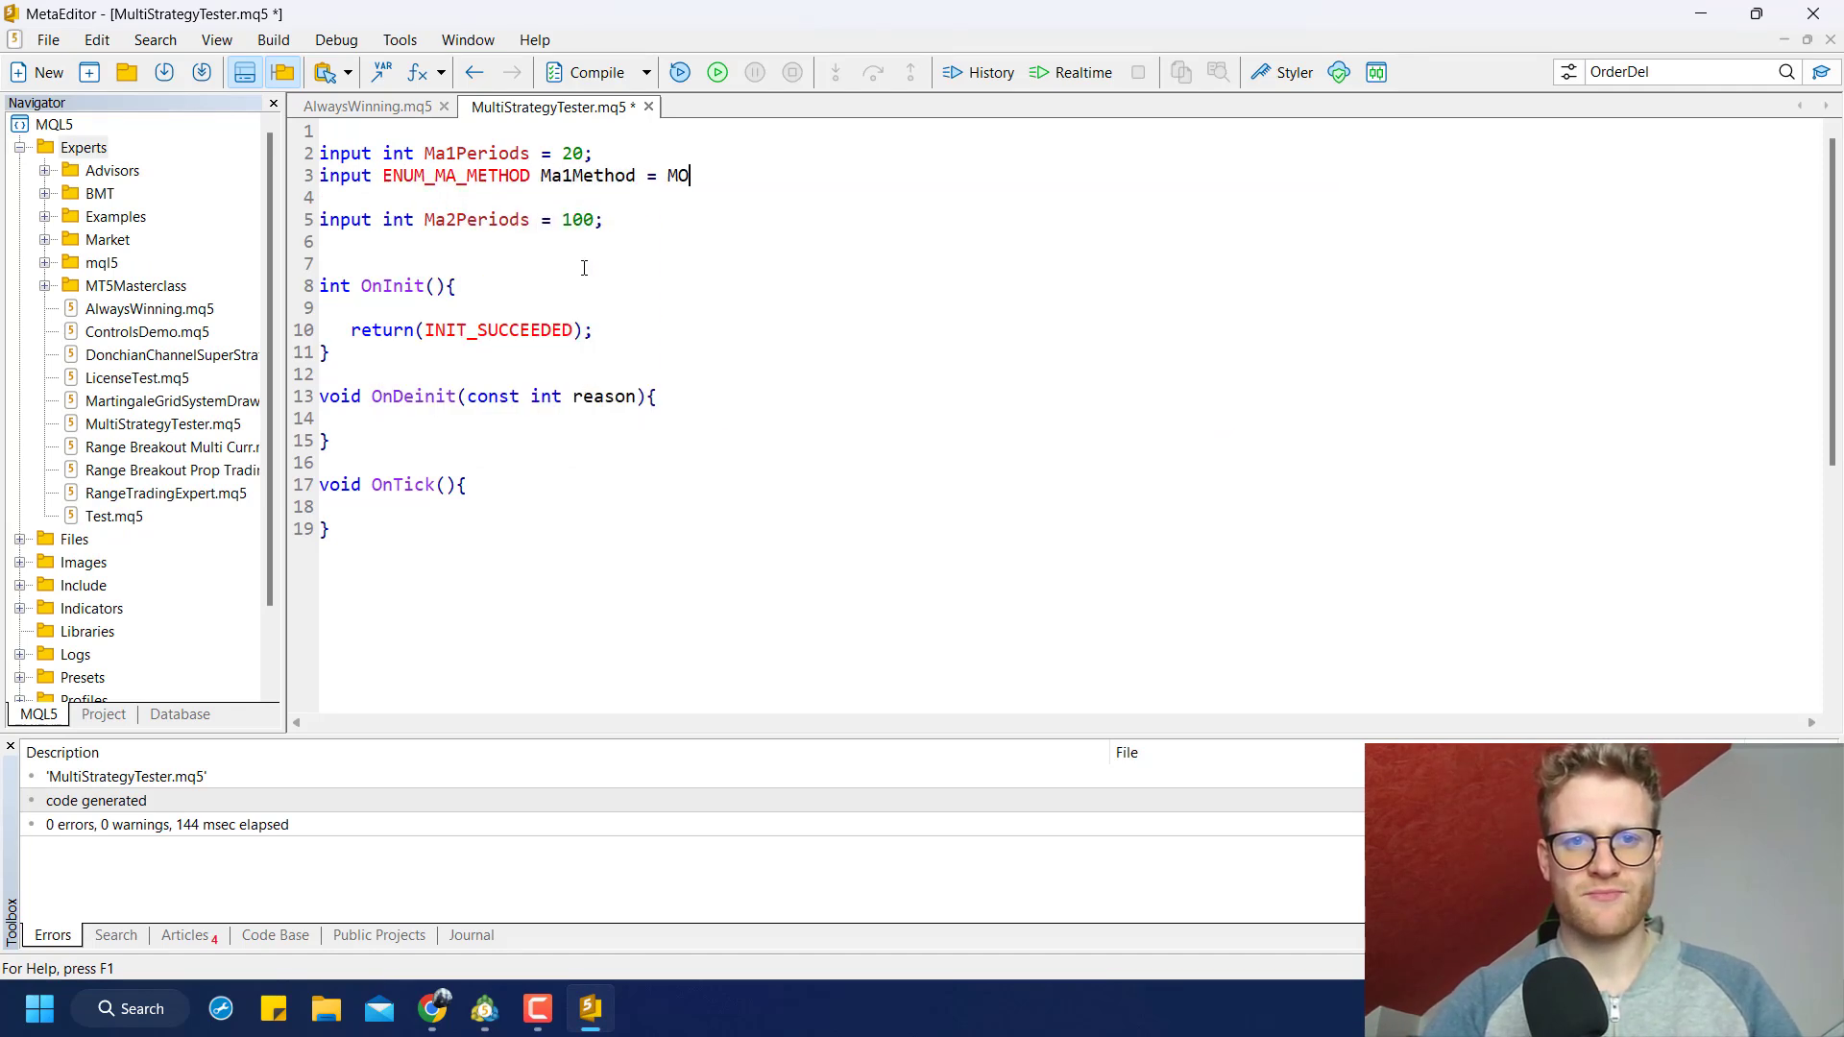
pyautogui.write('DE_EMA;')
pyautogui.click(1073, 241)
pyautogui.write('input ENUM_MA_METHOD Ma2Method = MODE_SMA;')
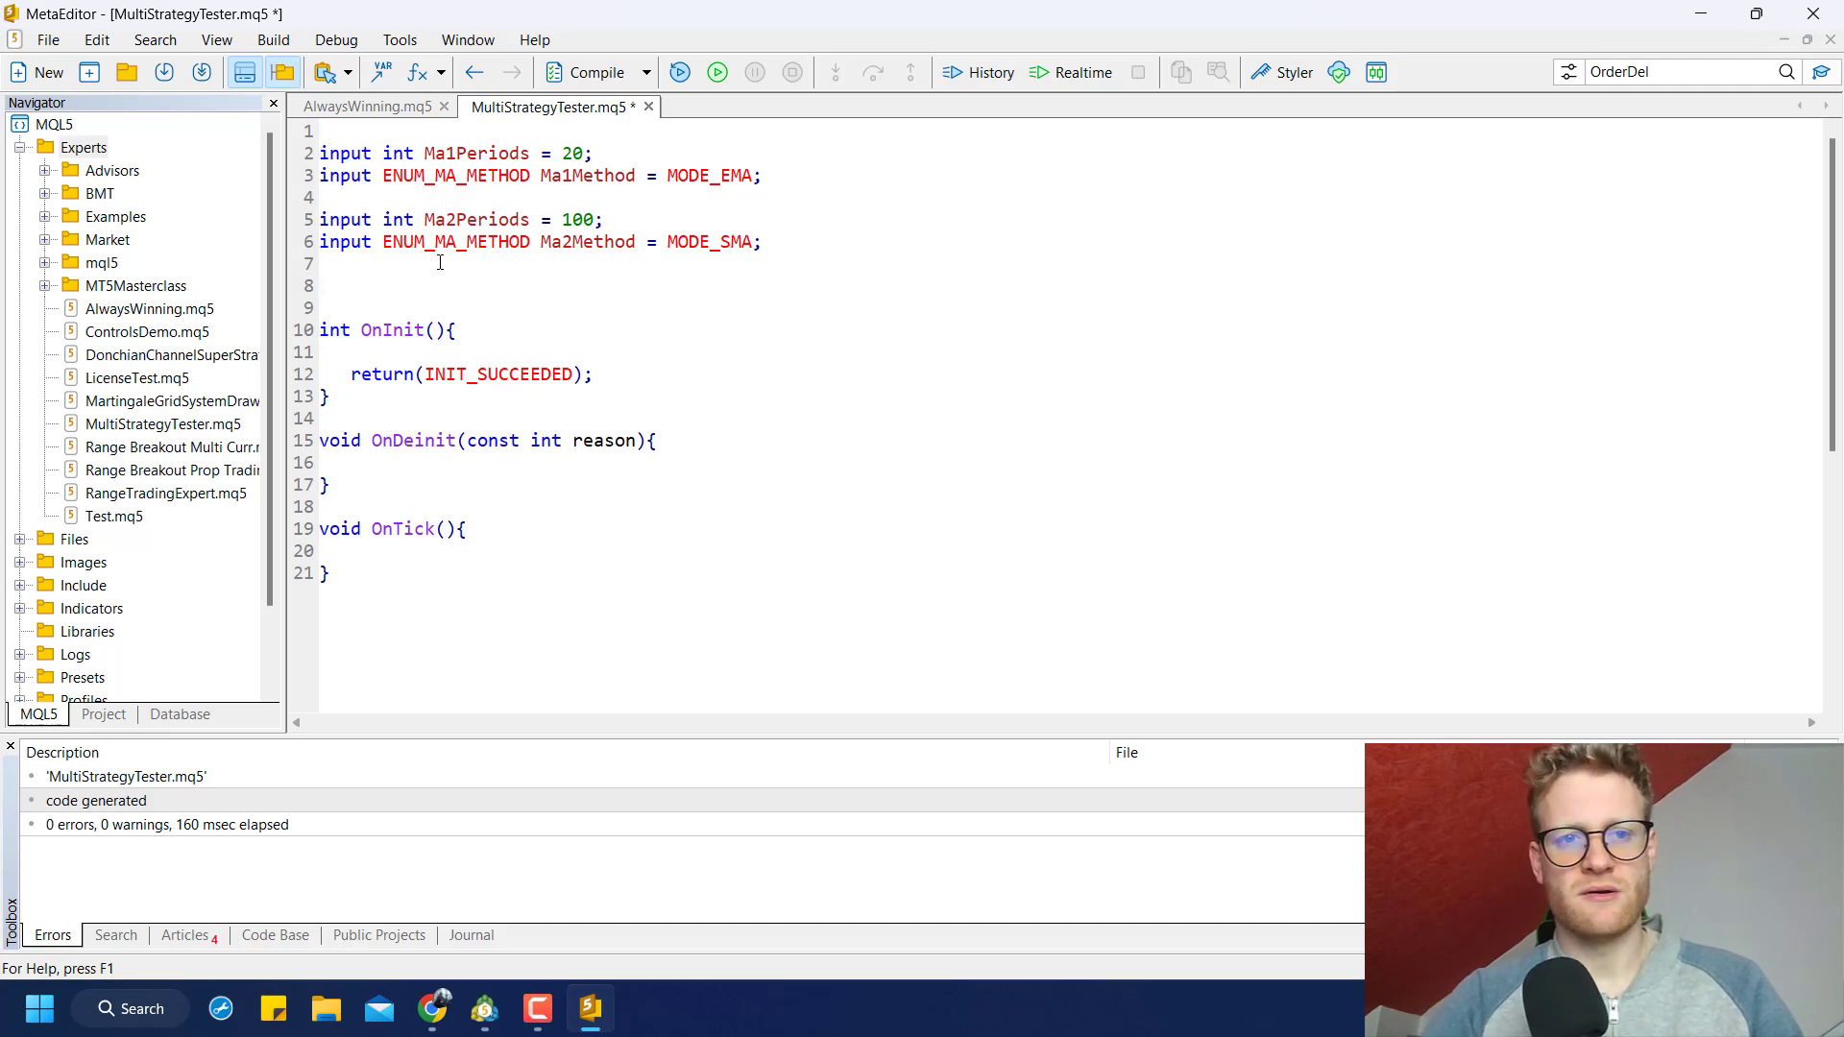
# Declare handleMa1 and handleMa2 and create both in OnInit via iMA on PRICE_CLOSE
pyautogui.write('i')
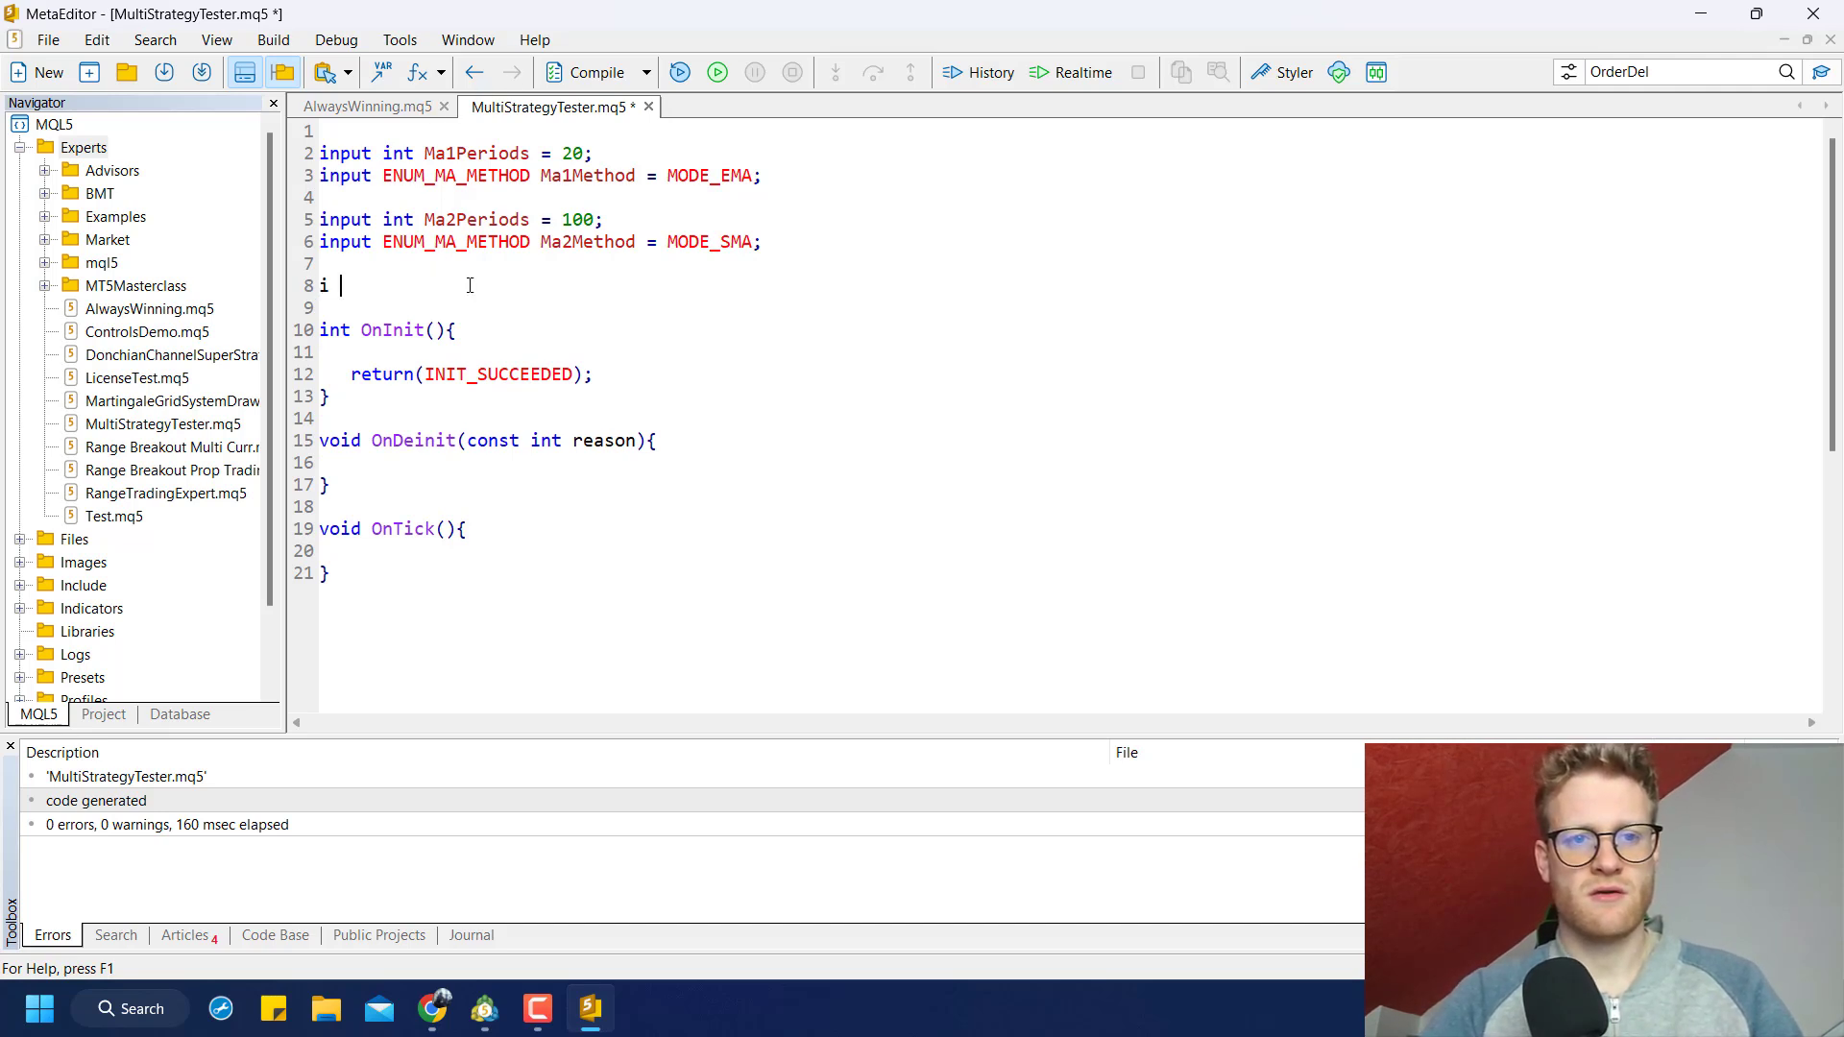
pyautogui.write('nt')
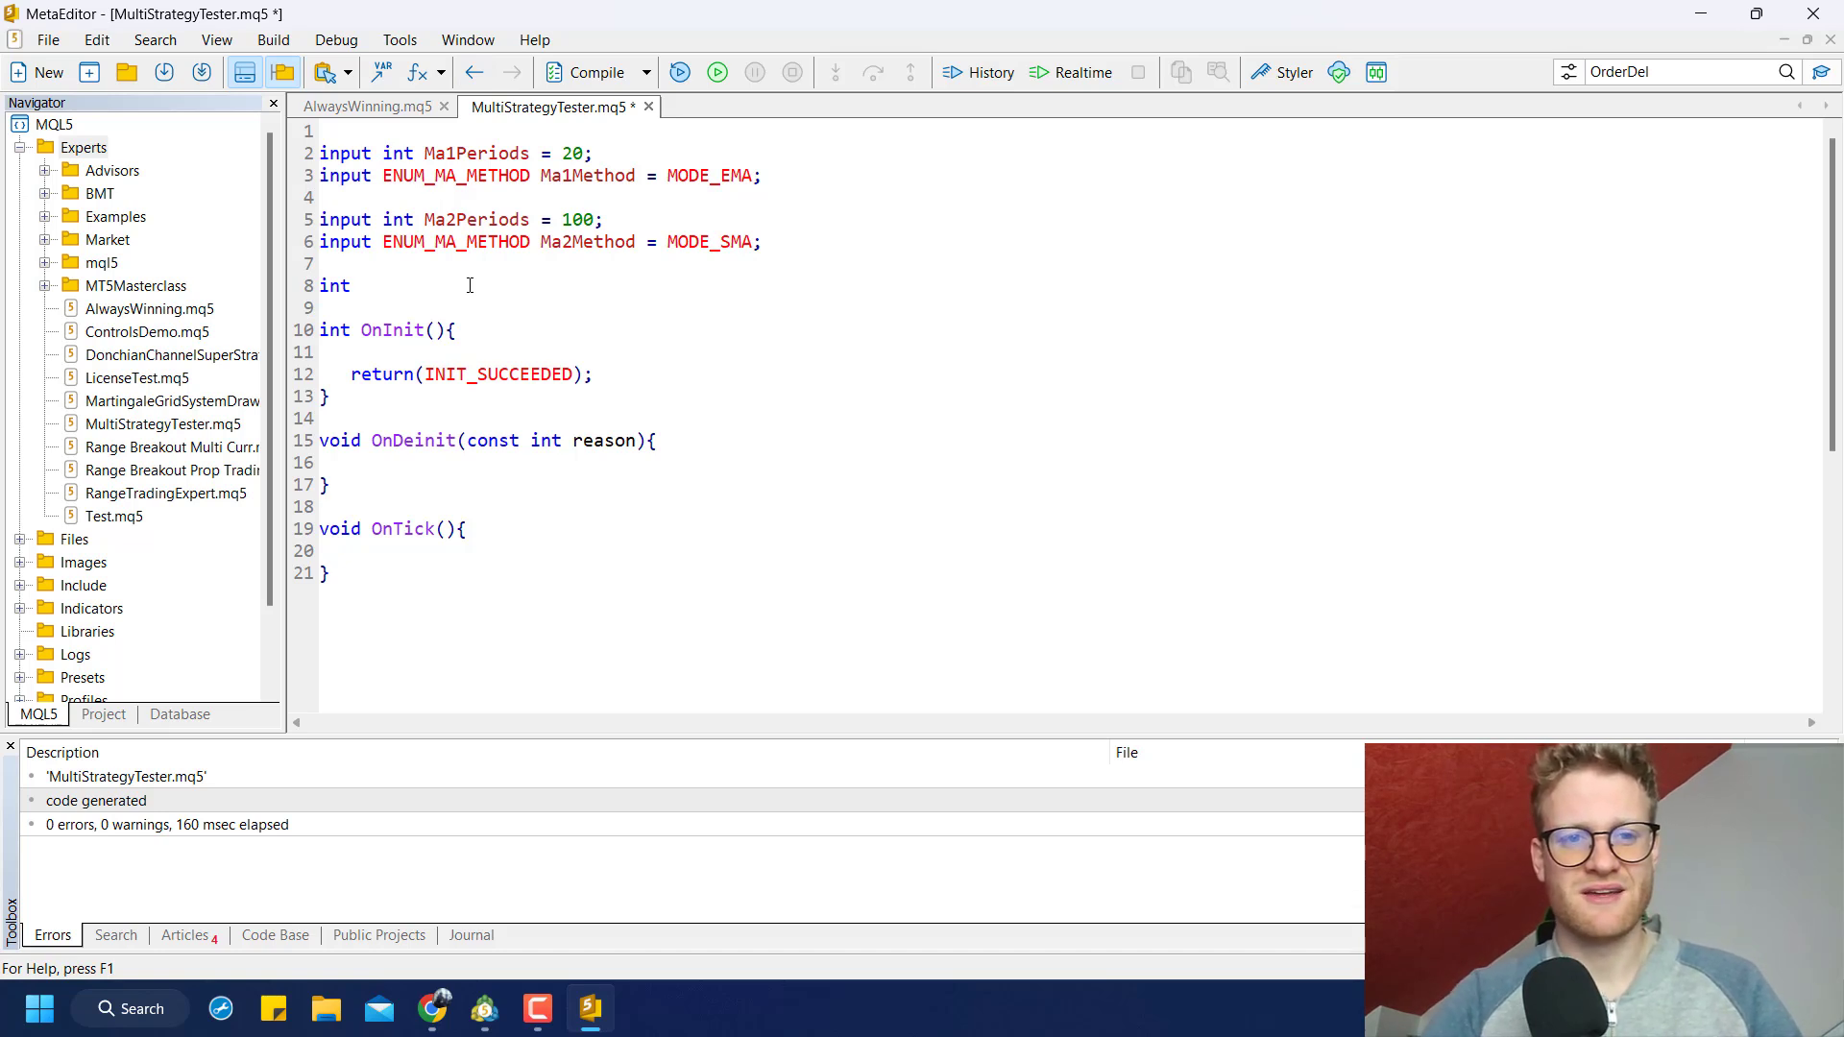
pyautogui.write('handlesMa1;')
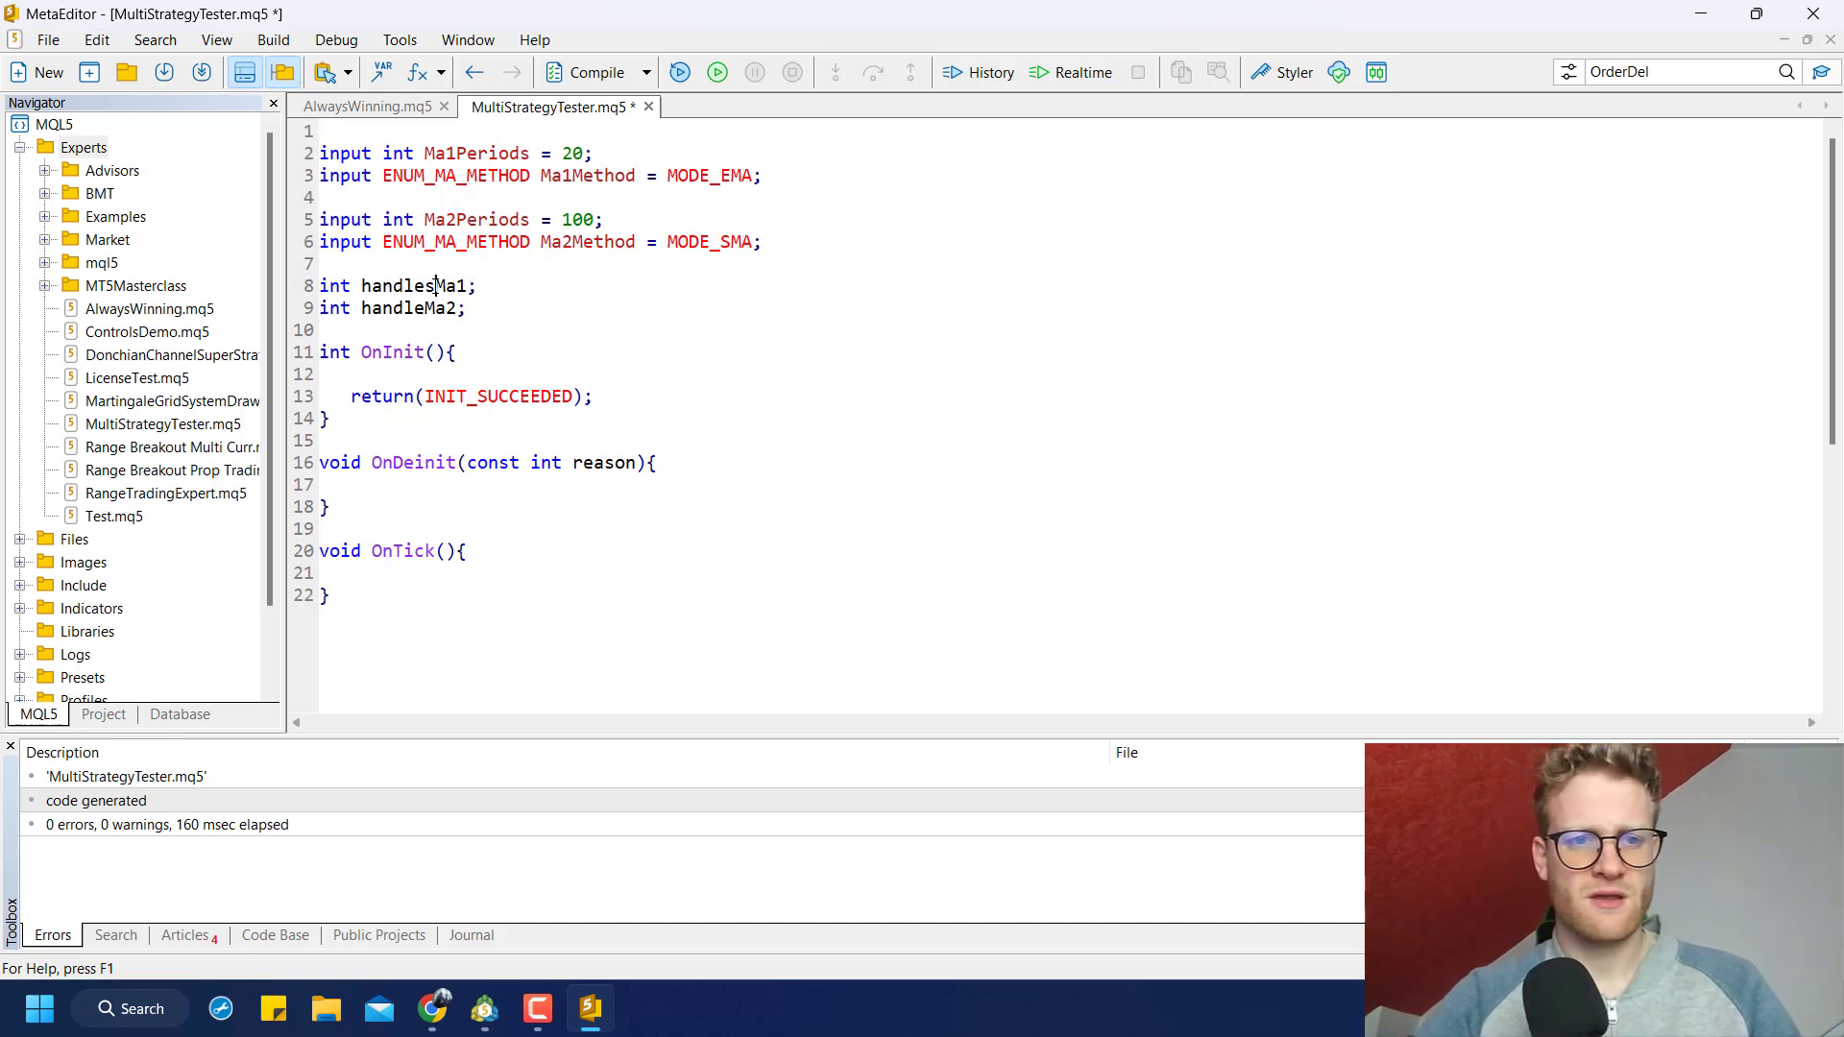
pyautogui.write('handleMa1 = iMA')
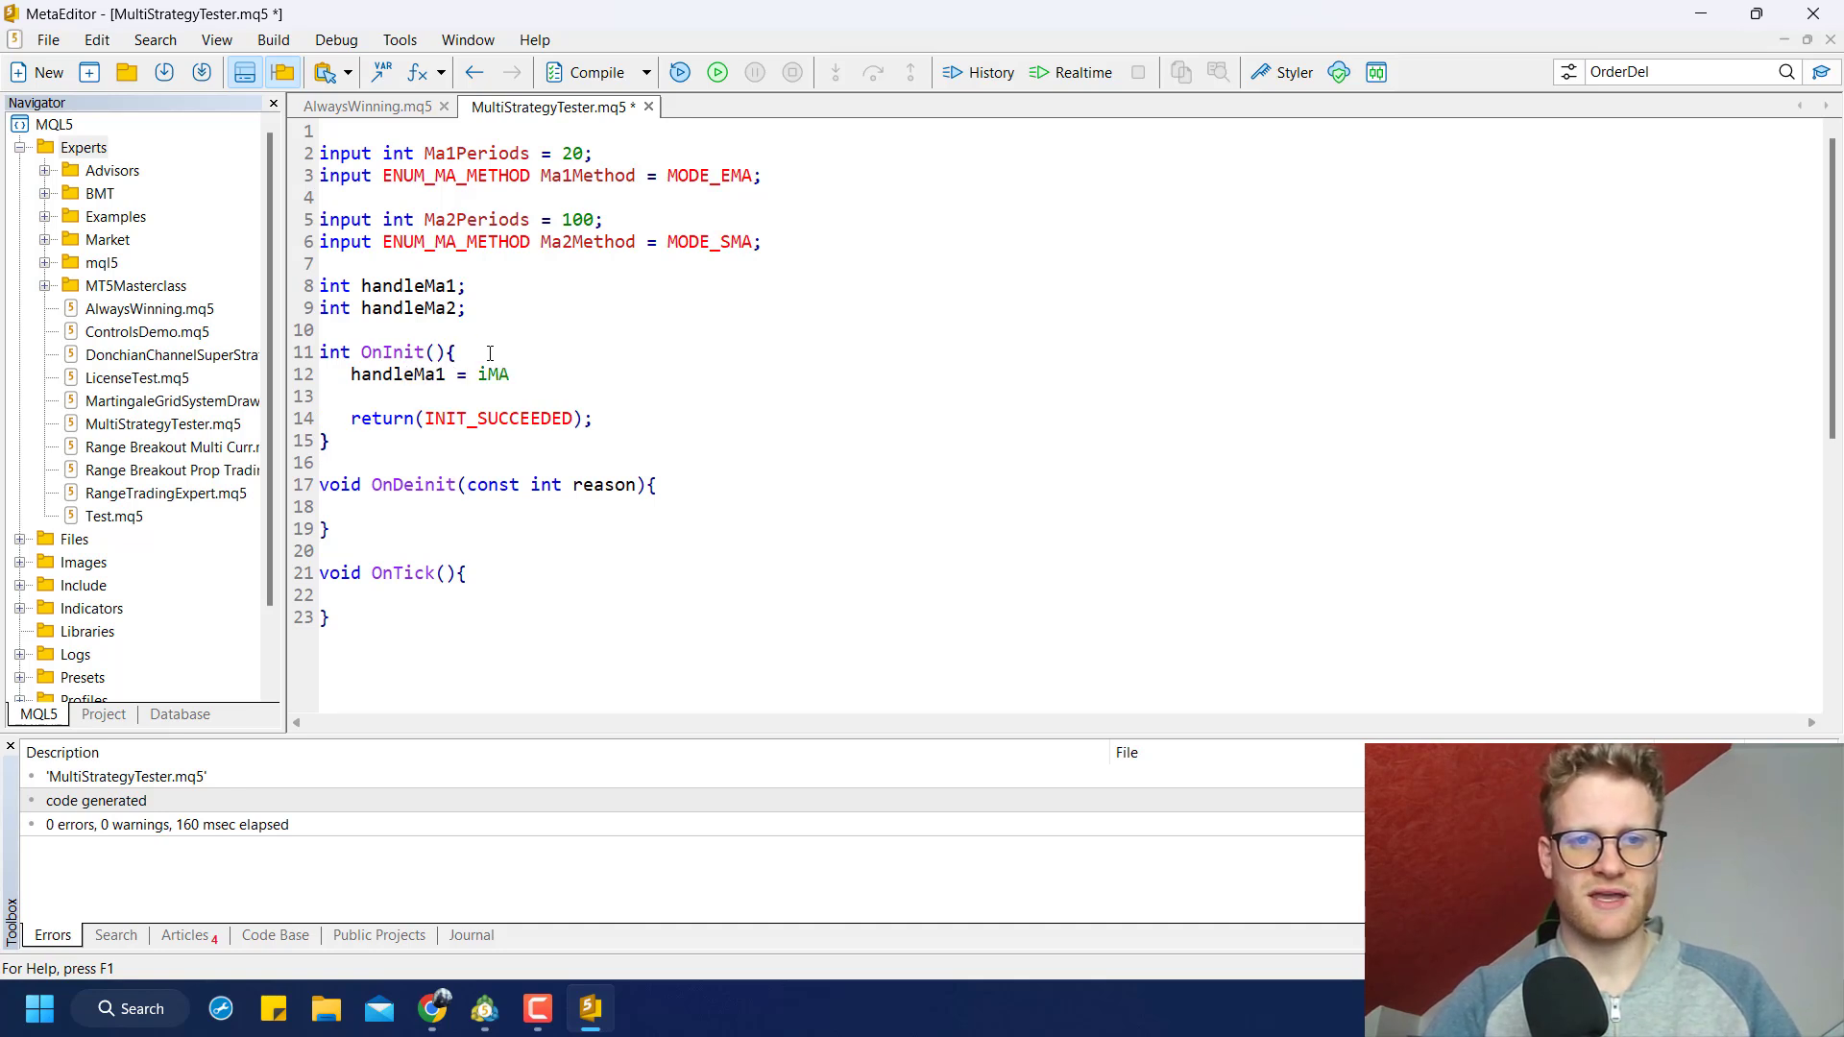
pyautogui.write('(_Symbol,PERIOD_CURRENT,')
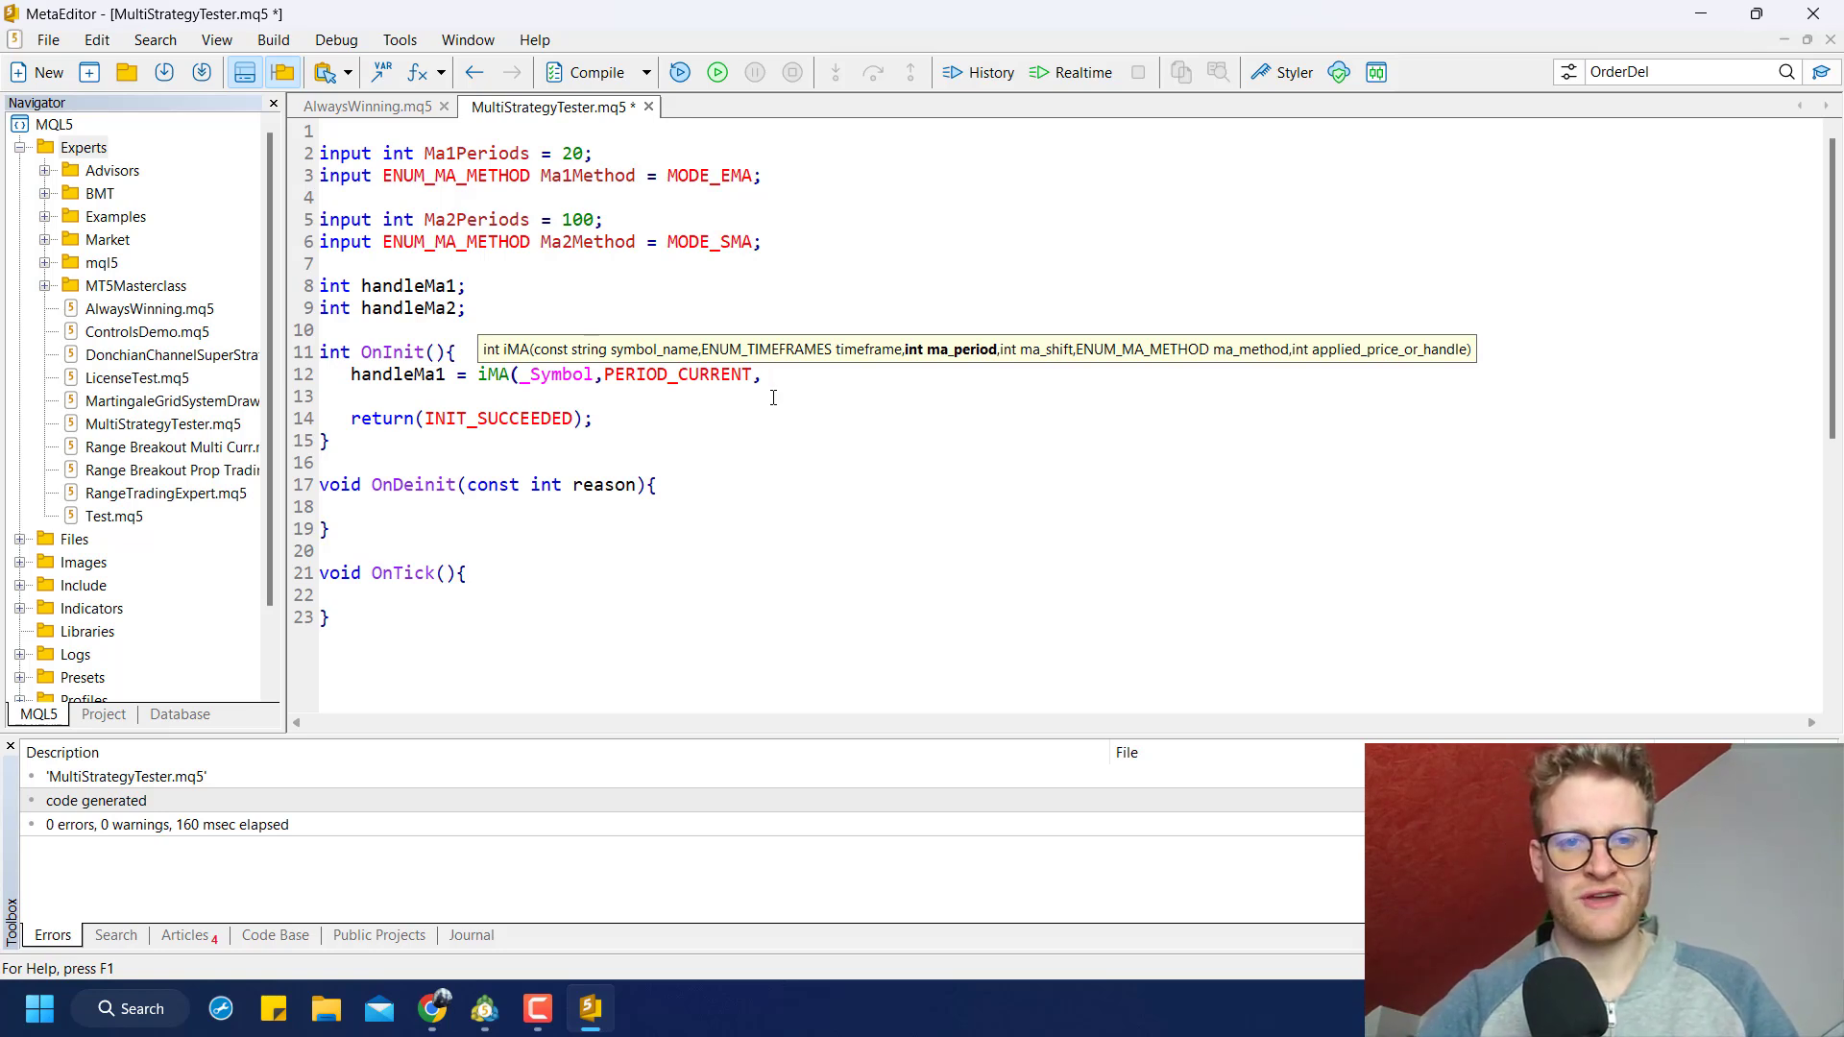
pyautogui.write('Ma1Periods')
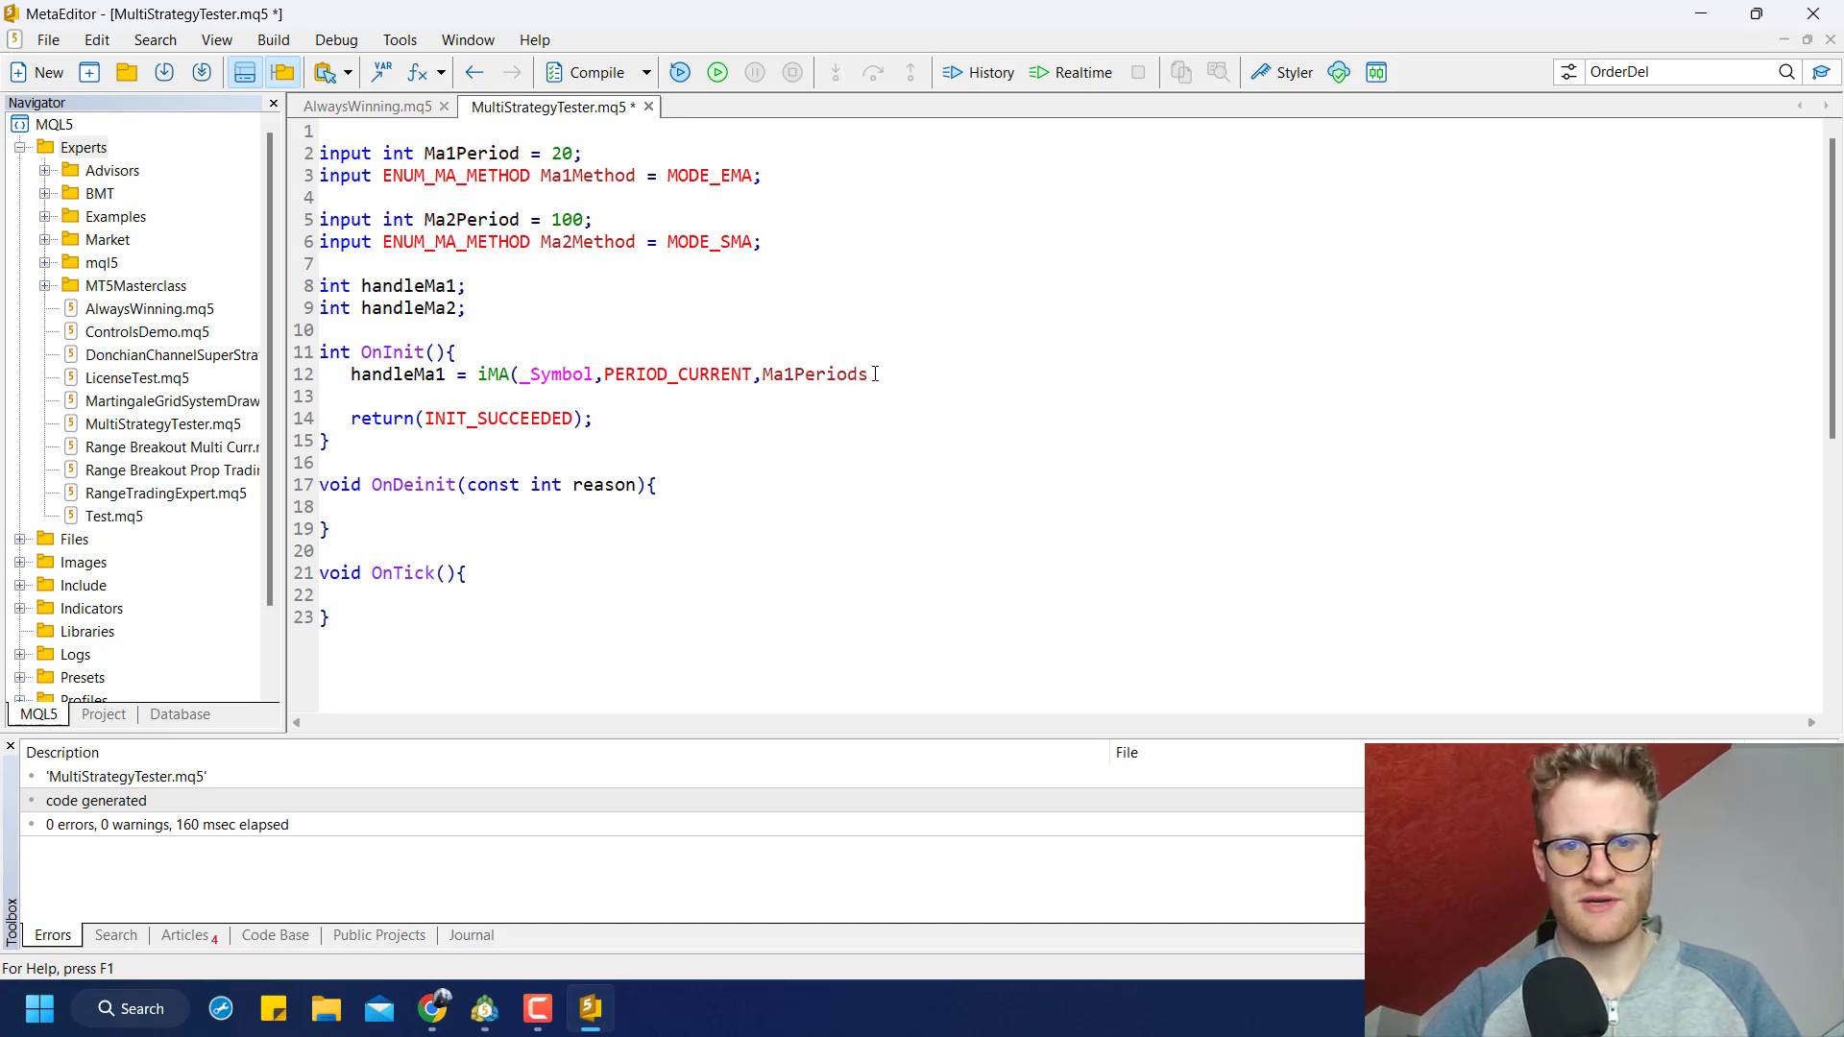
pyautogui.write(',0,')
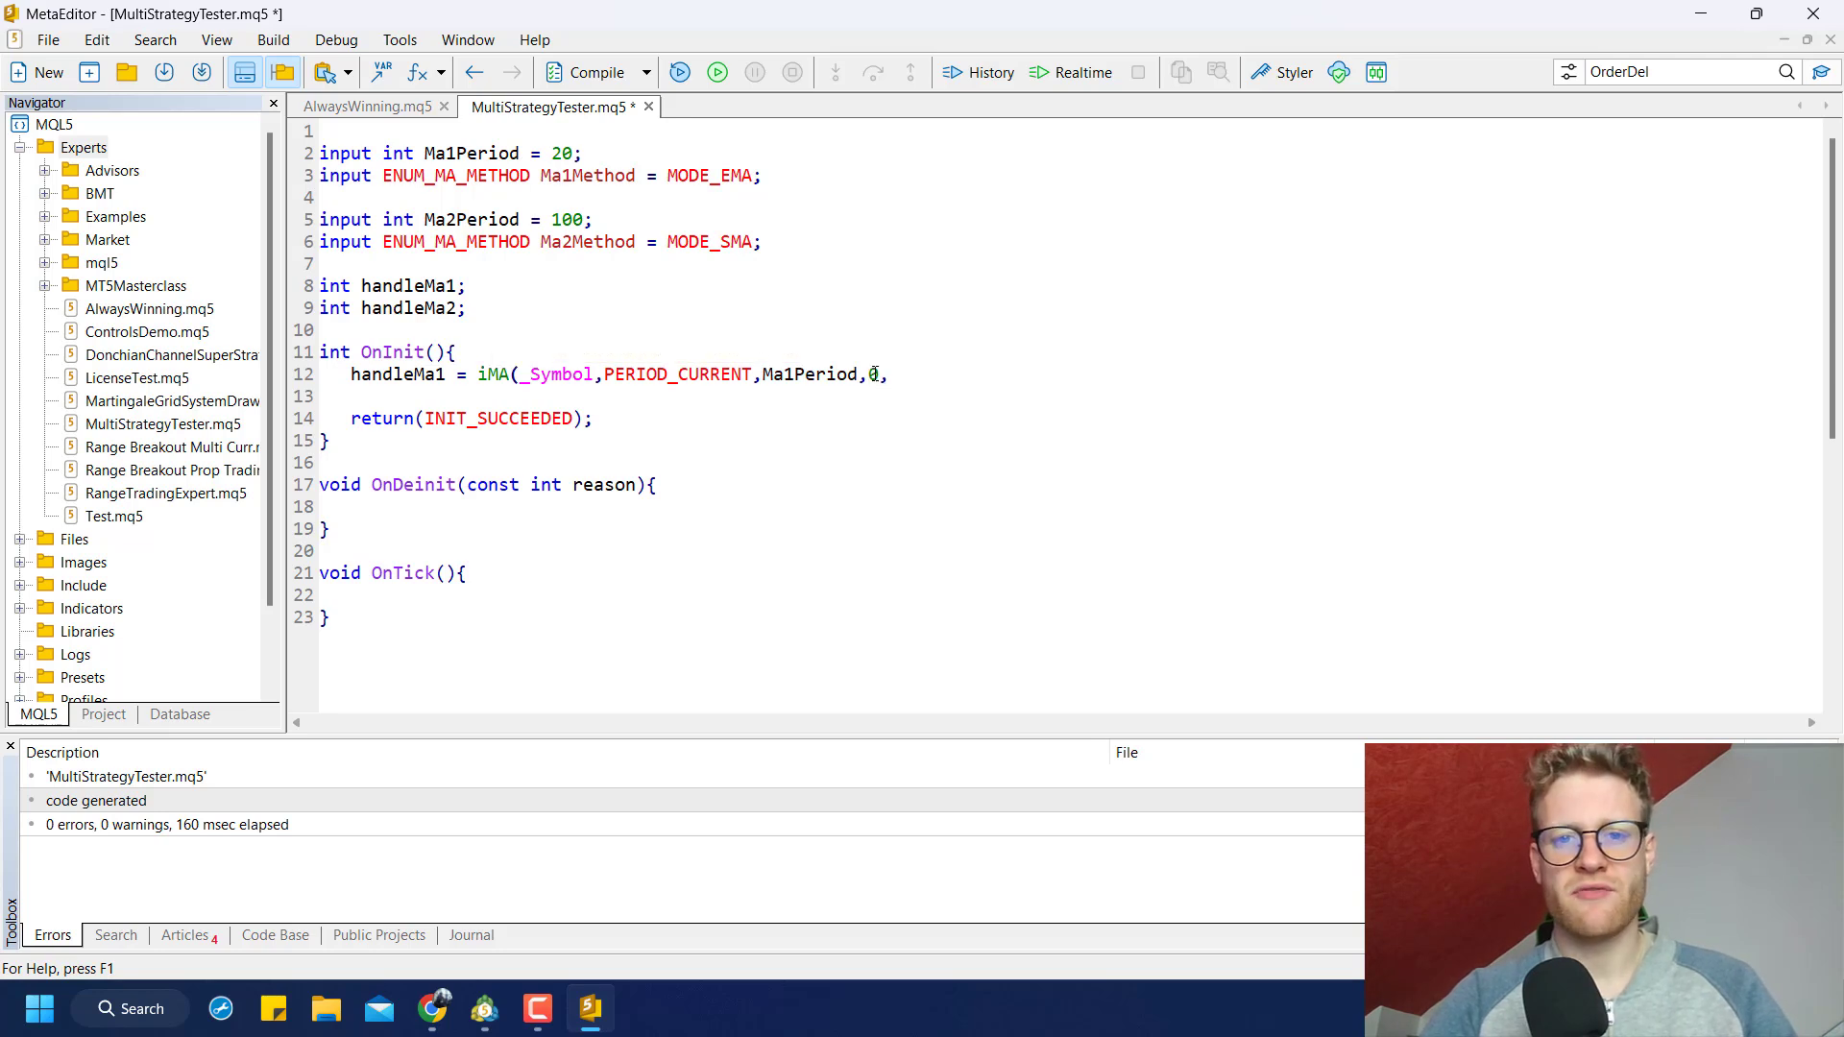
pyautogui.write('M1')
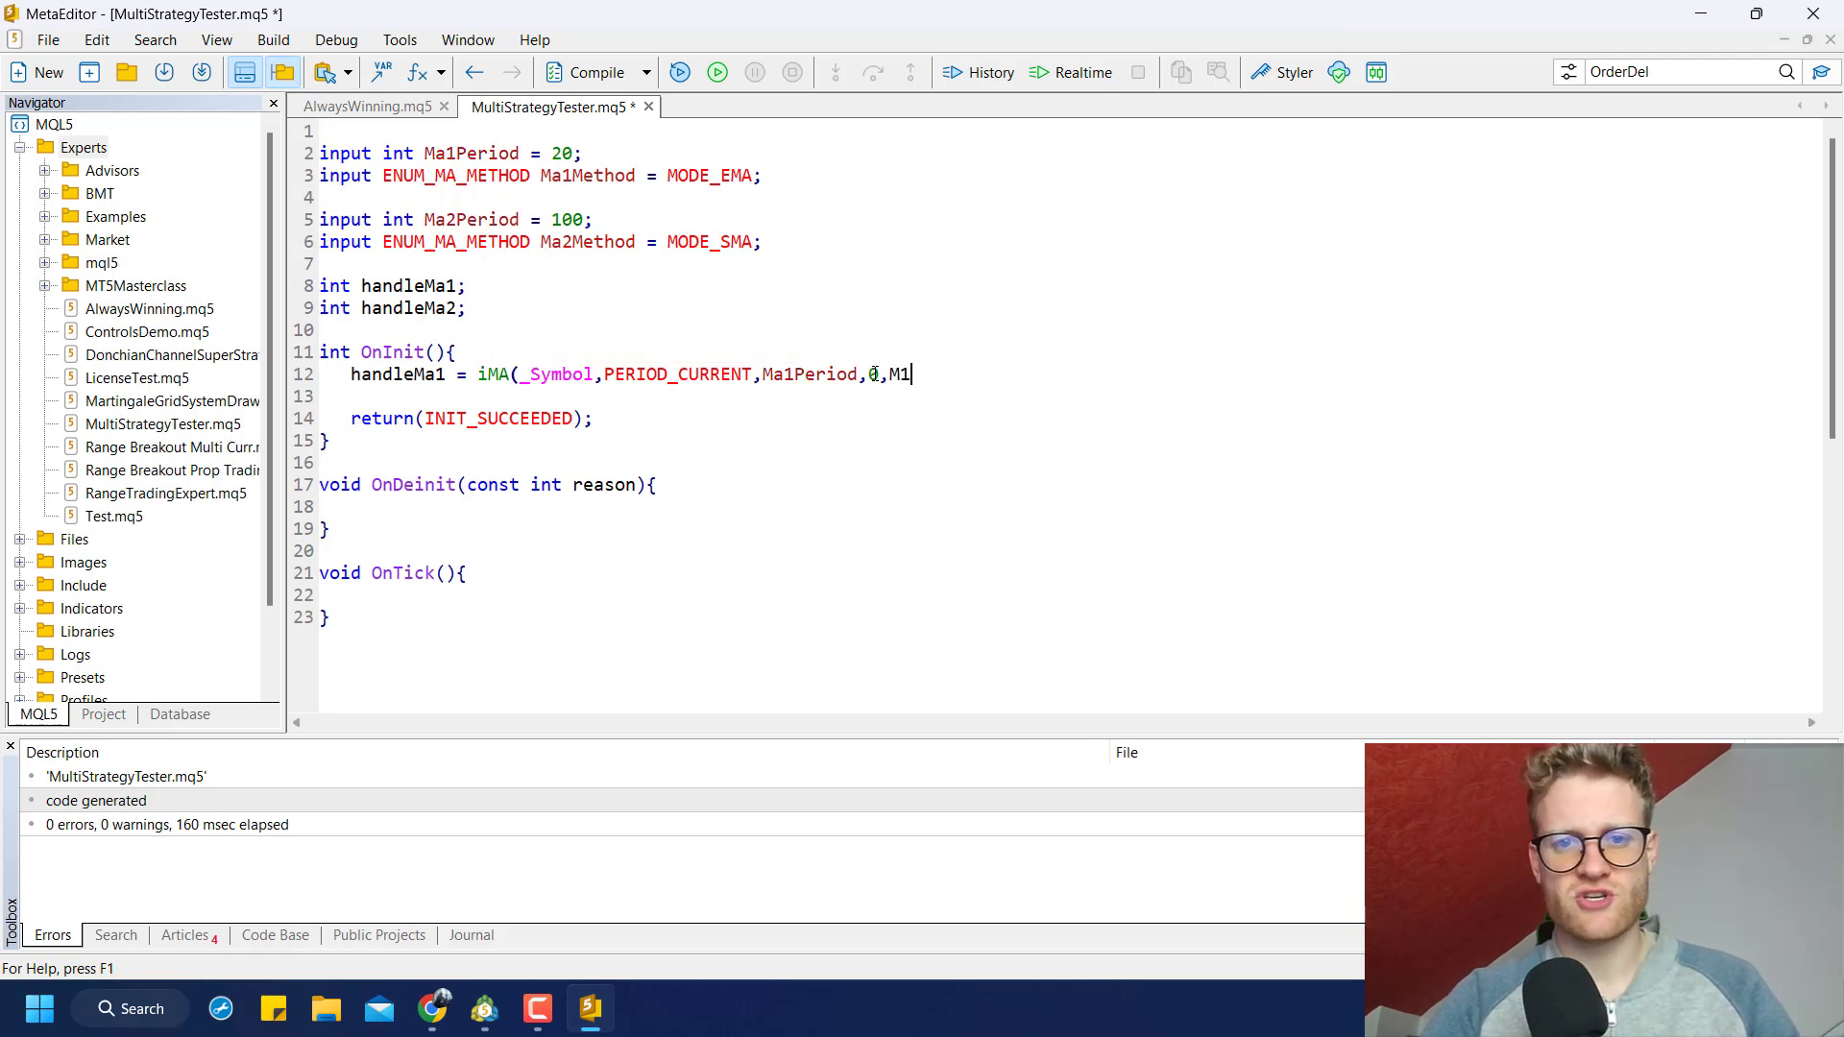
pyautogui.write('Ma1Method,')
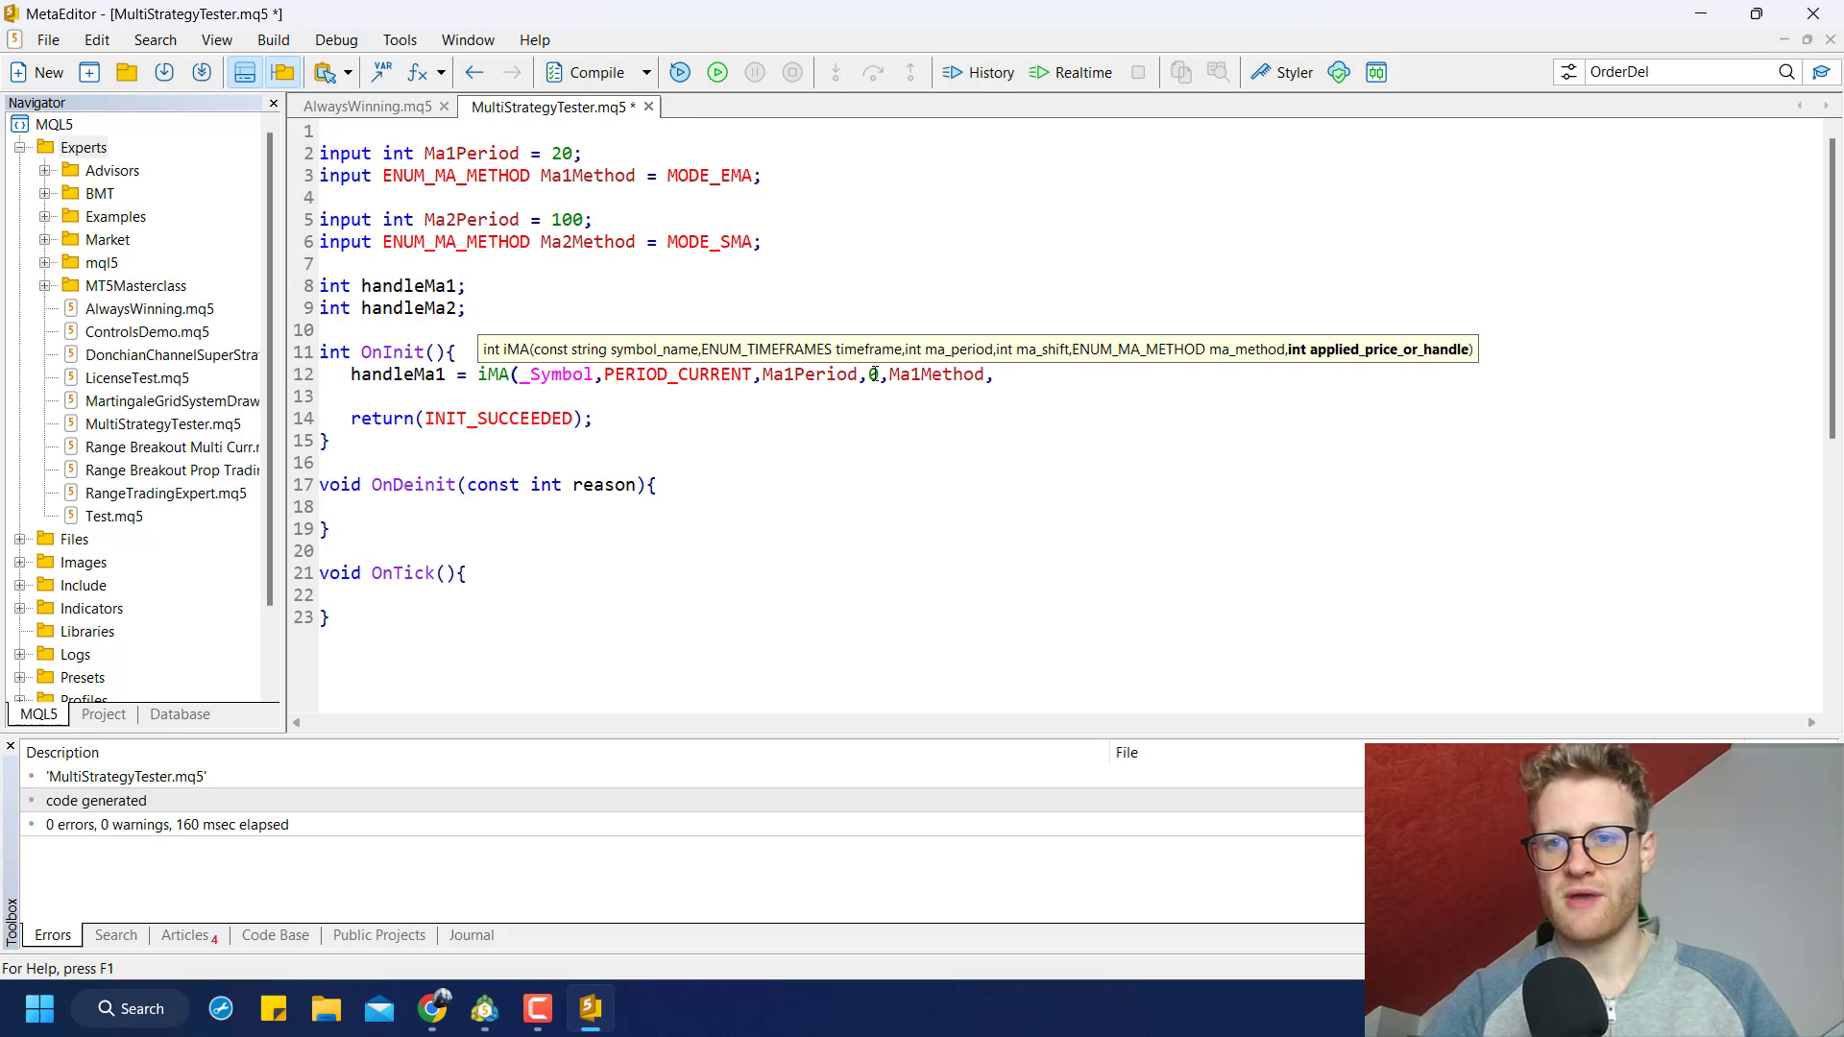
pyautogui.write(',PRICE_CLOSE);')
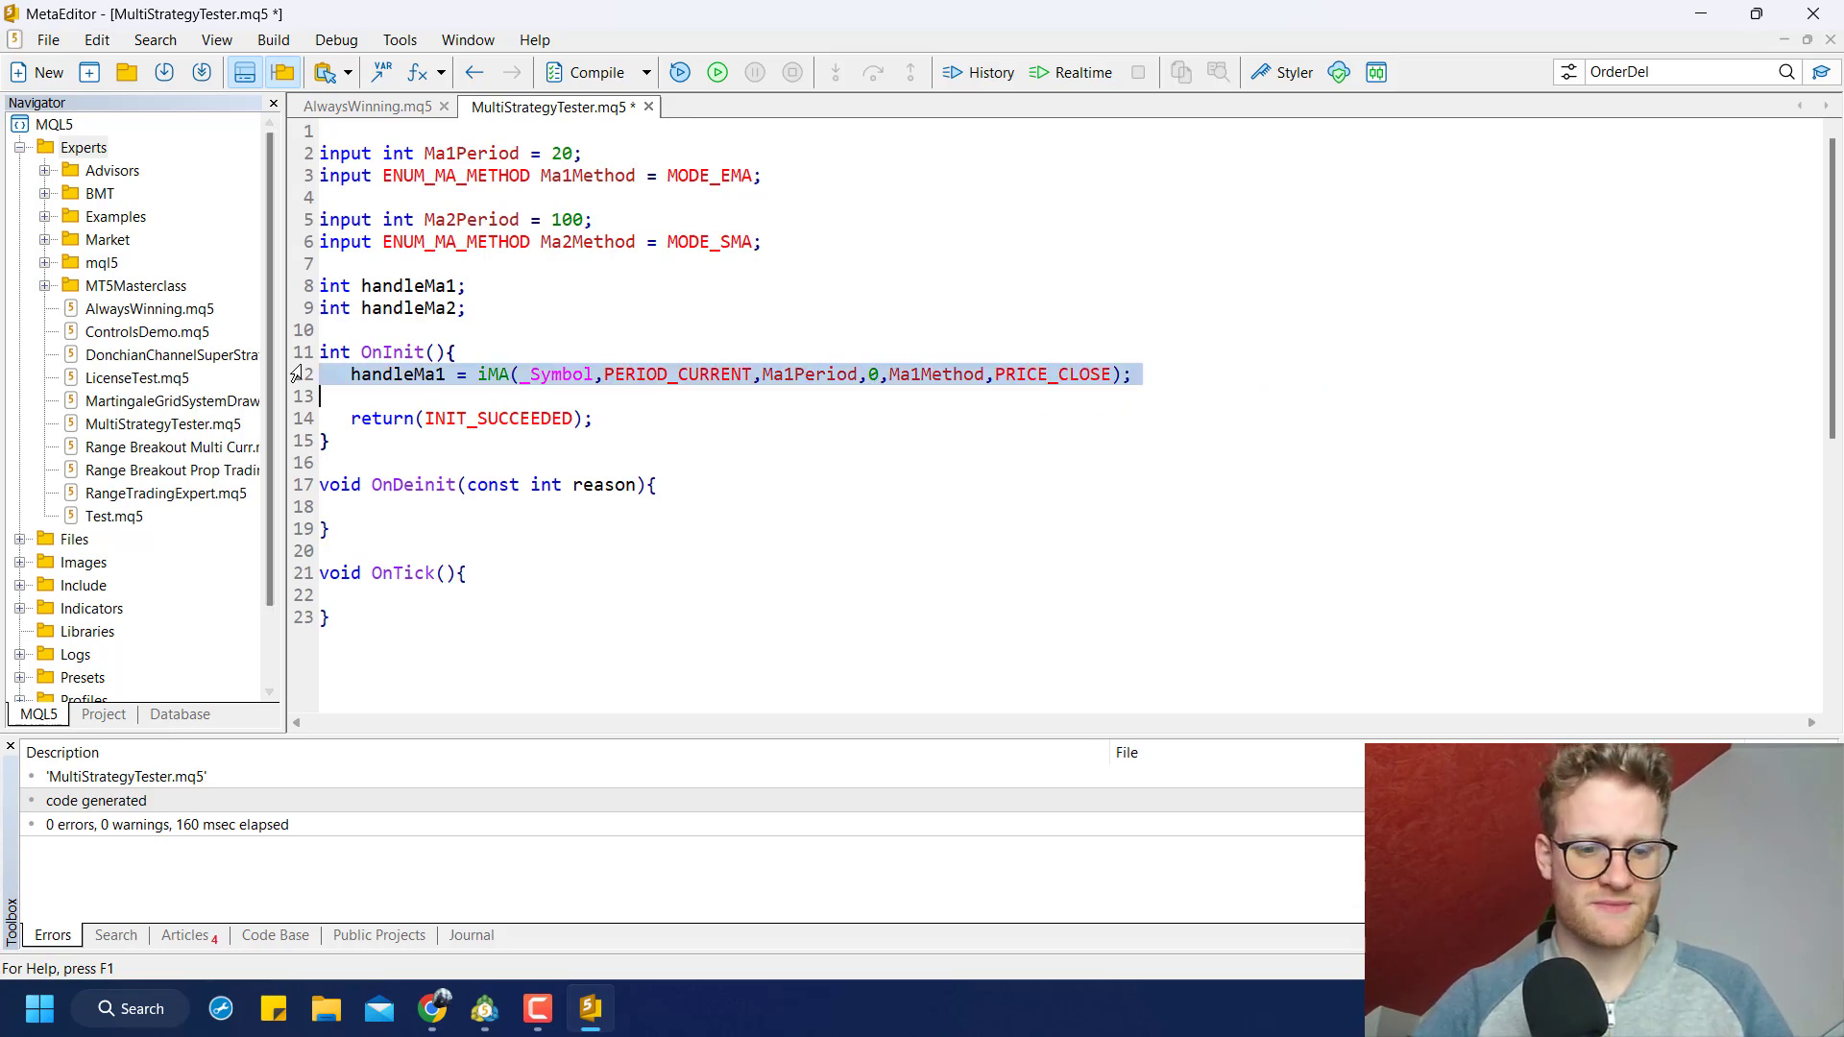
pyautogui.write('handleMa2 = iMA(_Symbol,PERIOD_CURRENT,Ma1Period,0,Ma1Method,PRICE_CLOSE);')
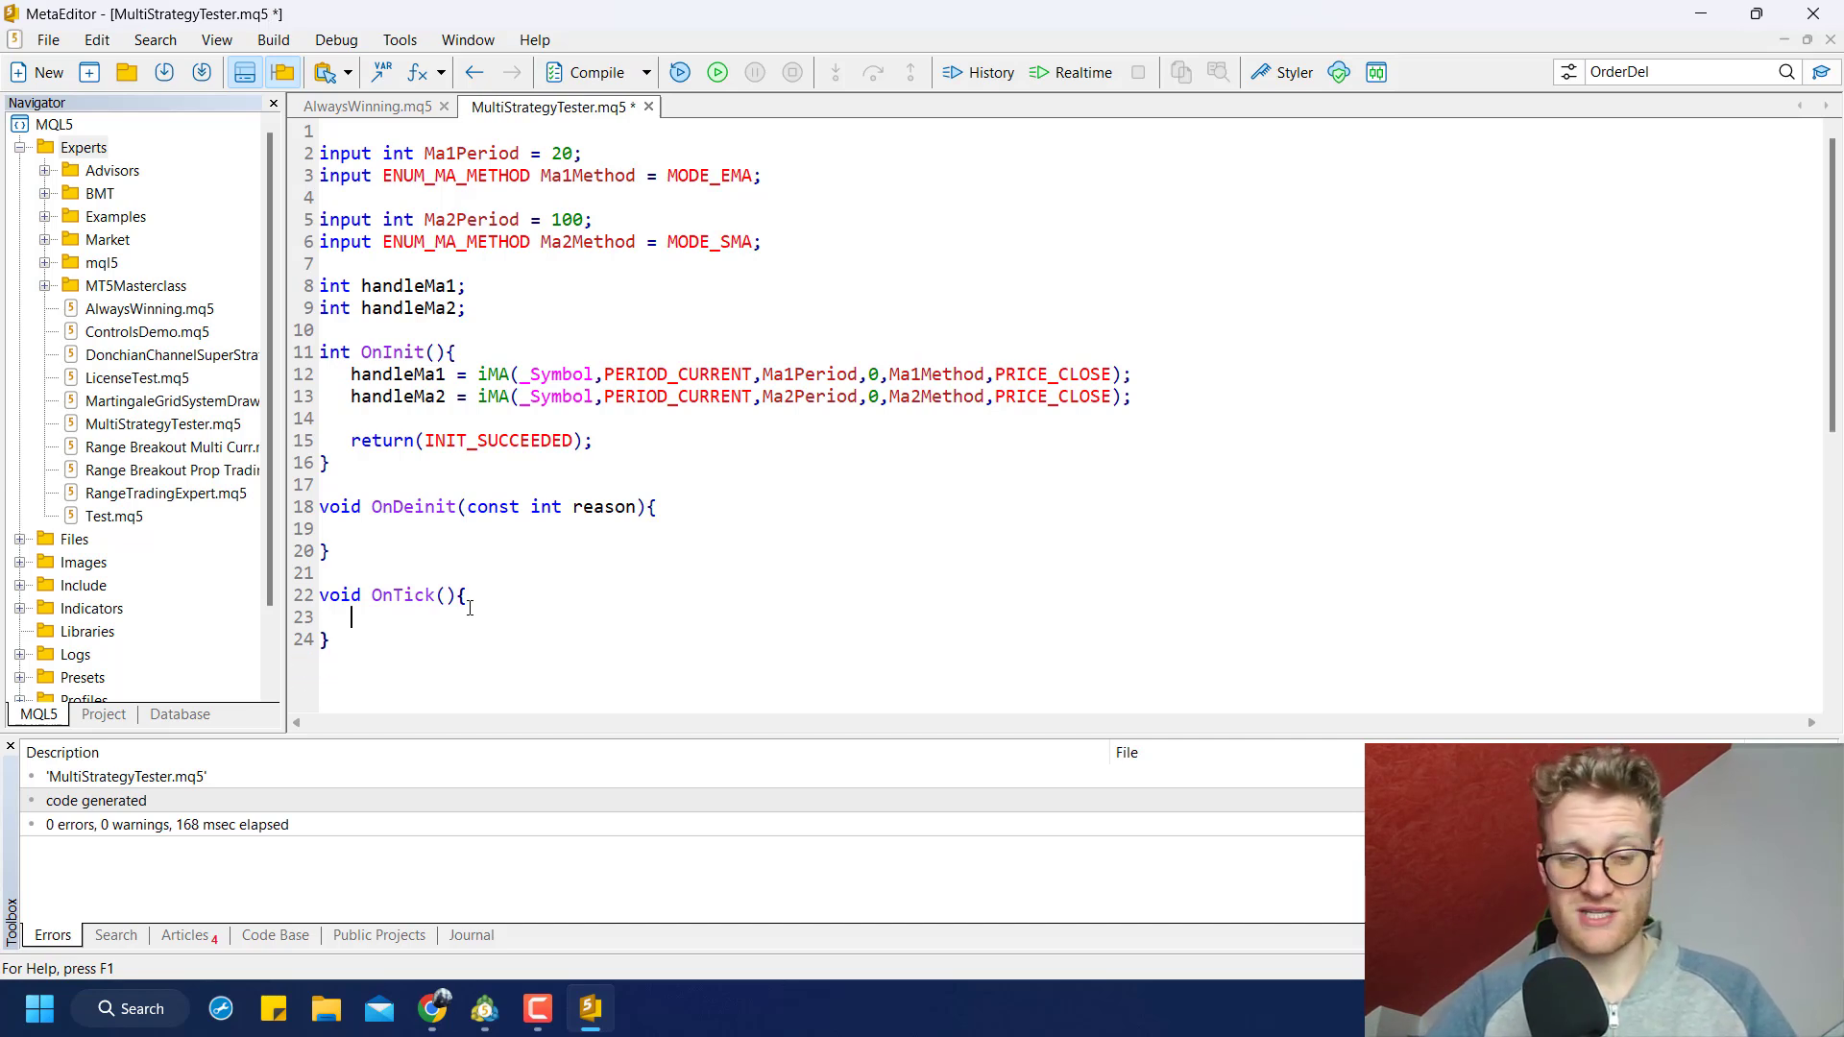
# Declare double ma1[], ma2[] and CopyBuffer two values from handleMa1 and handleMa2, then compile
pyautogui.write('double ma1[];')
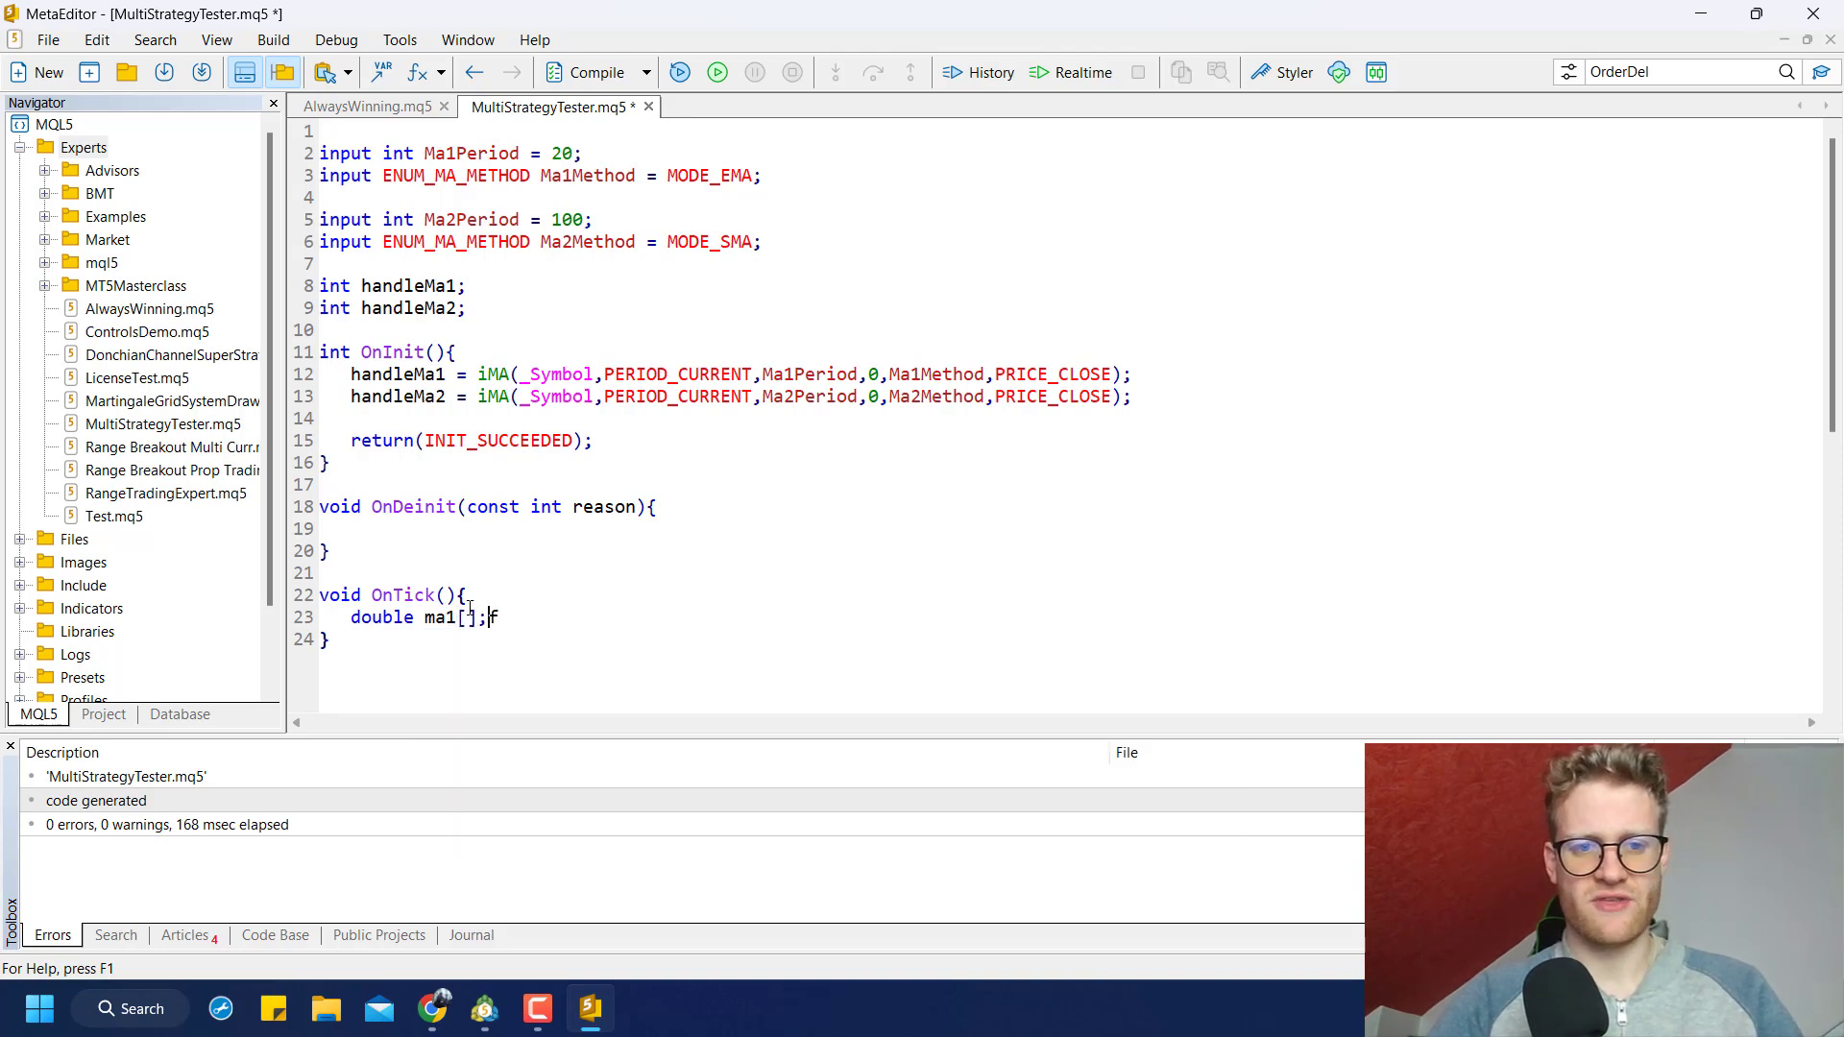
pyautogui.write(', ma1[')
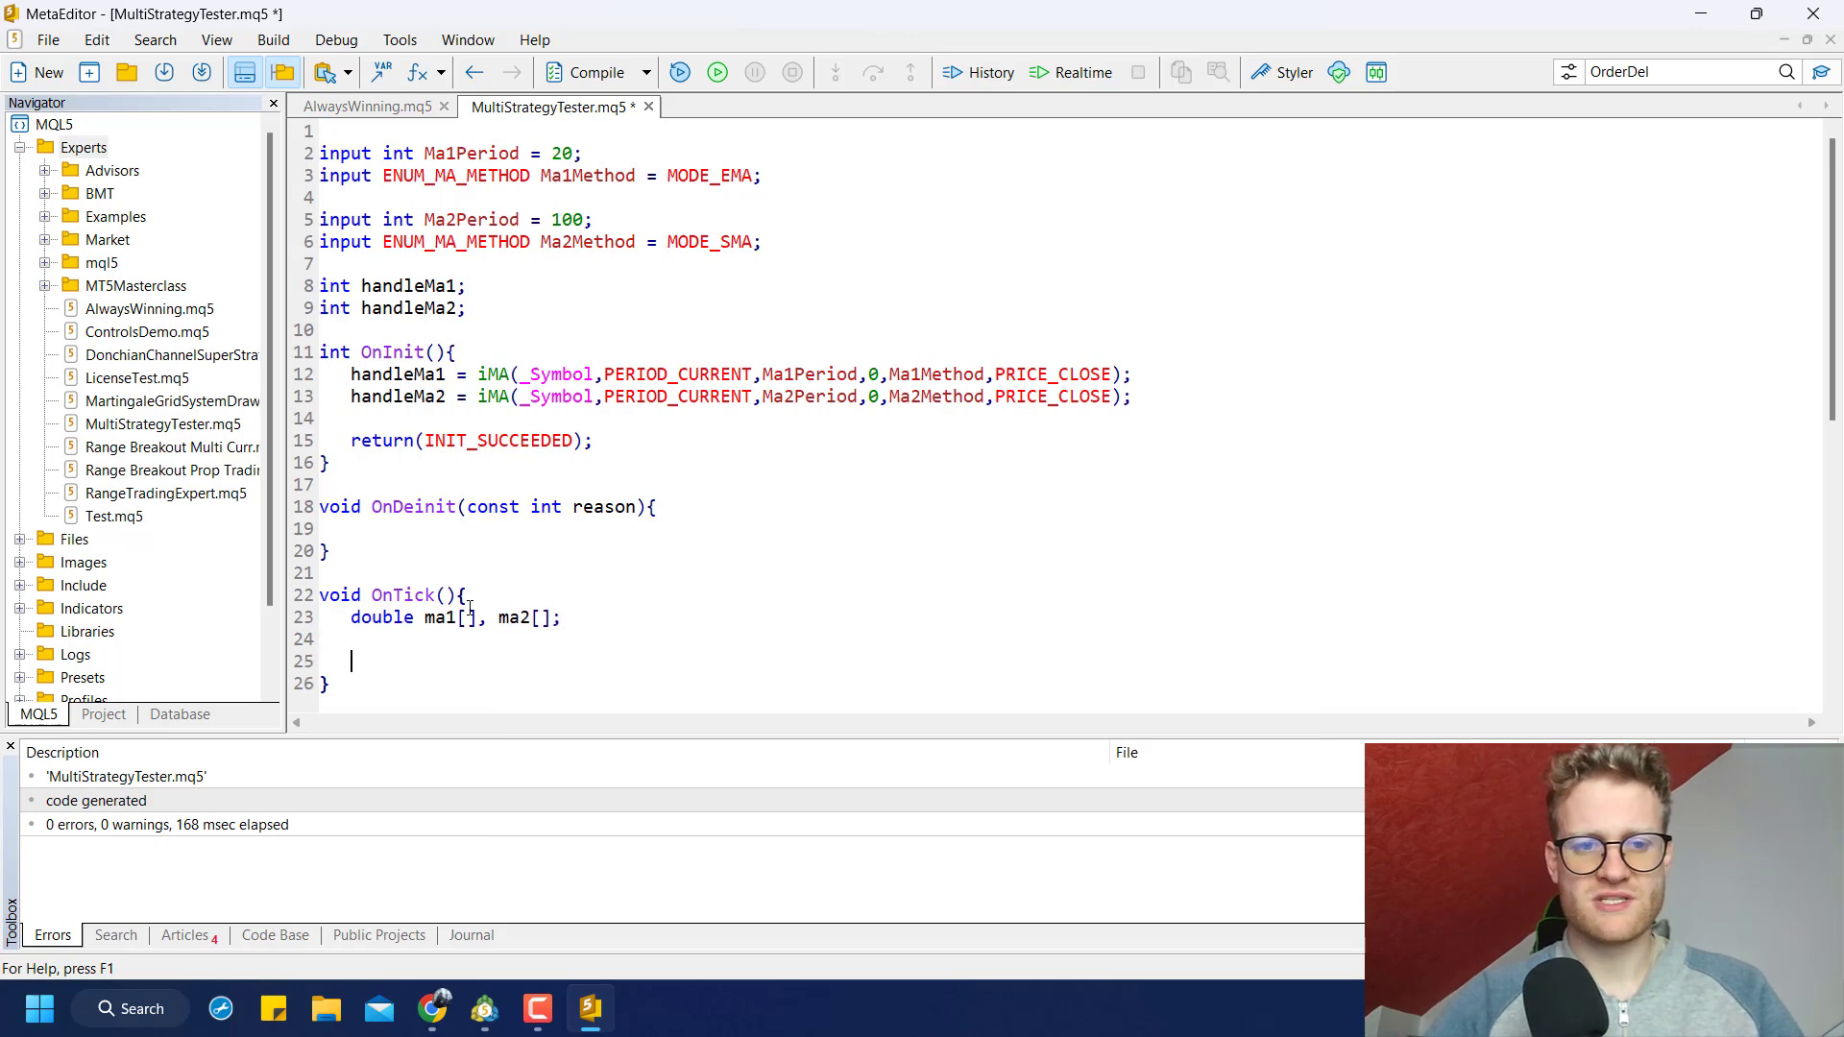
pyautogui.write('CopyBuffer(')
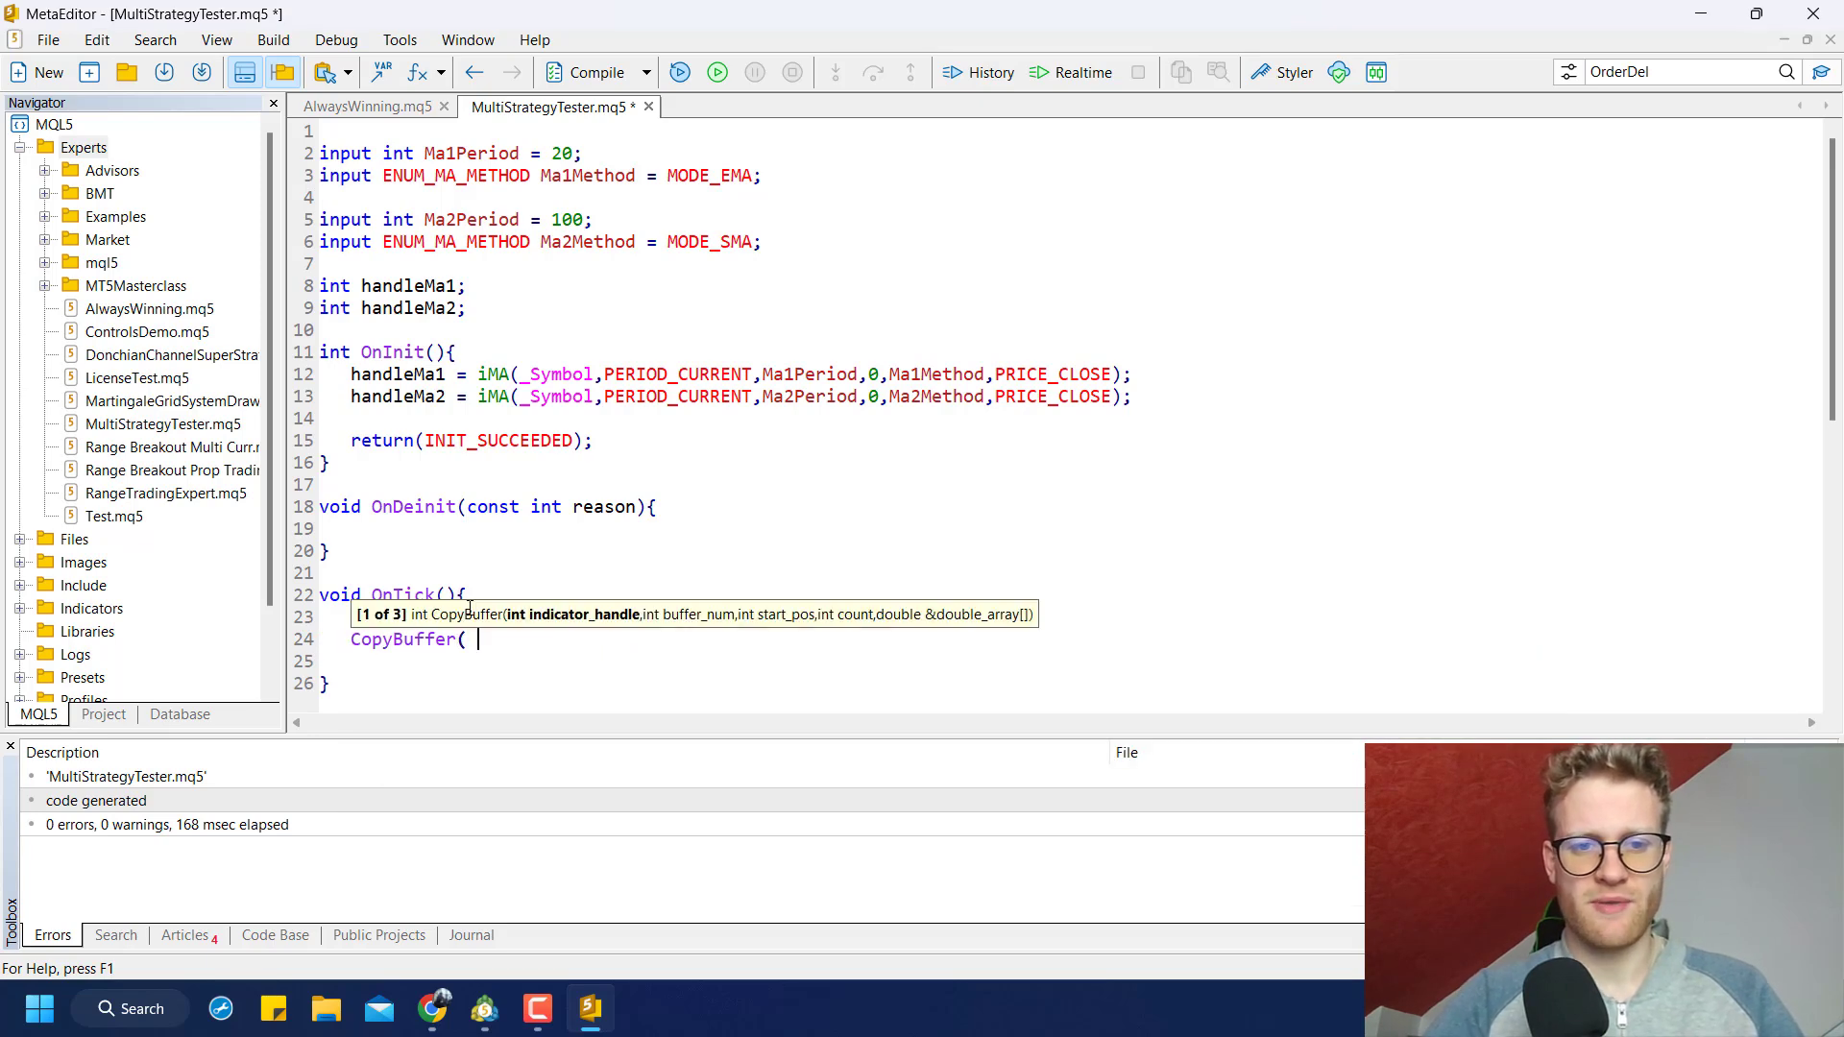
pyautogui.write('handleMa1,')
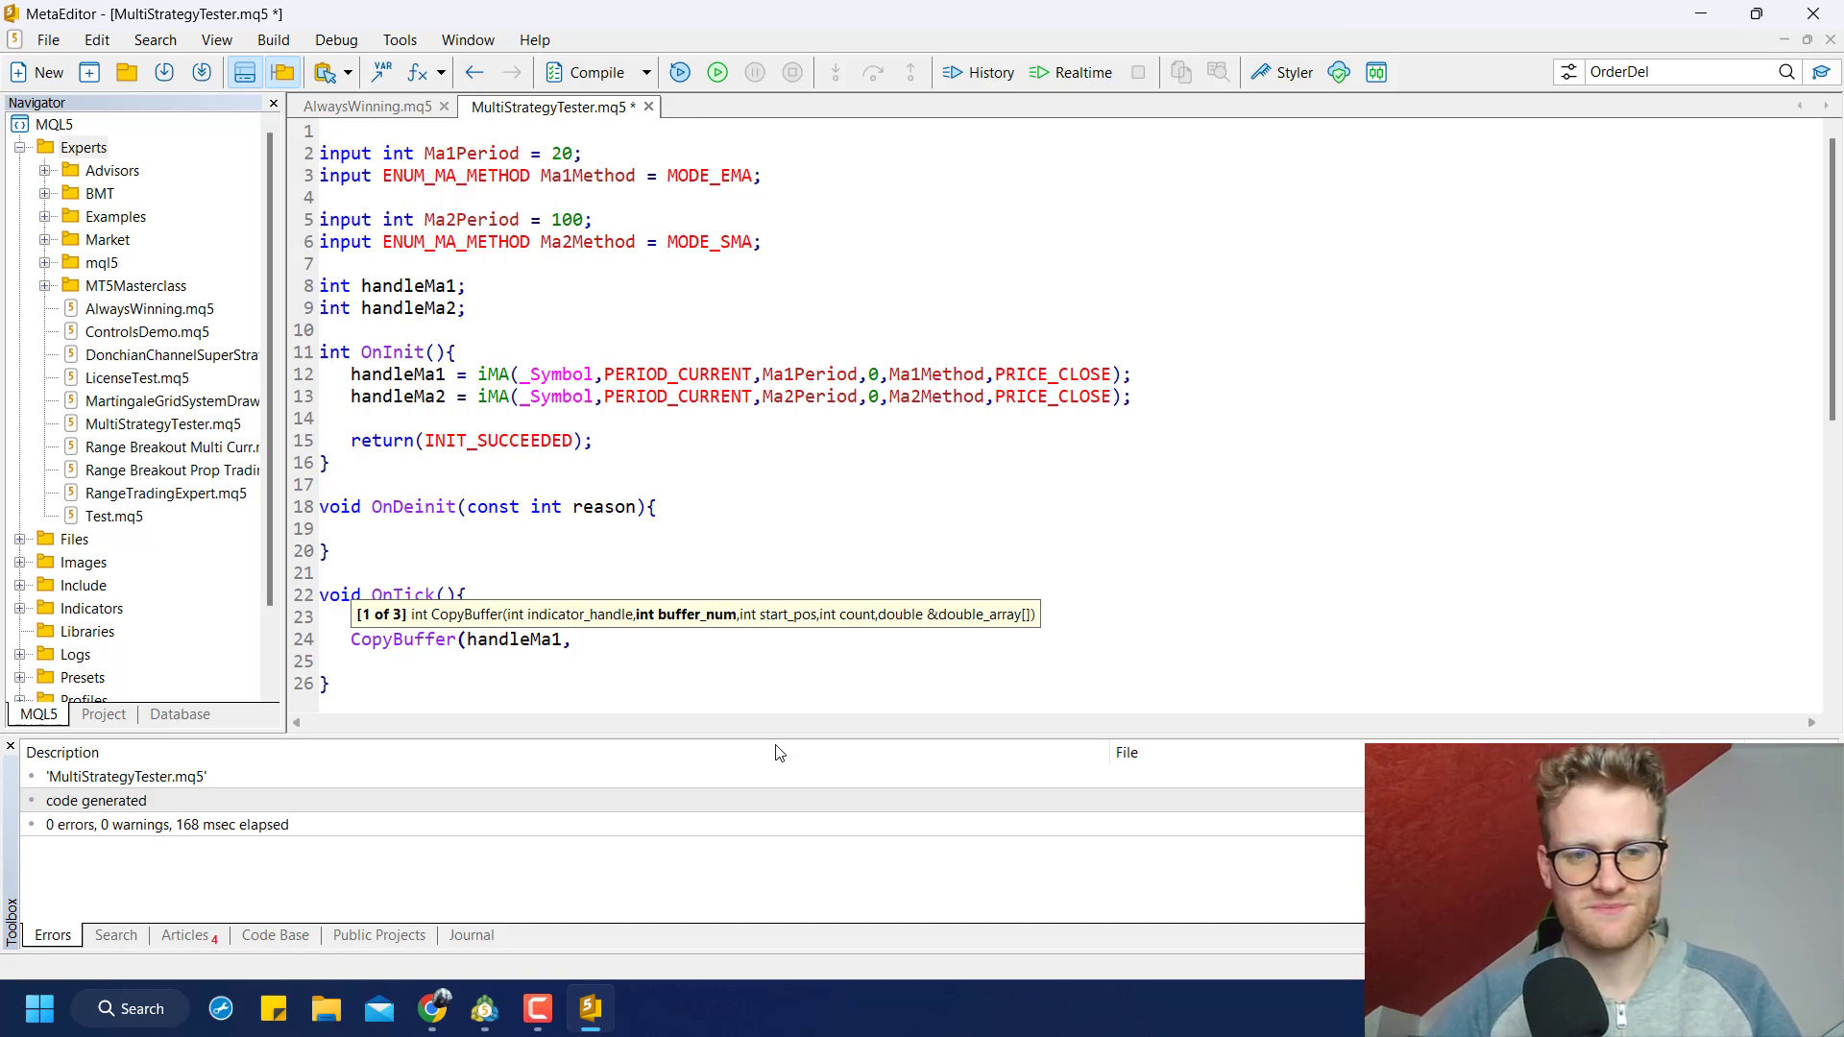
pyautogui.write('MAIN_LINE,')
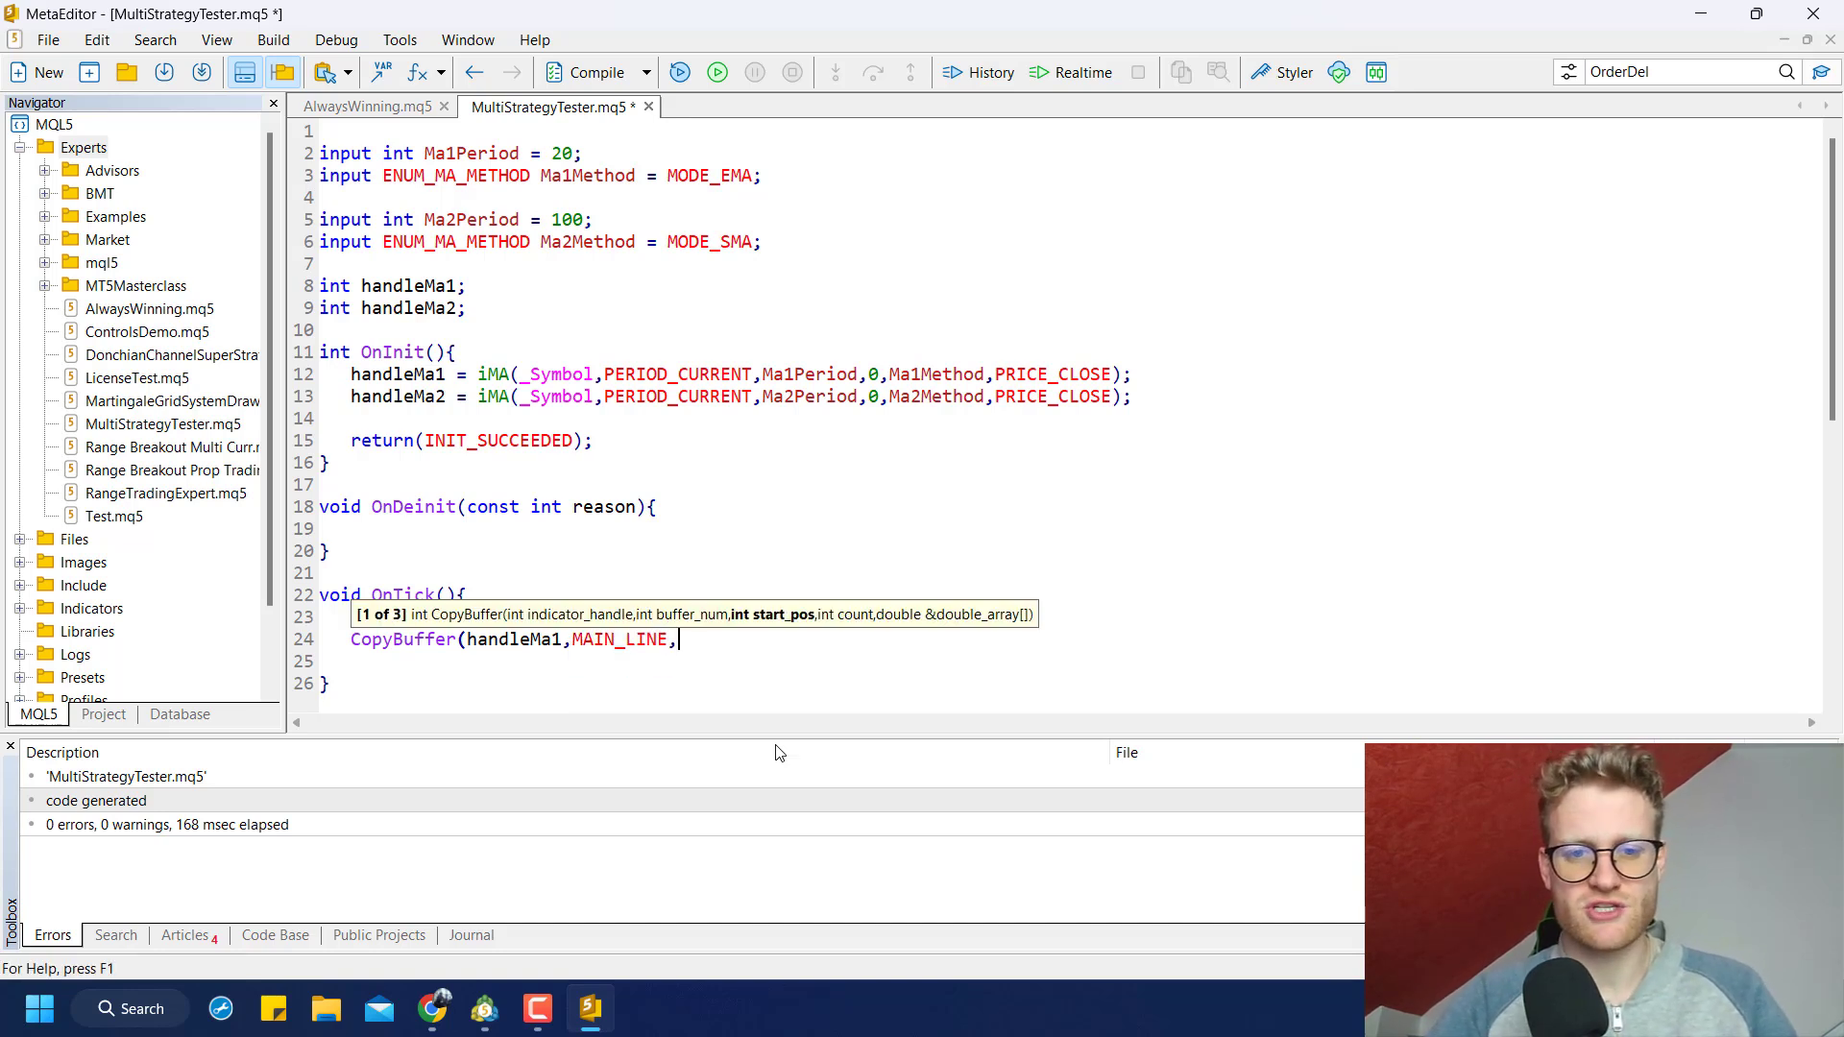
pyautogui.write('1,')
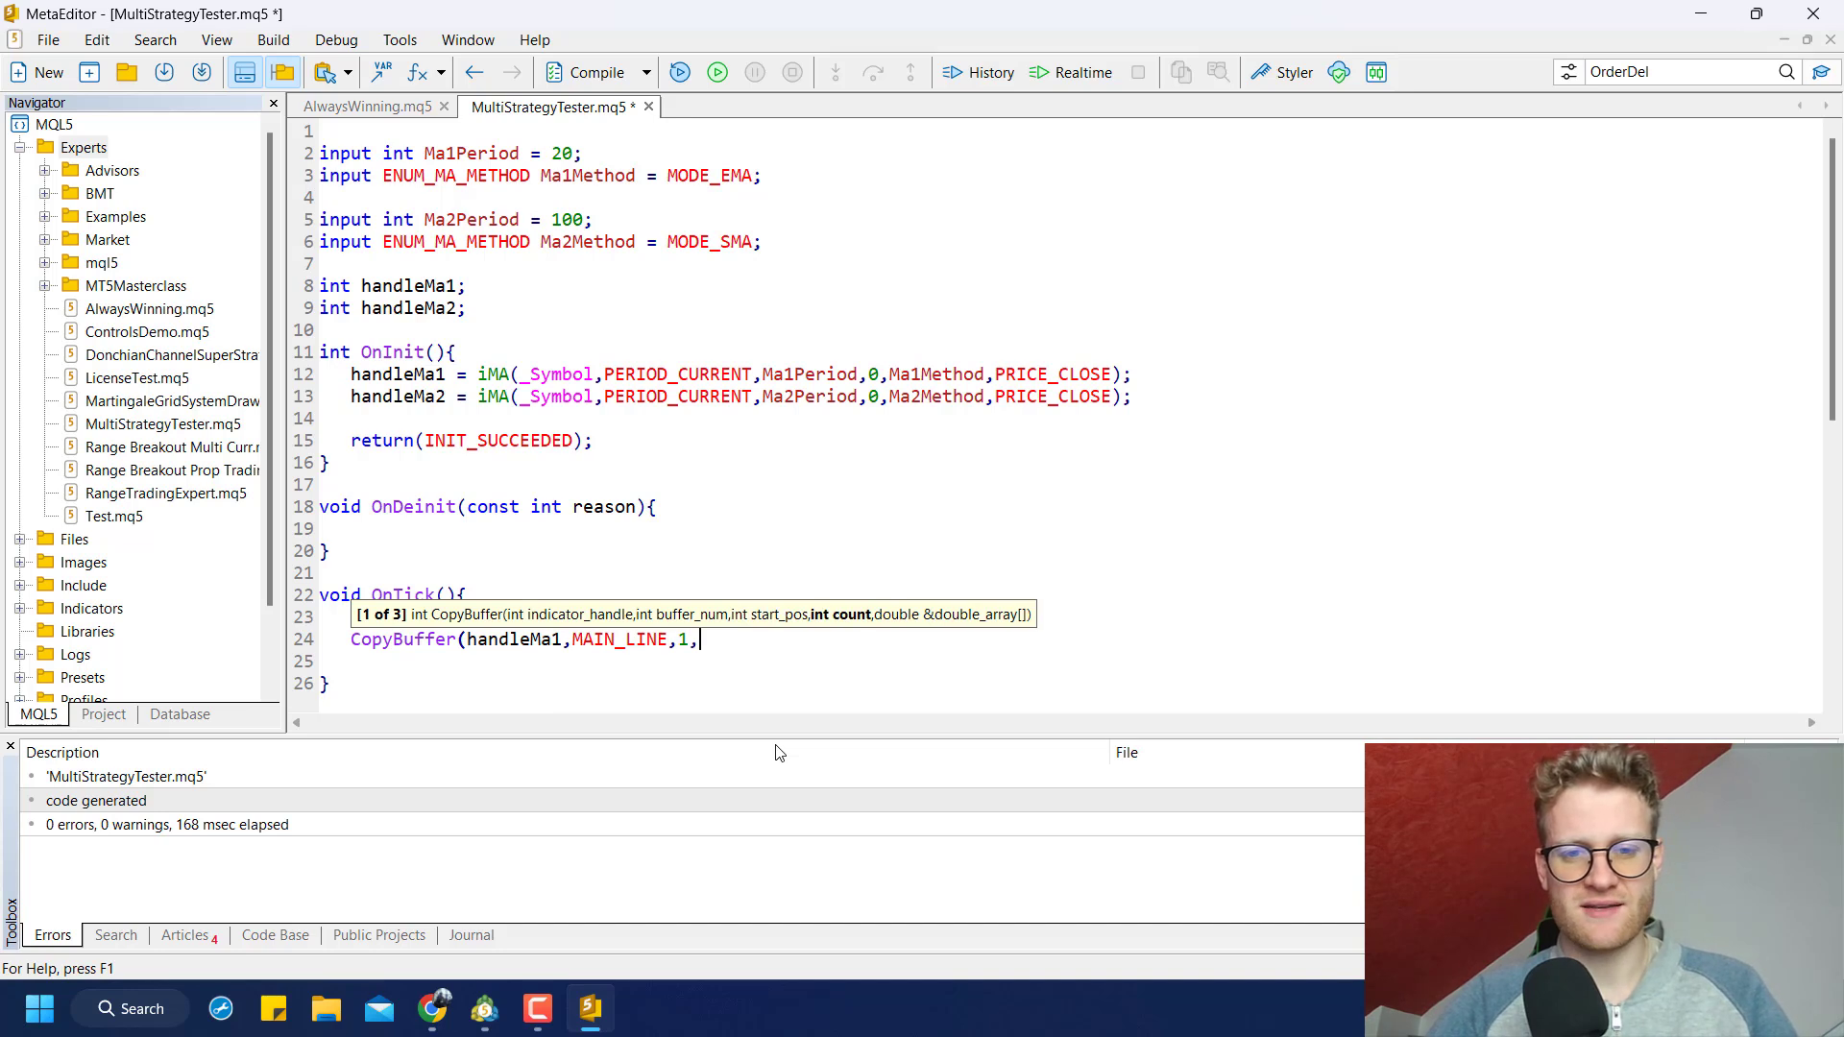
pyautogui.write('2,ma1')
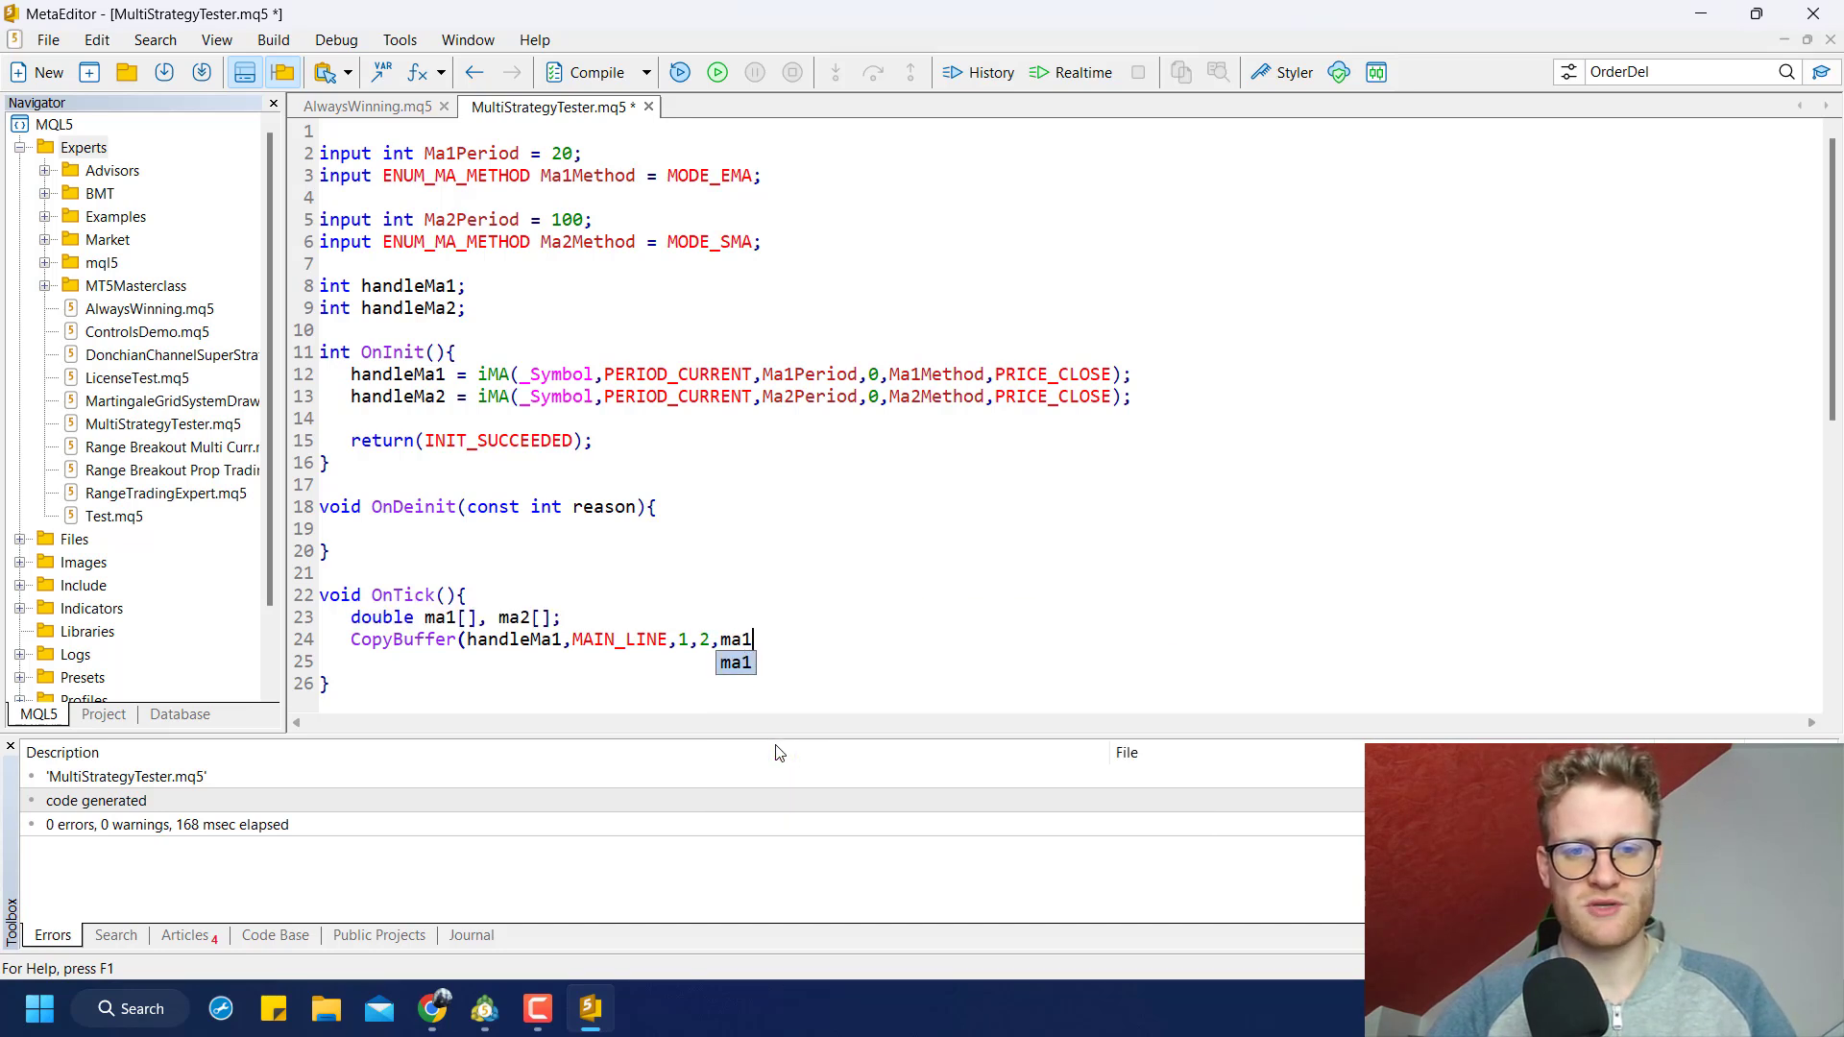
pyautogui.write(');')
pyautogui.write('CopyBuffer(handleMa2,MAIN_LINE,1,2,ma2);')
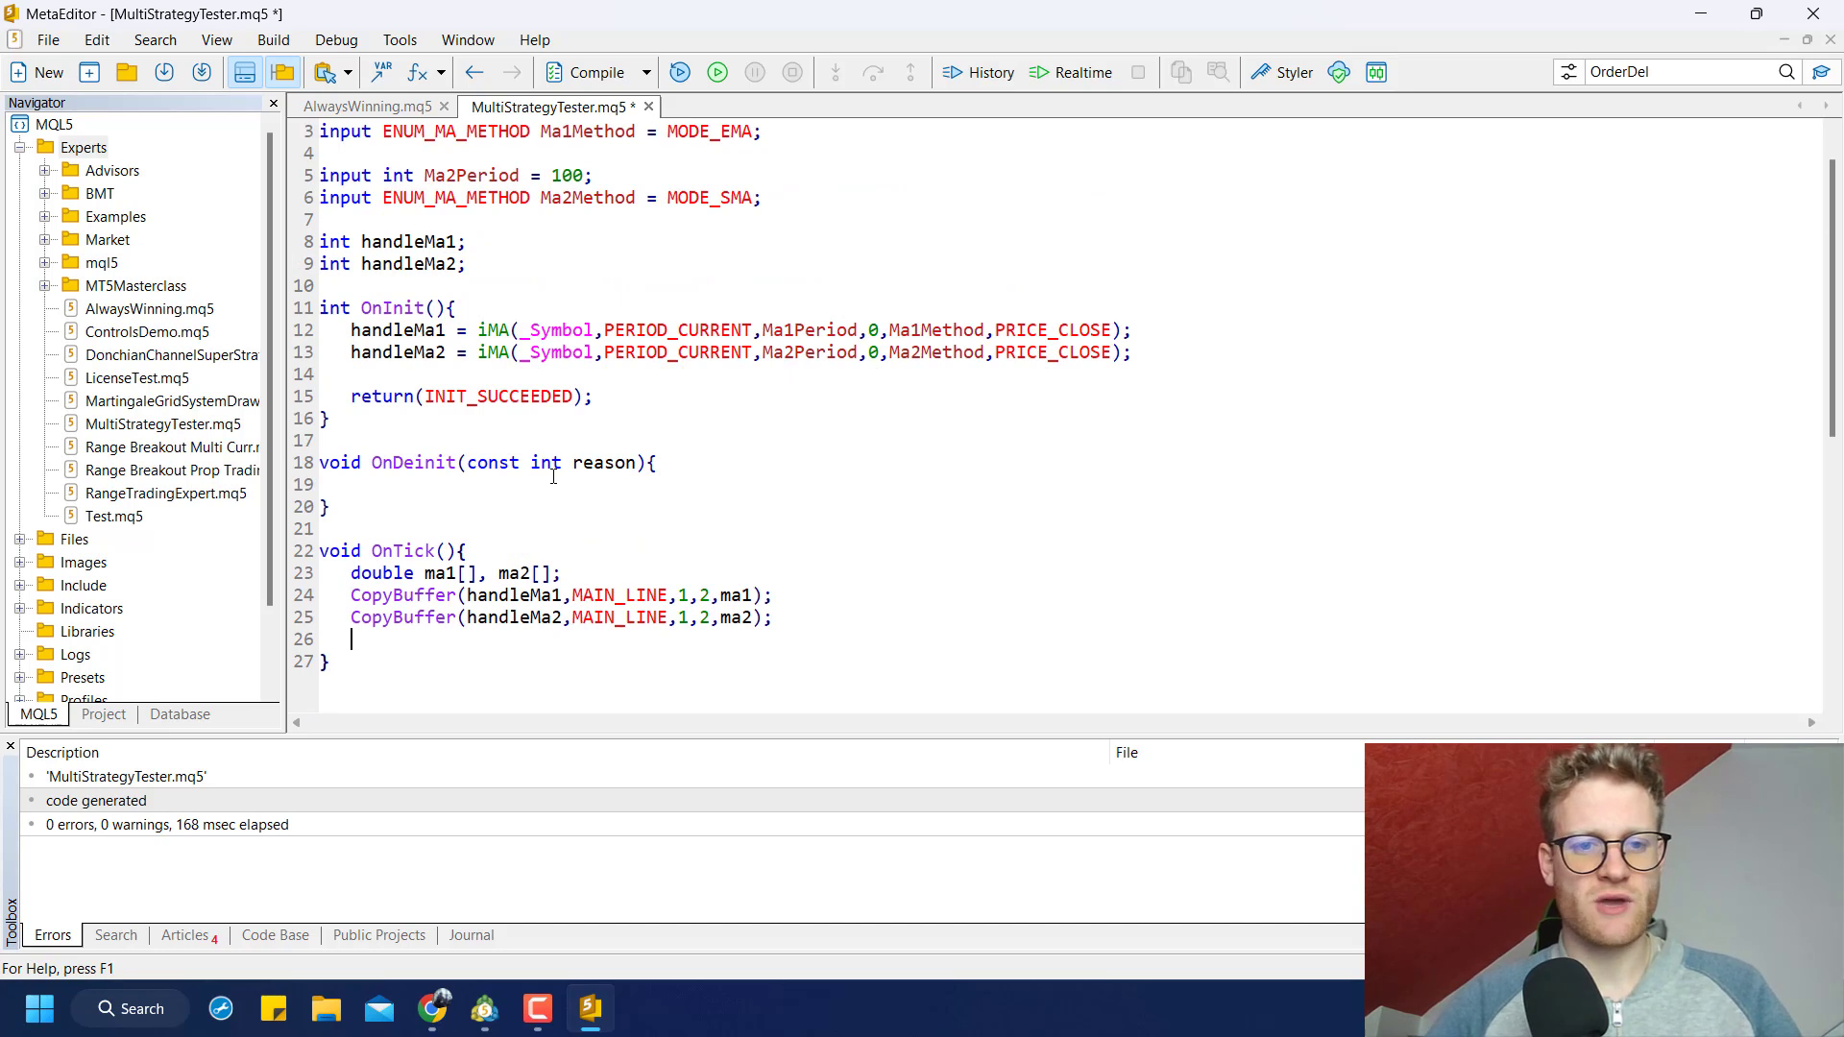
pyautogui.press('enter')
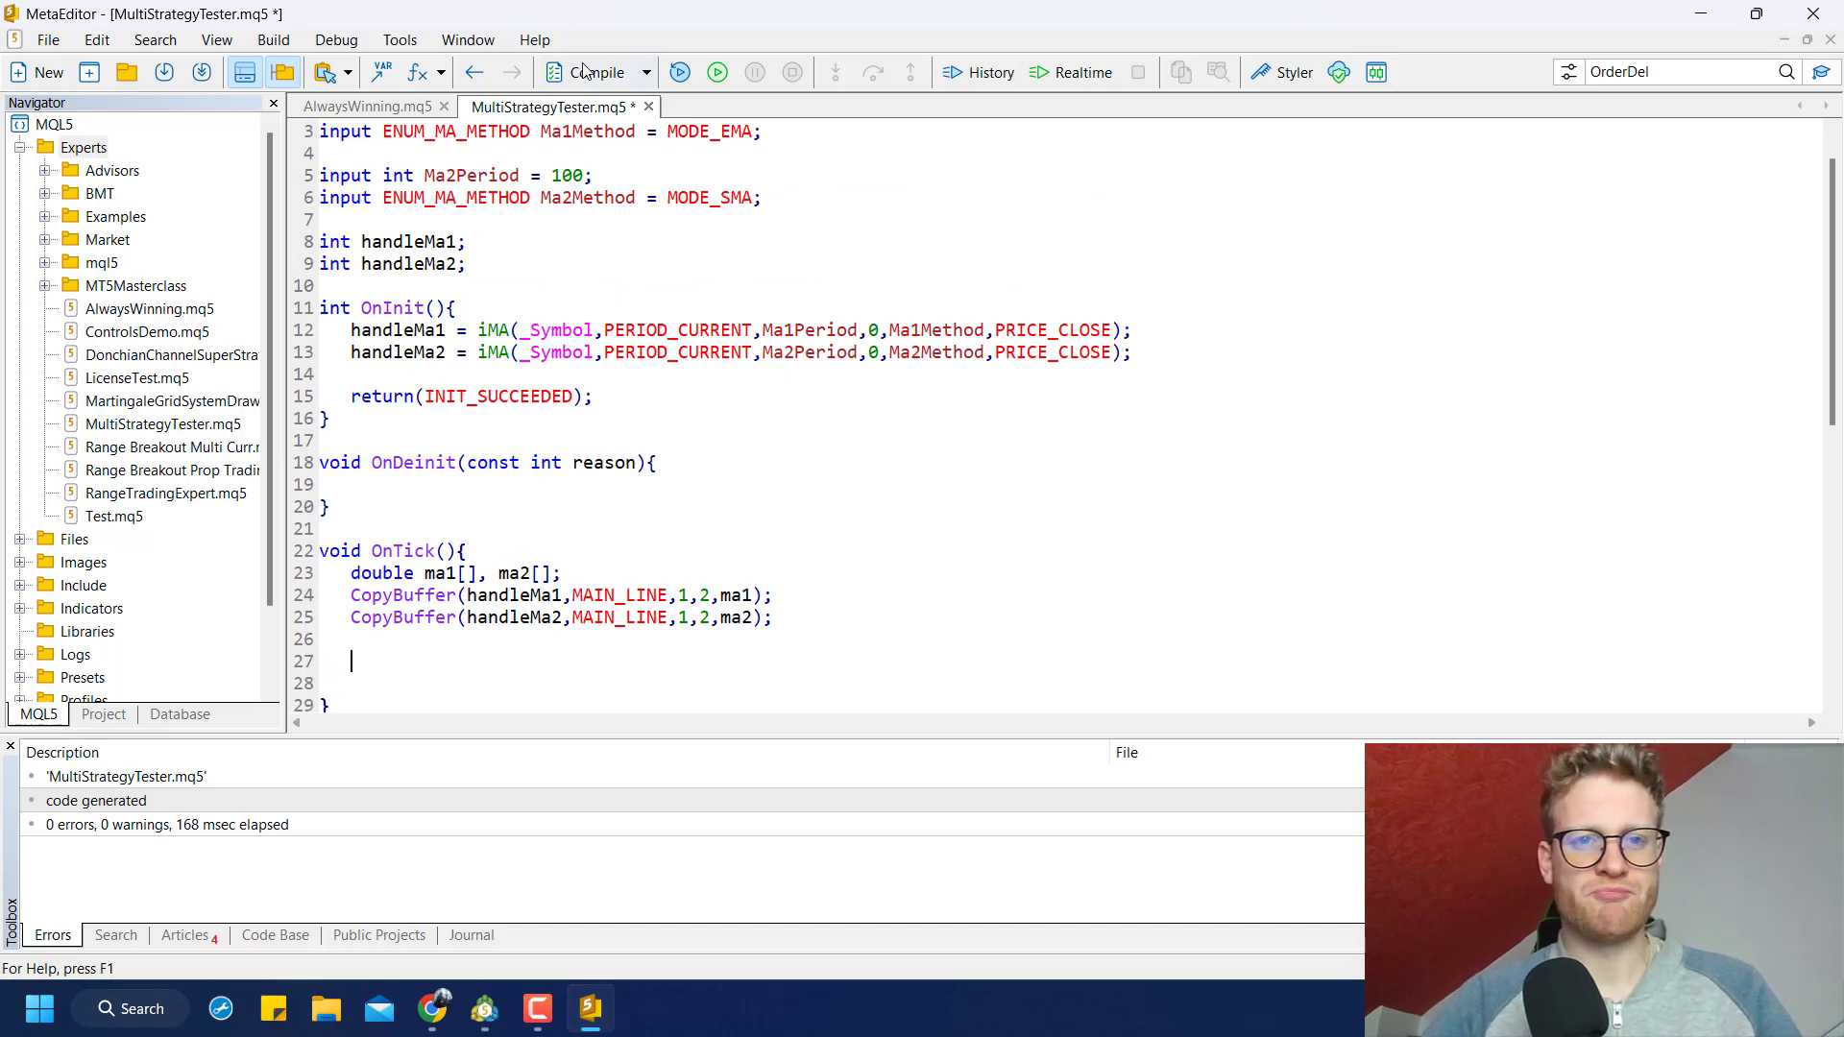
pyautogui.click(597, 72)
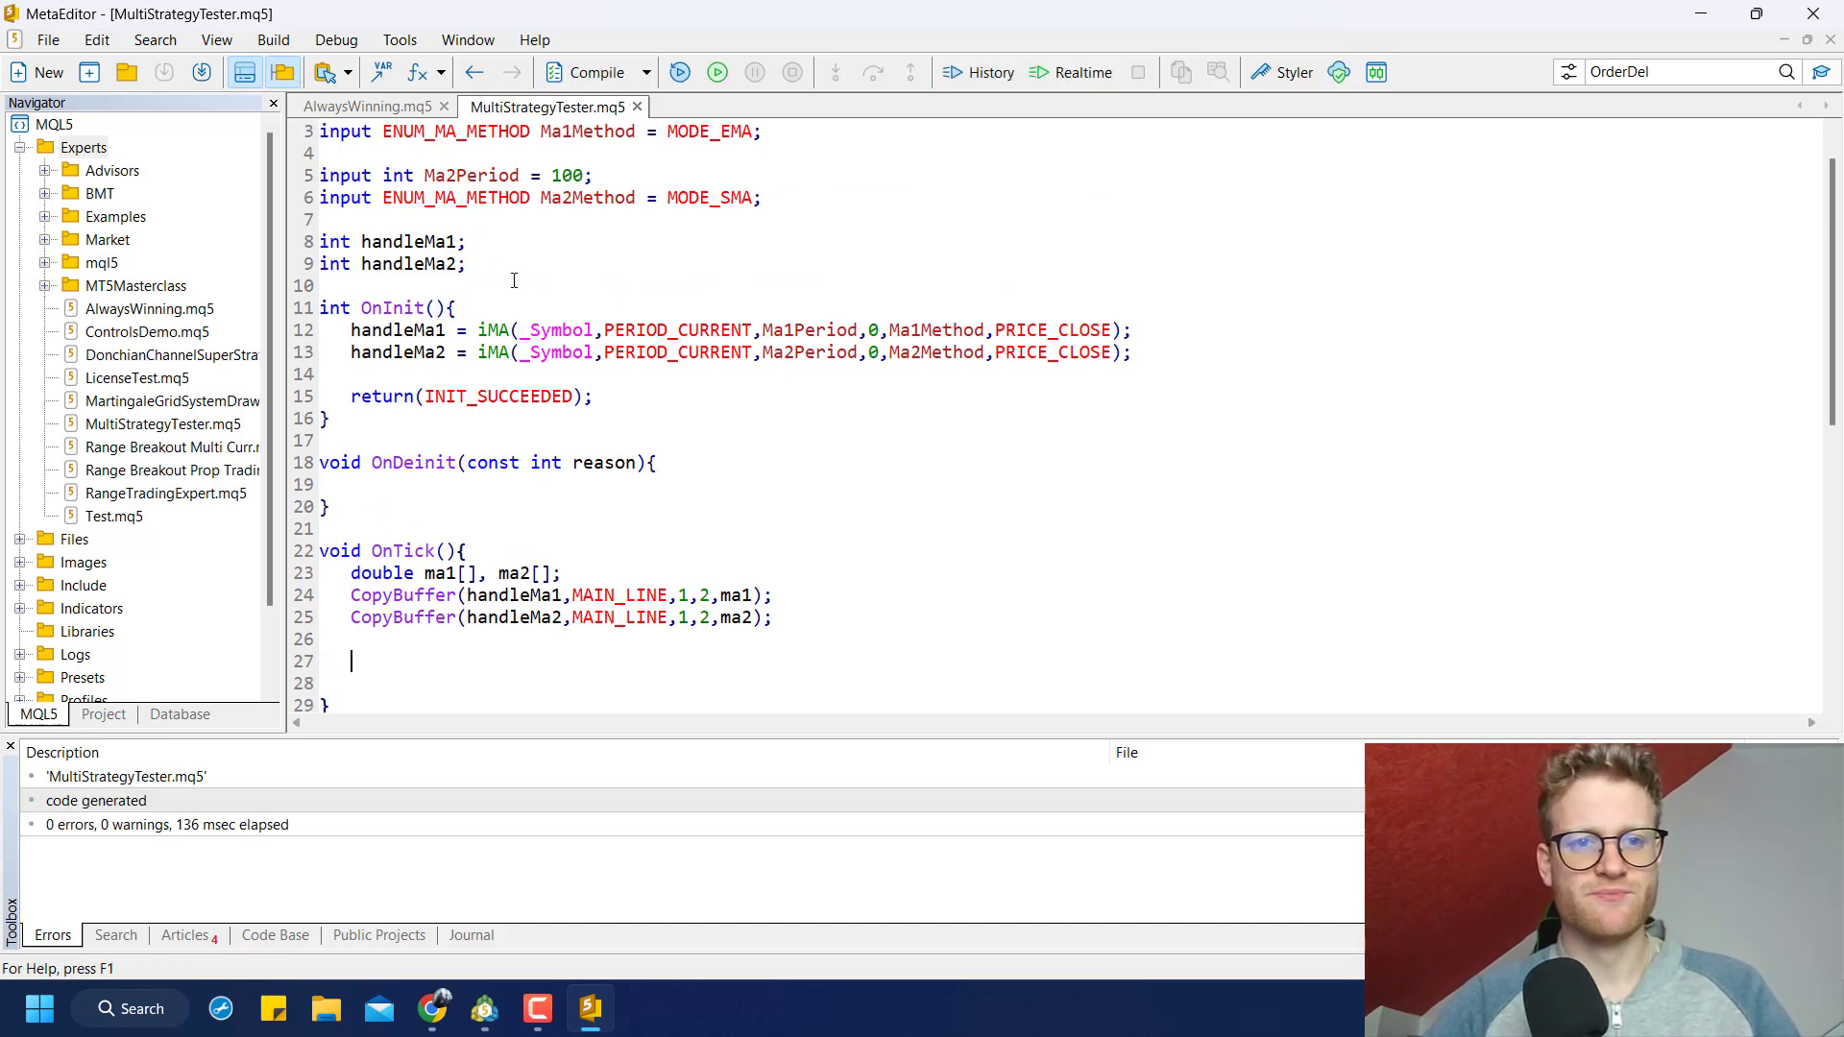
# Add global barsTotal and run the buffer copies only when iBars(_Symbol,PERIOD_CURRENT) changes
pyautogui.write('ars;')
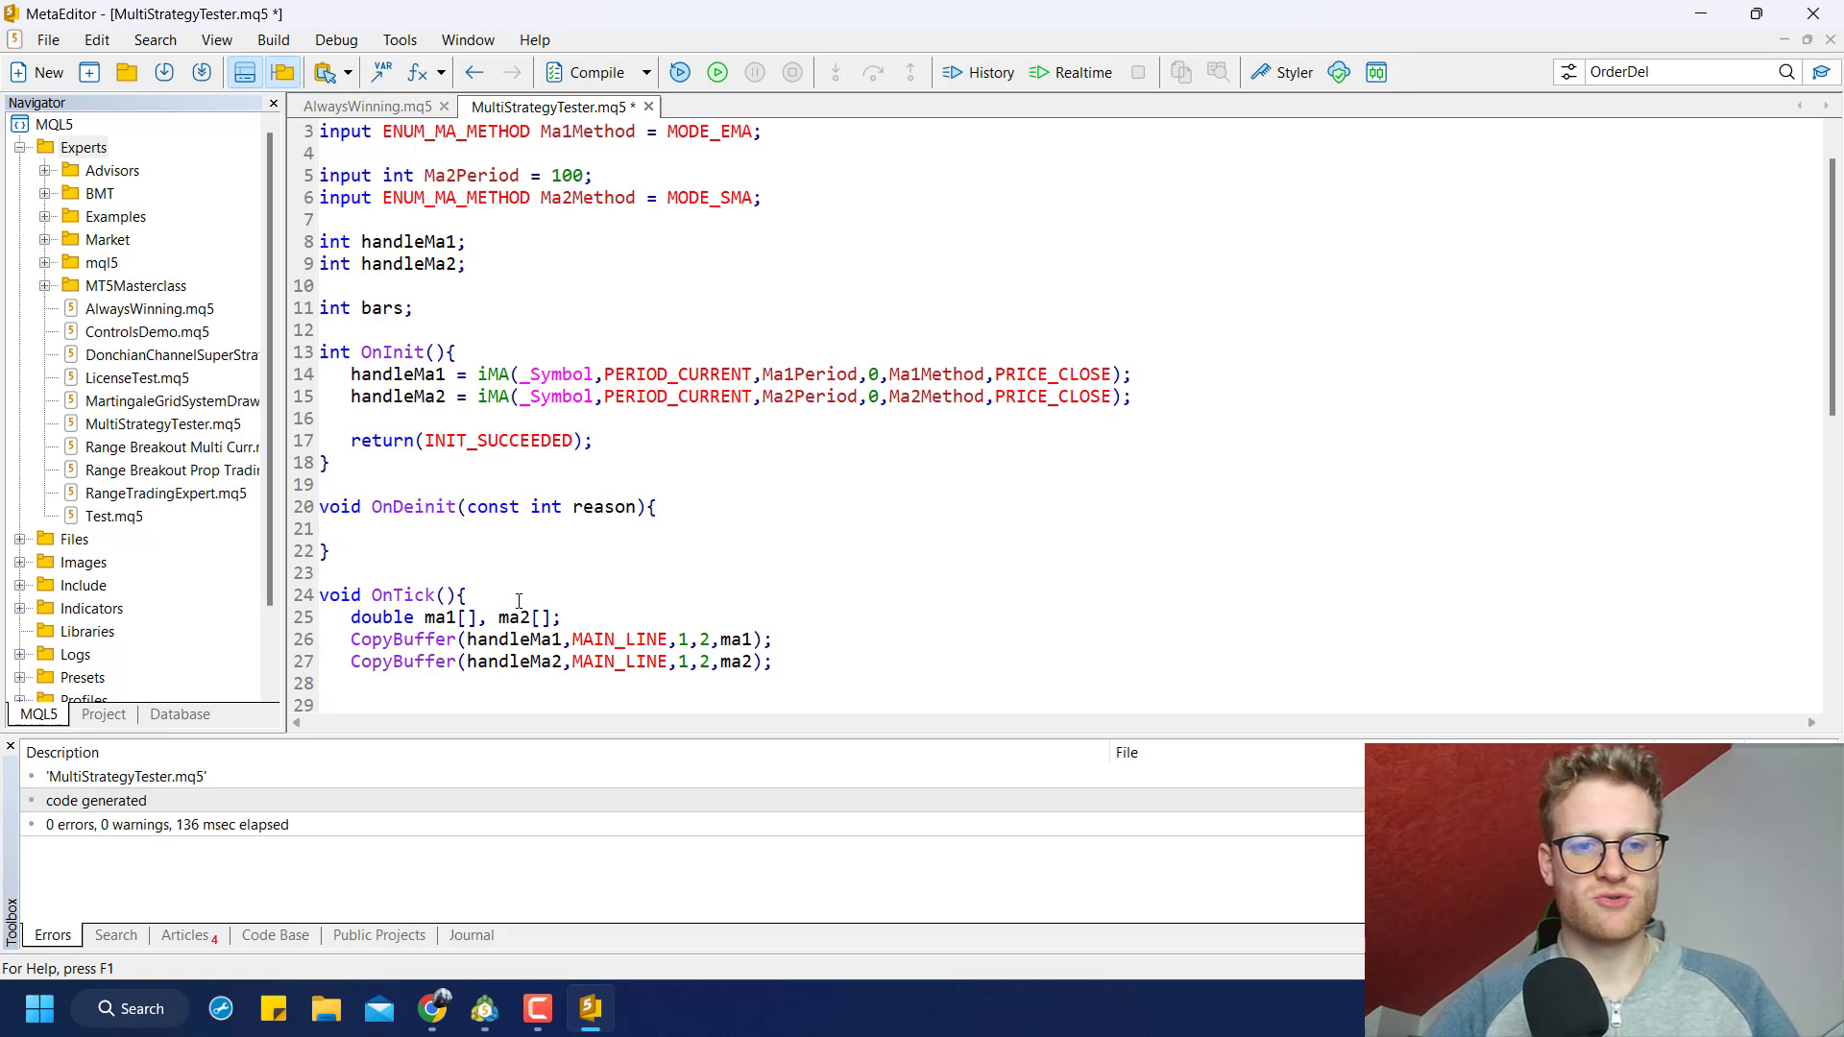
pyautogui.press('enter')
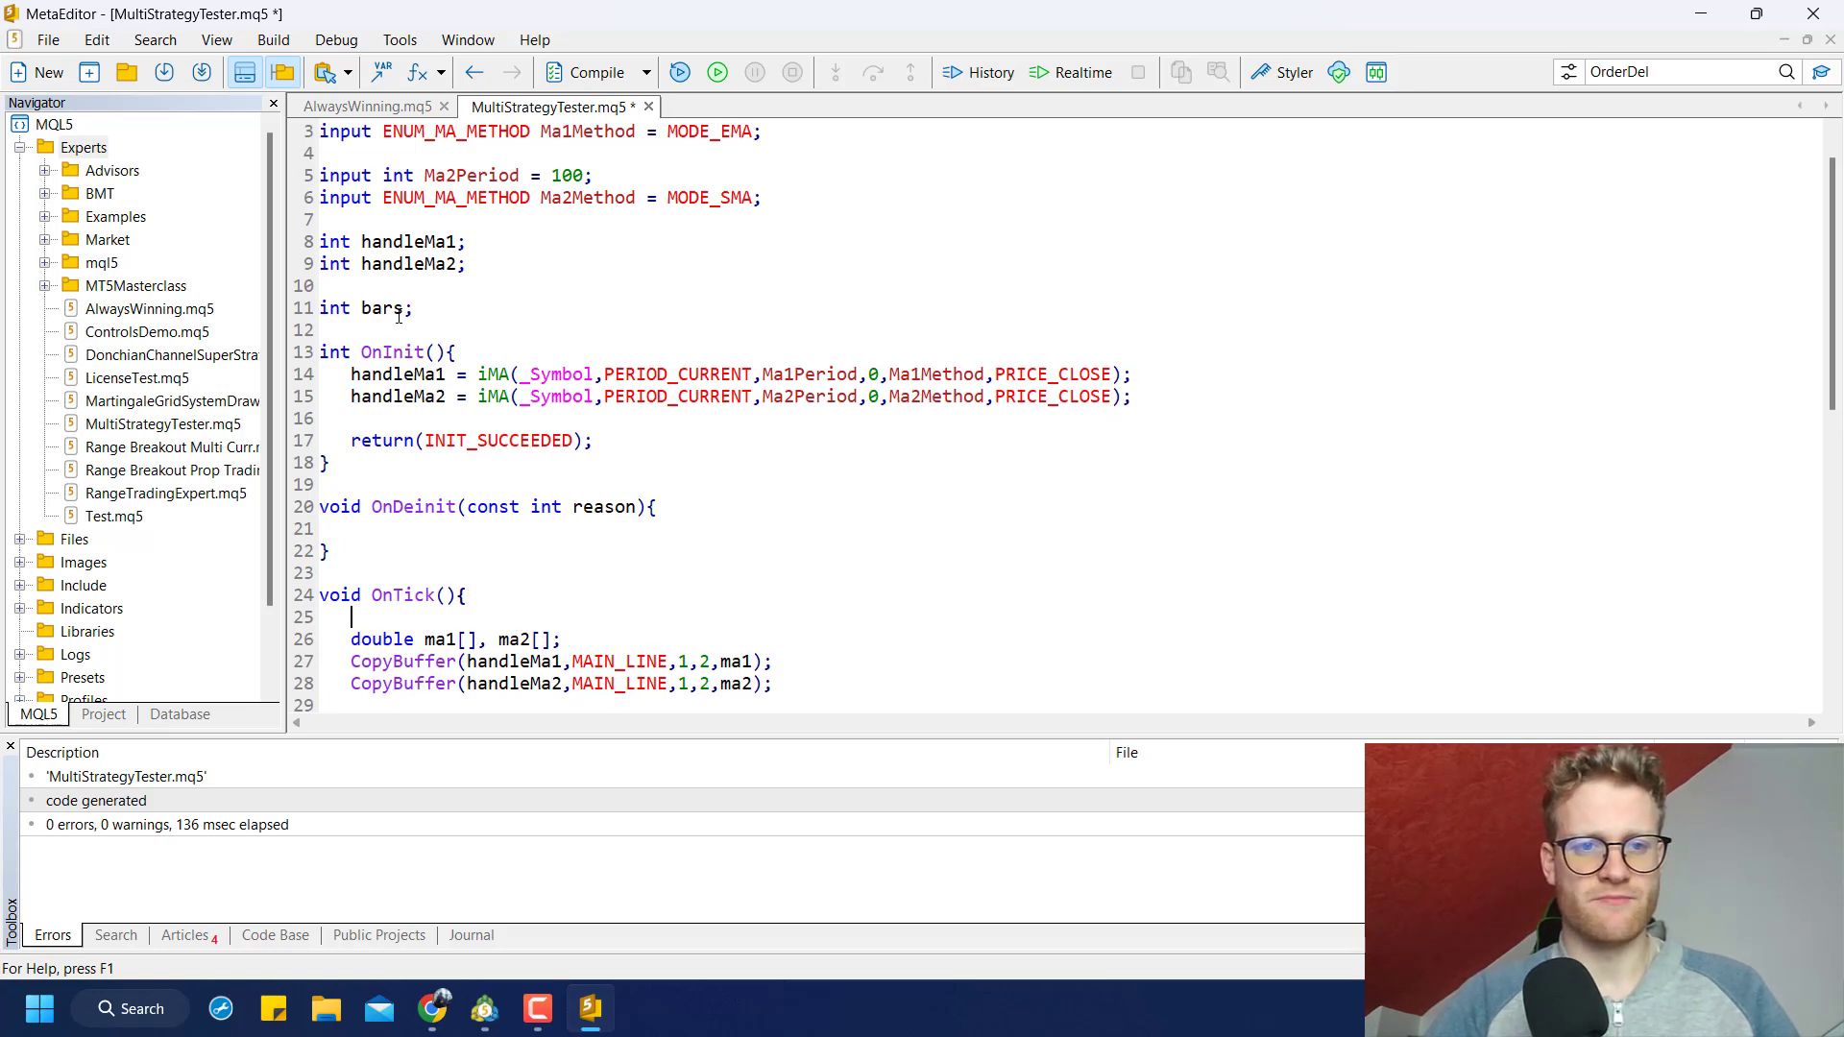
pyautogui.write('Total')
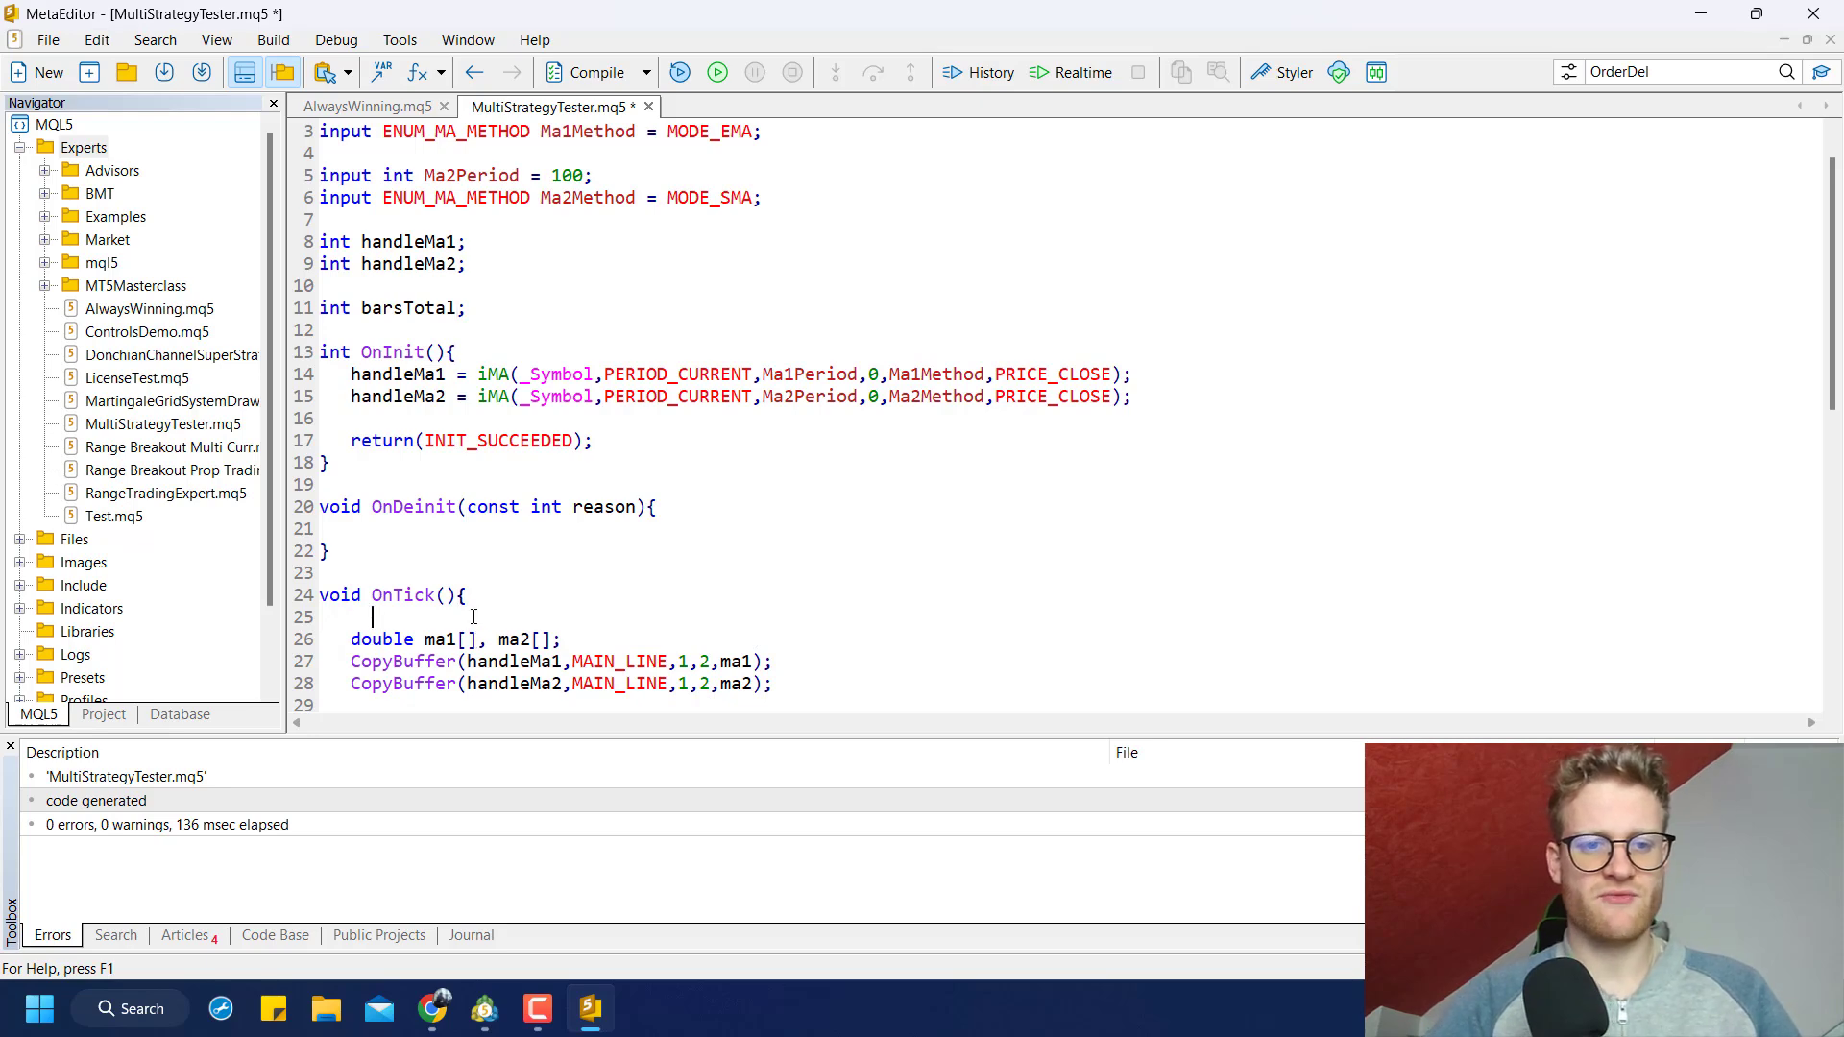
pyautogui.write('int bars =')
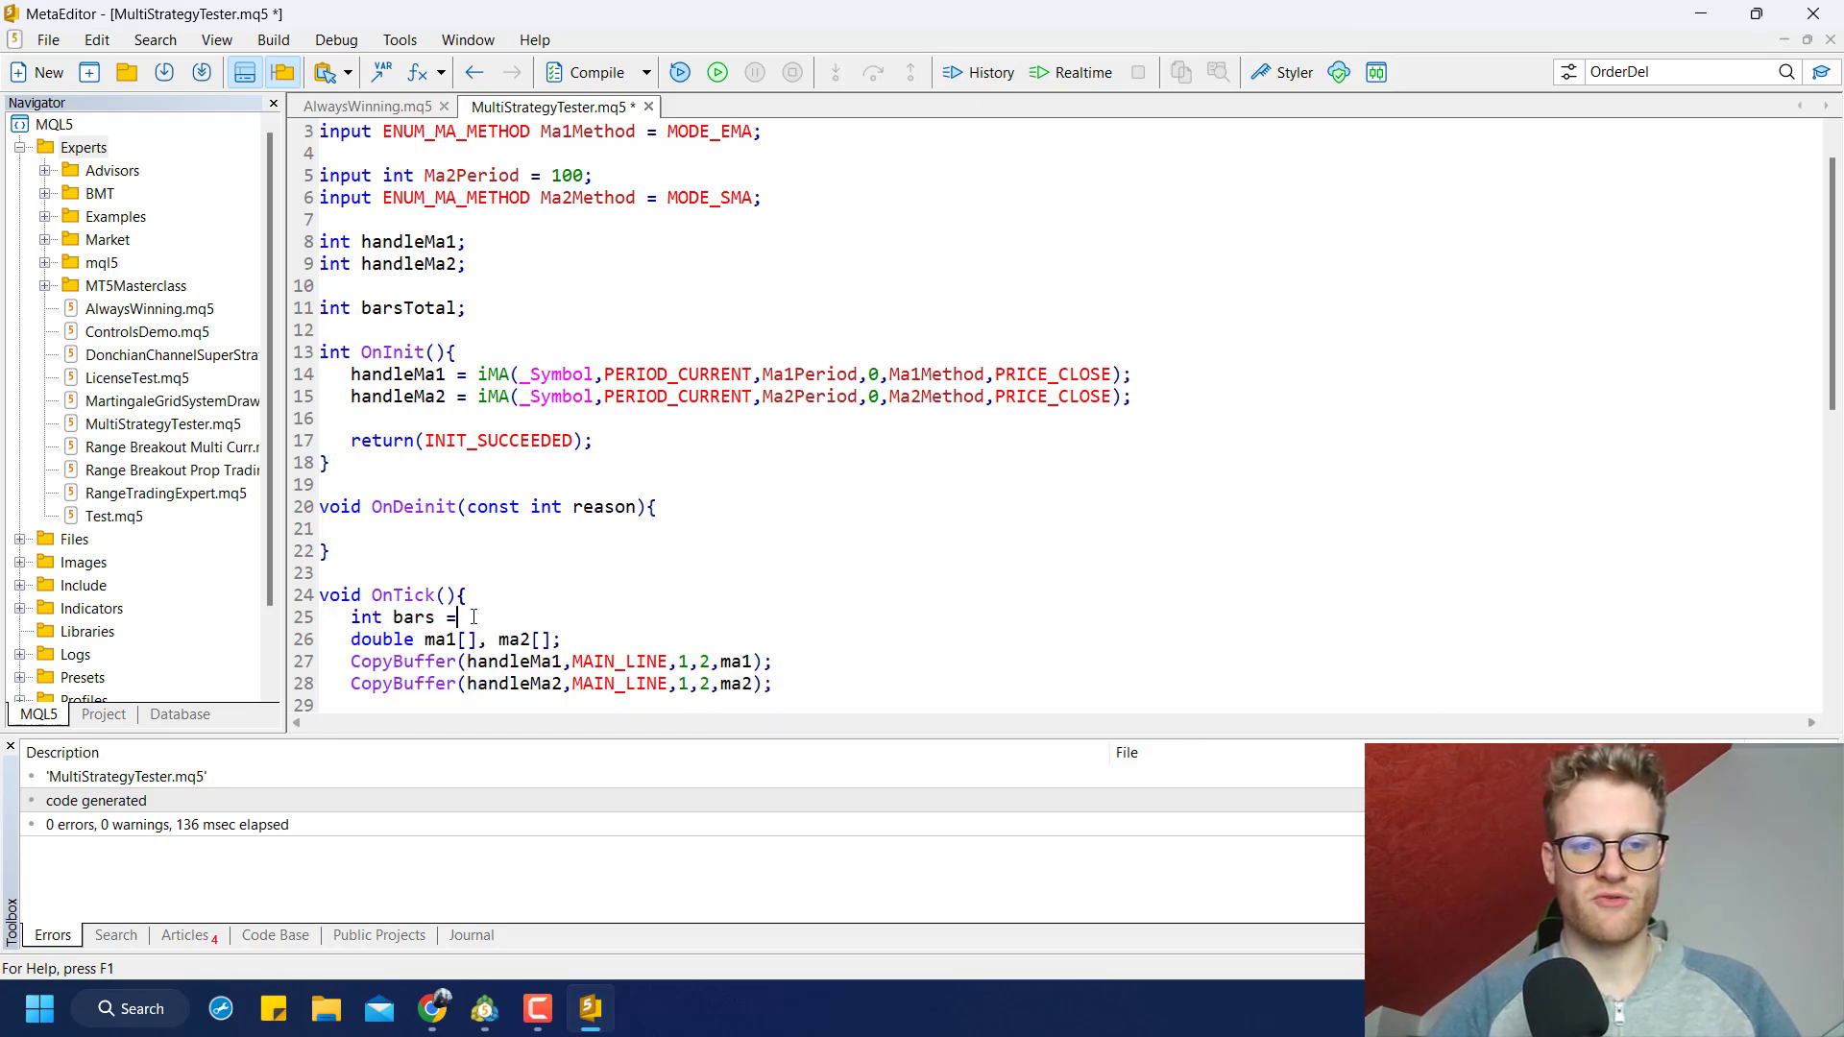
pyautogui.write('iBars(')
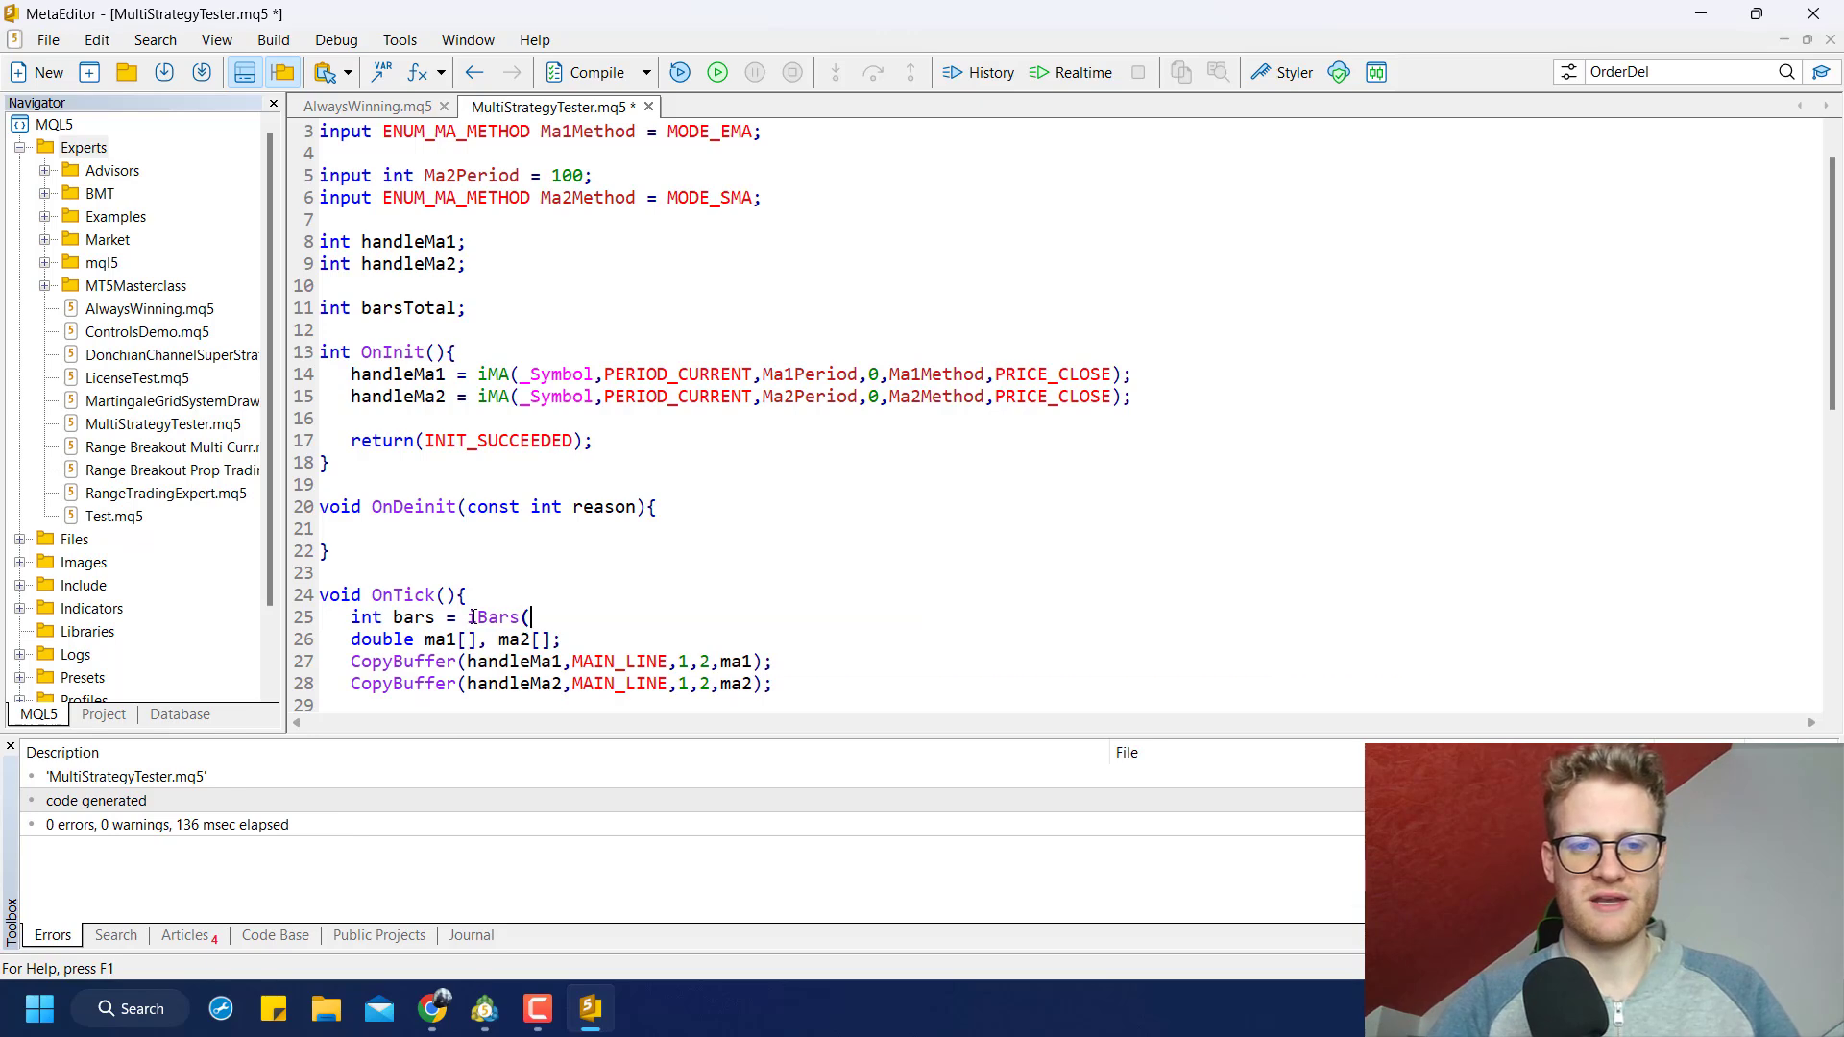
pyautogui.write('_Symbol,PERIOD_CURRENT);')
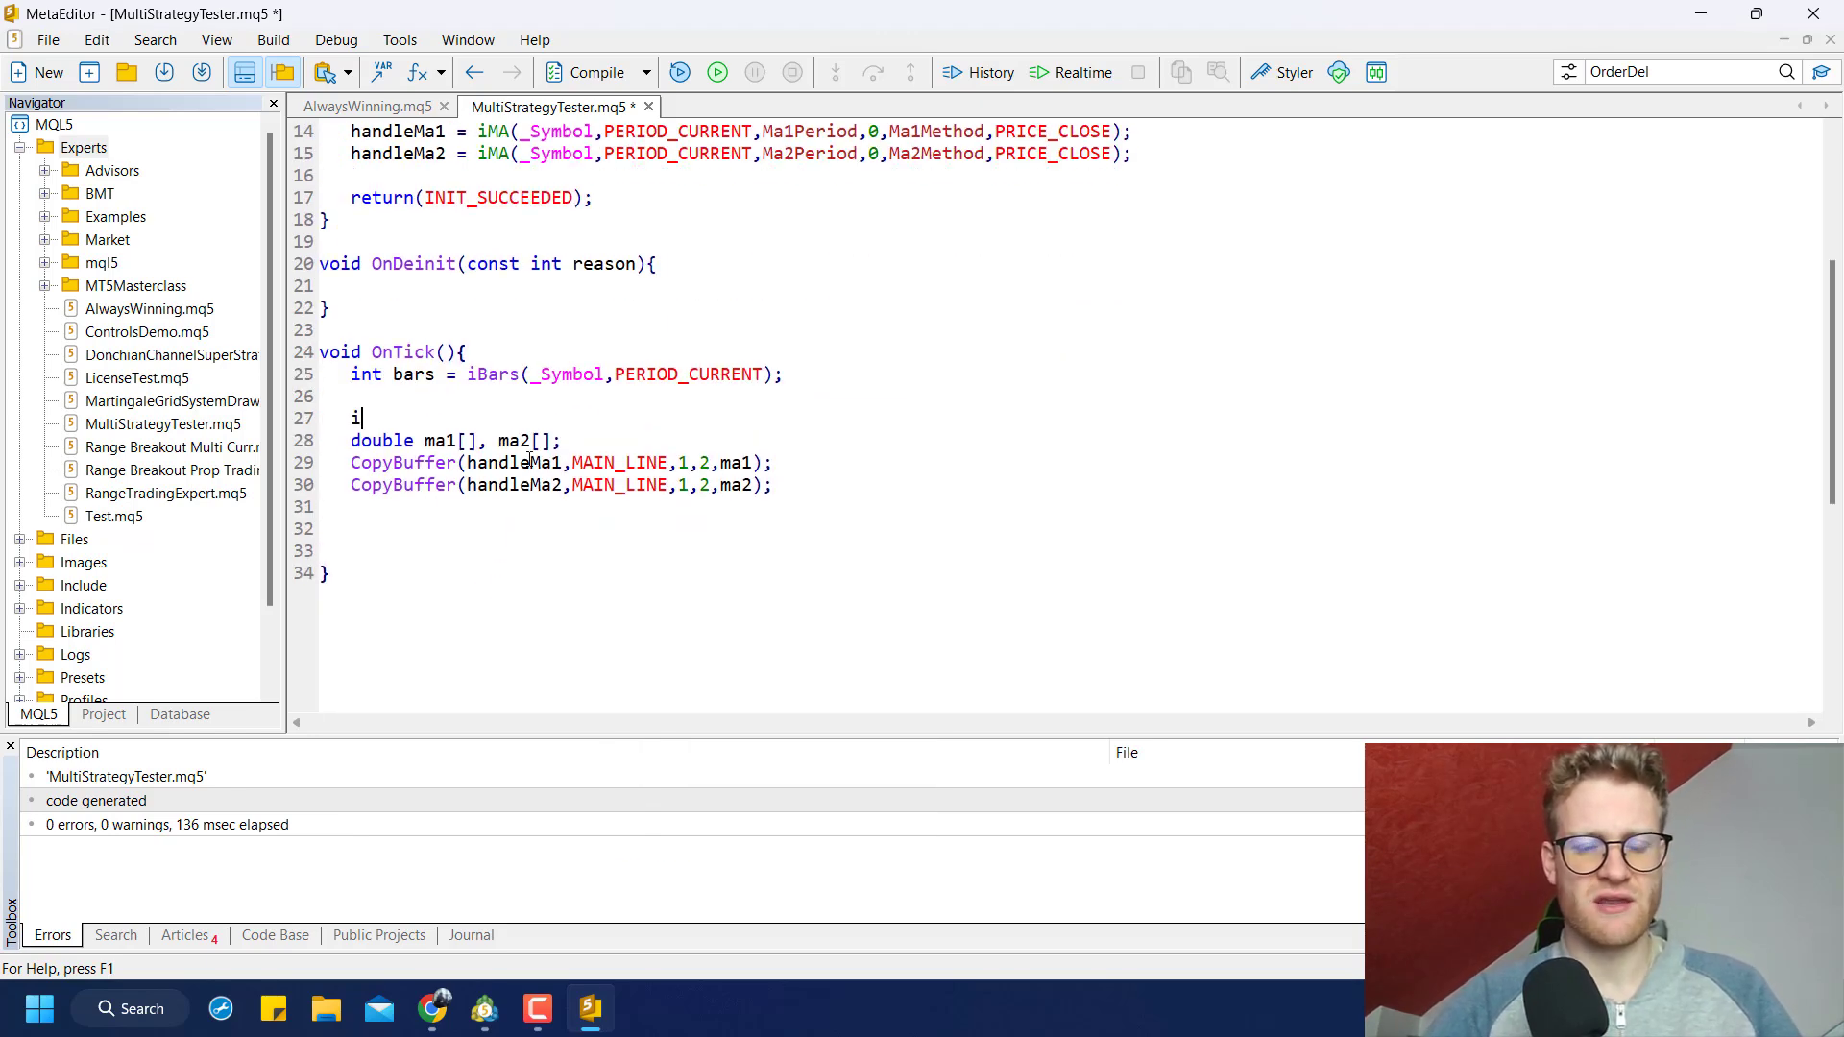
pyautogui.write('f(barsTotal != bars){')
pyautogui.write('barsTotal = bars;')
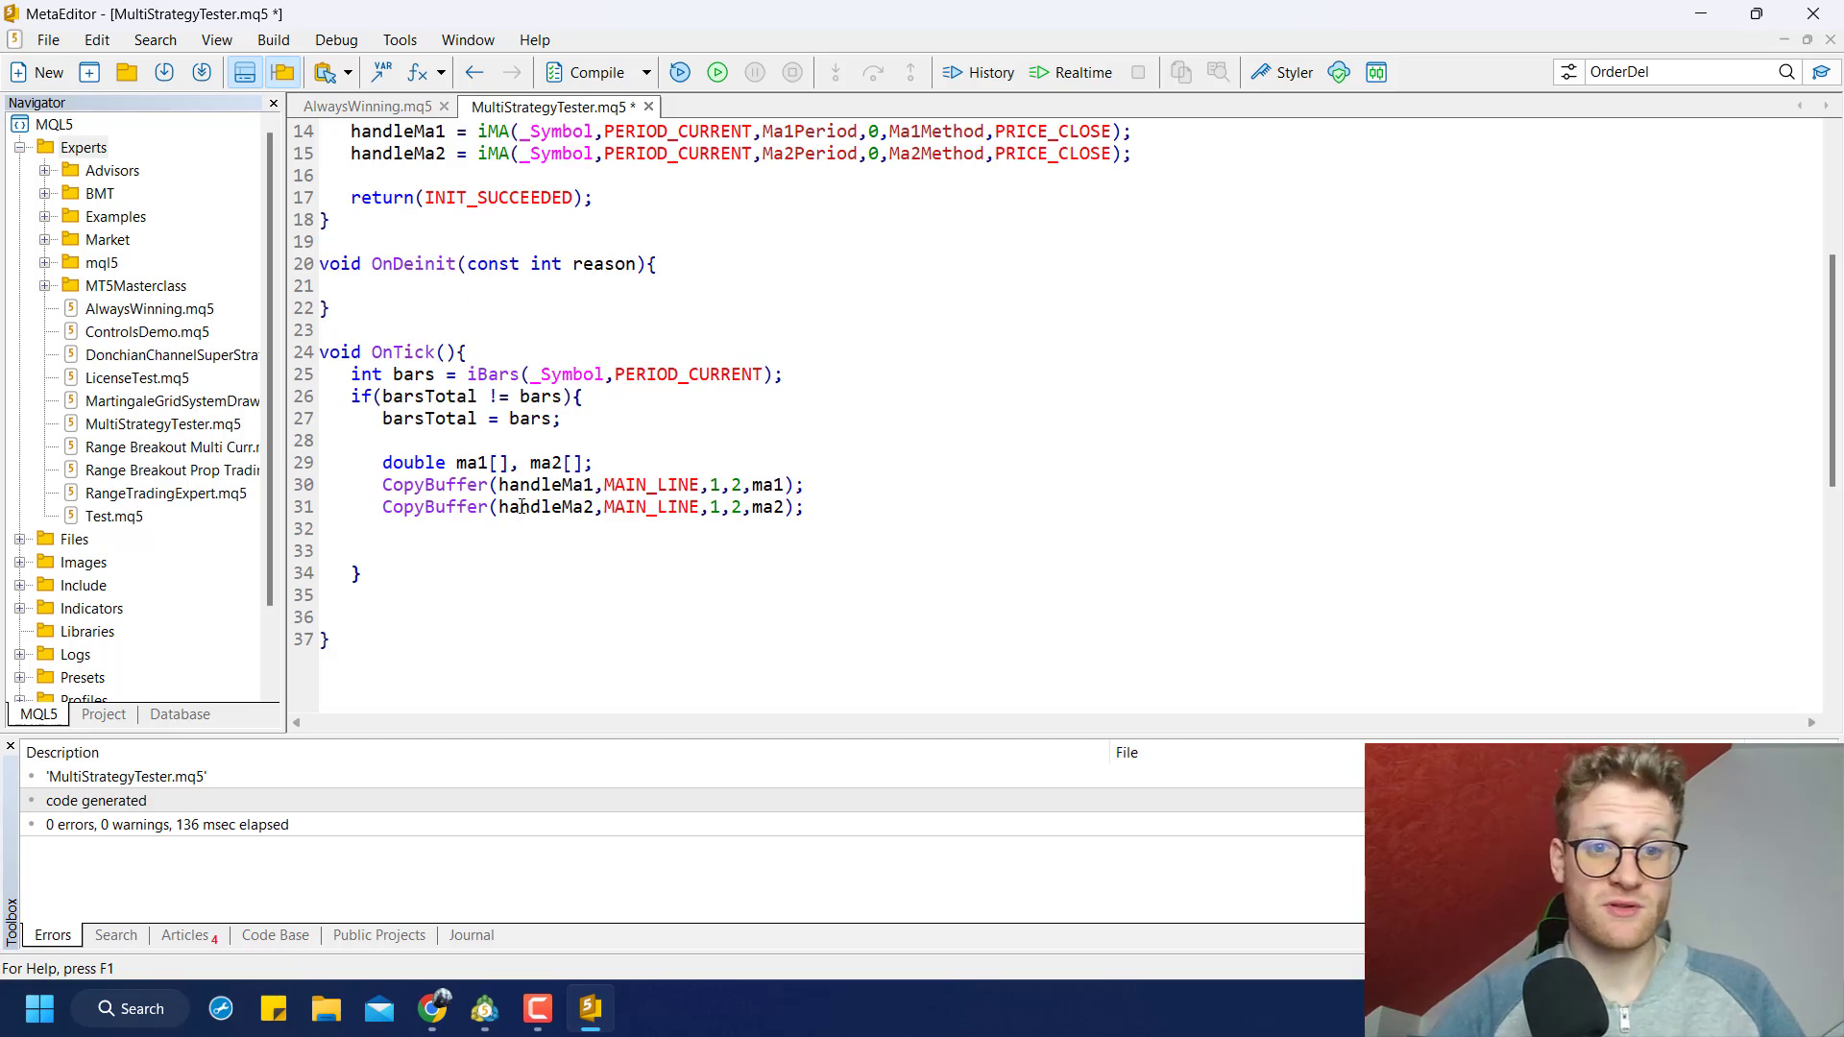
# Add the ma1/ma2 crossover condition comparing indices [1] and [0] with a Print message
pyautogui.write('i')
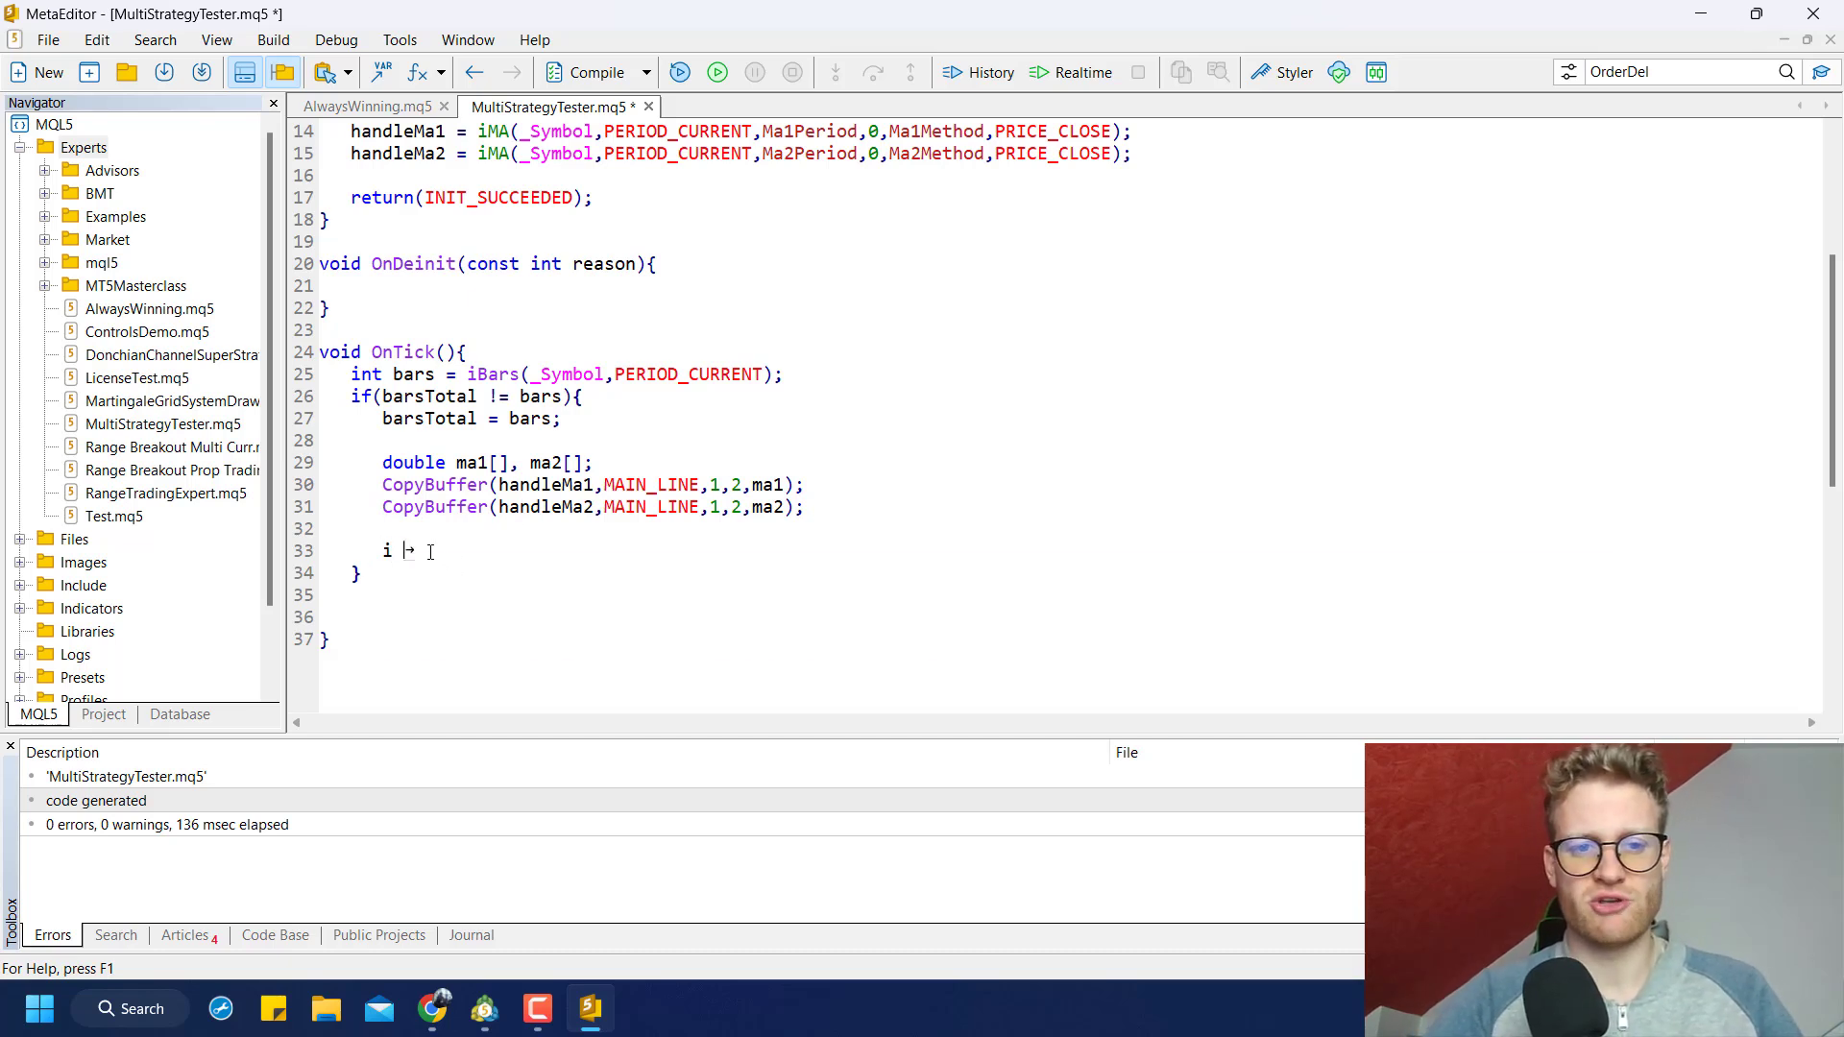
pyautogui.write('f(ma1[]')
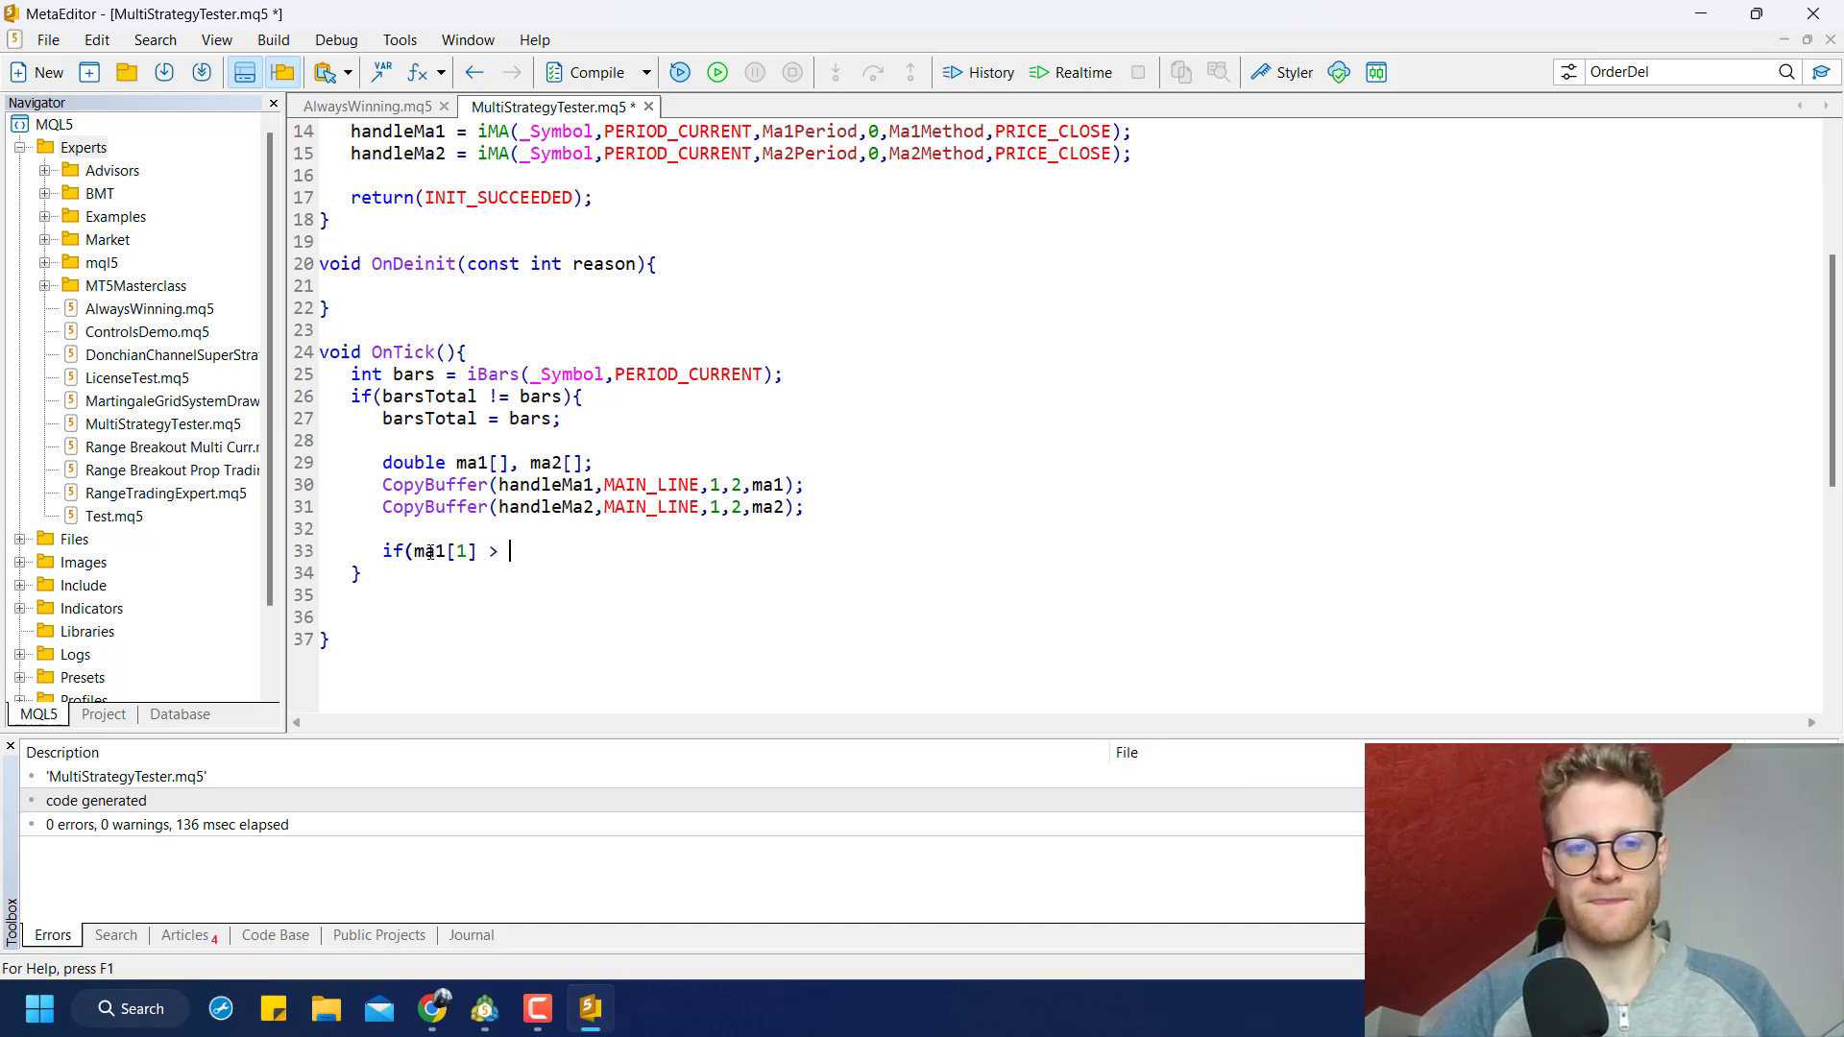
pyautogui.write('ma[2')
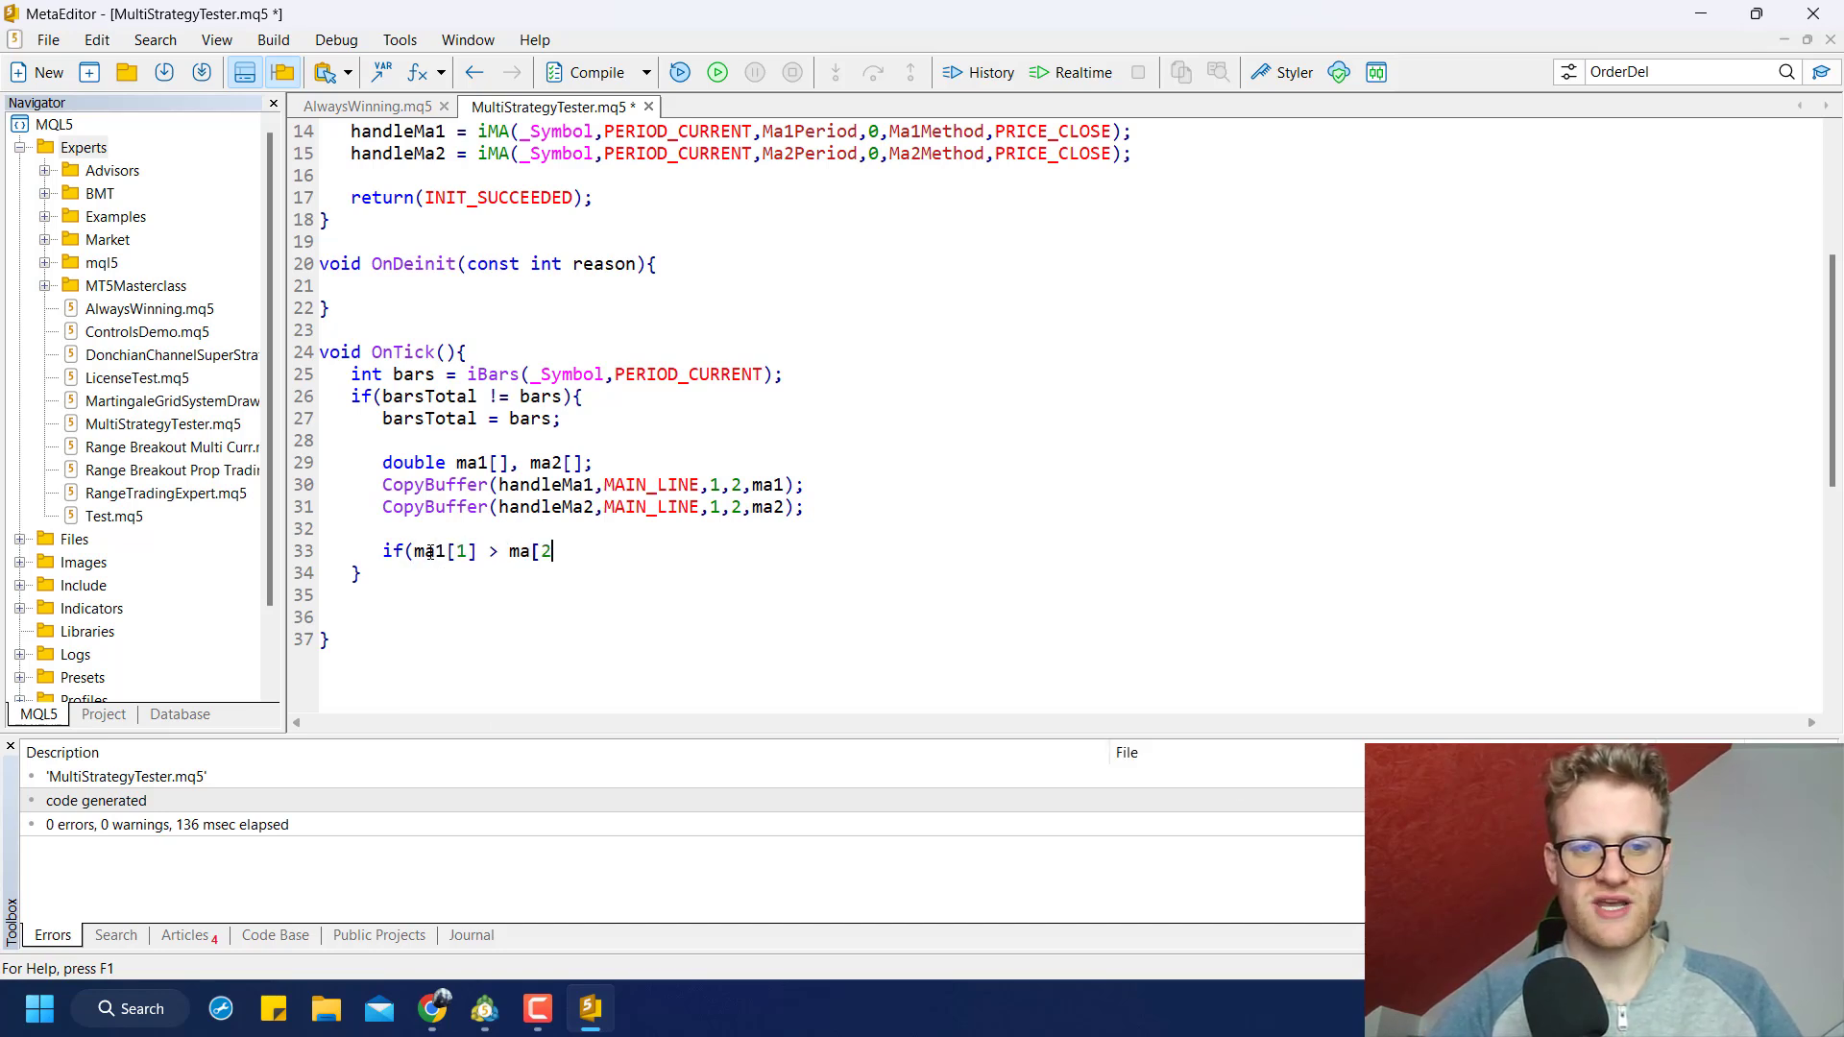
pyautogui.write('2')
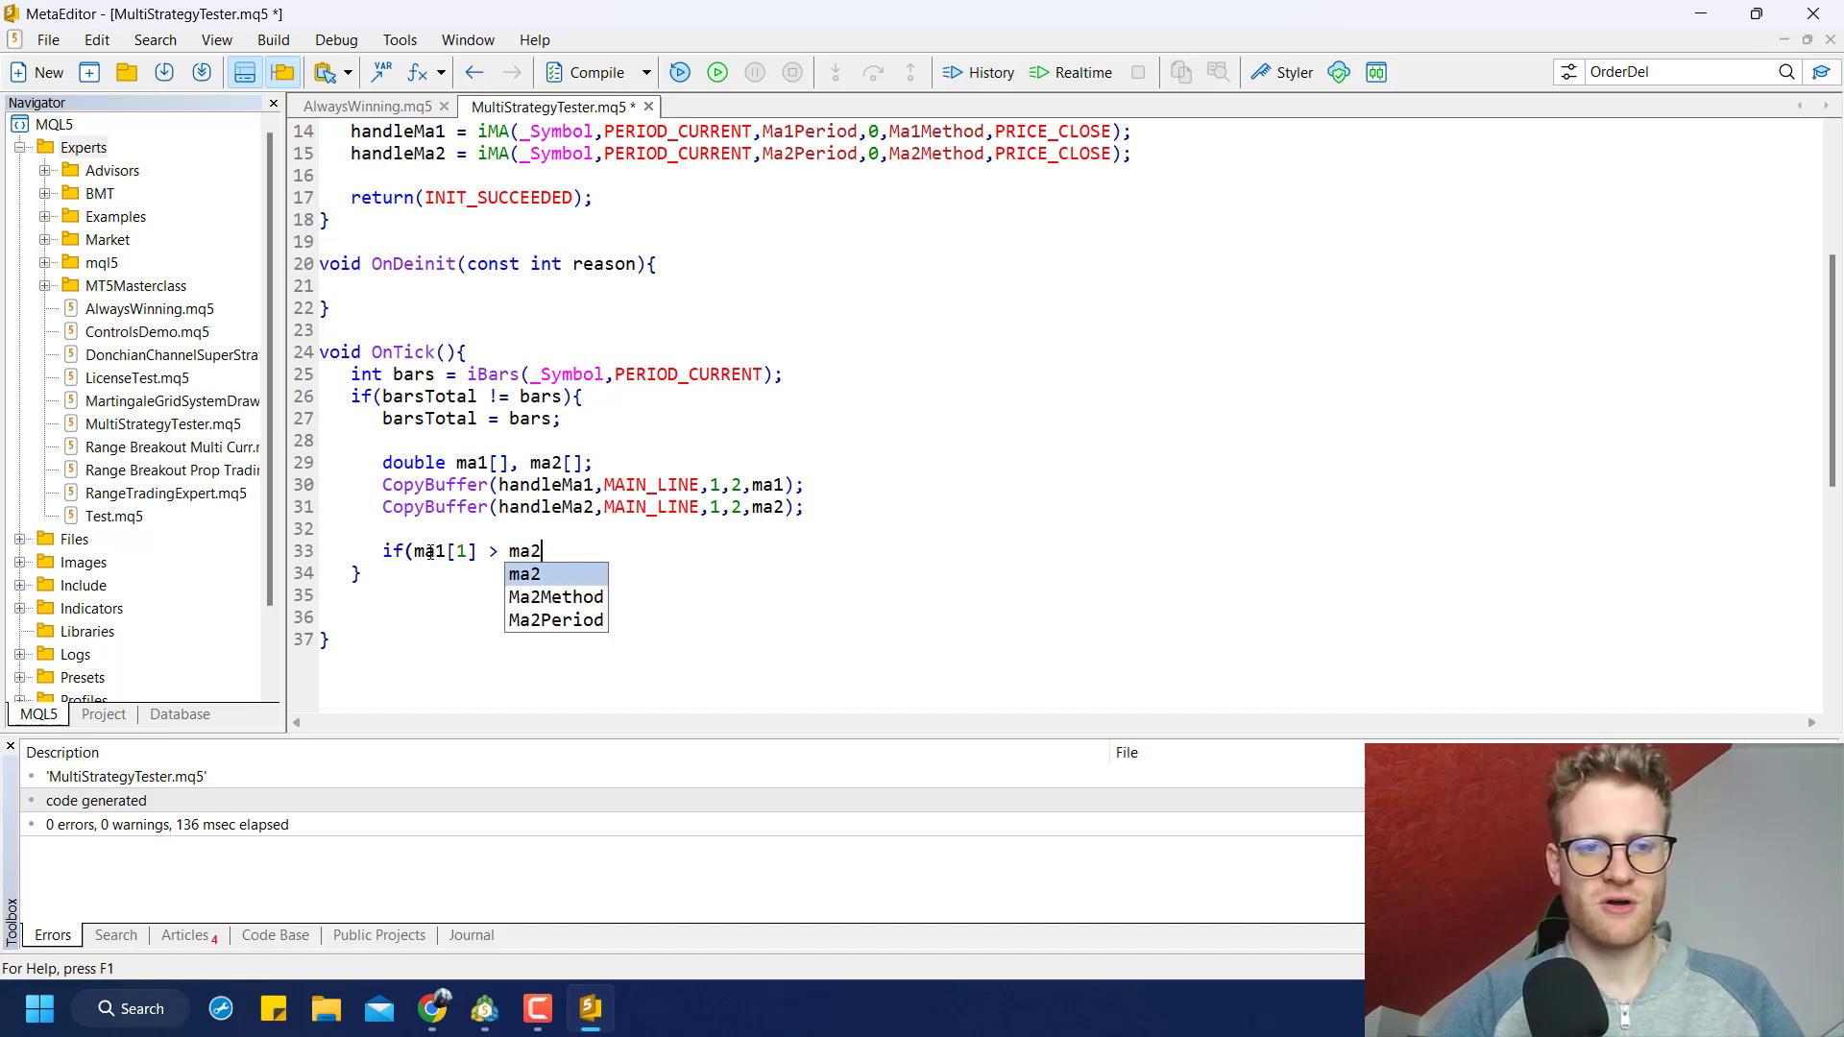
pyautogui.write('[1] &&')
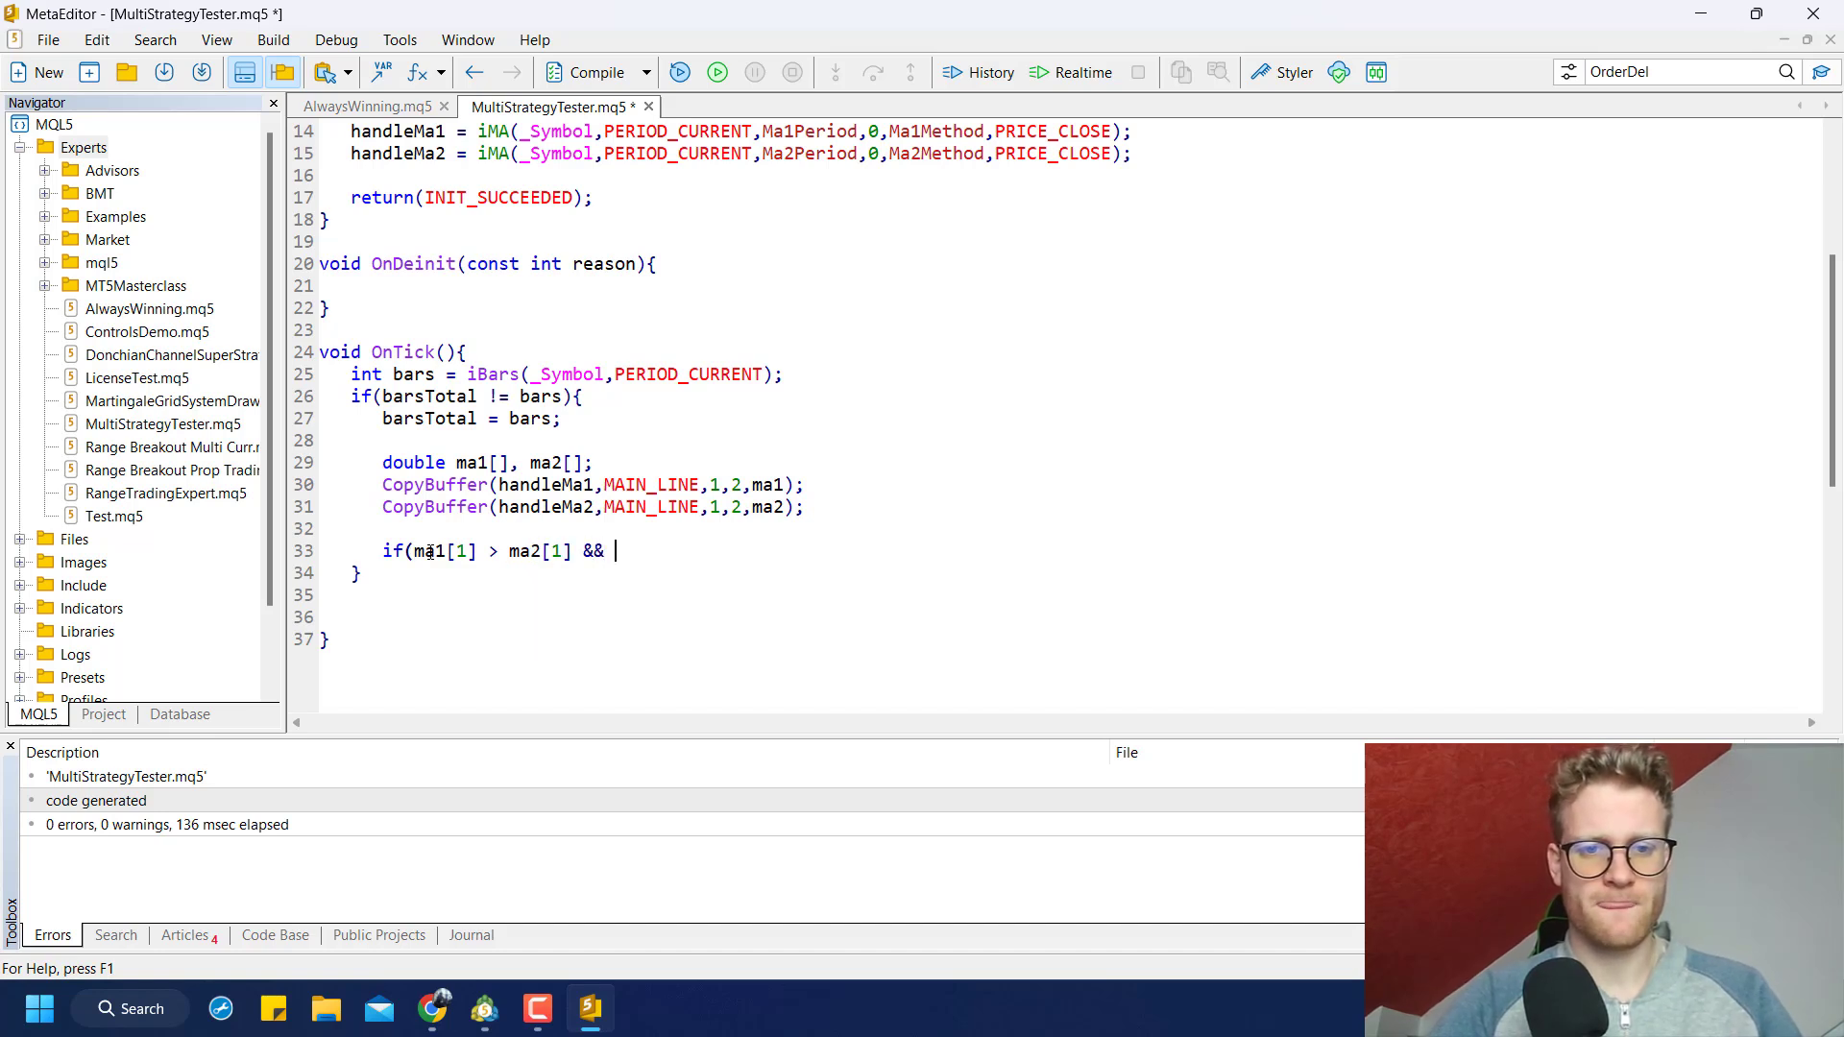
pyautogui.write('ma1[0]')
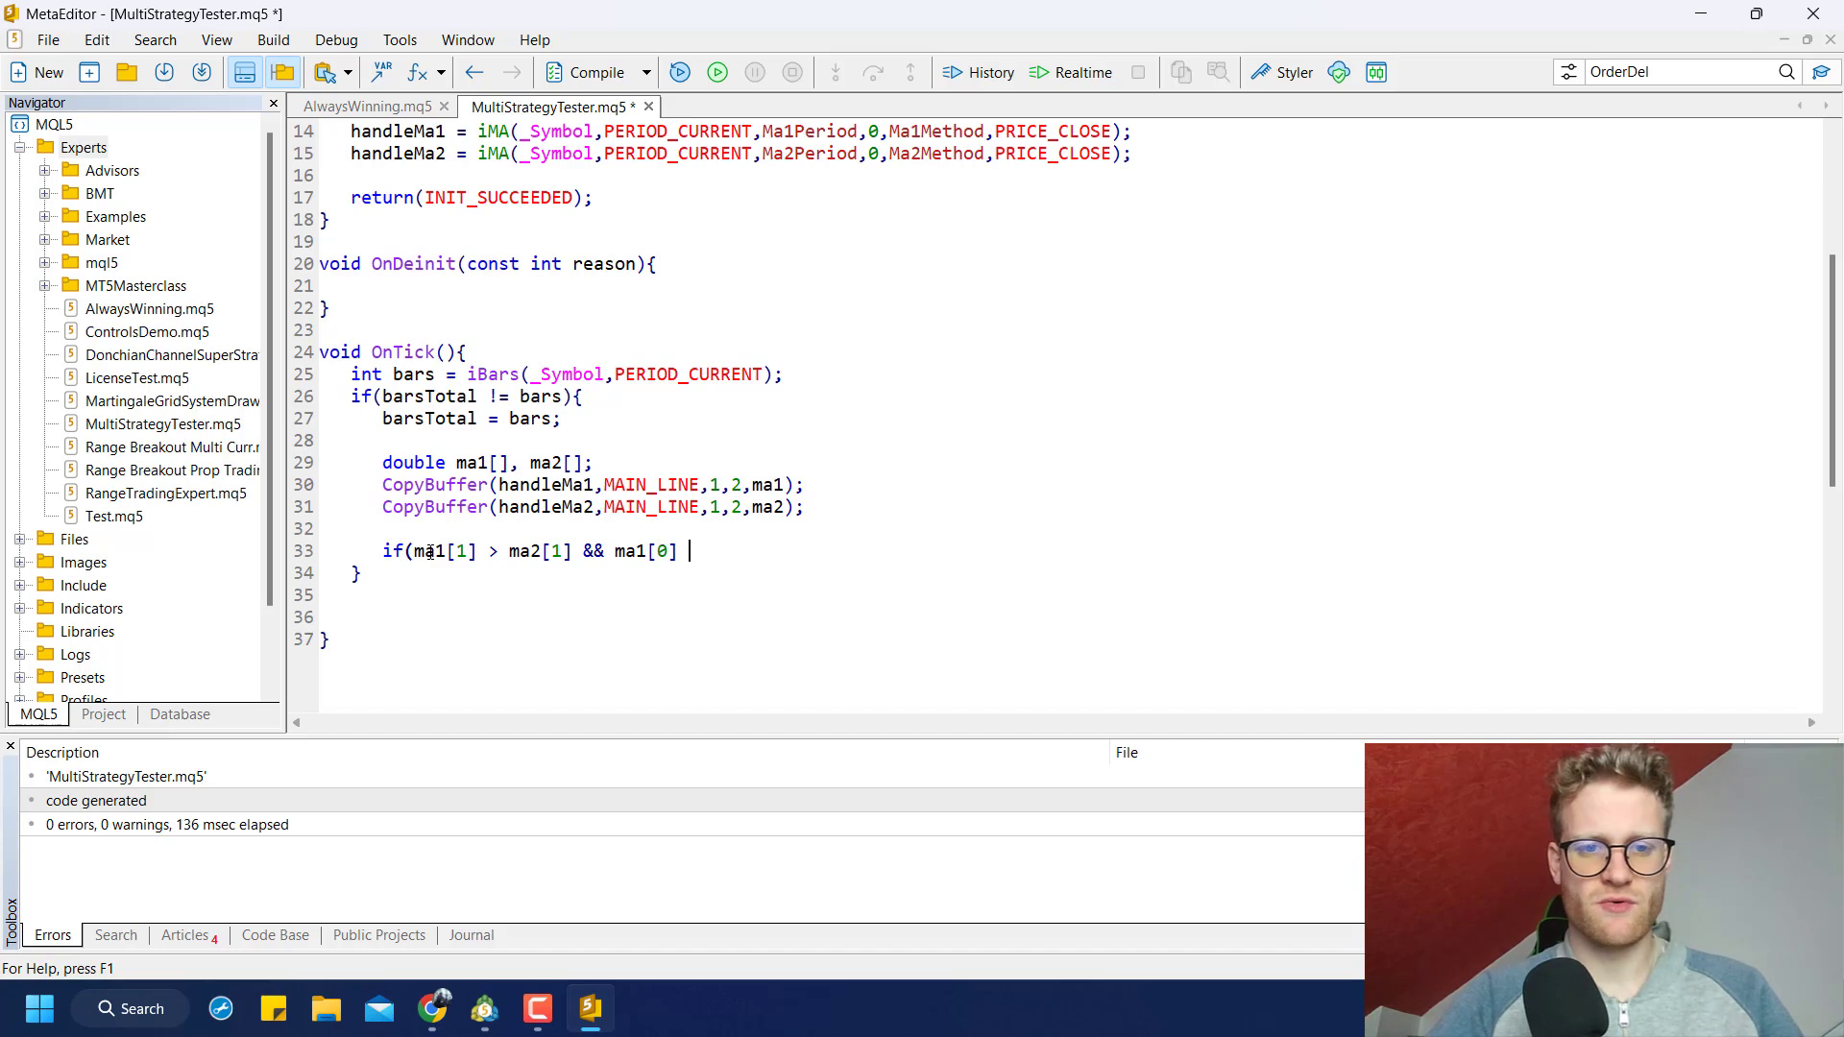
pyautogui.write('< ma[2')
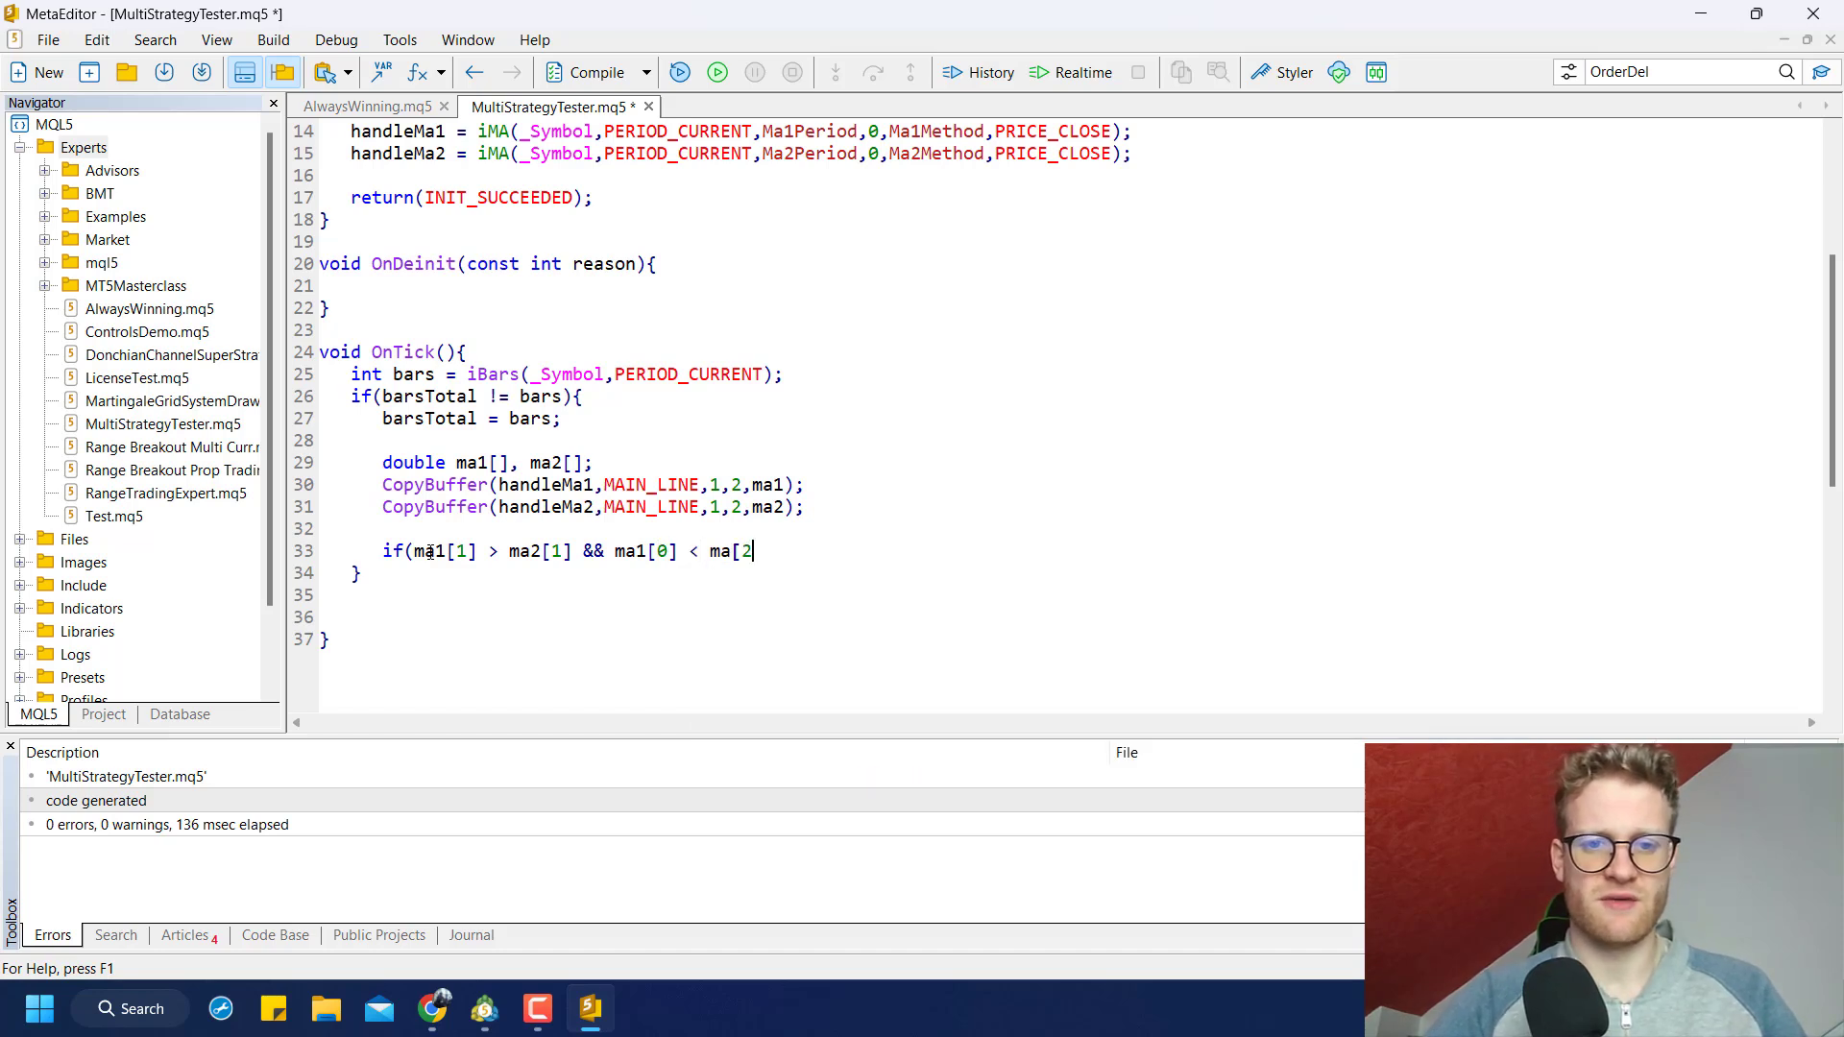
pyautogui.write('0')
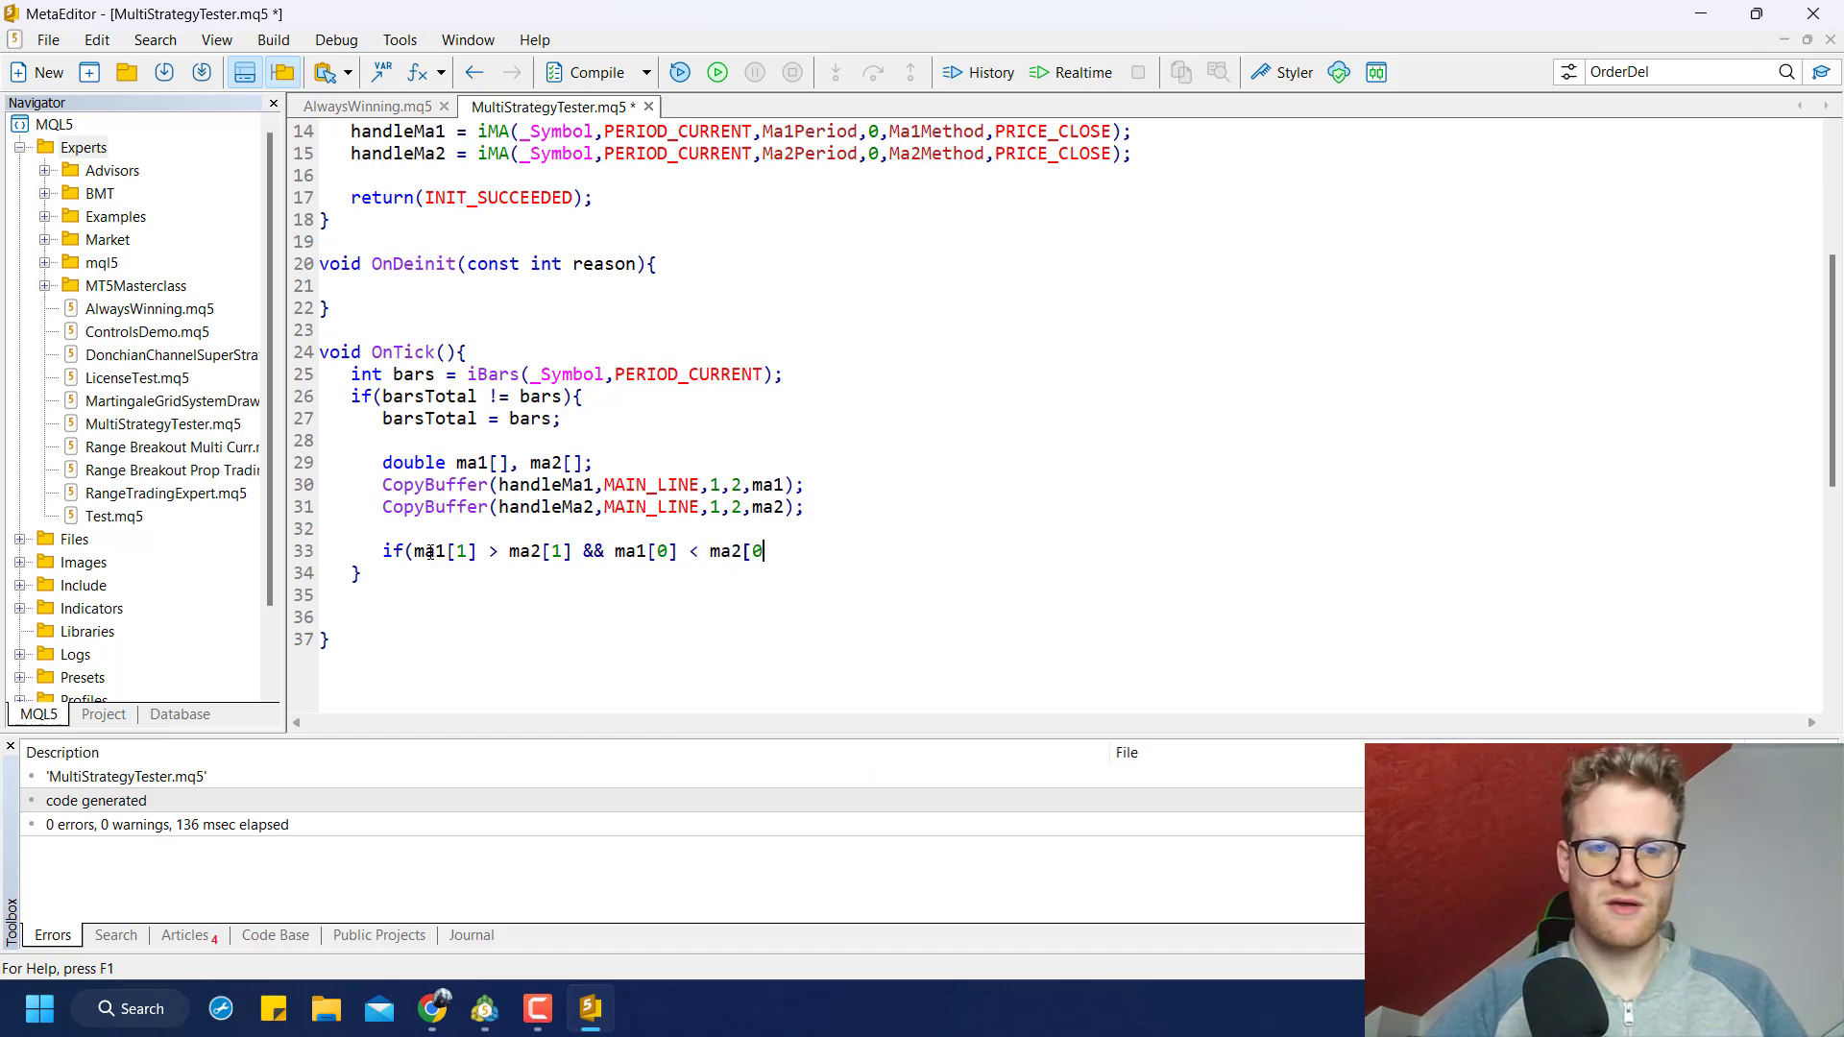
pyautogui.write('){')
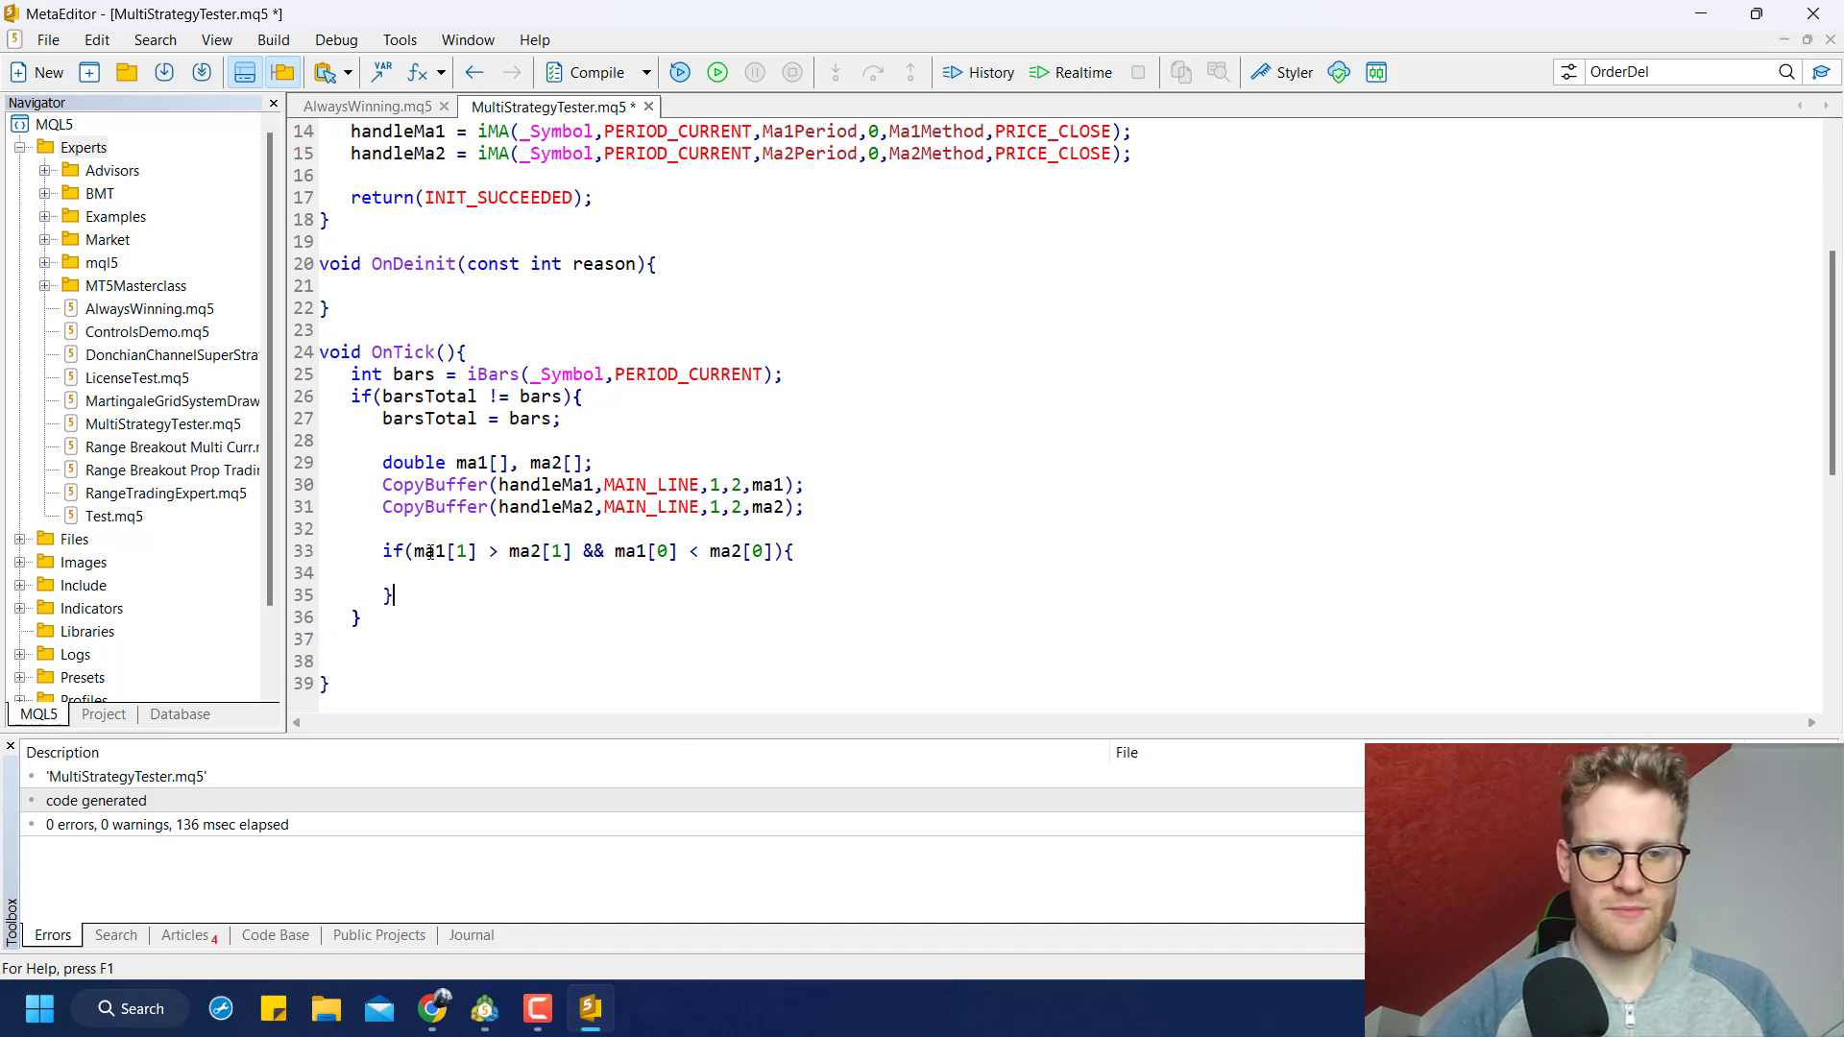
pyautogui.write('P')
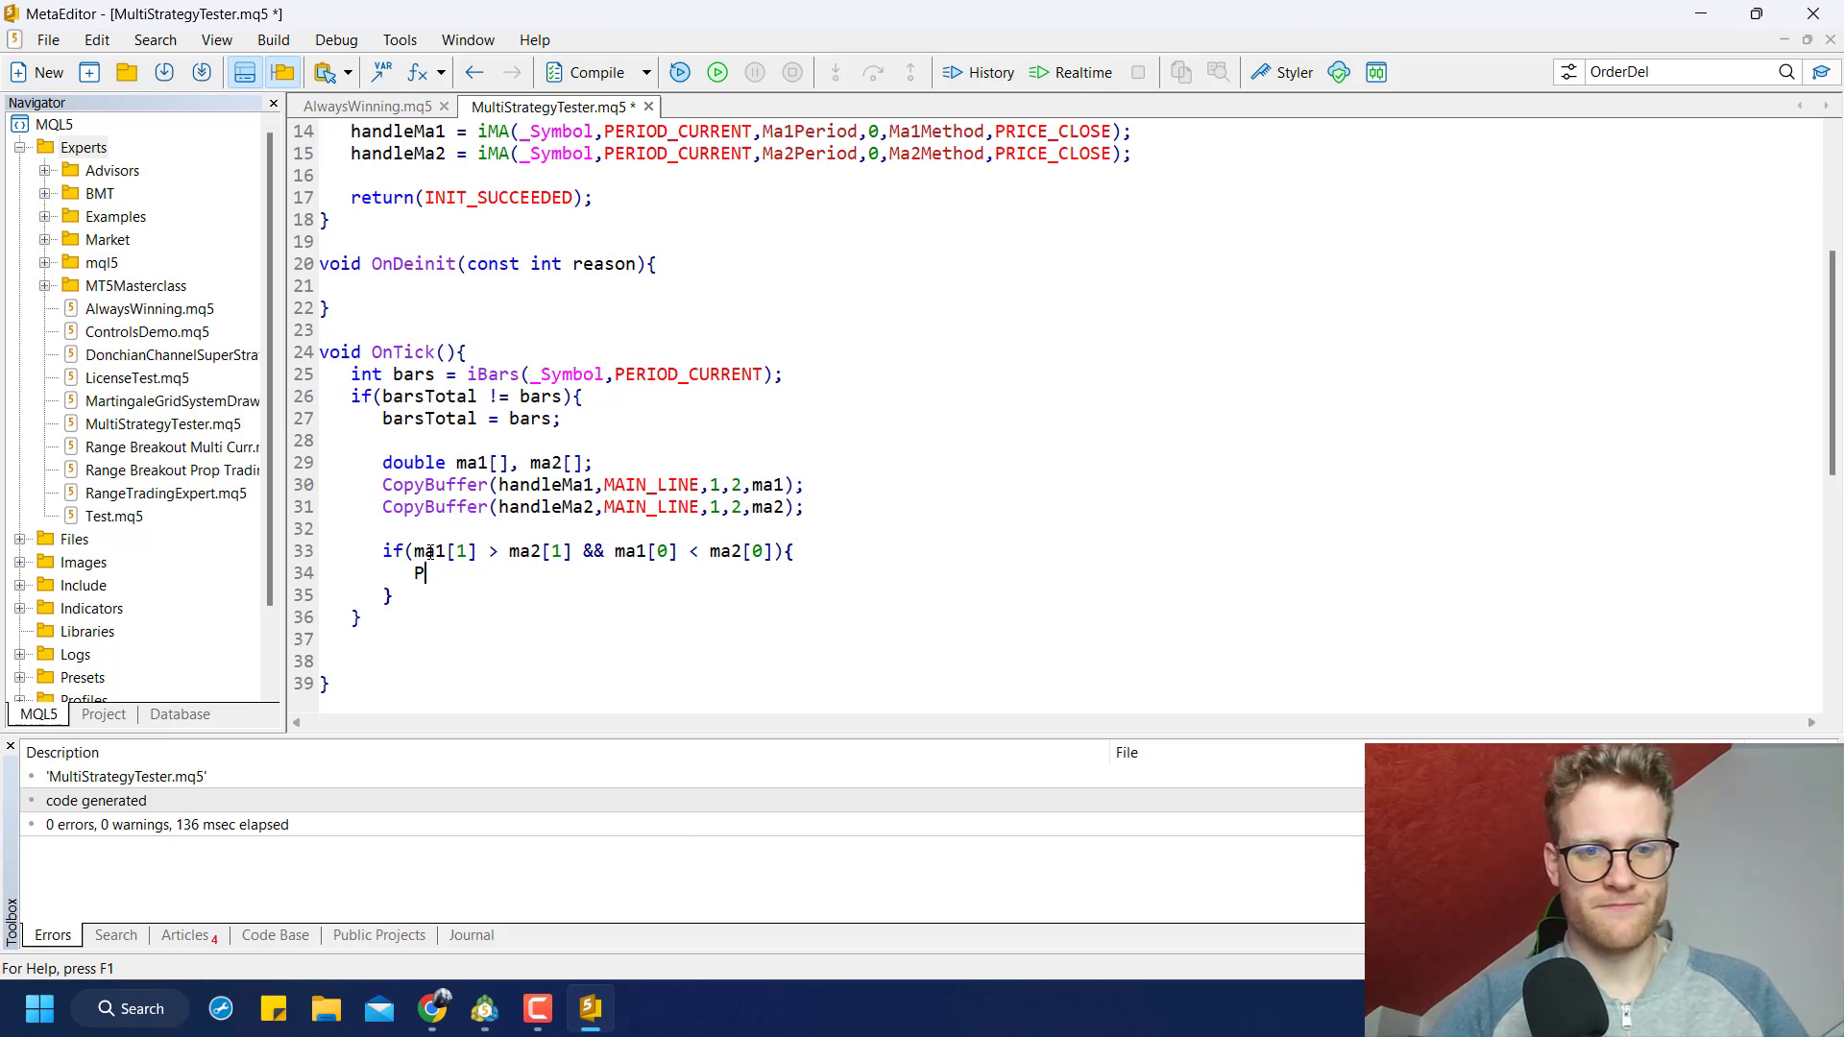
pyautogui.write('rint(__FUNCTION__," > buy crossover...");')
pyautogui.write('}if(ma1[1] < ma2[1] && ma1[0] > ma2[0]){')
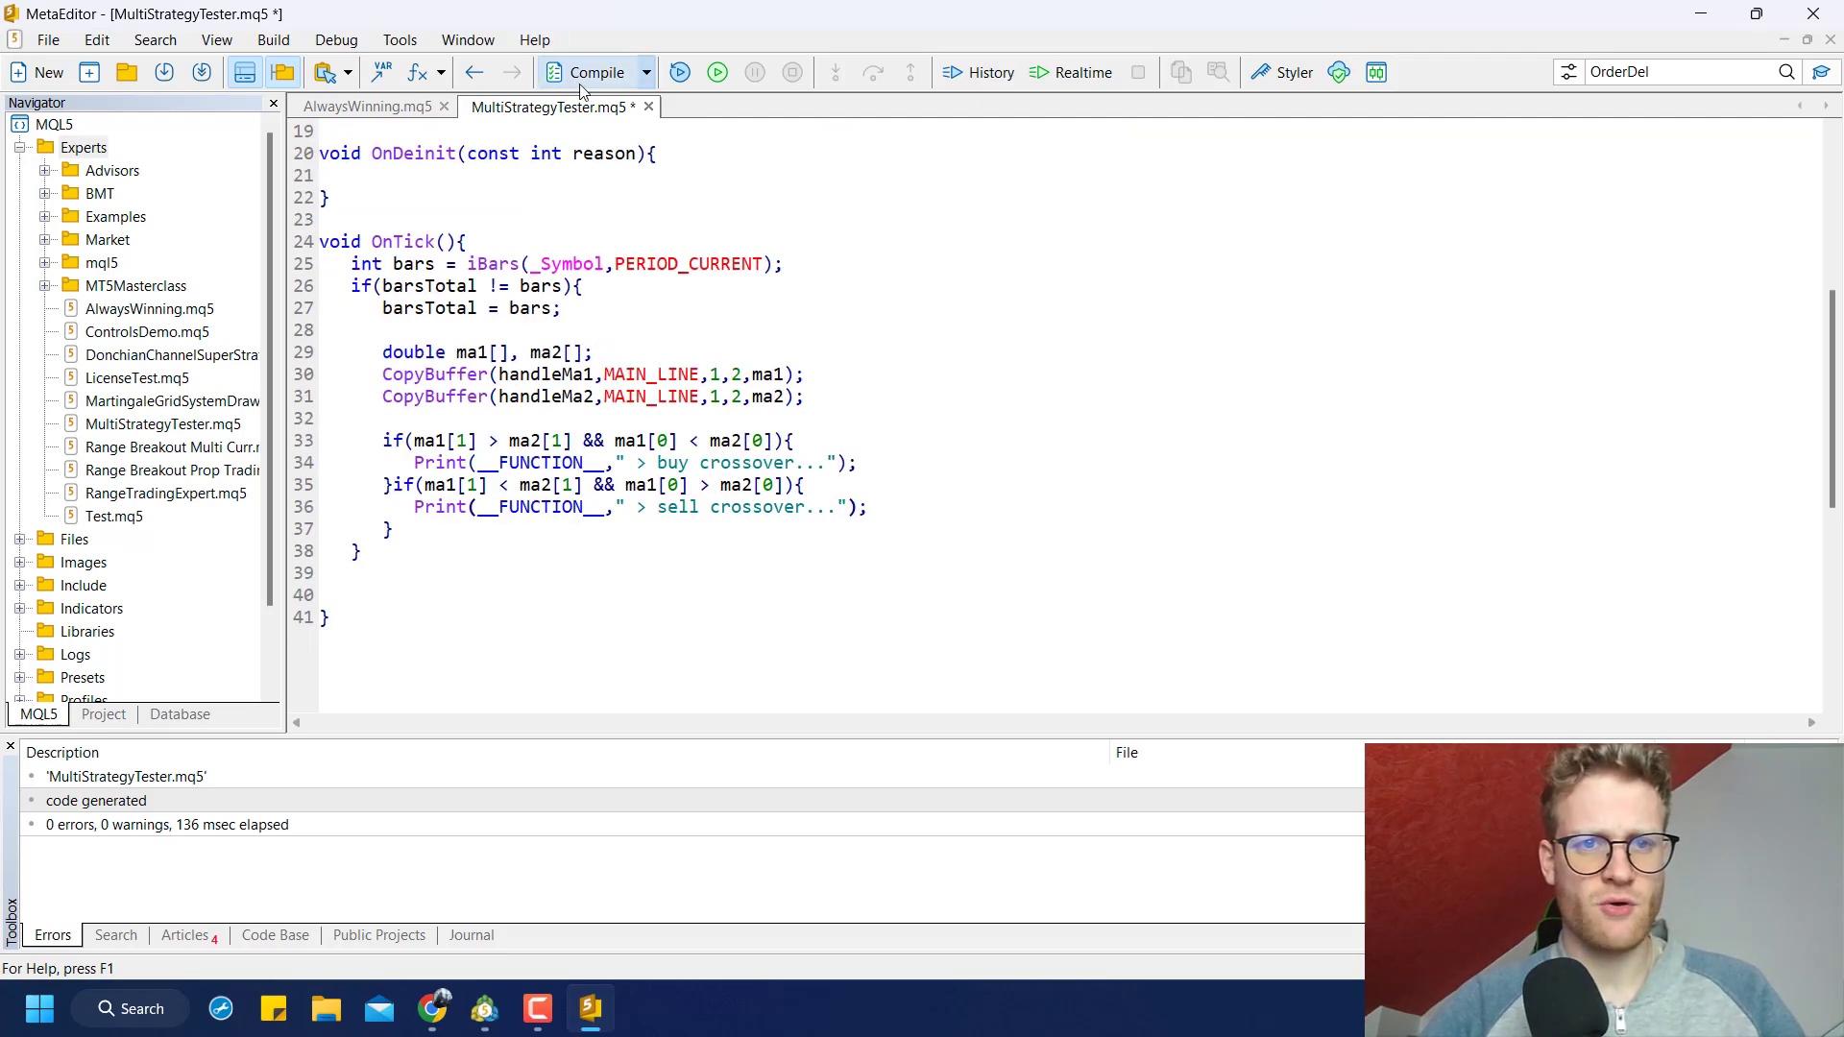
# Compile MultiStrategyTester and open the Strategy Tester in MetaTrader 5
pyautogui.click(598, 72)
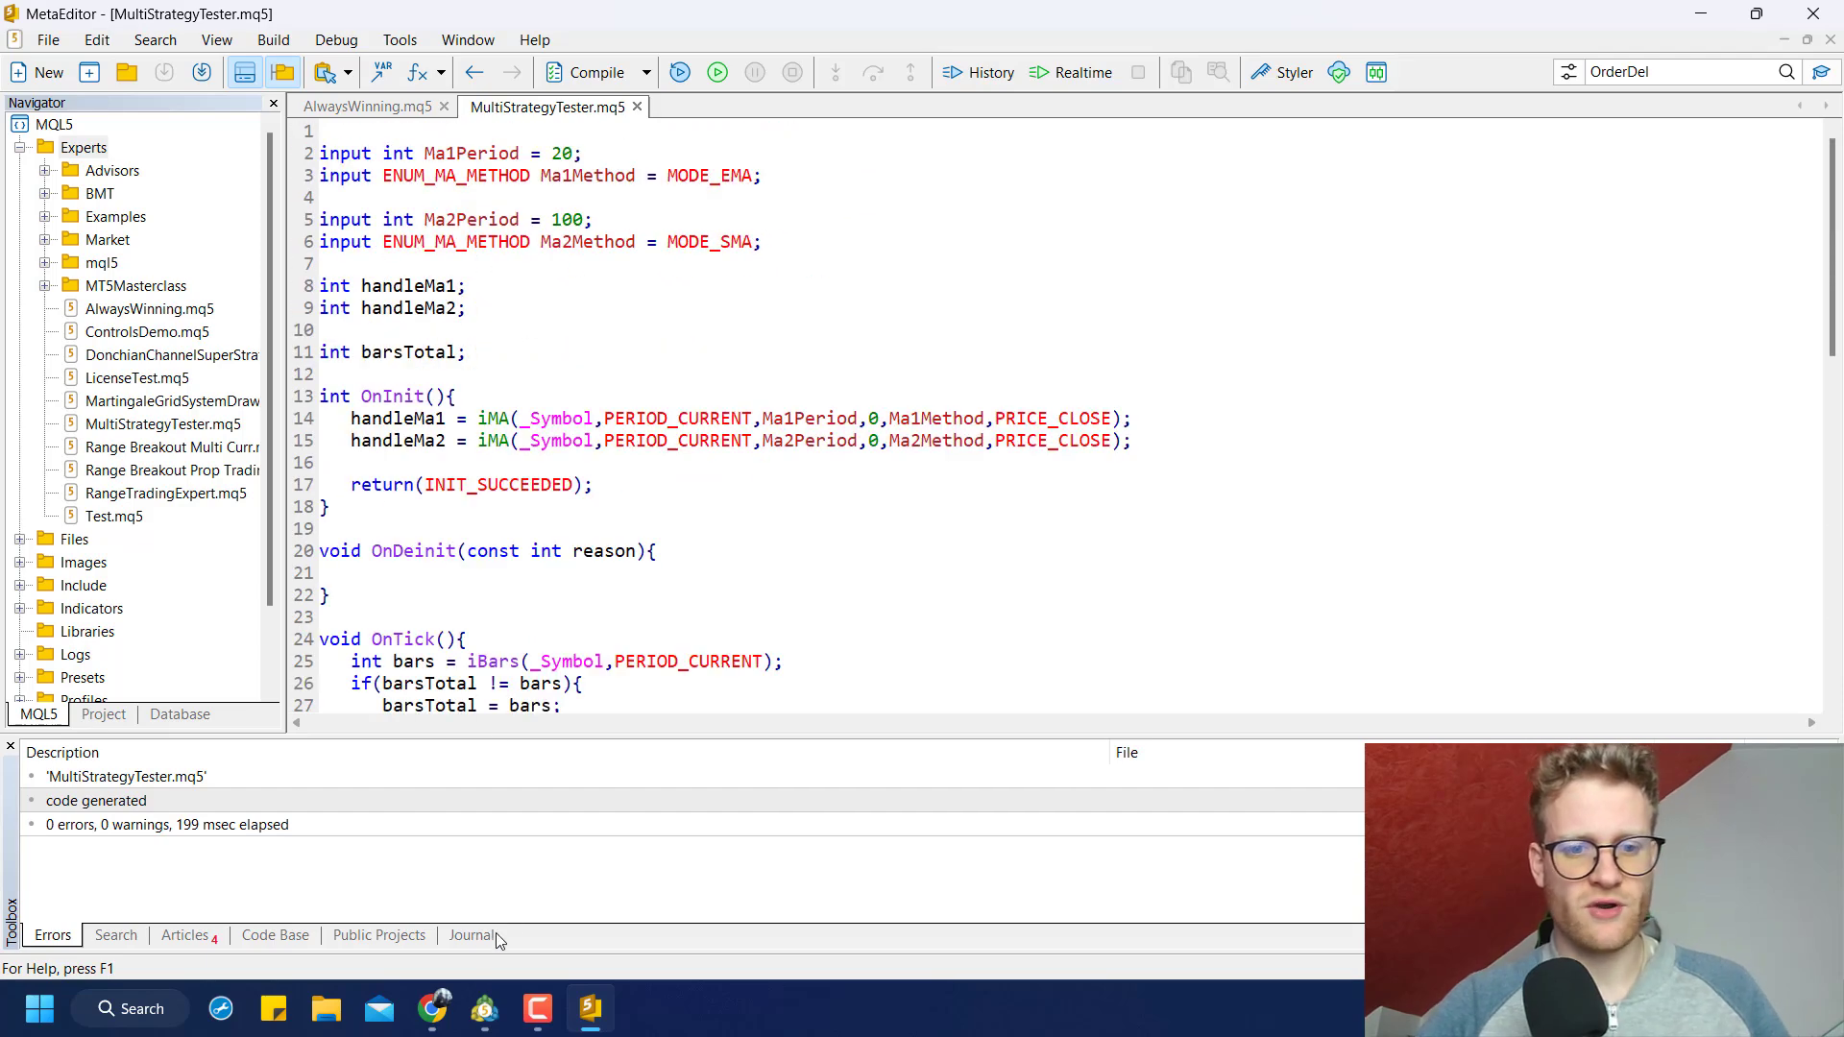
pyautogui.click(483, 1007)
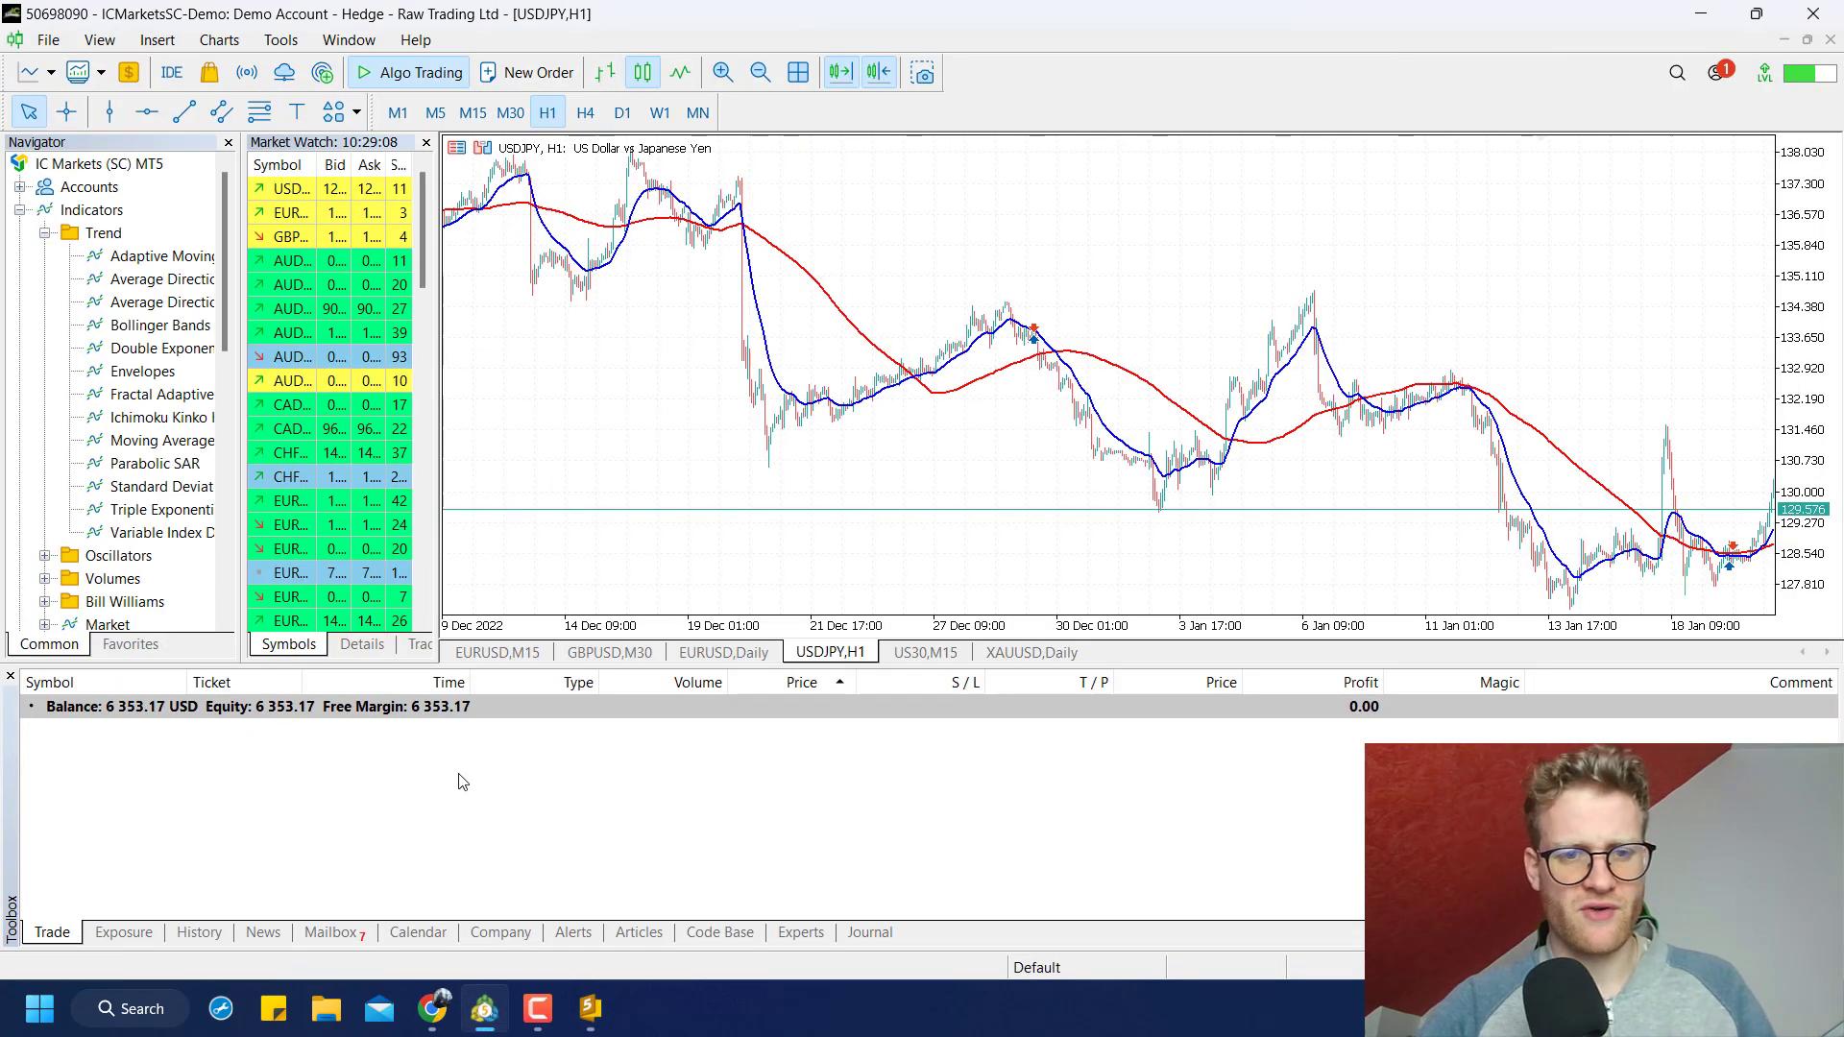
pyautogui.click(99, 39)
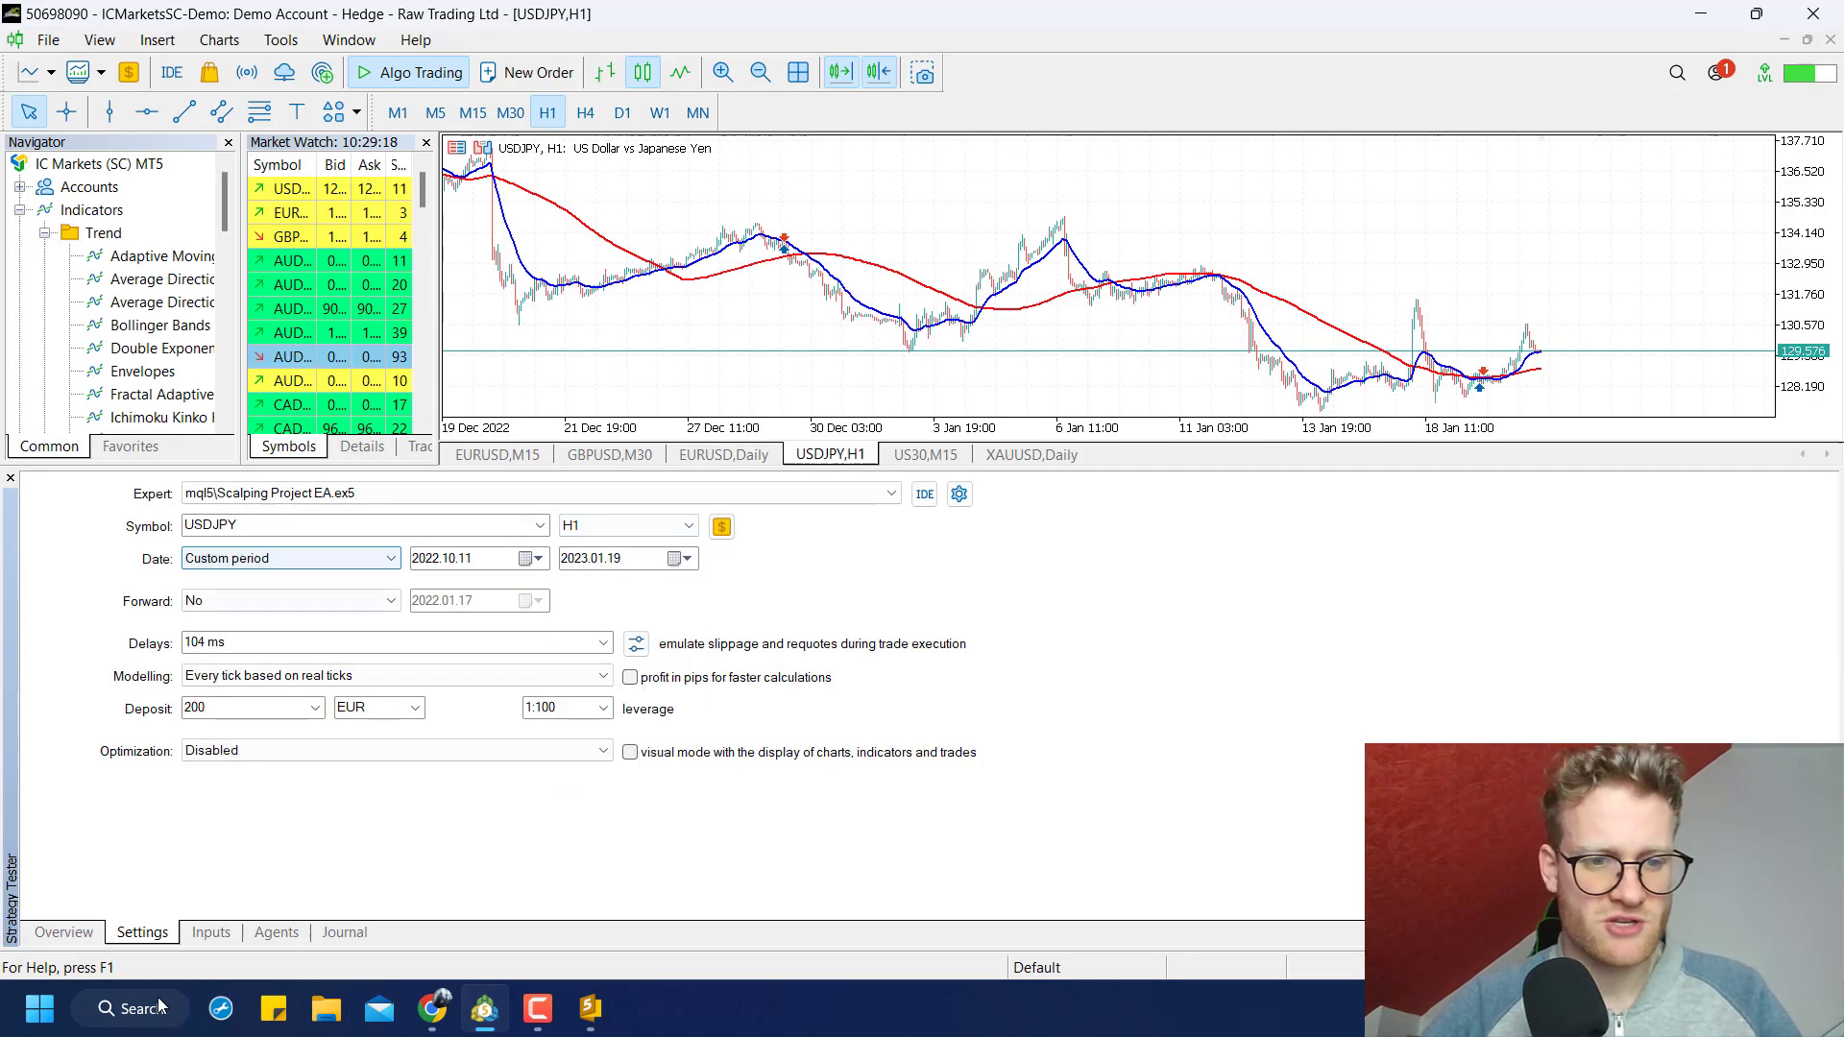
# Choose a visual USDJPY H1 backtest with a 10000 deposit
pyautogui.click(63, 932)
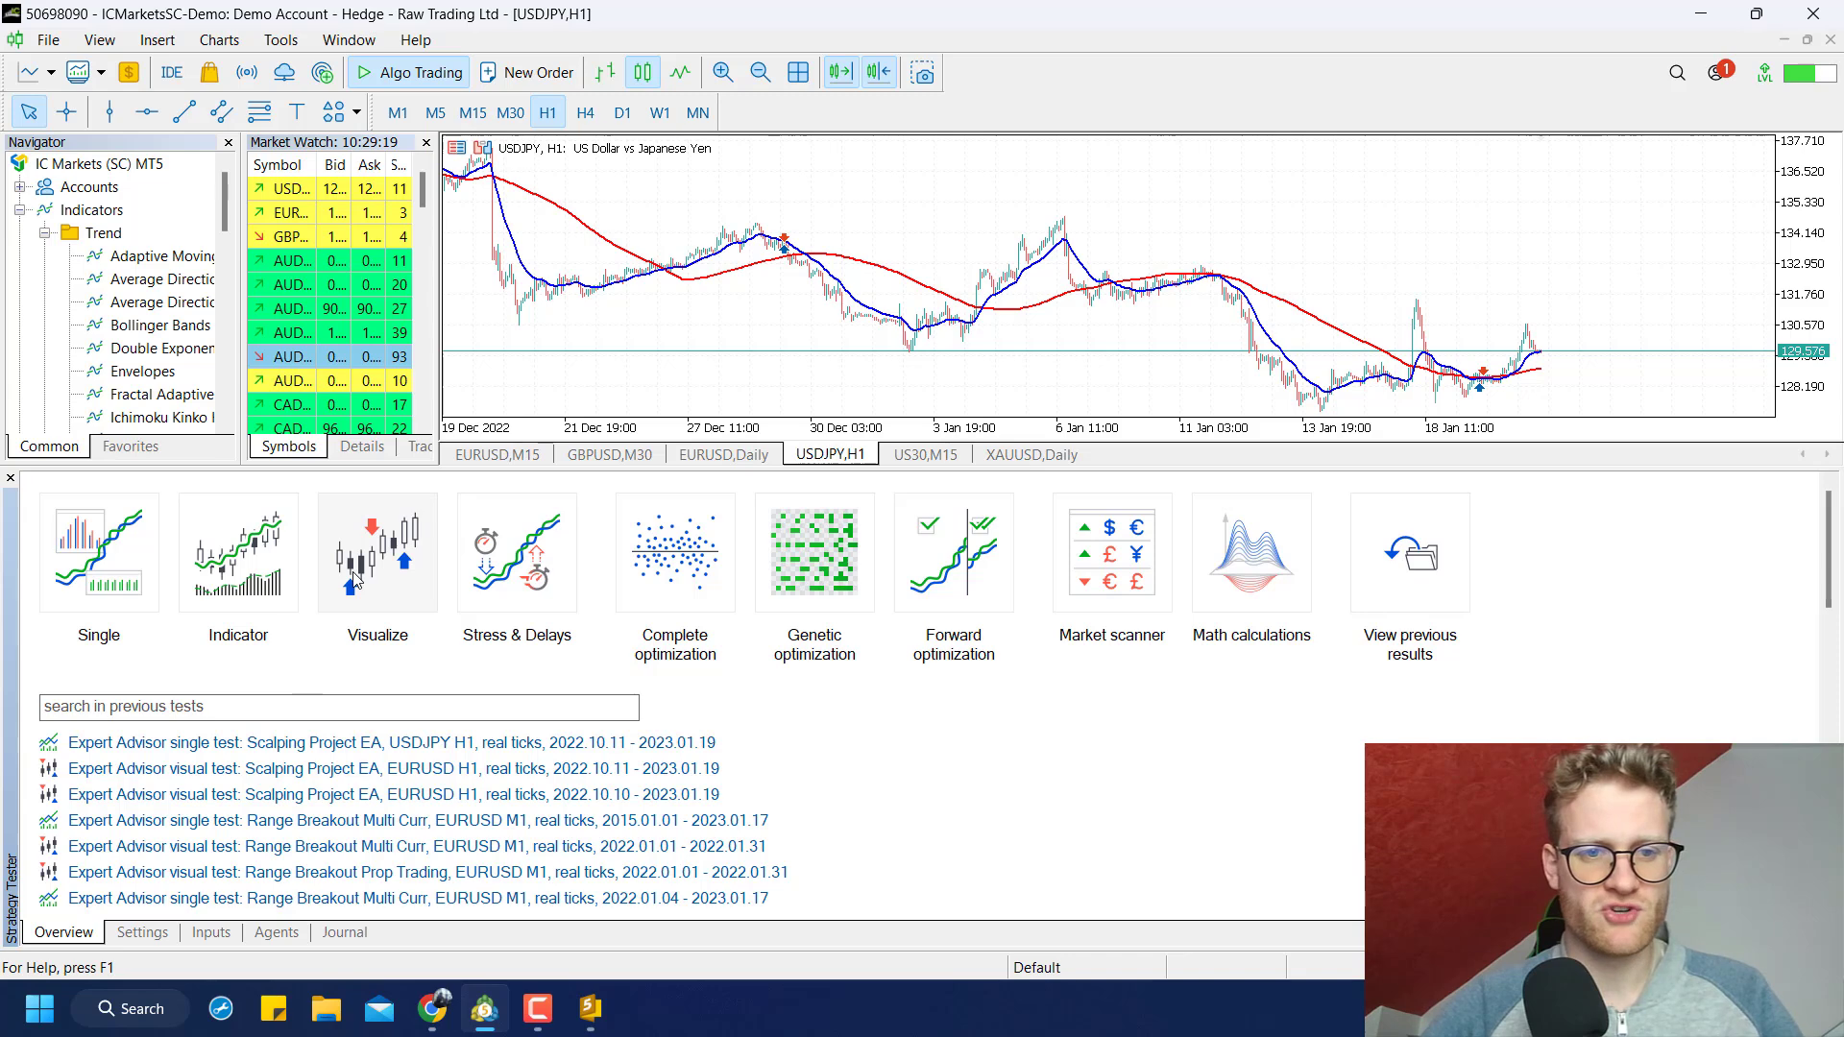
pyautogui.click(141, 931)
pyautogui.write('1')
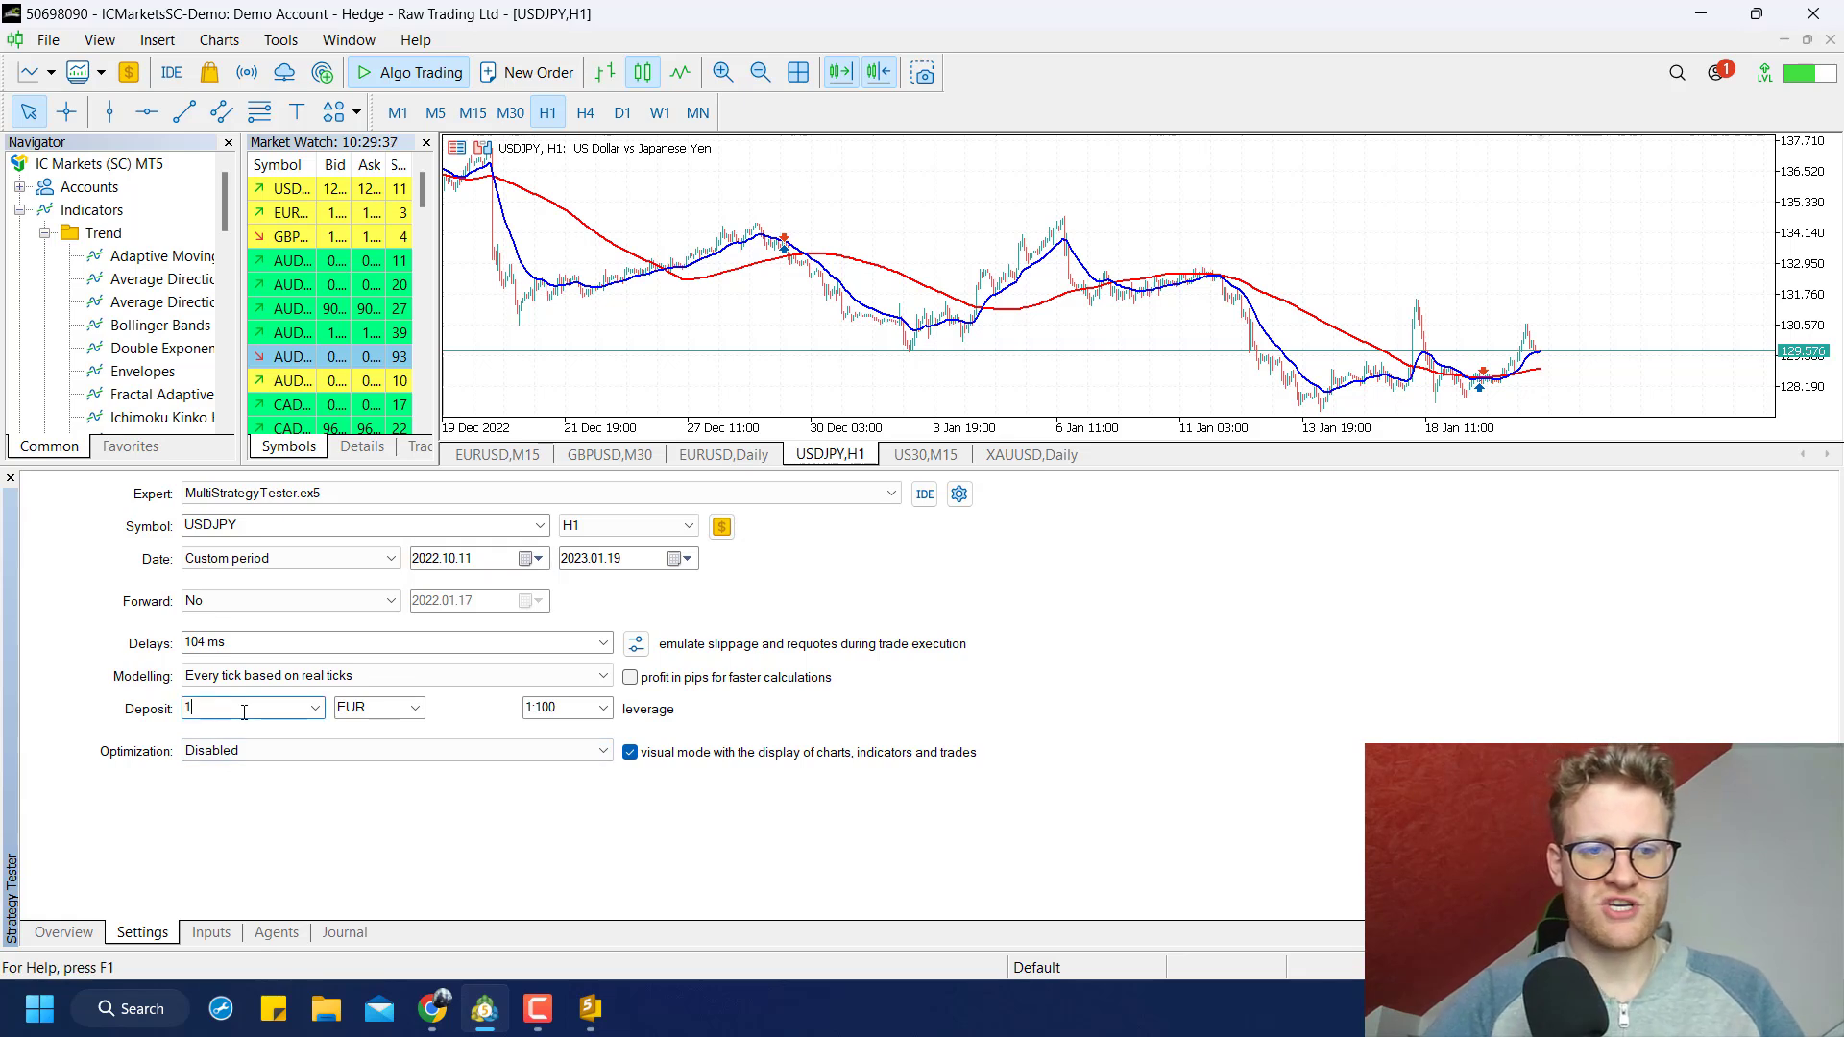
pyautogui.write('0000')
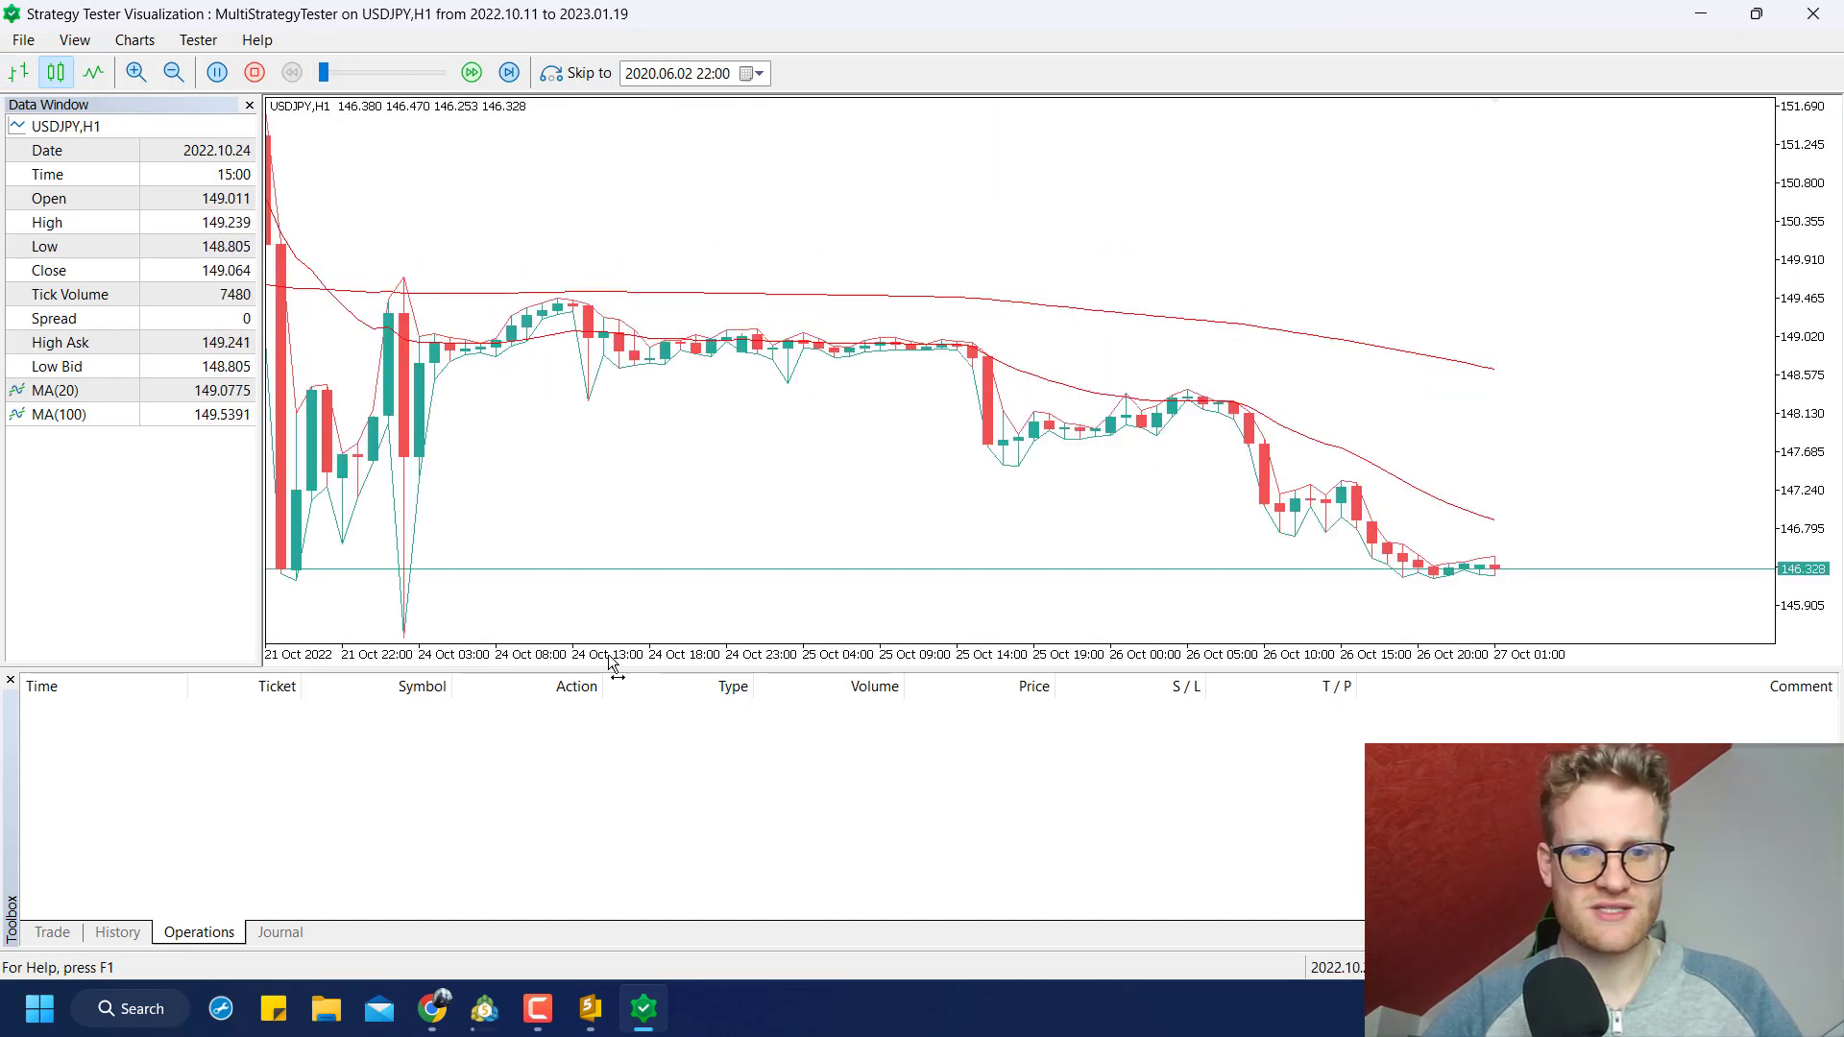
# Check the Journal for sell and buy crossover messages, then close the visualization
pyautogui.click(280, 931)
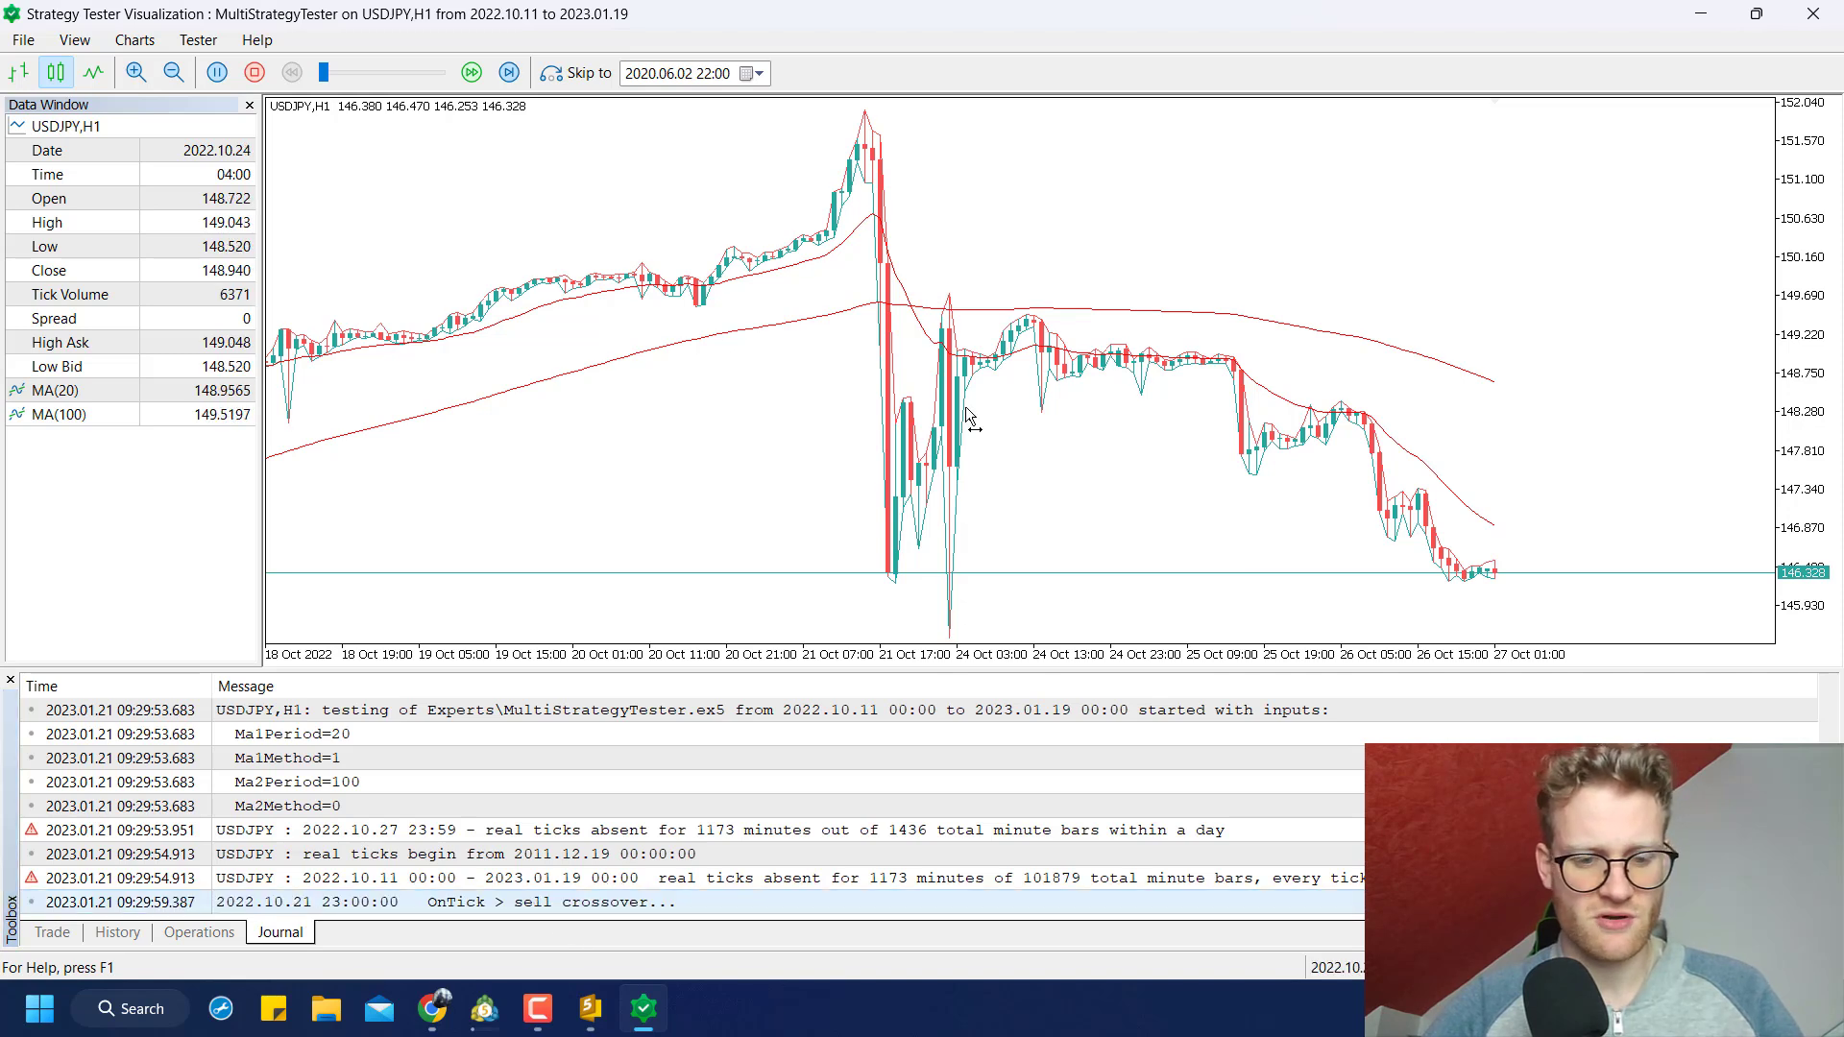
pyautogui.moveTo(920, 369)
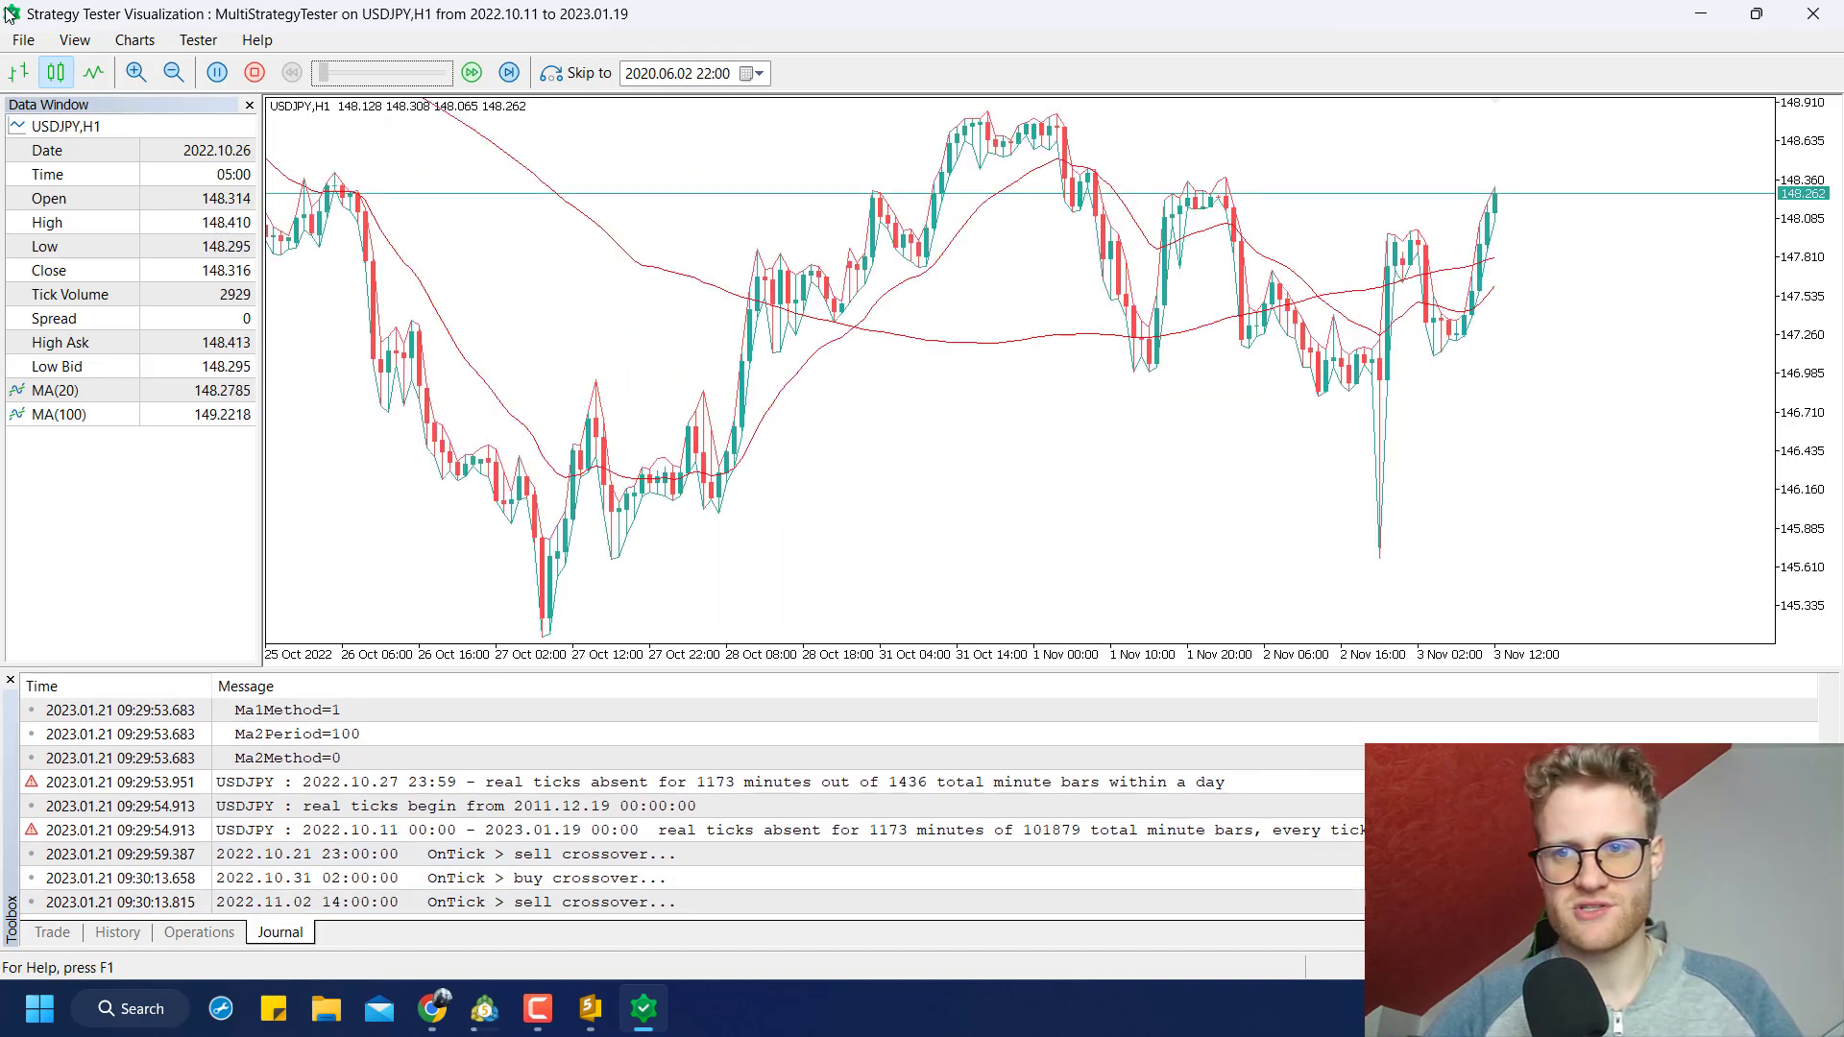
pyautogui.click(588, 1009)
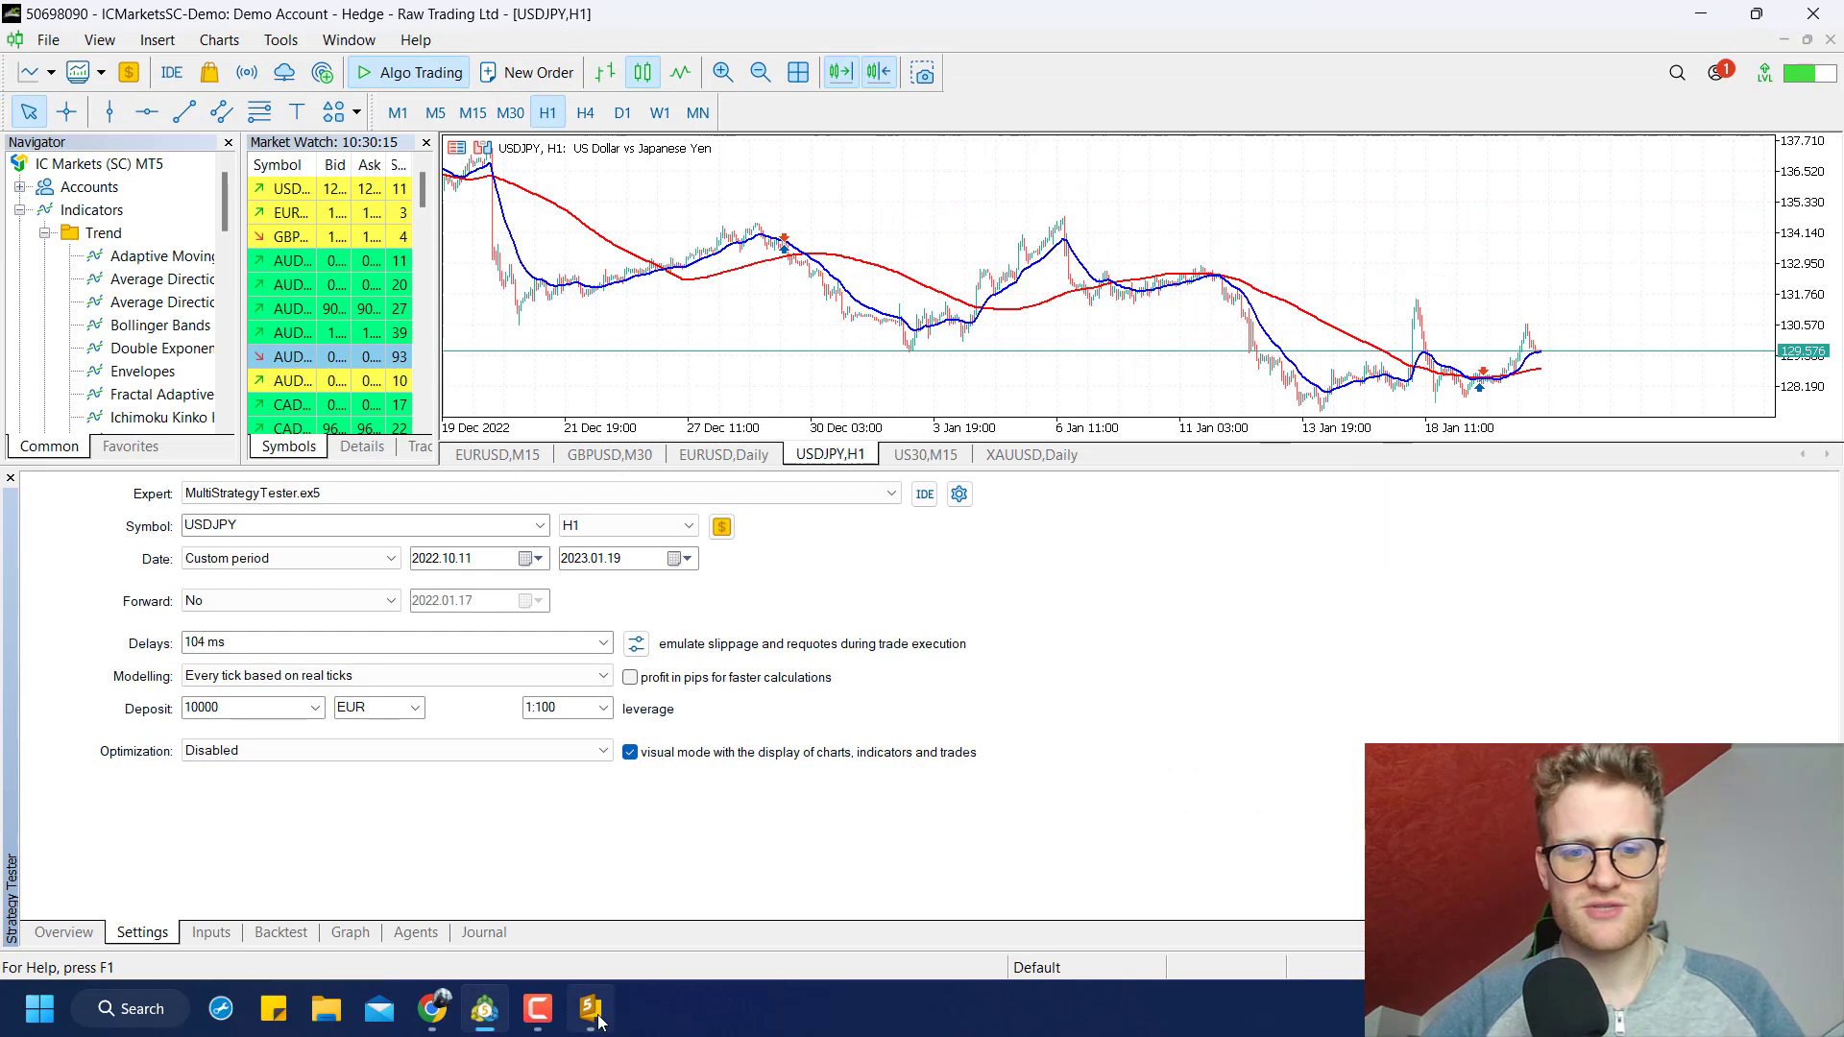
# Include <Trade/Trade.mqh> and declare a CTrade trade object
pyautogui.click(588, 1009)
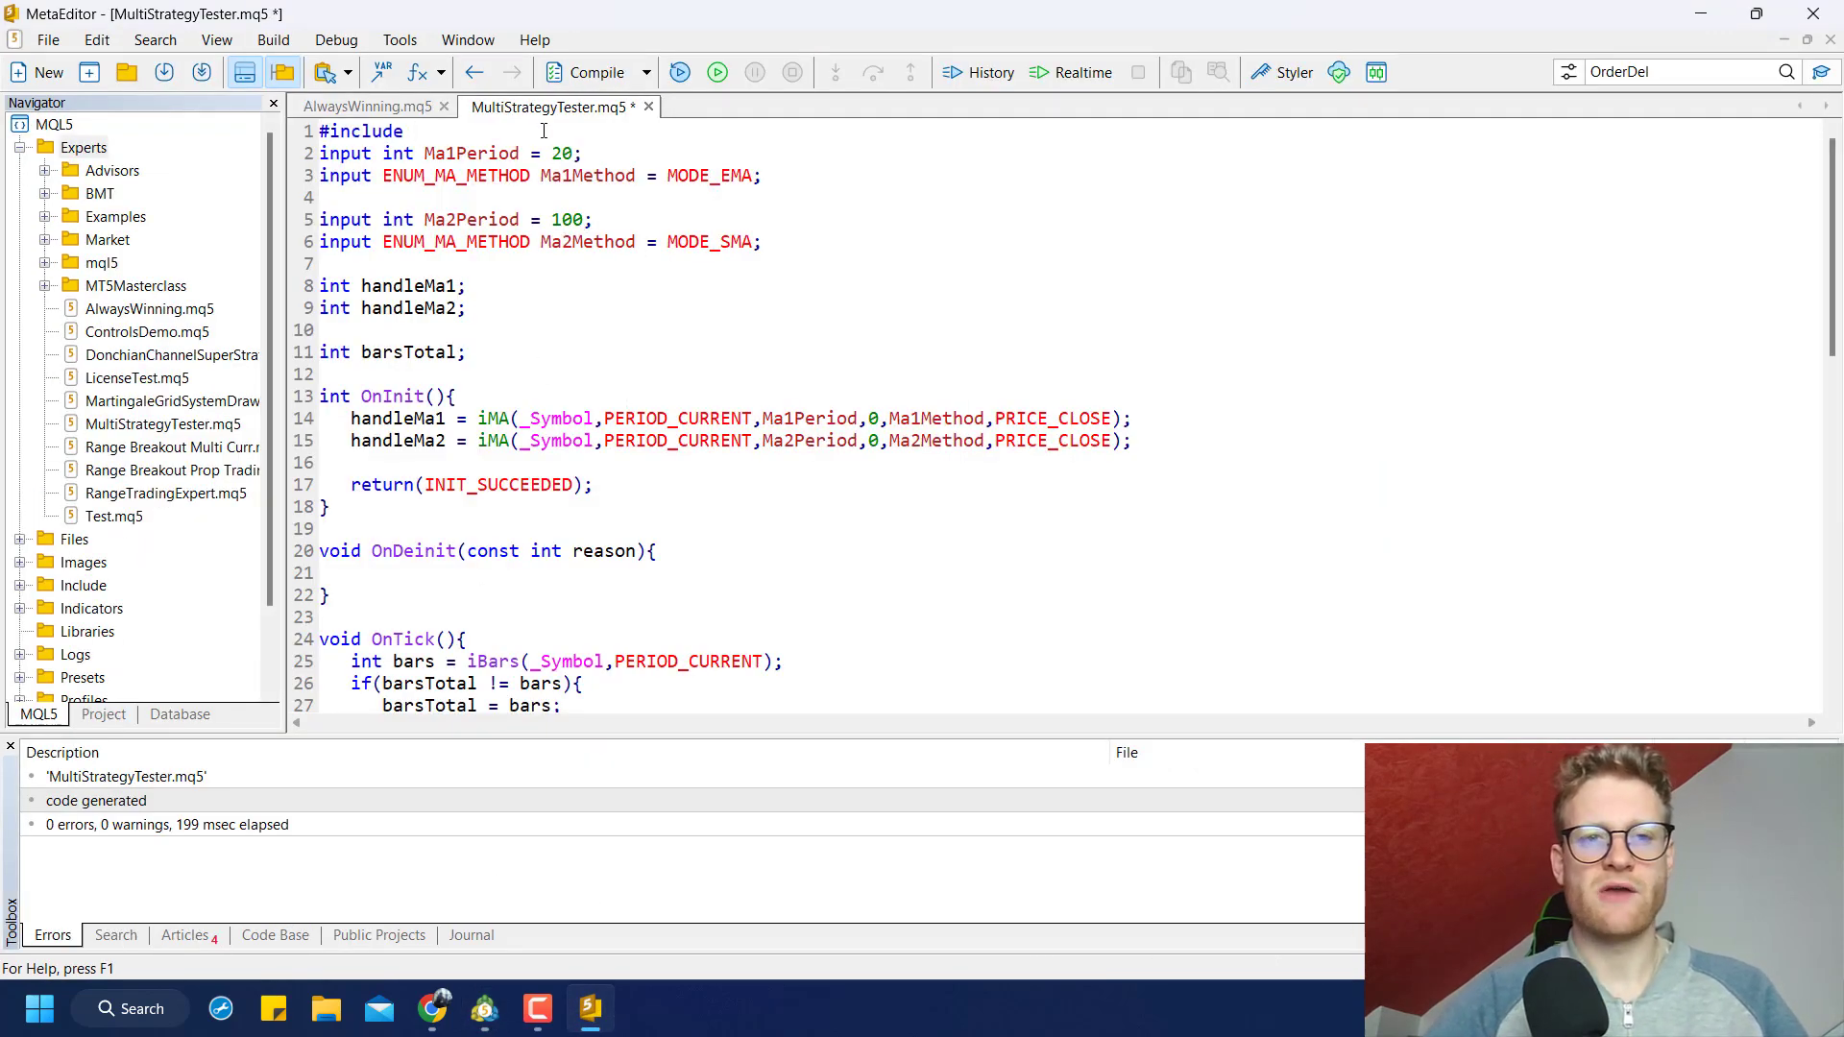
pyautogui.write('j')
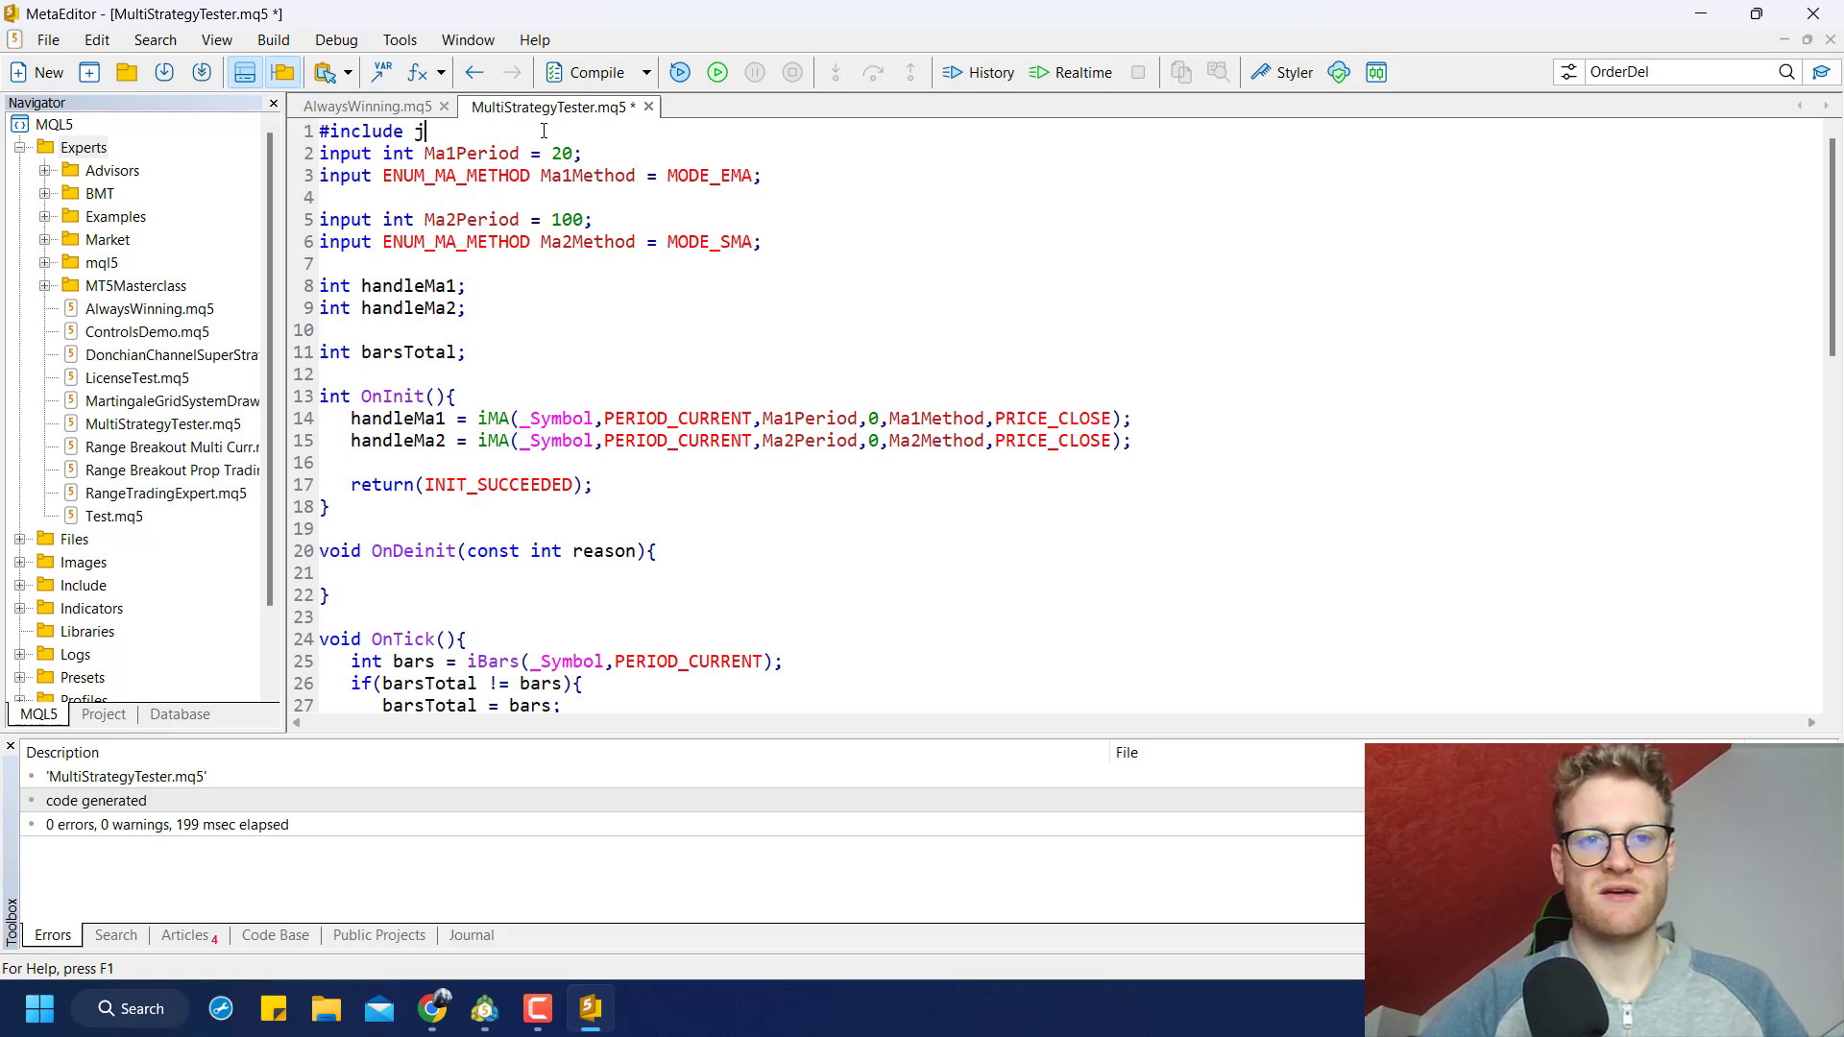
pyautogui.press('Backspace')
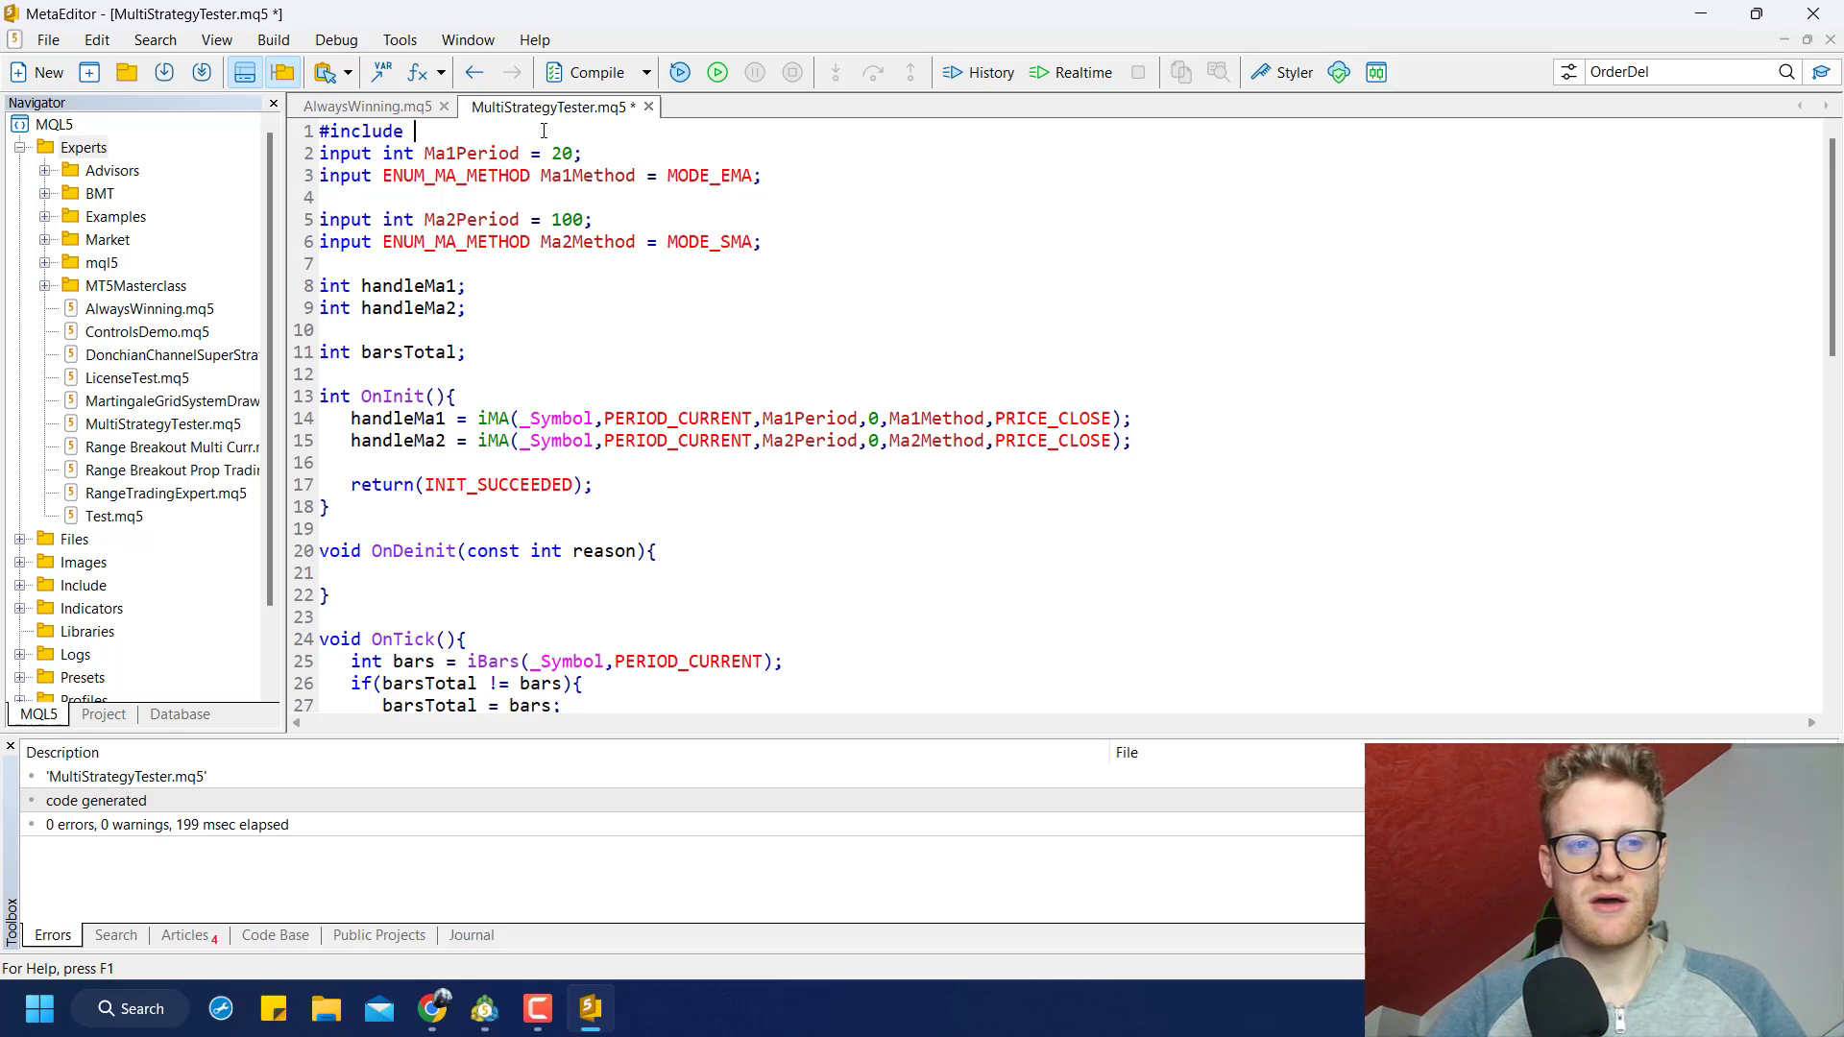
pyautogui.write('Trade/')
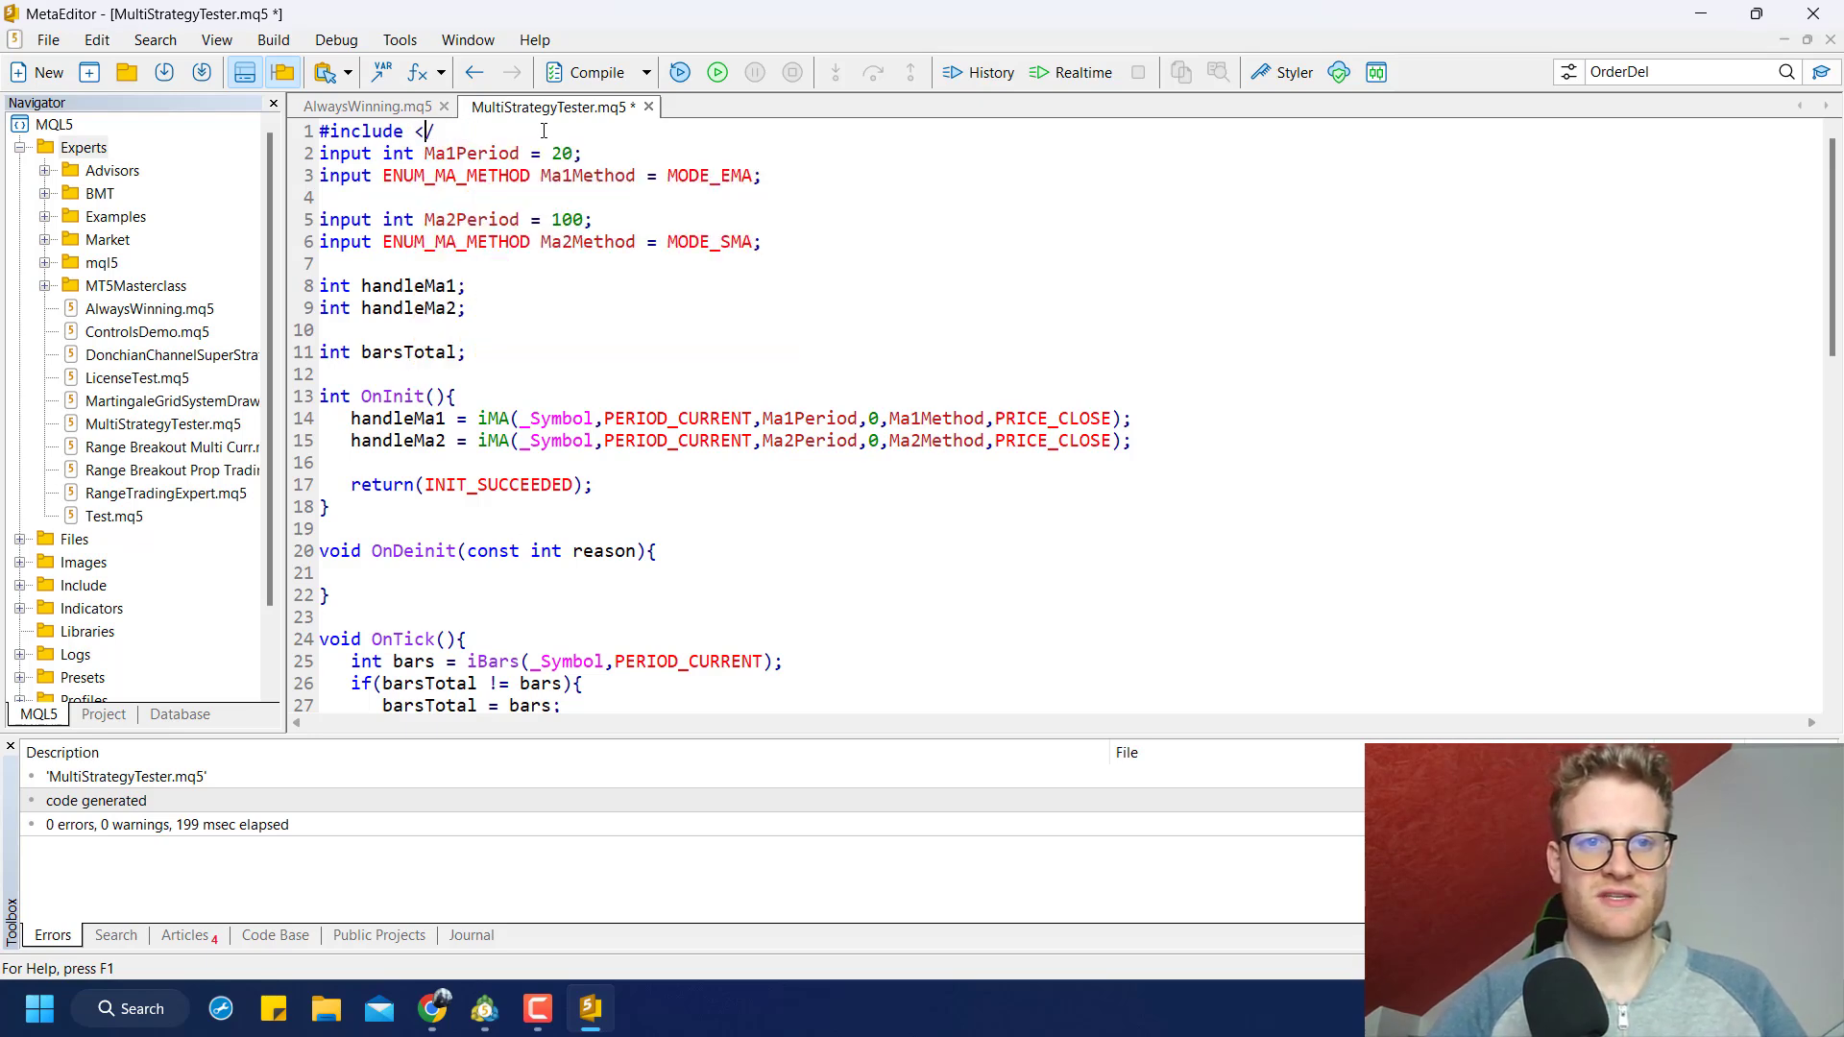
pyautogui.write('Trade/Trade.mqh>')
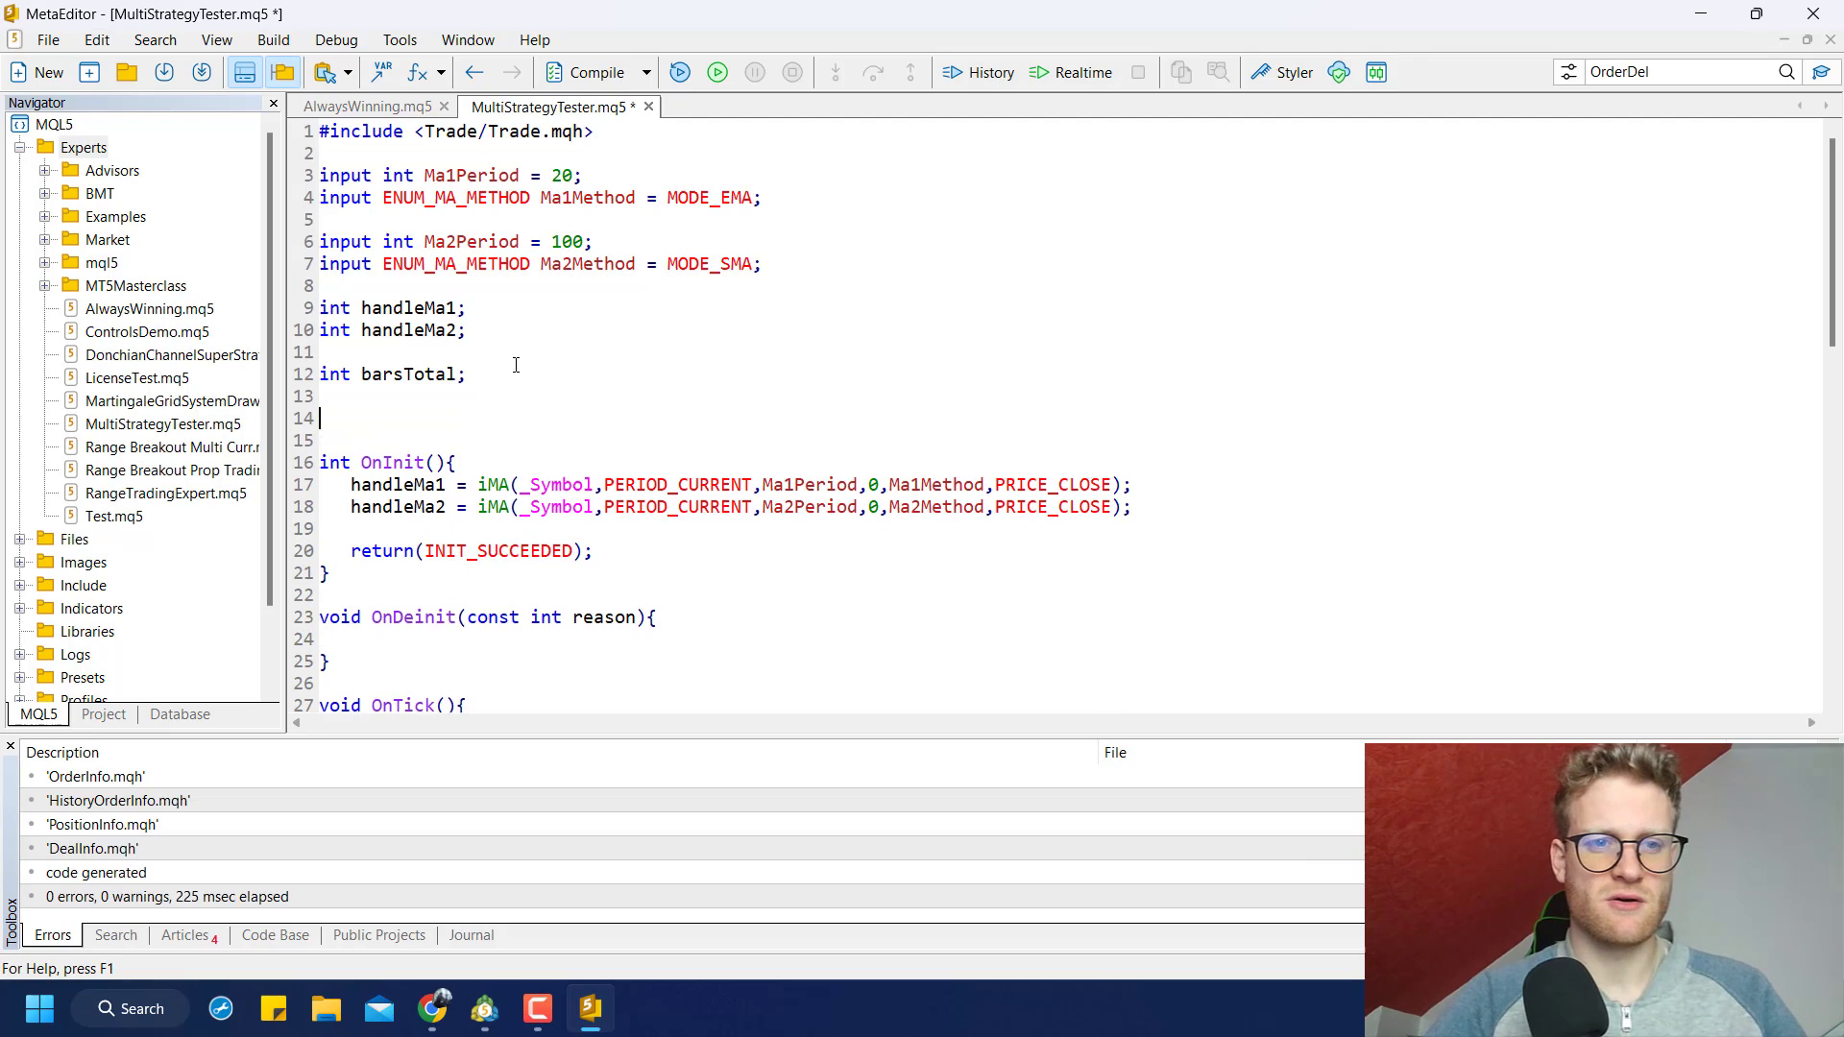
pyautogui.write('CTrade trade;')
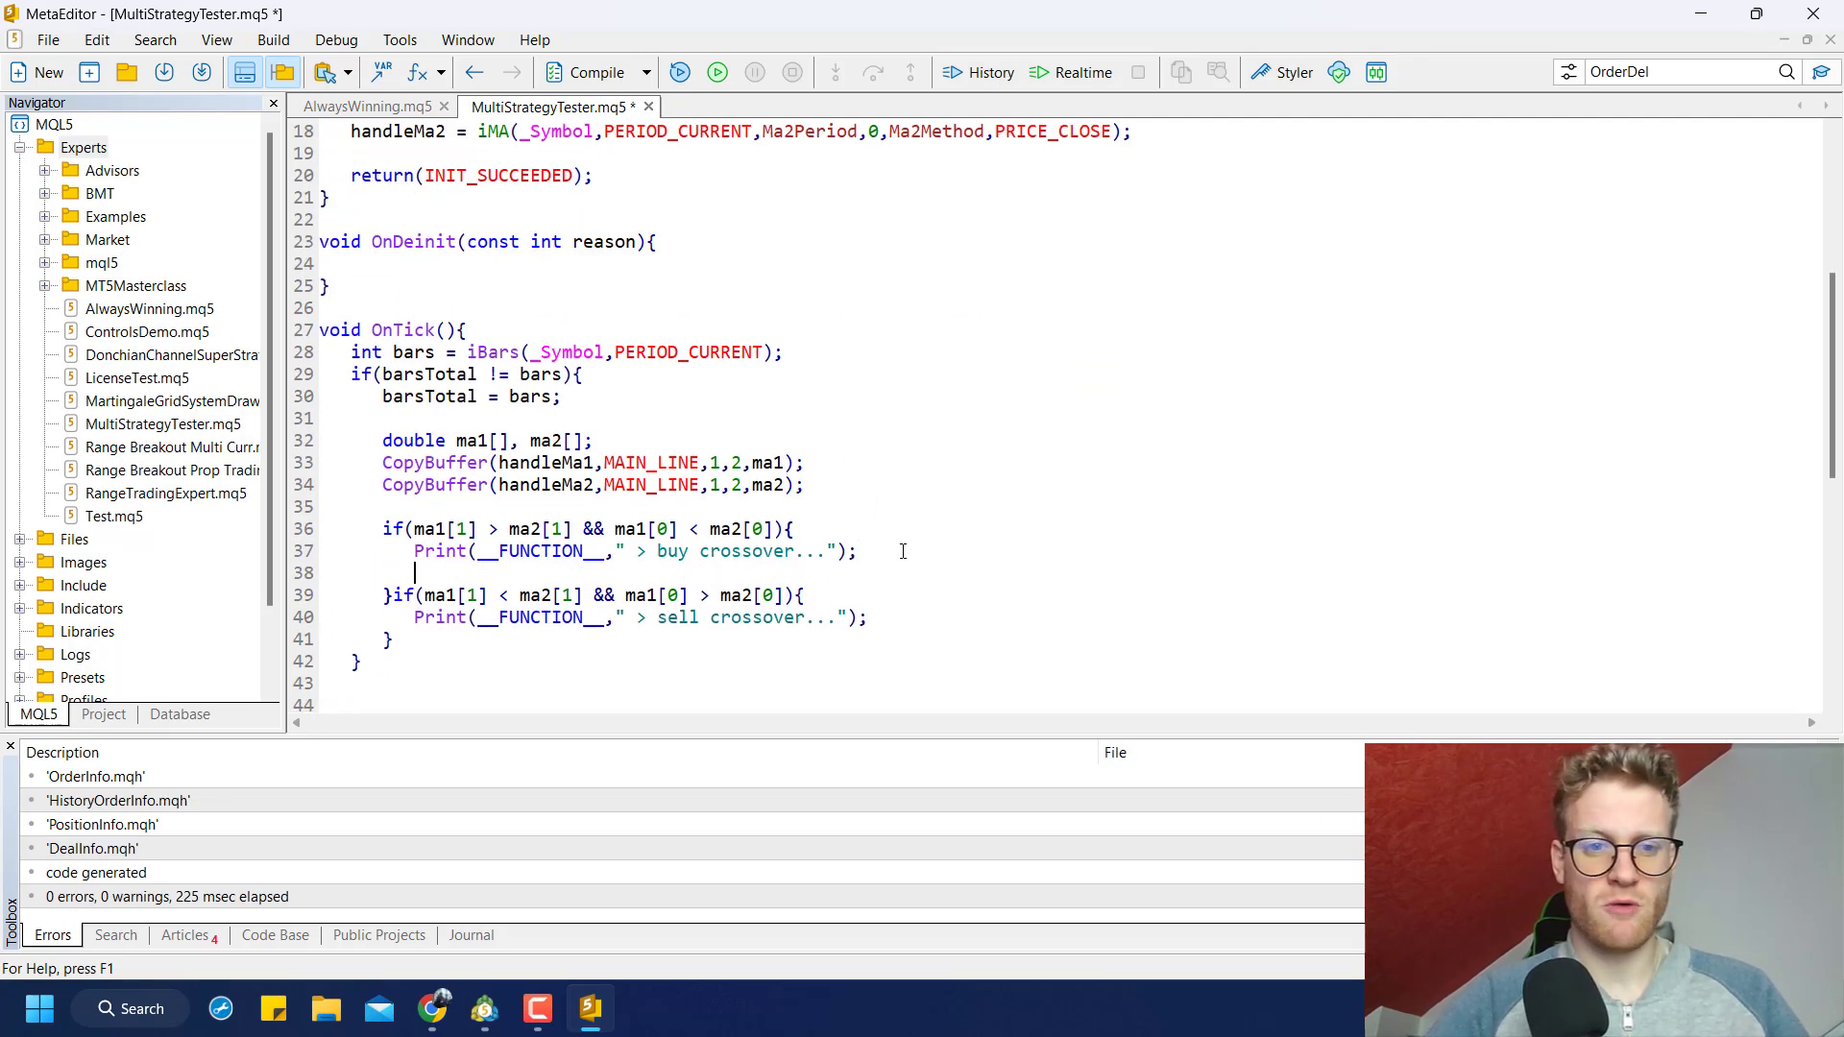
# Add a Lots input of 0,1 and trade.Buy/trade.Sell(Lots,_Symbol,0,0,0) in the crossover branches
pyautogui.write('trade.Buy(')
pyautogui.write('input double')
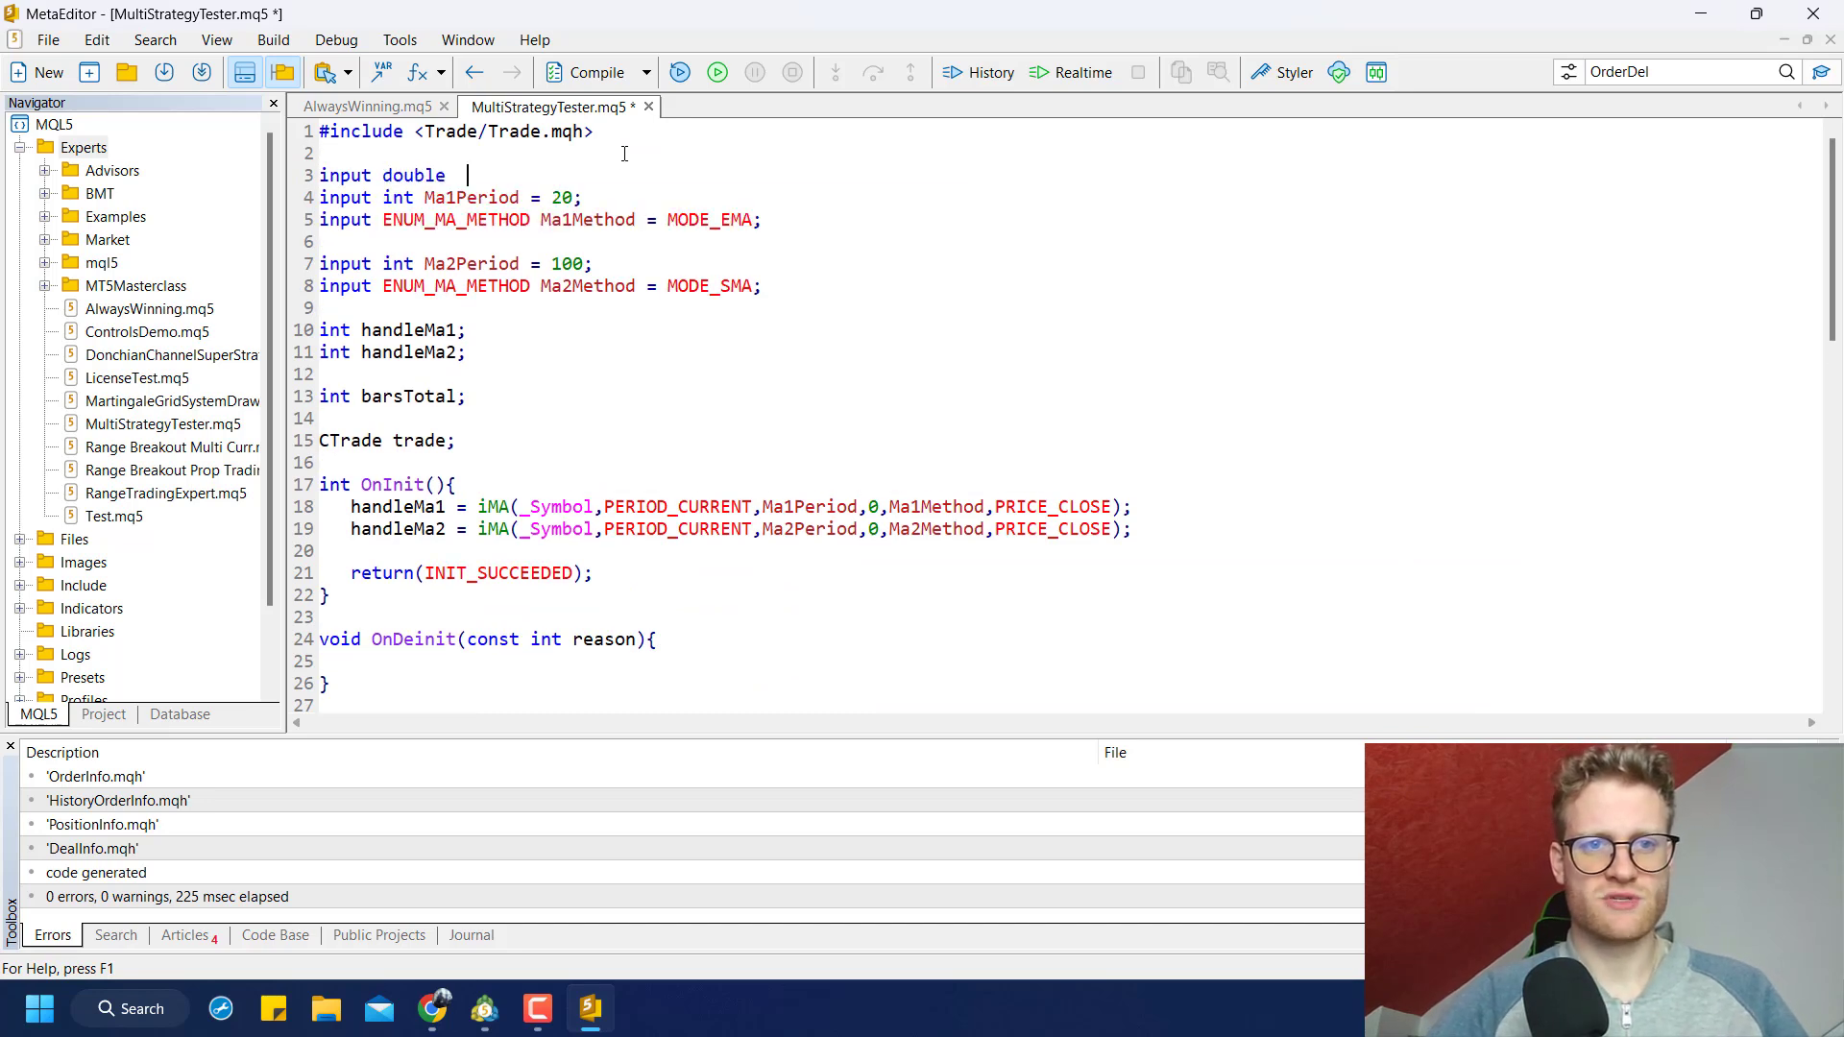
pyautogui.write('Lots = 0,1')
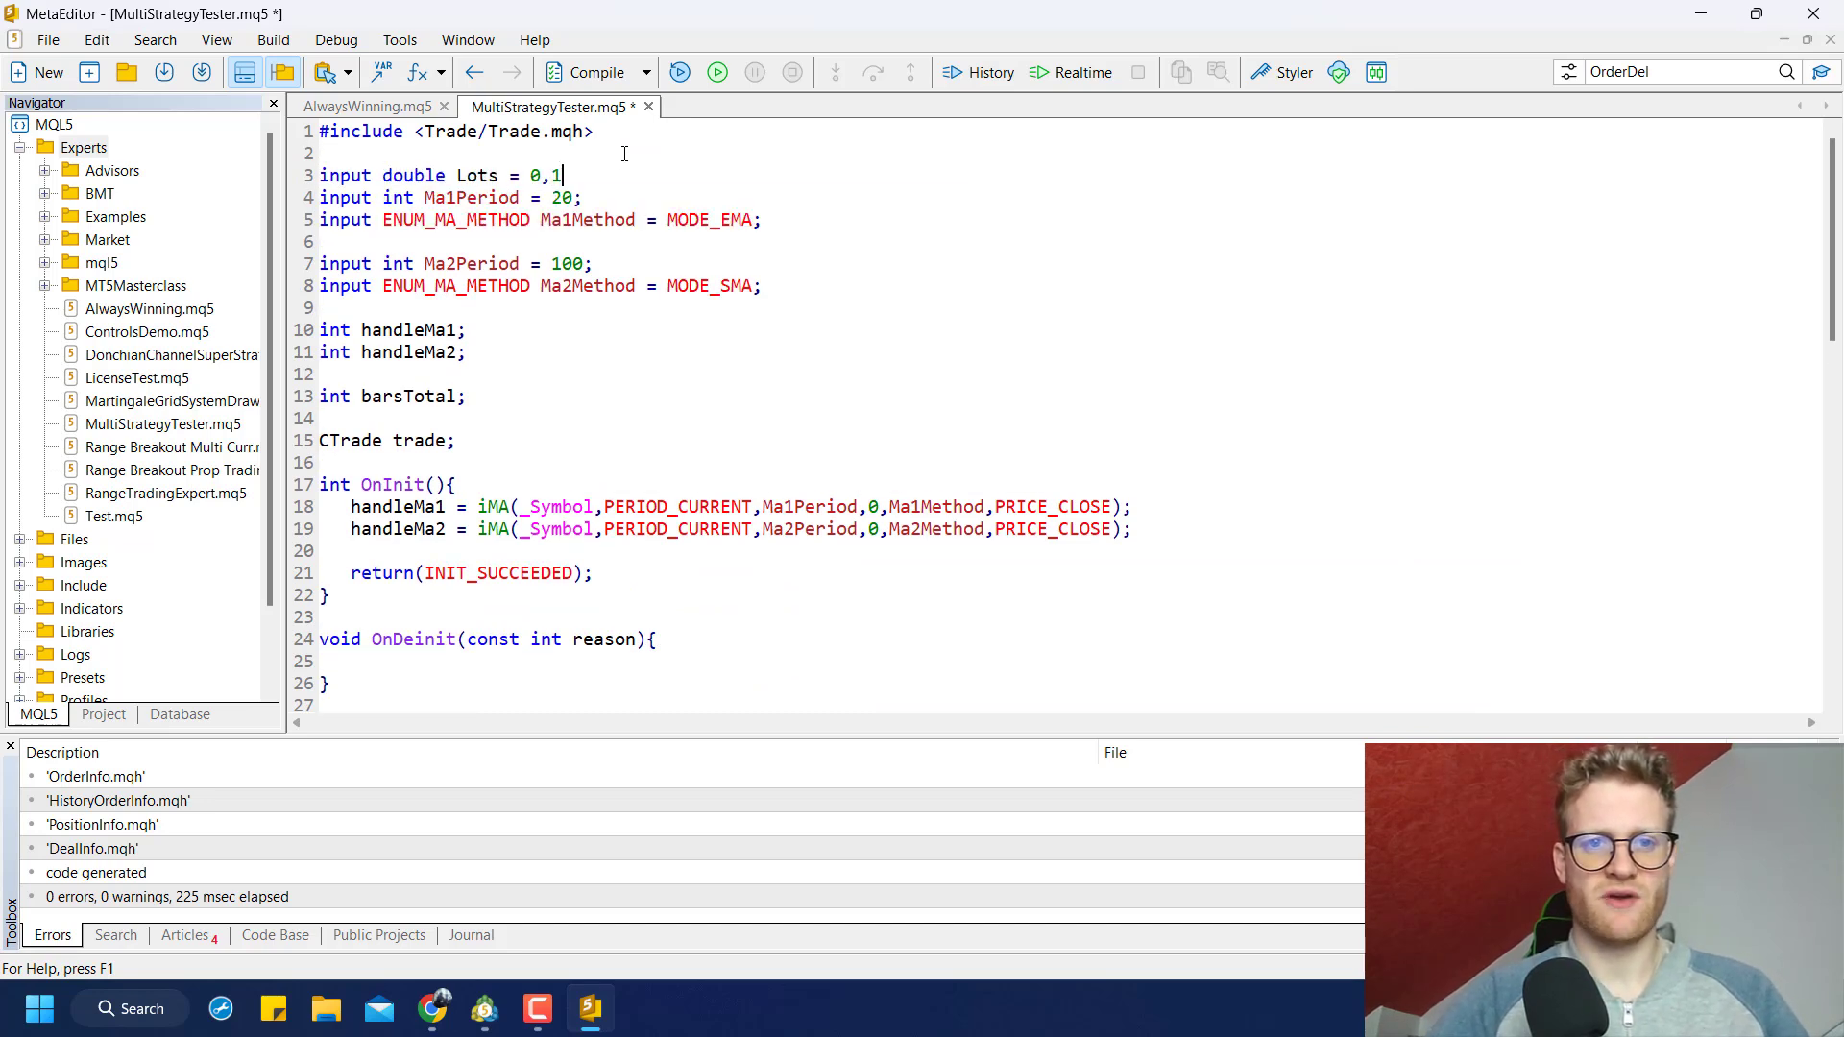
pyautogui.scroll(-3)
pyautogui.write('trade.Buy(')
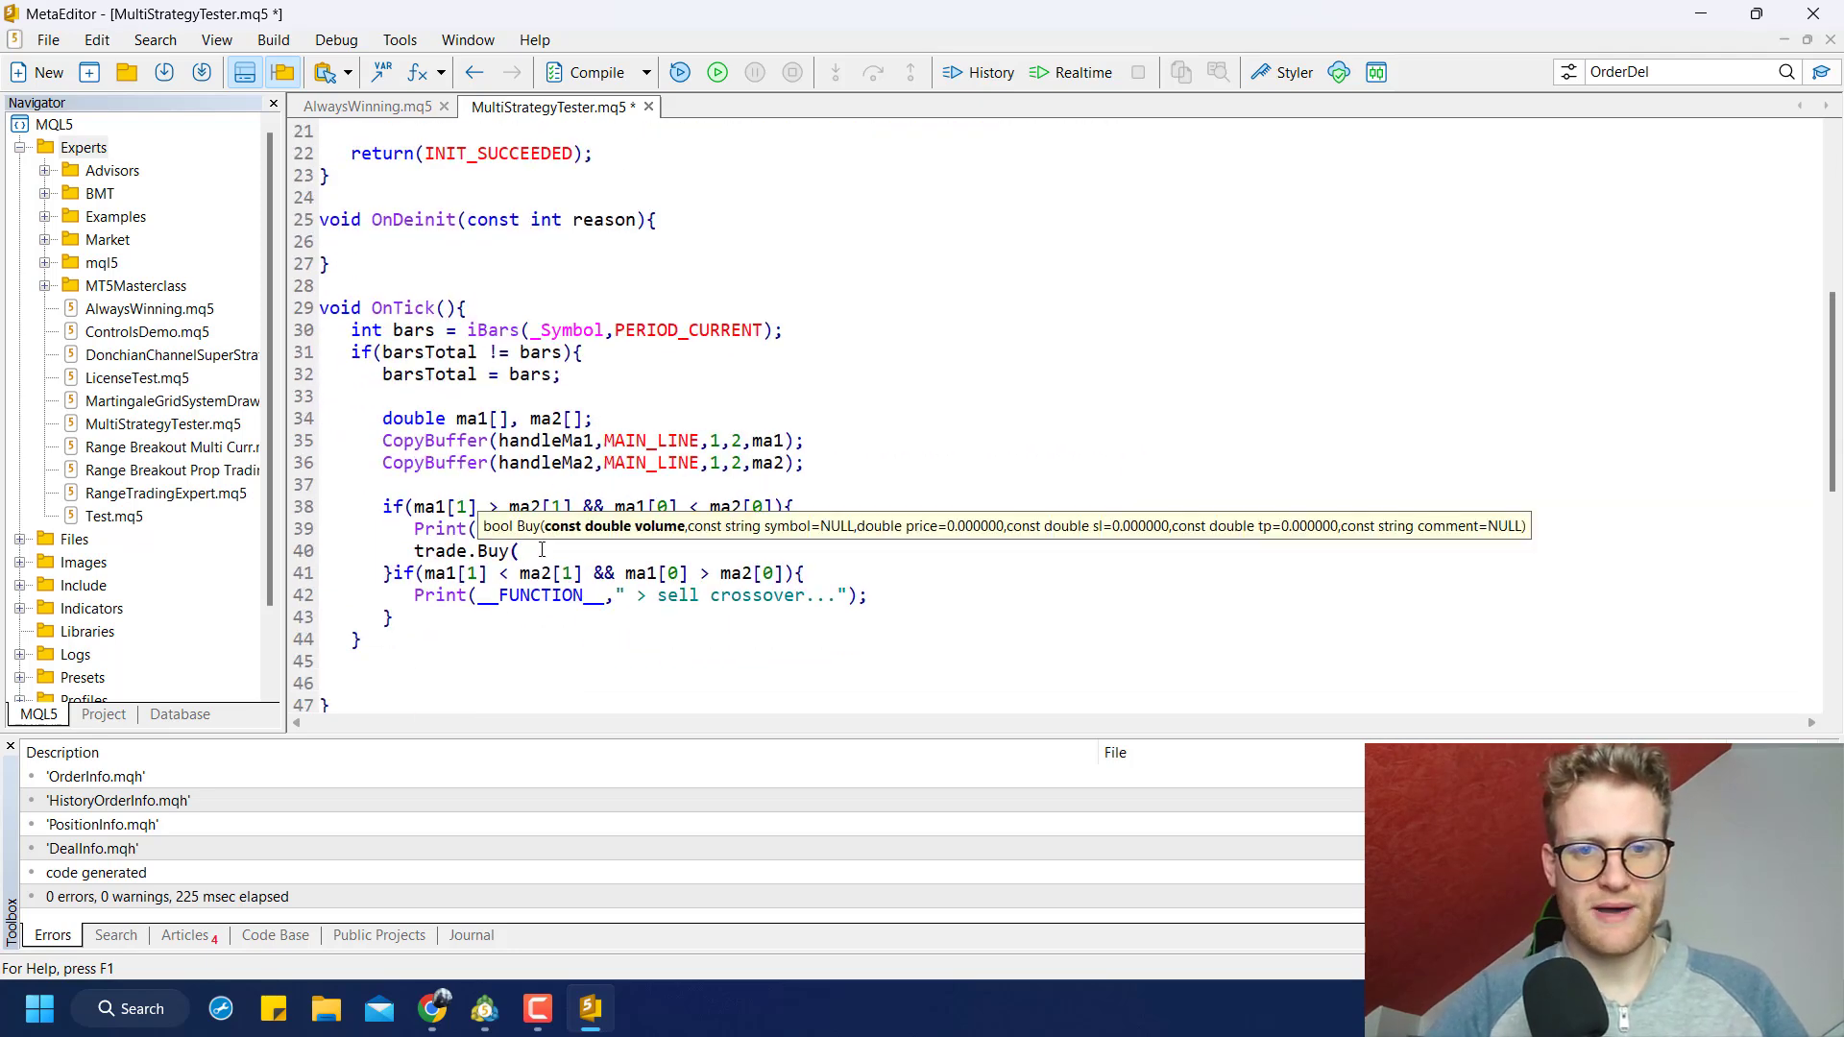
pyautogui.write('Lots,')
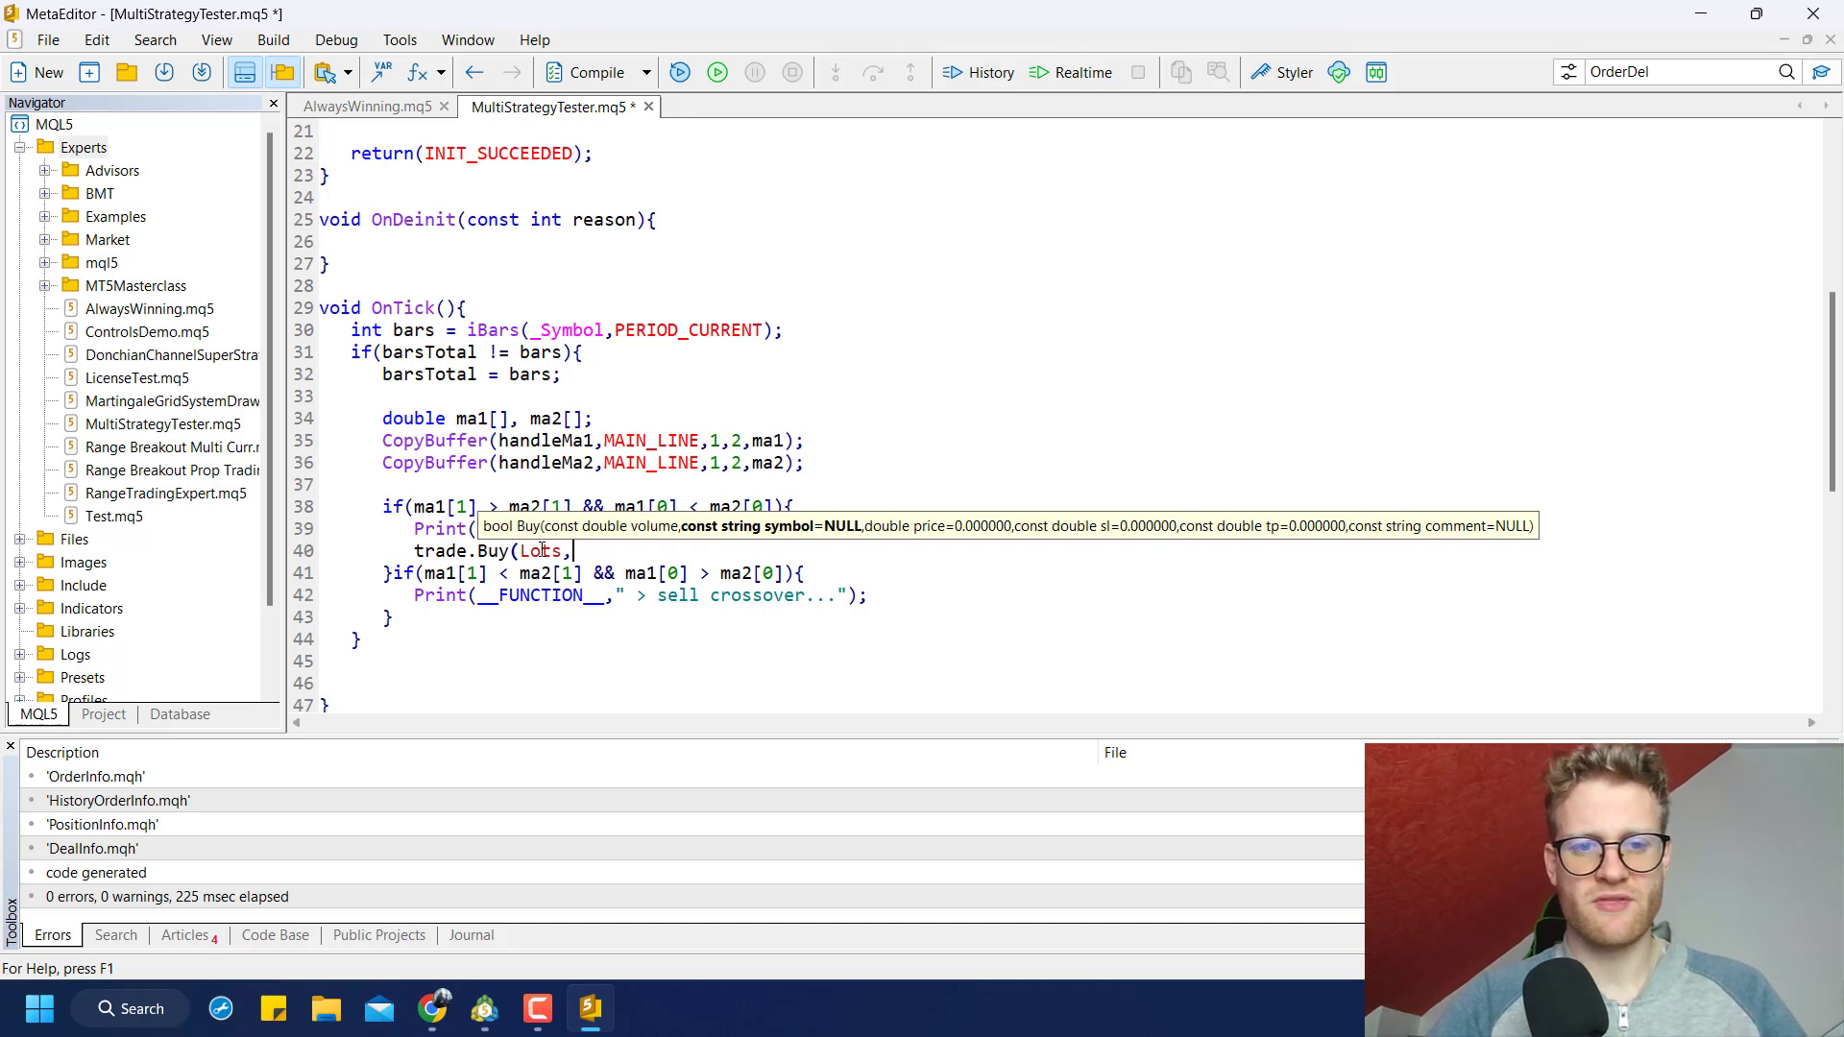
pyautogui.write('_Symbol,')
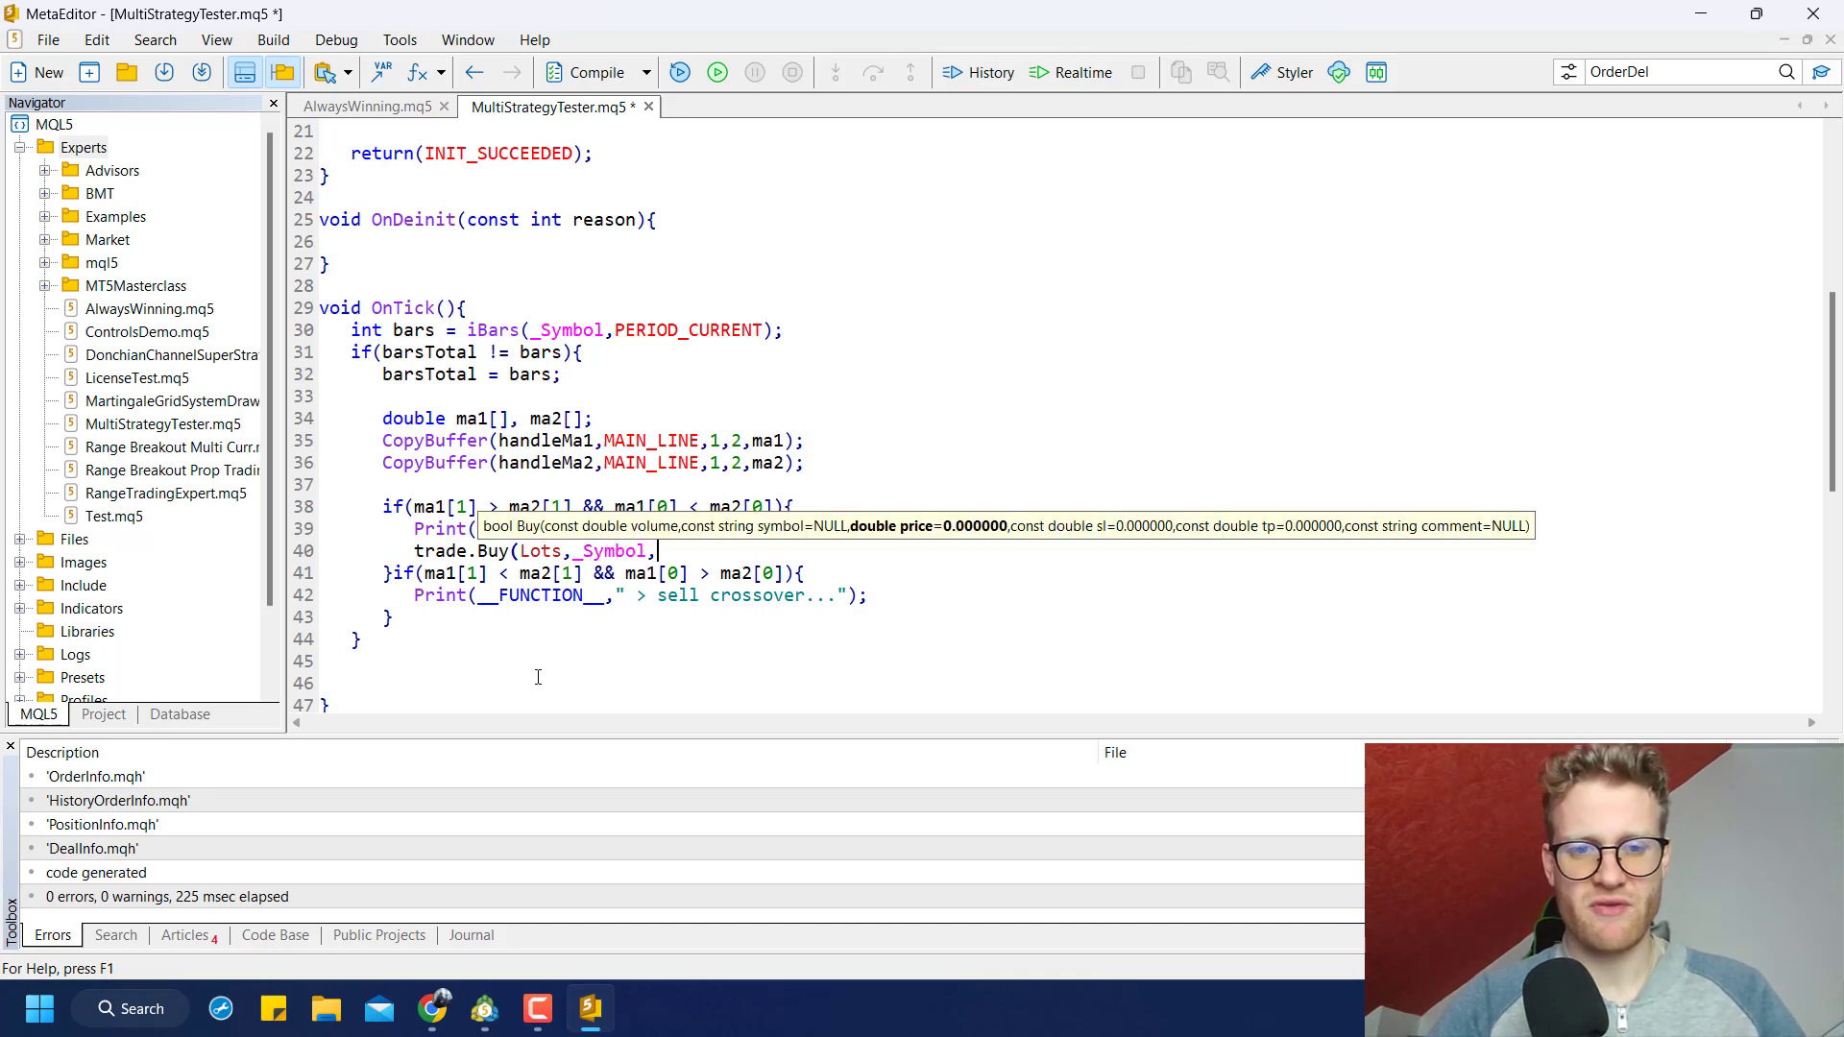
pyautogui.write('0,0,0,')
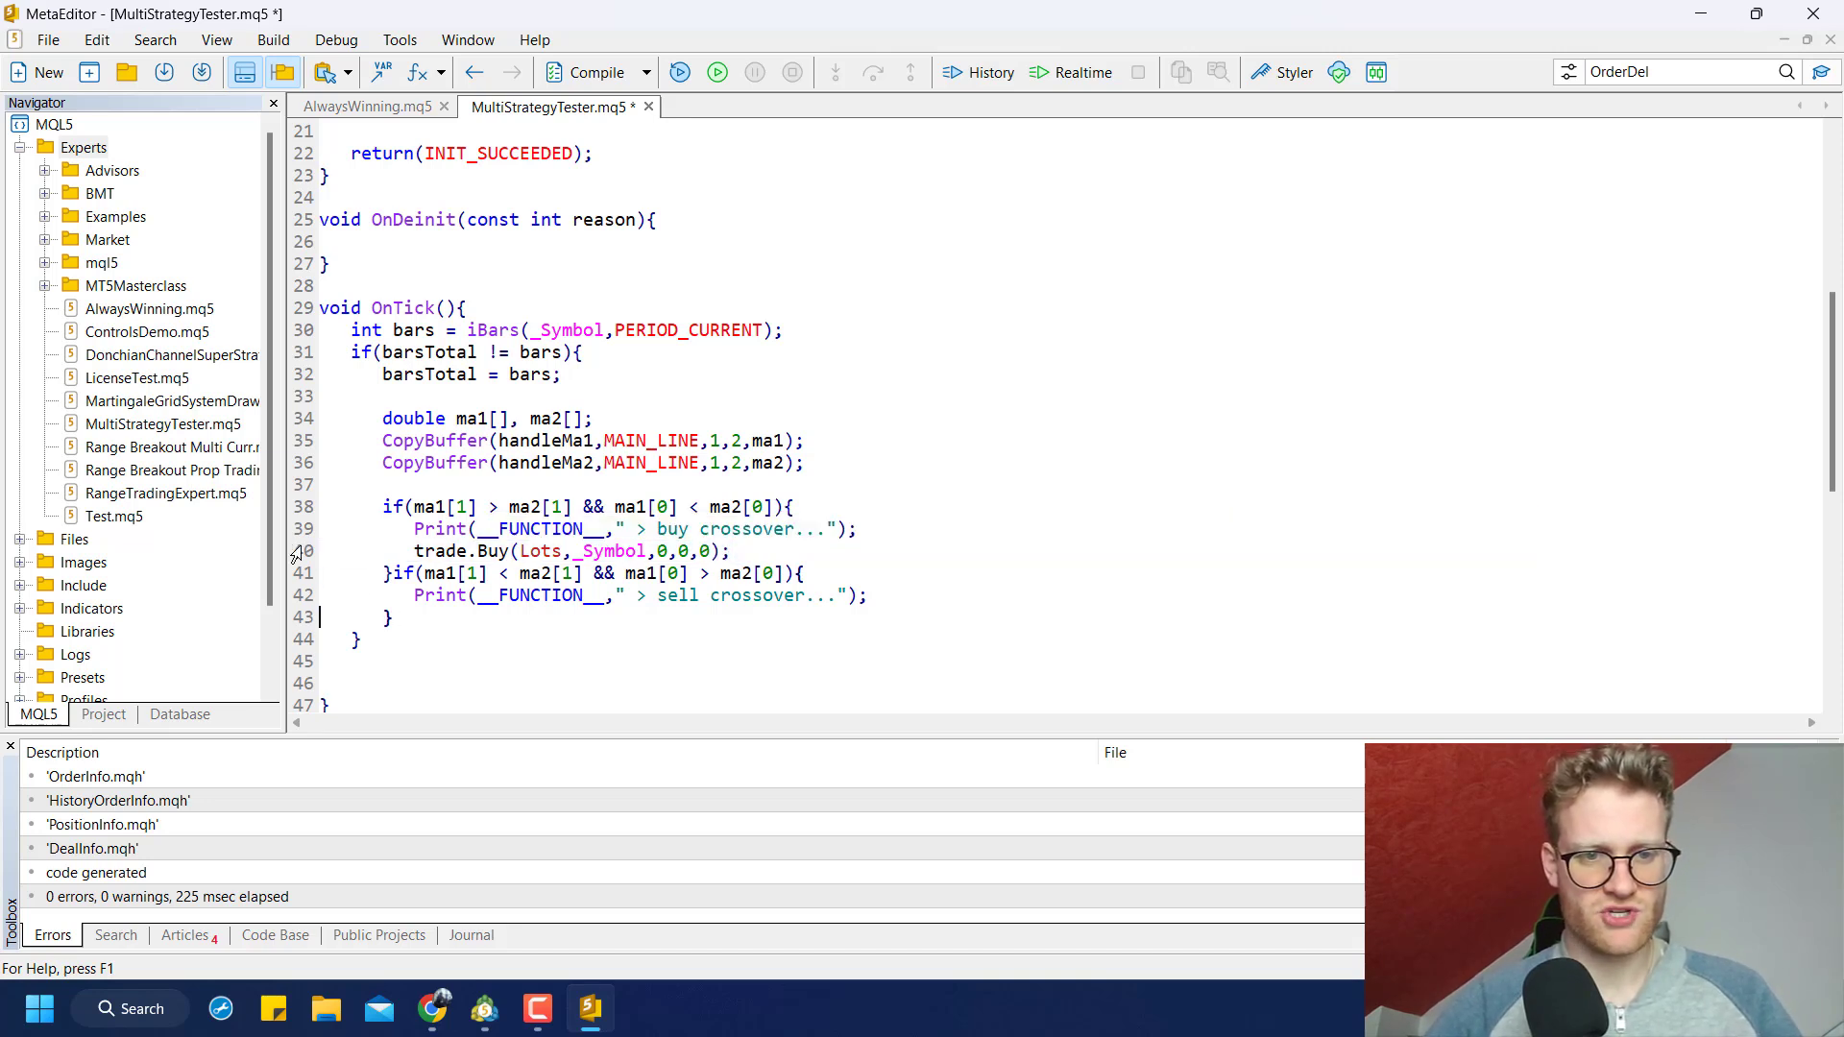
pyautogui.write('trade.Sell(Lots,_Symbol,0,0,0);')
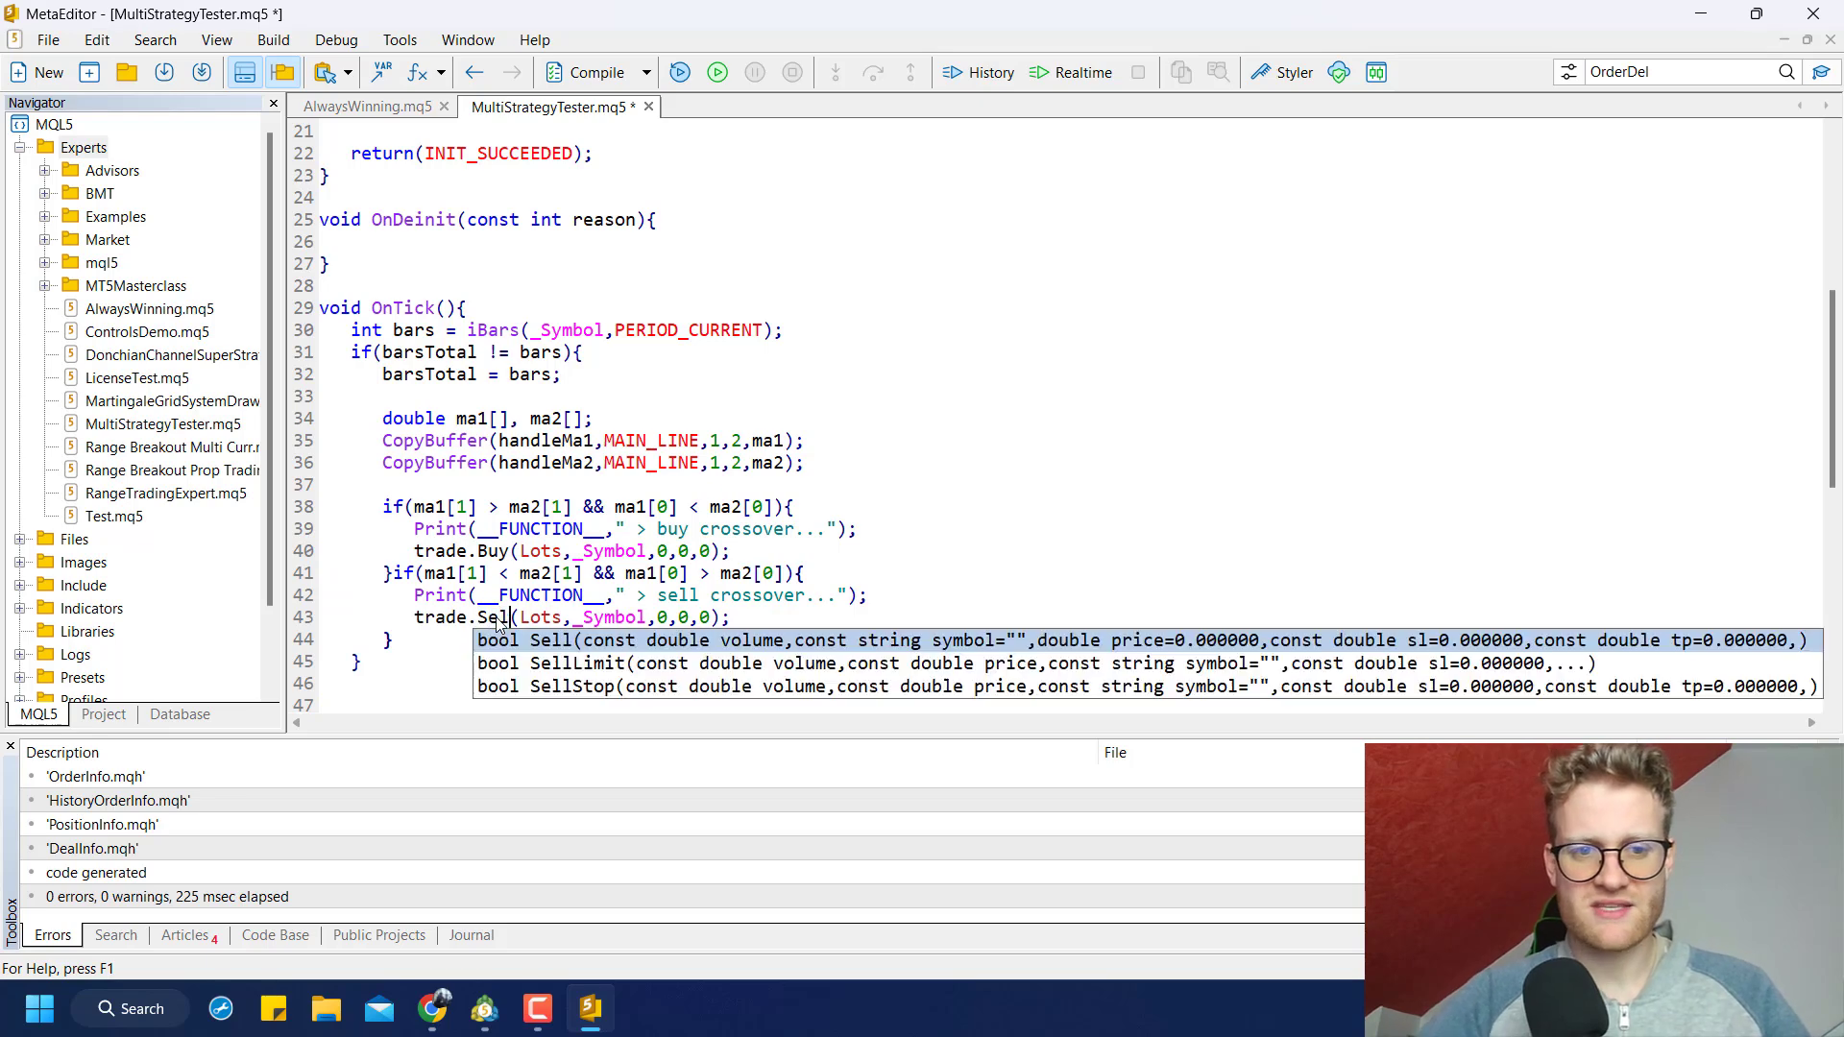
pyautogui.click(592, 72)
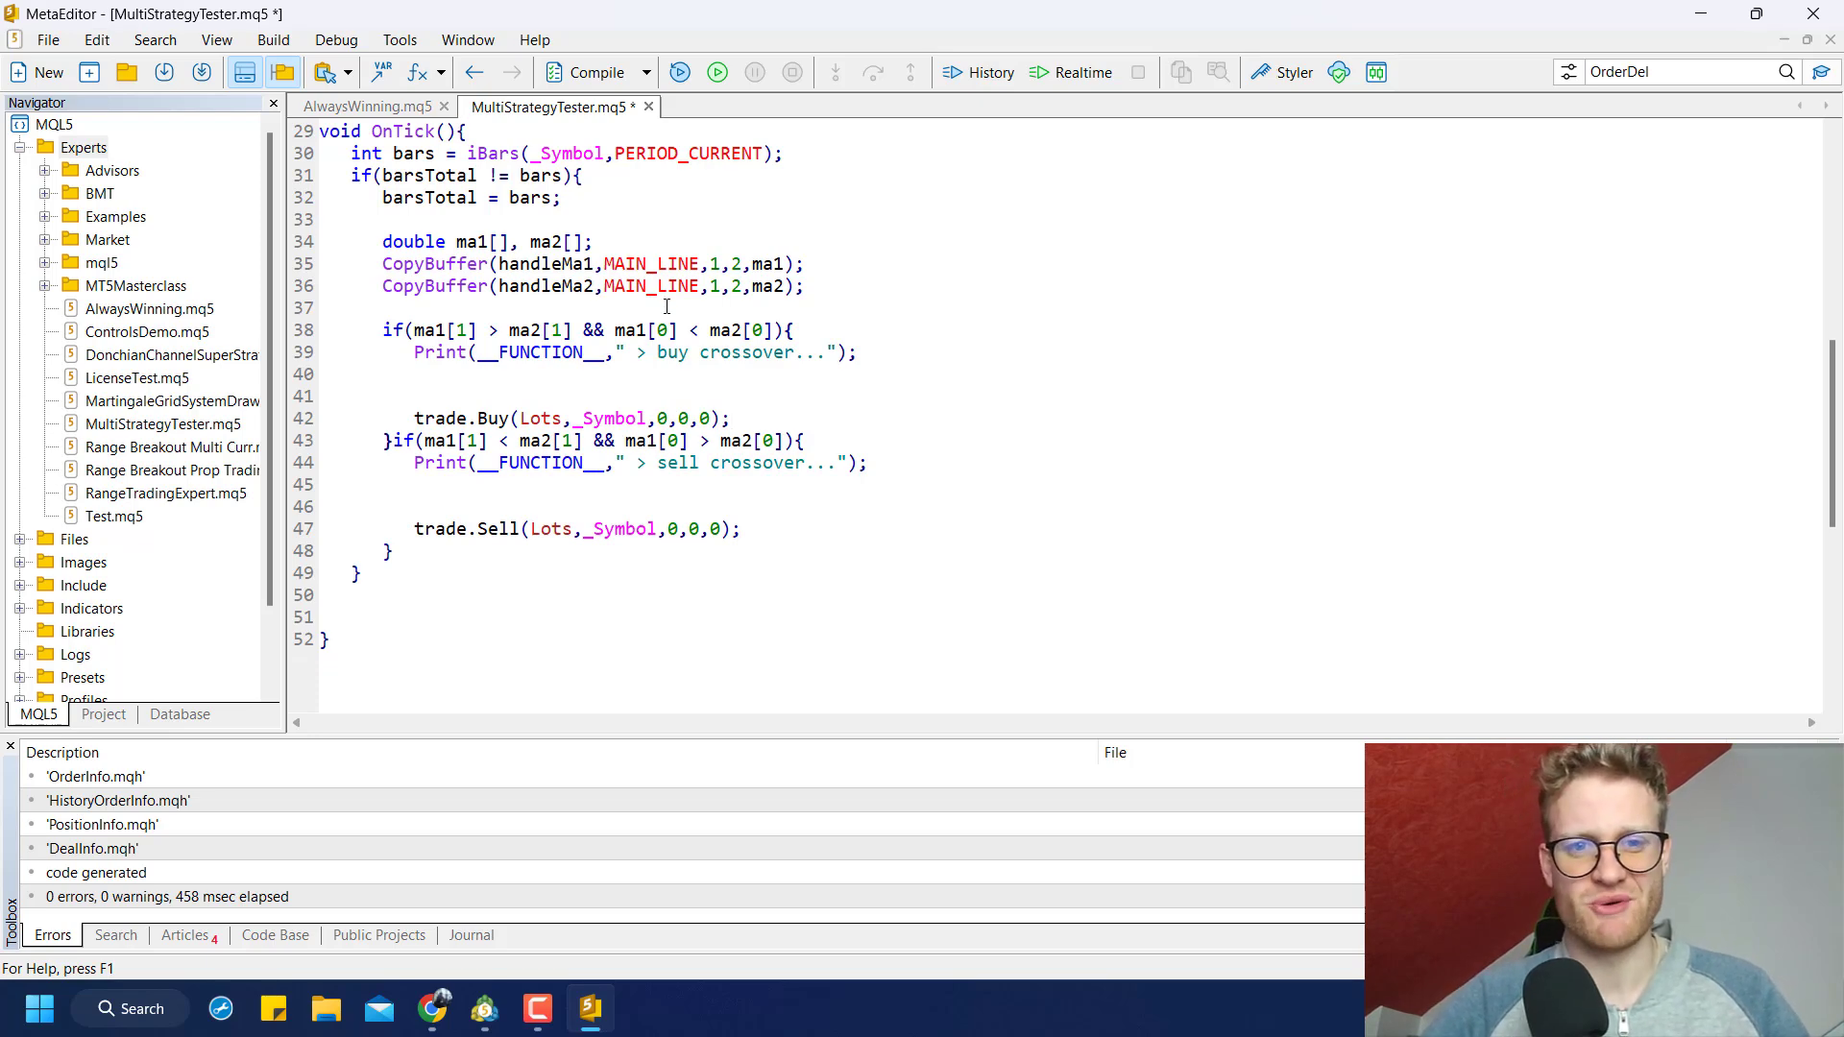
# Compute a normalized entry price and a TpPoints-based take-profit in OnTick
pyautogui.write('double')
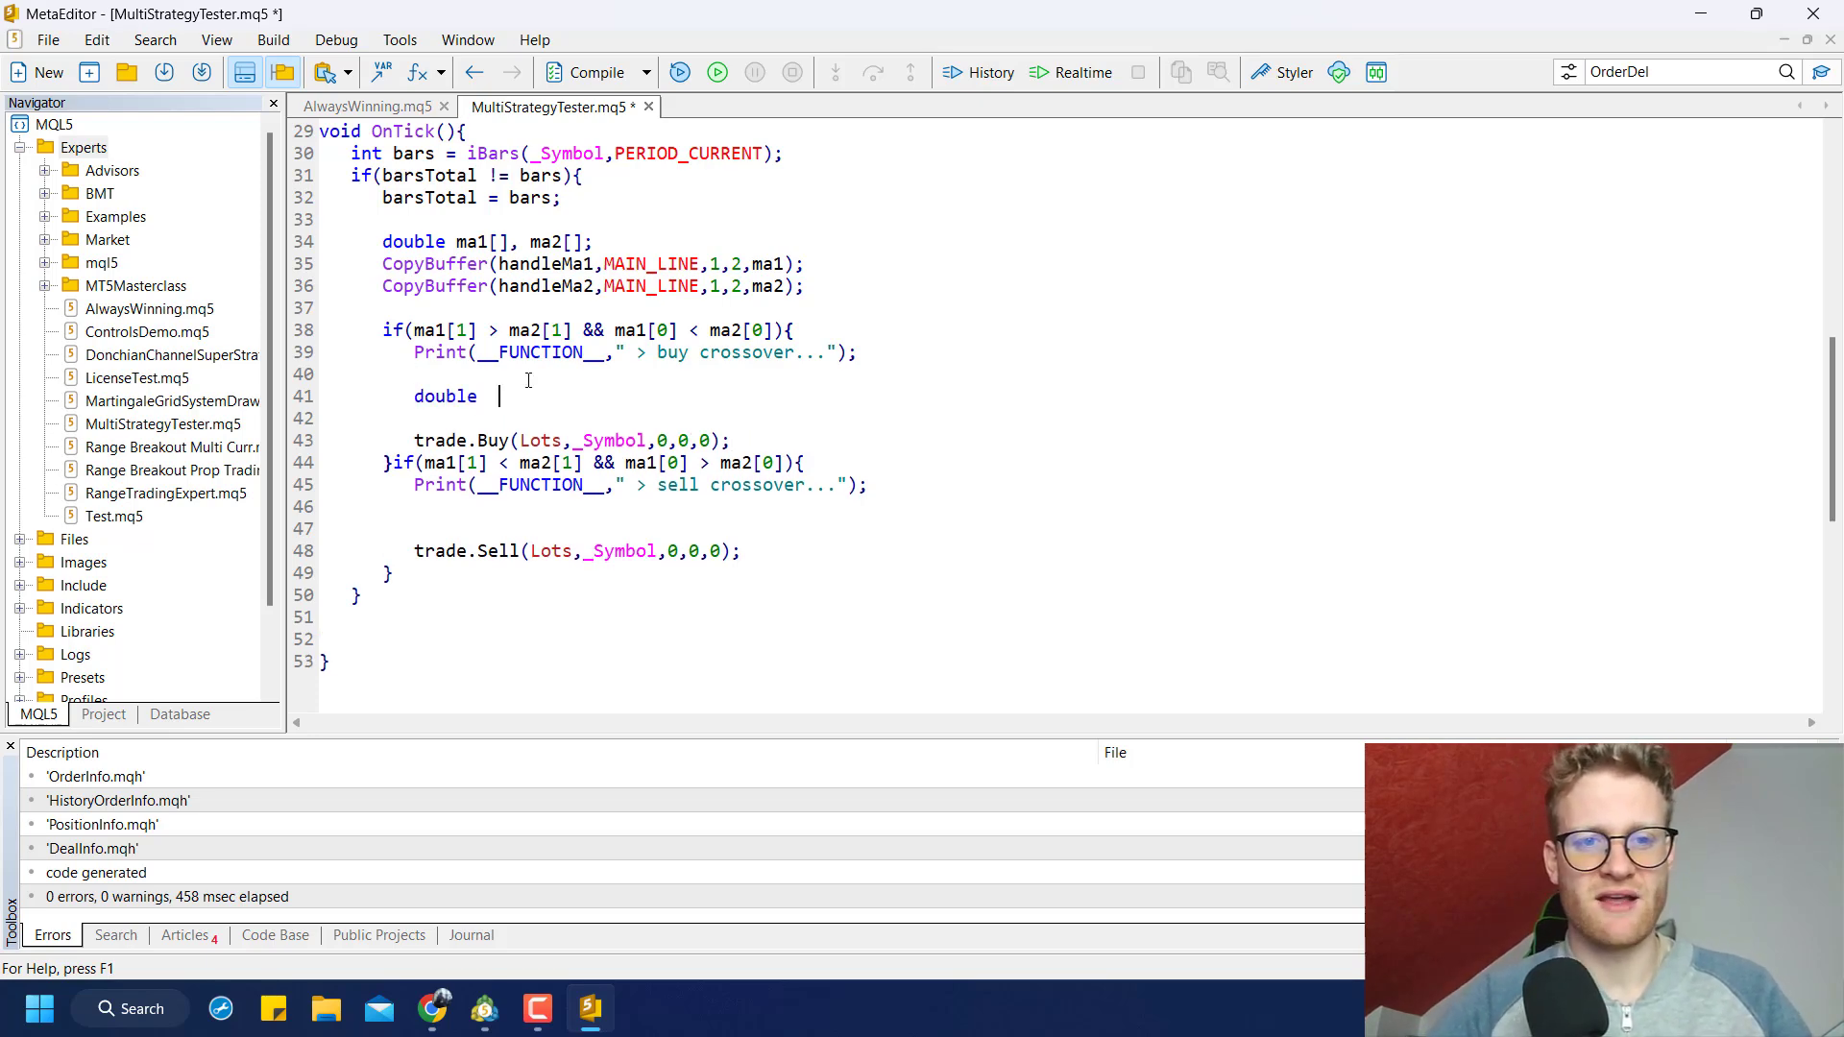
pyautogui.write('entry = SymbolInfoDouble(_Symbol,SYMBOL_ASK);')
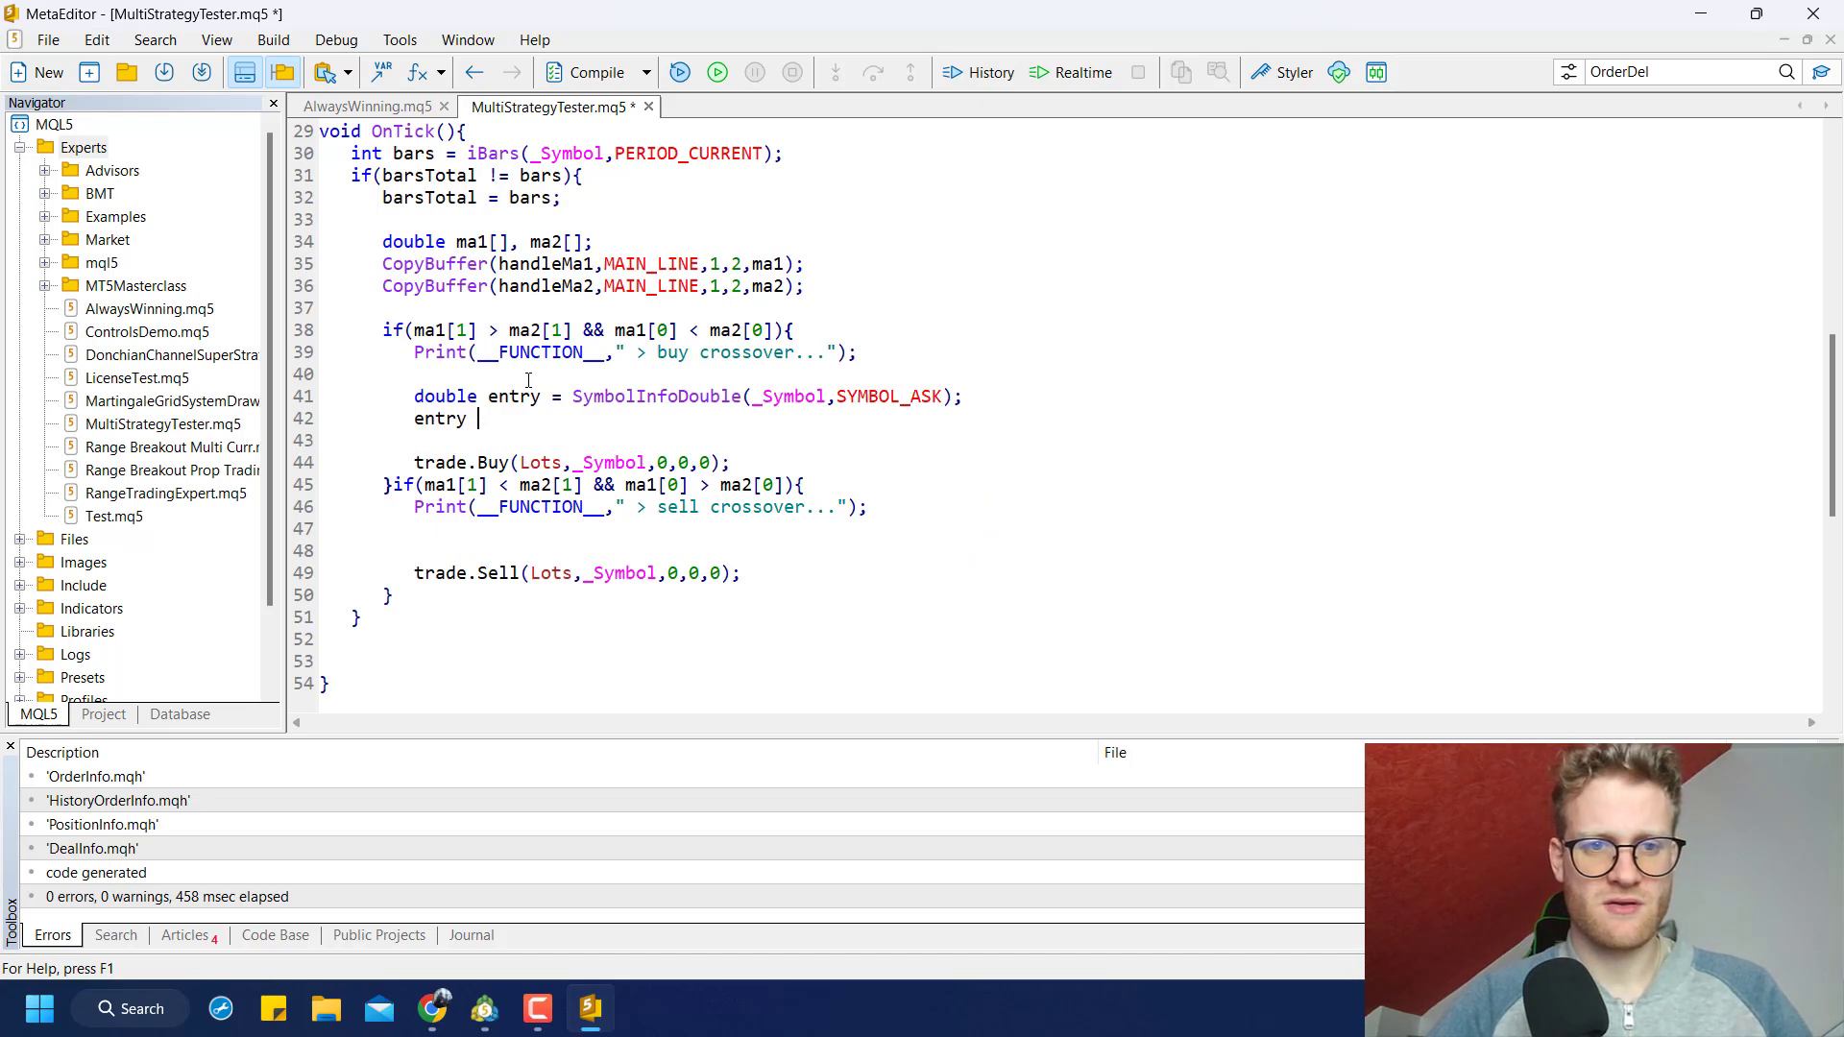
pyautogui.write('= NormalizeDouble(entry')
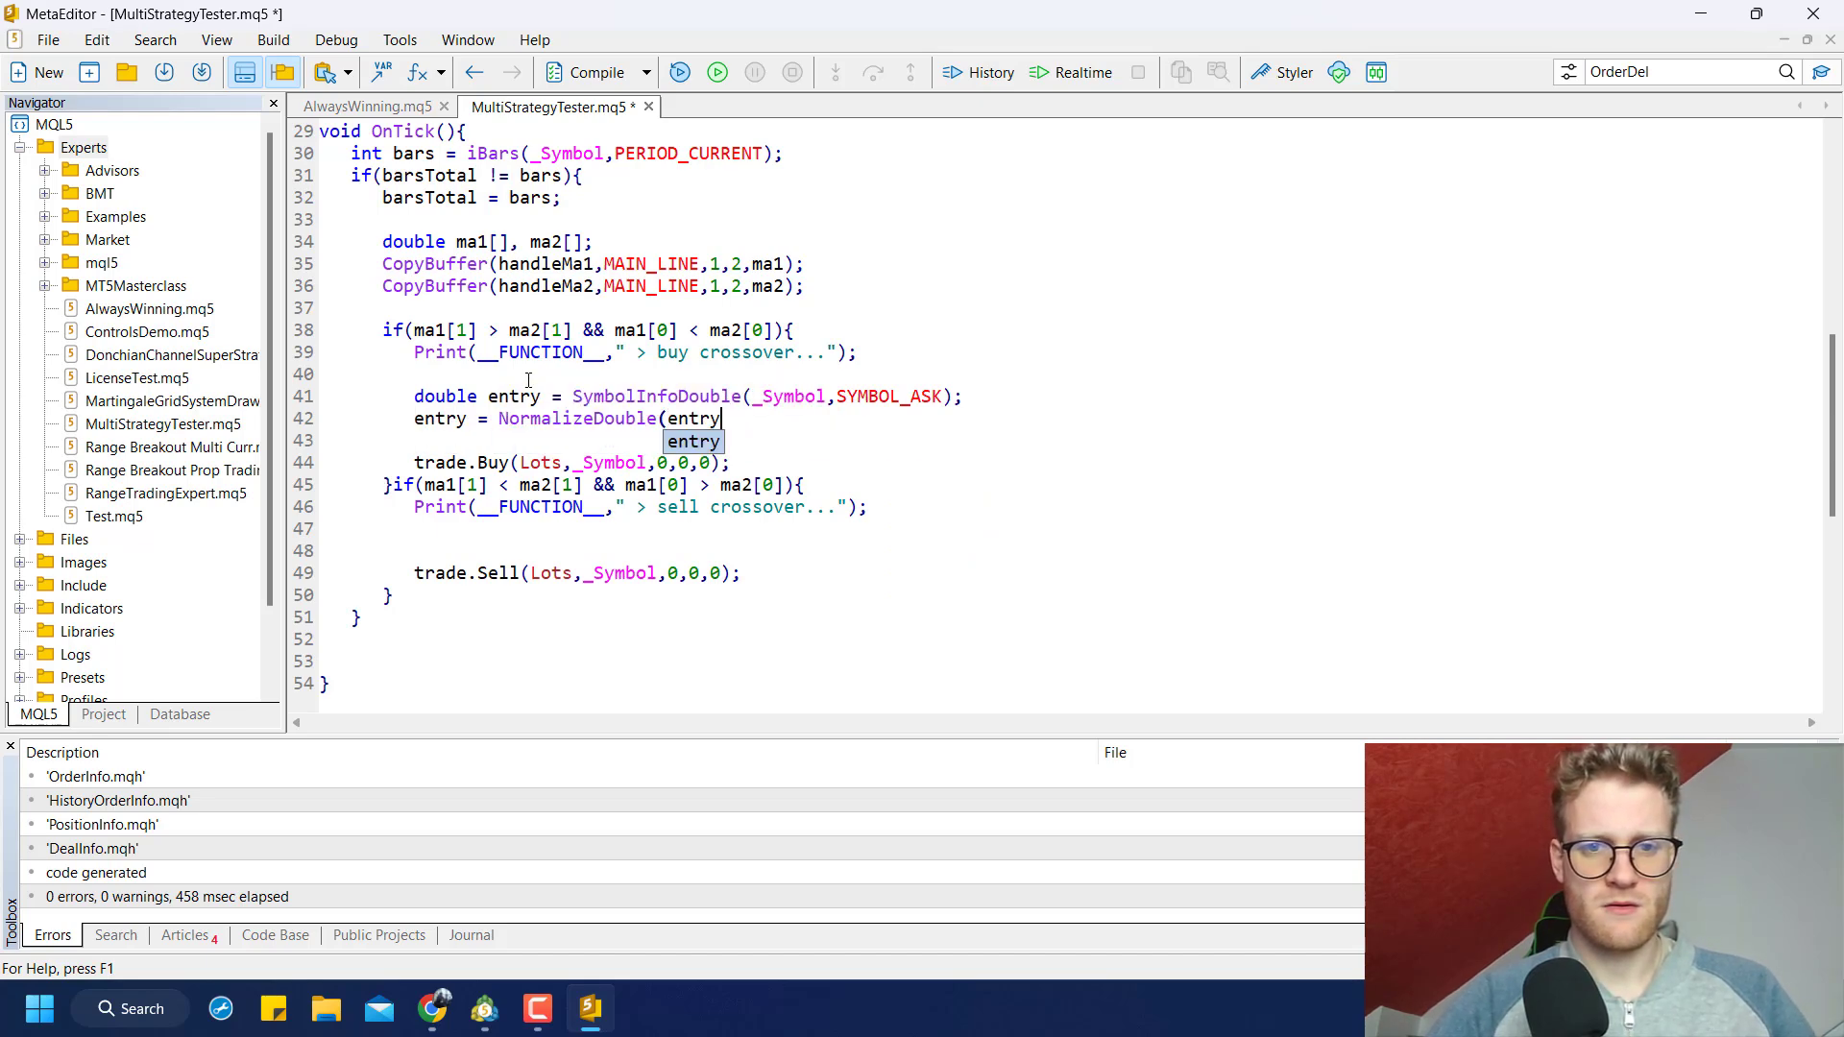
pyautogui.write(',_Digits);')
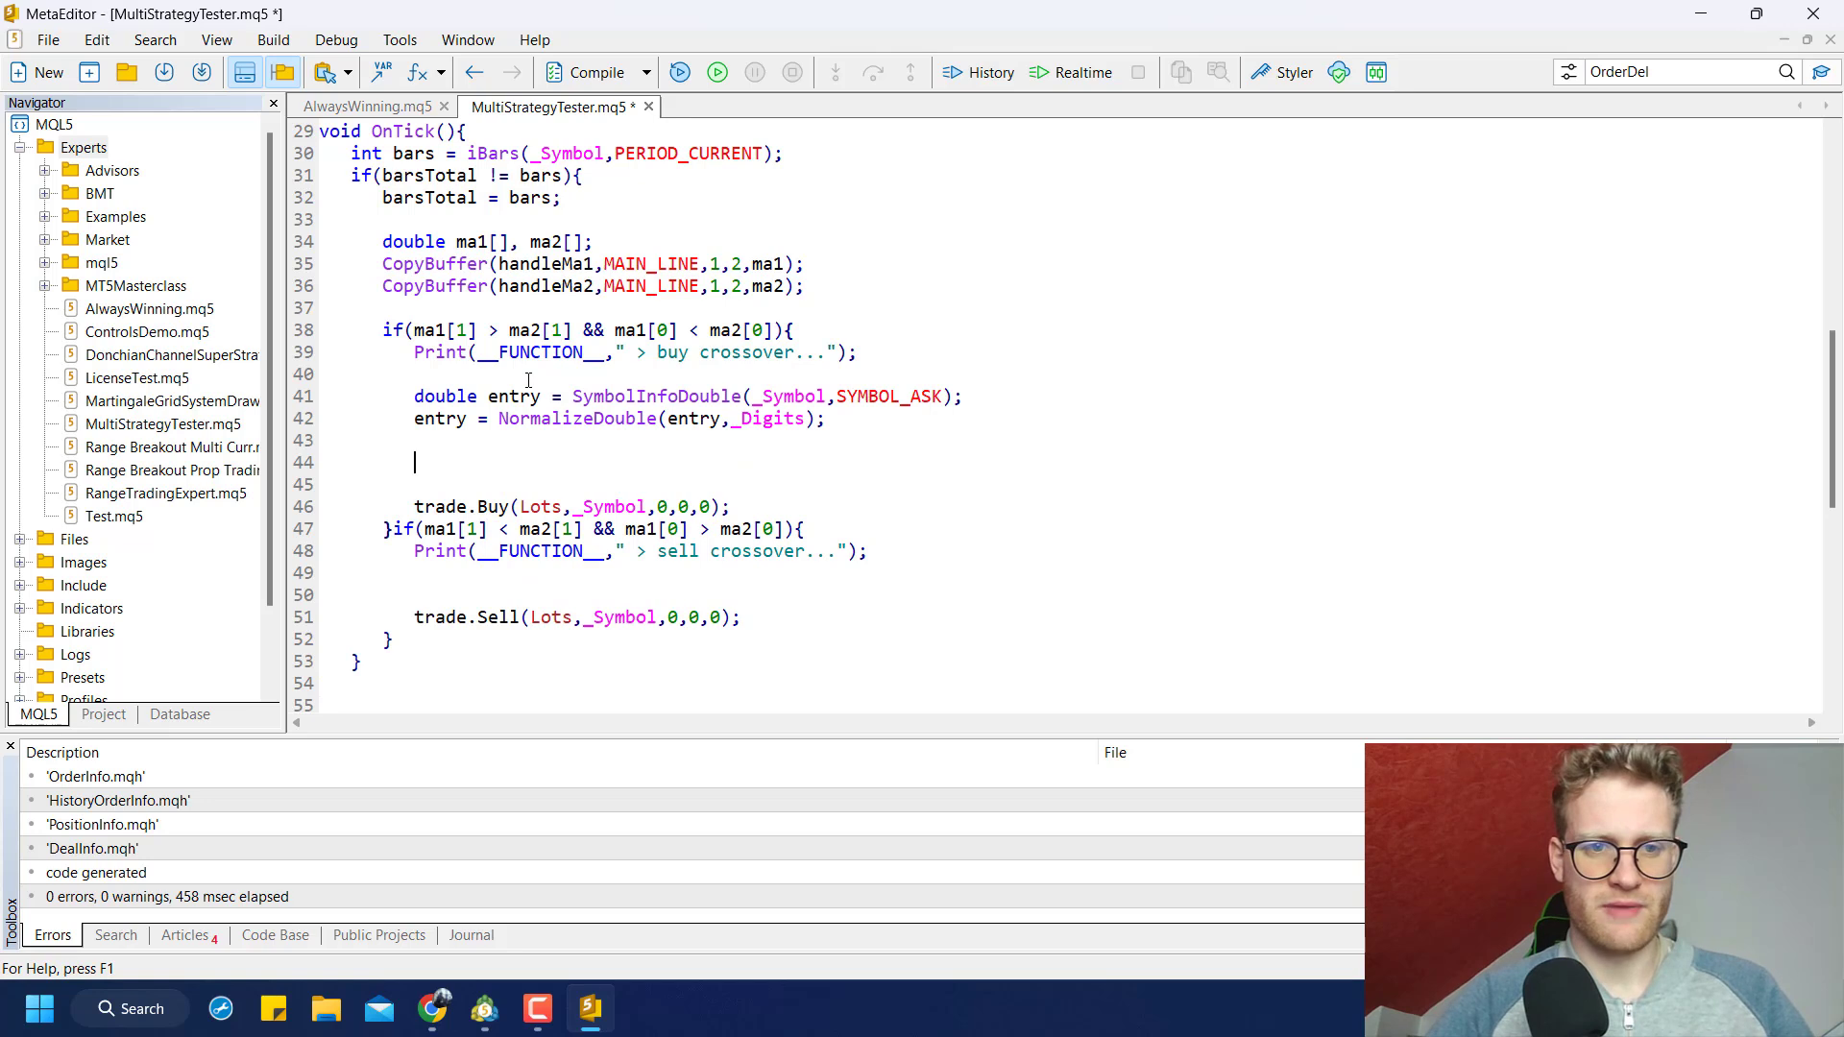
pyautogui.write('double tp =')
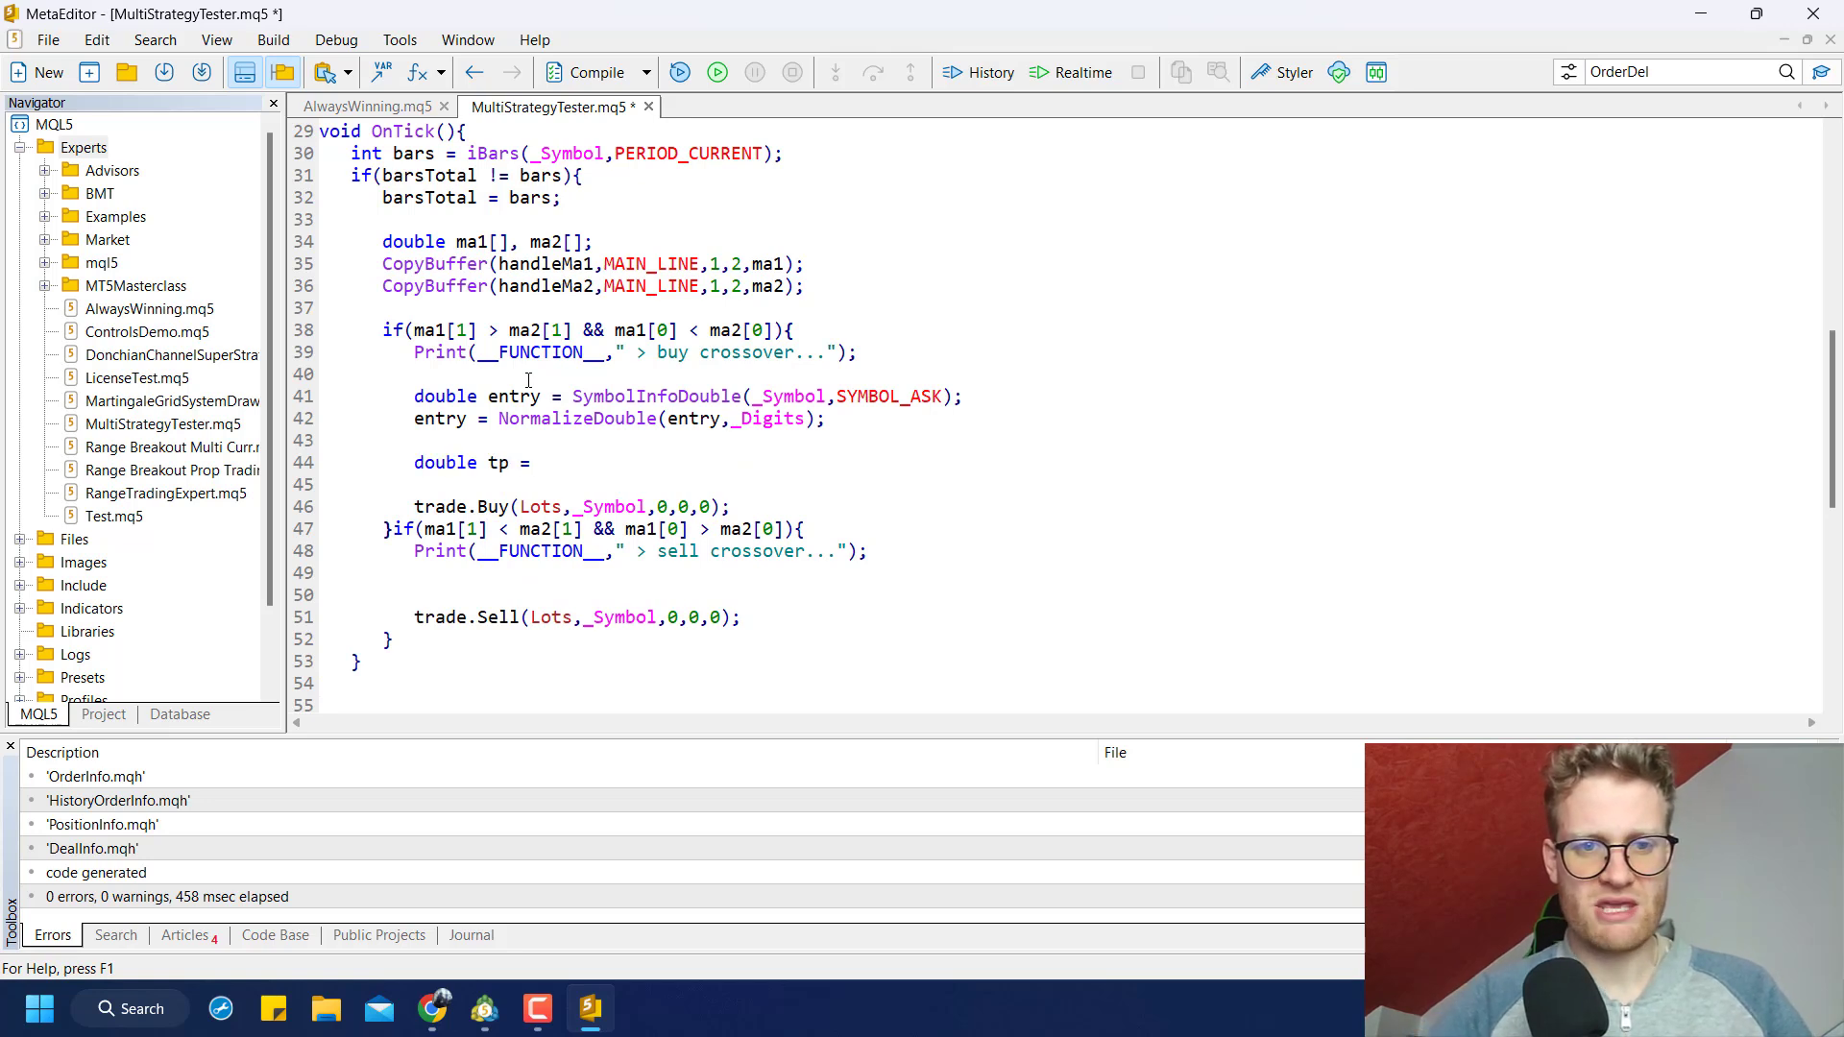
pyautogui.write('entry + TpPoints * _Point;')
pyautogui.click(1075, 485)
pyautogui.write('tp =')
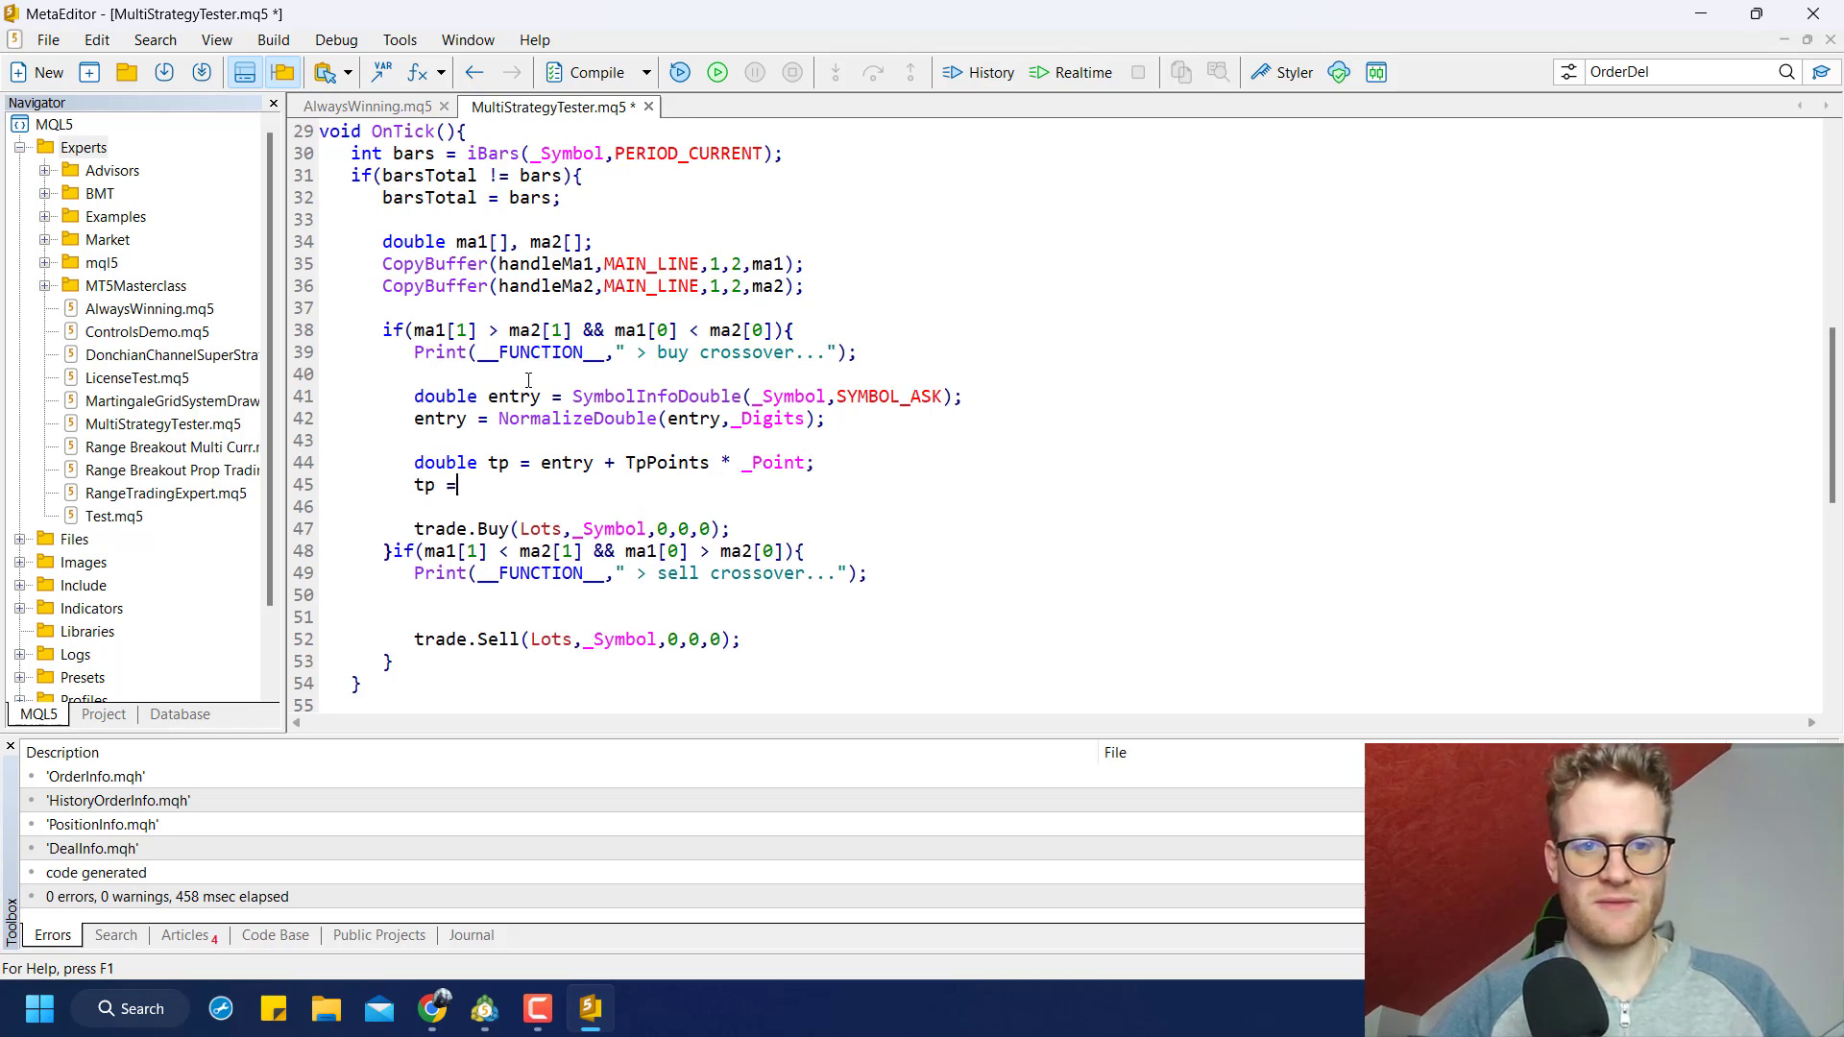
pyautogui.write('NormalizeDouble(tp,_Digits);')
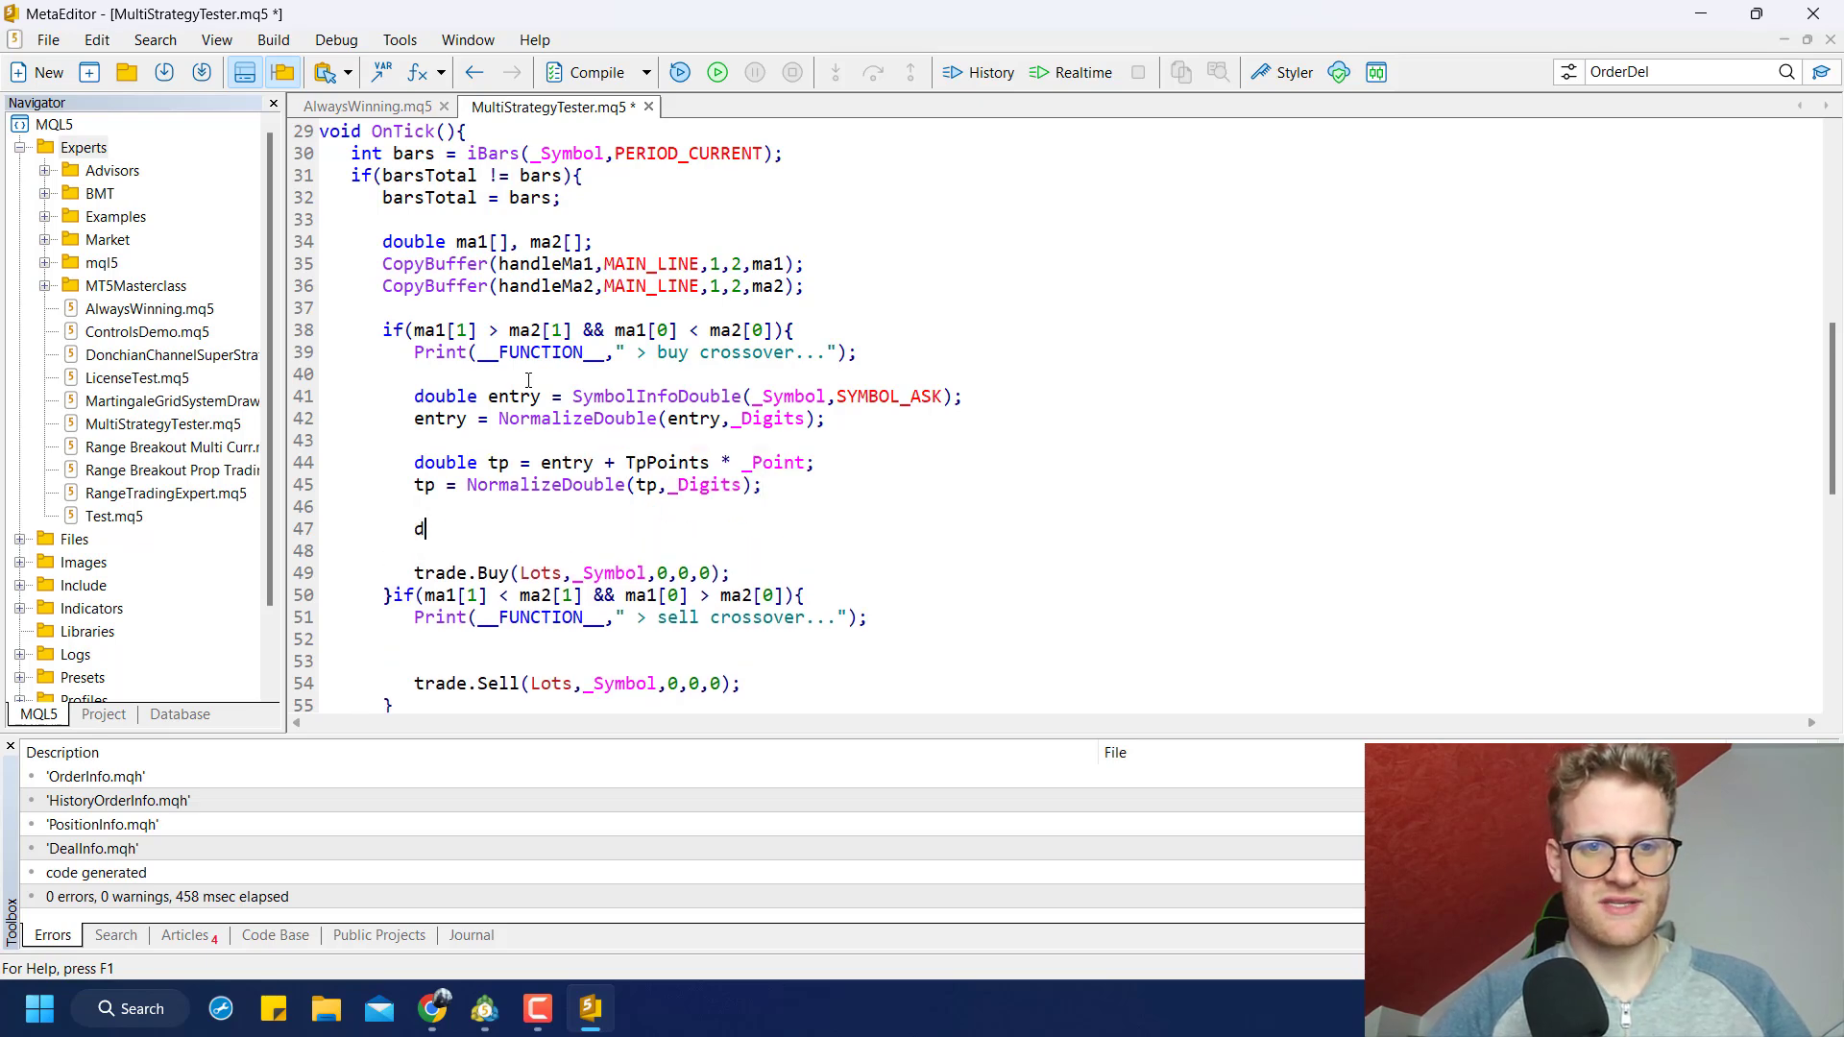
# Compute a normalized SlPoints-based stop-loss and pass entry, sl, tp into the orders
pyautogui.write('ouble sl = entry -')
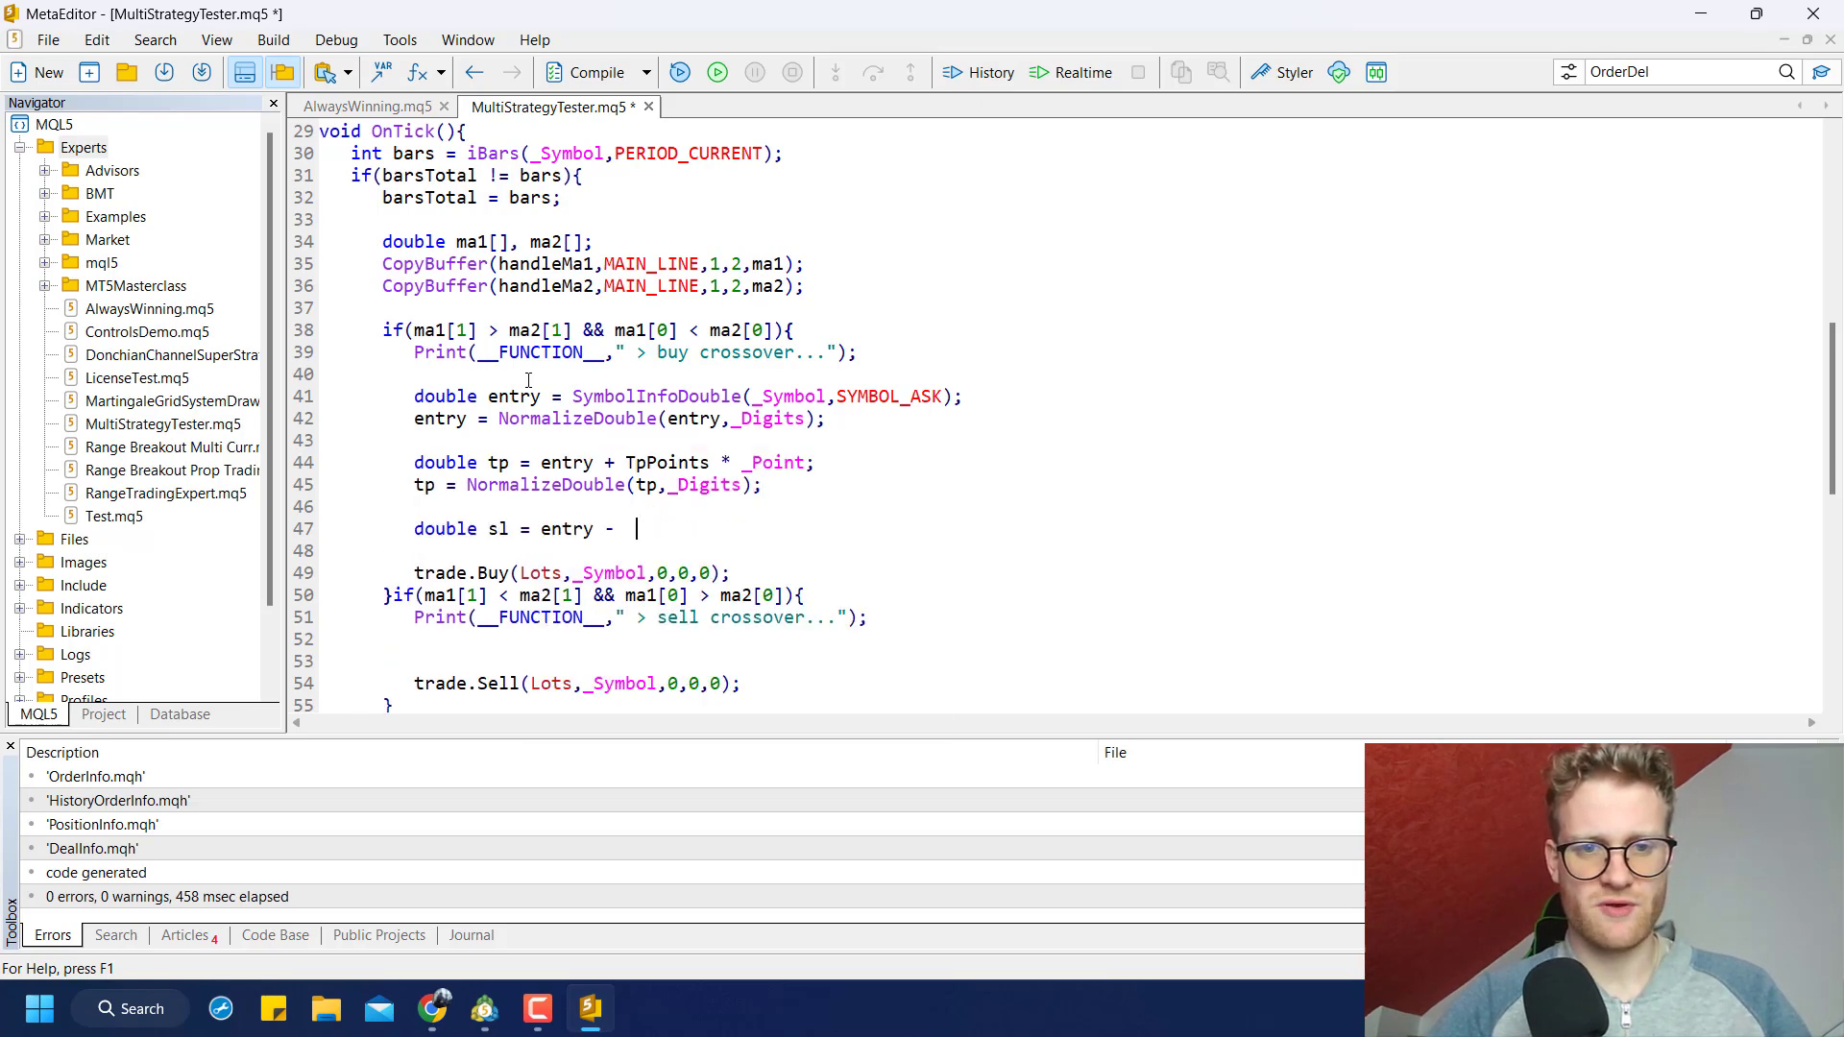
pyautogui.write('SlPoints * _Point;')
pyautogui.write('sl = Nrom')
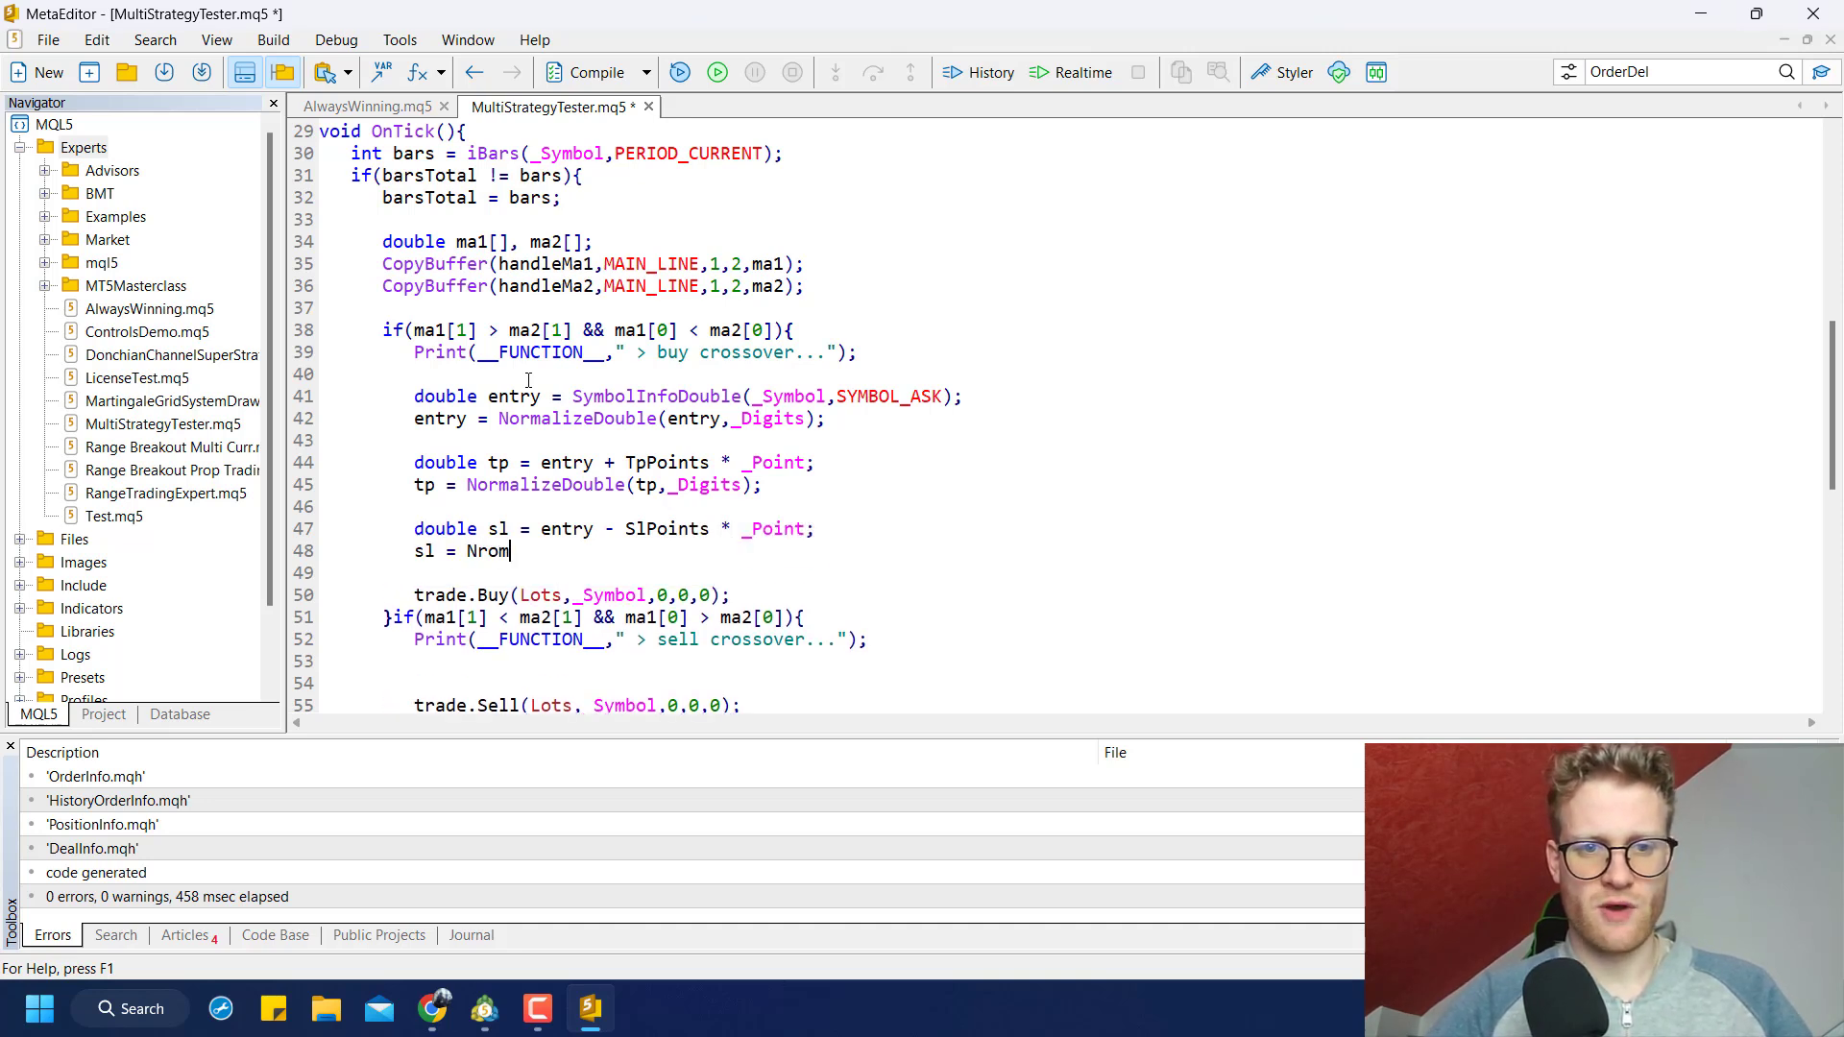
pyautogui.write('ormalizeDouble(sl,_Digits);')
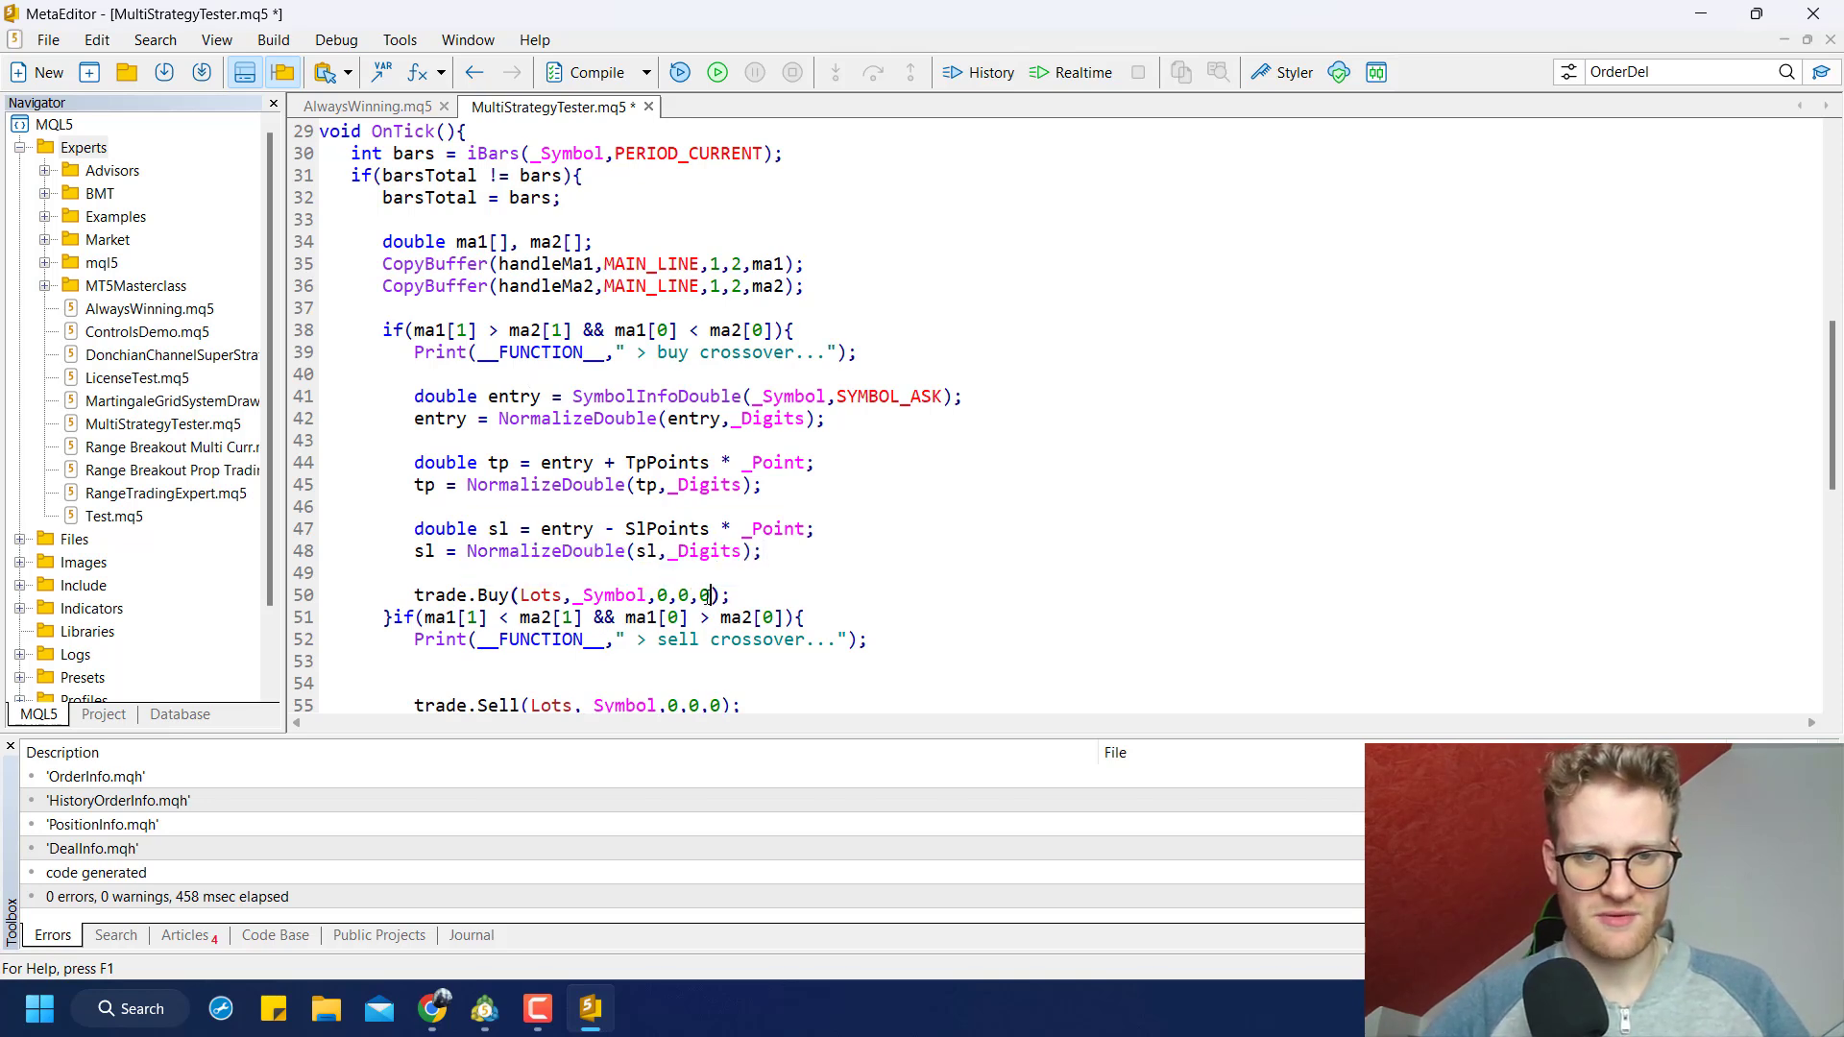
pyautogui.write('entry')
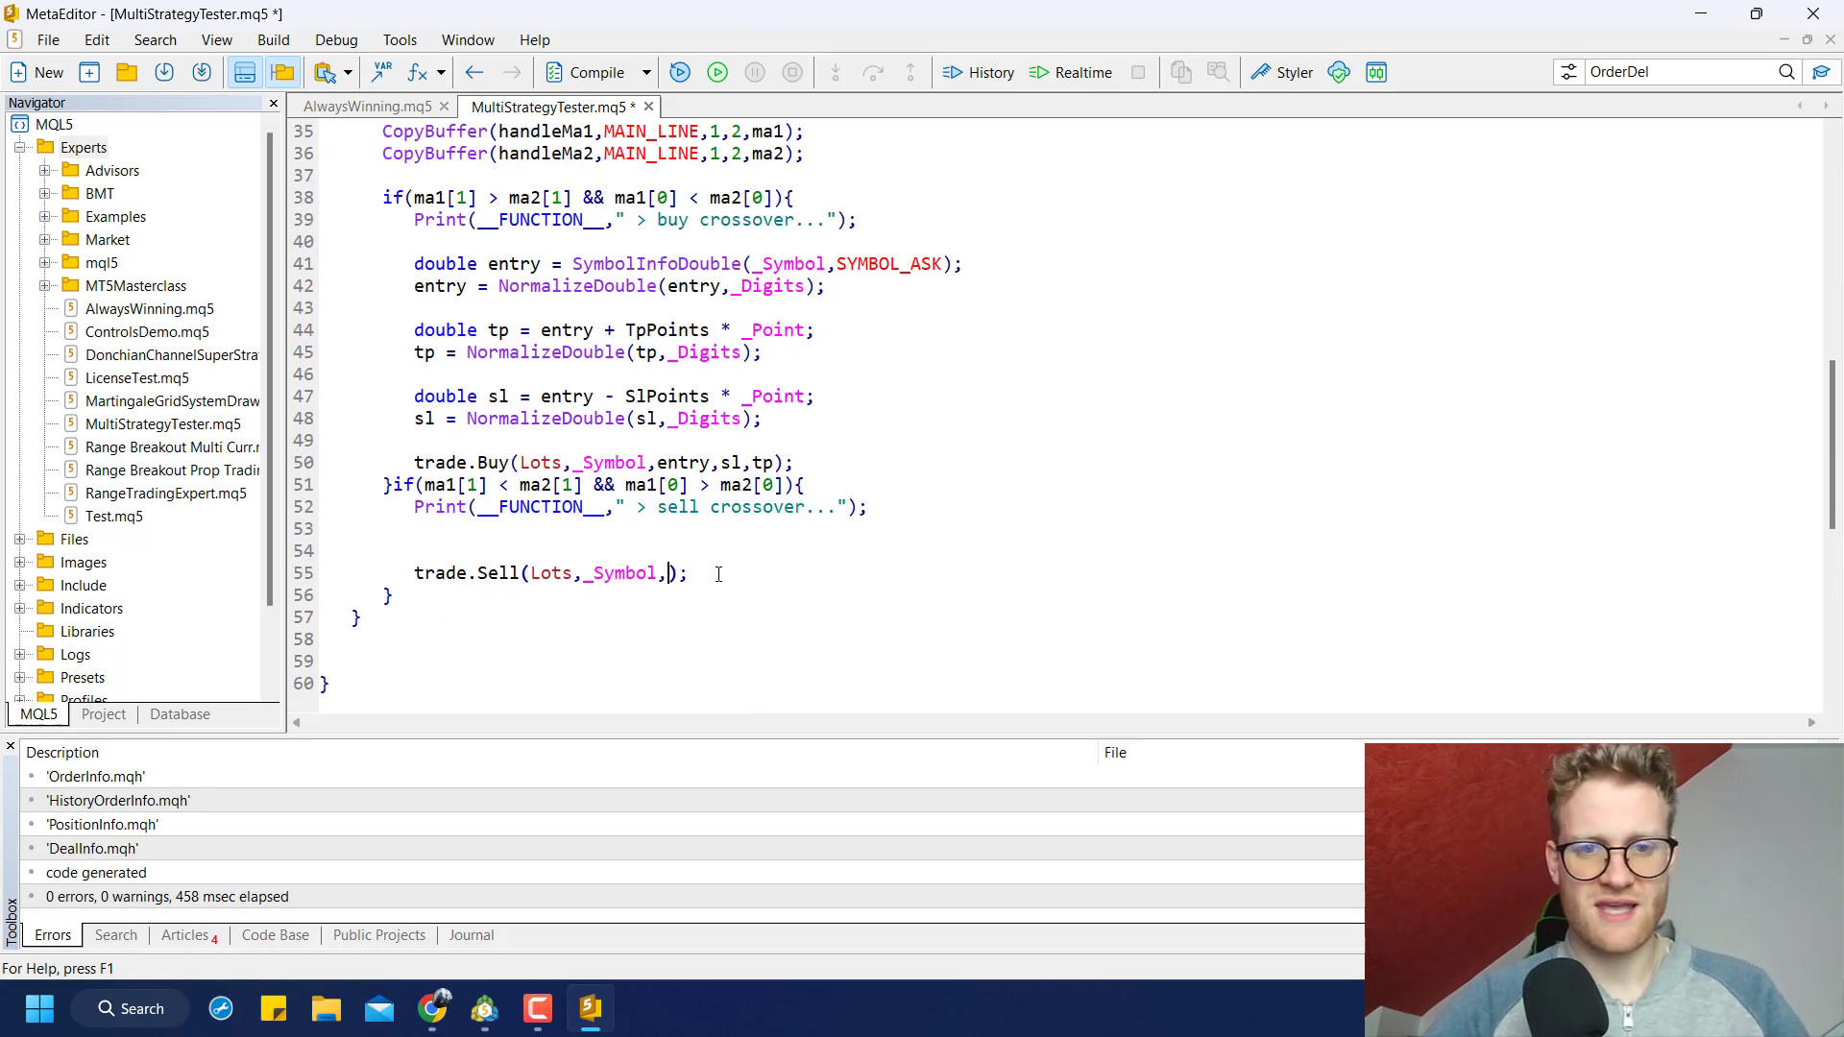
pyautogui.write('entry,sl,tp')
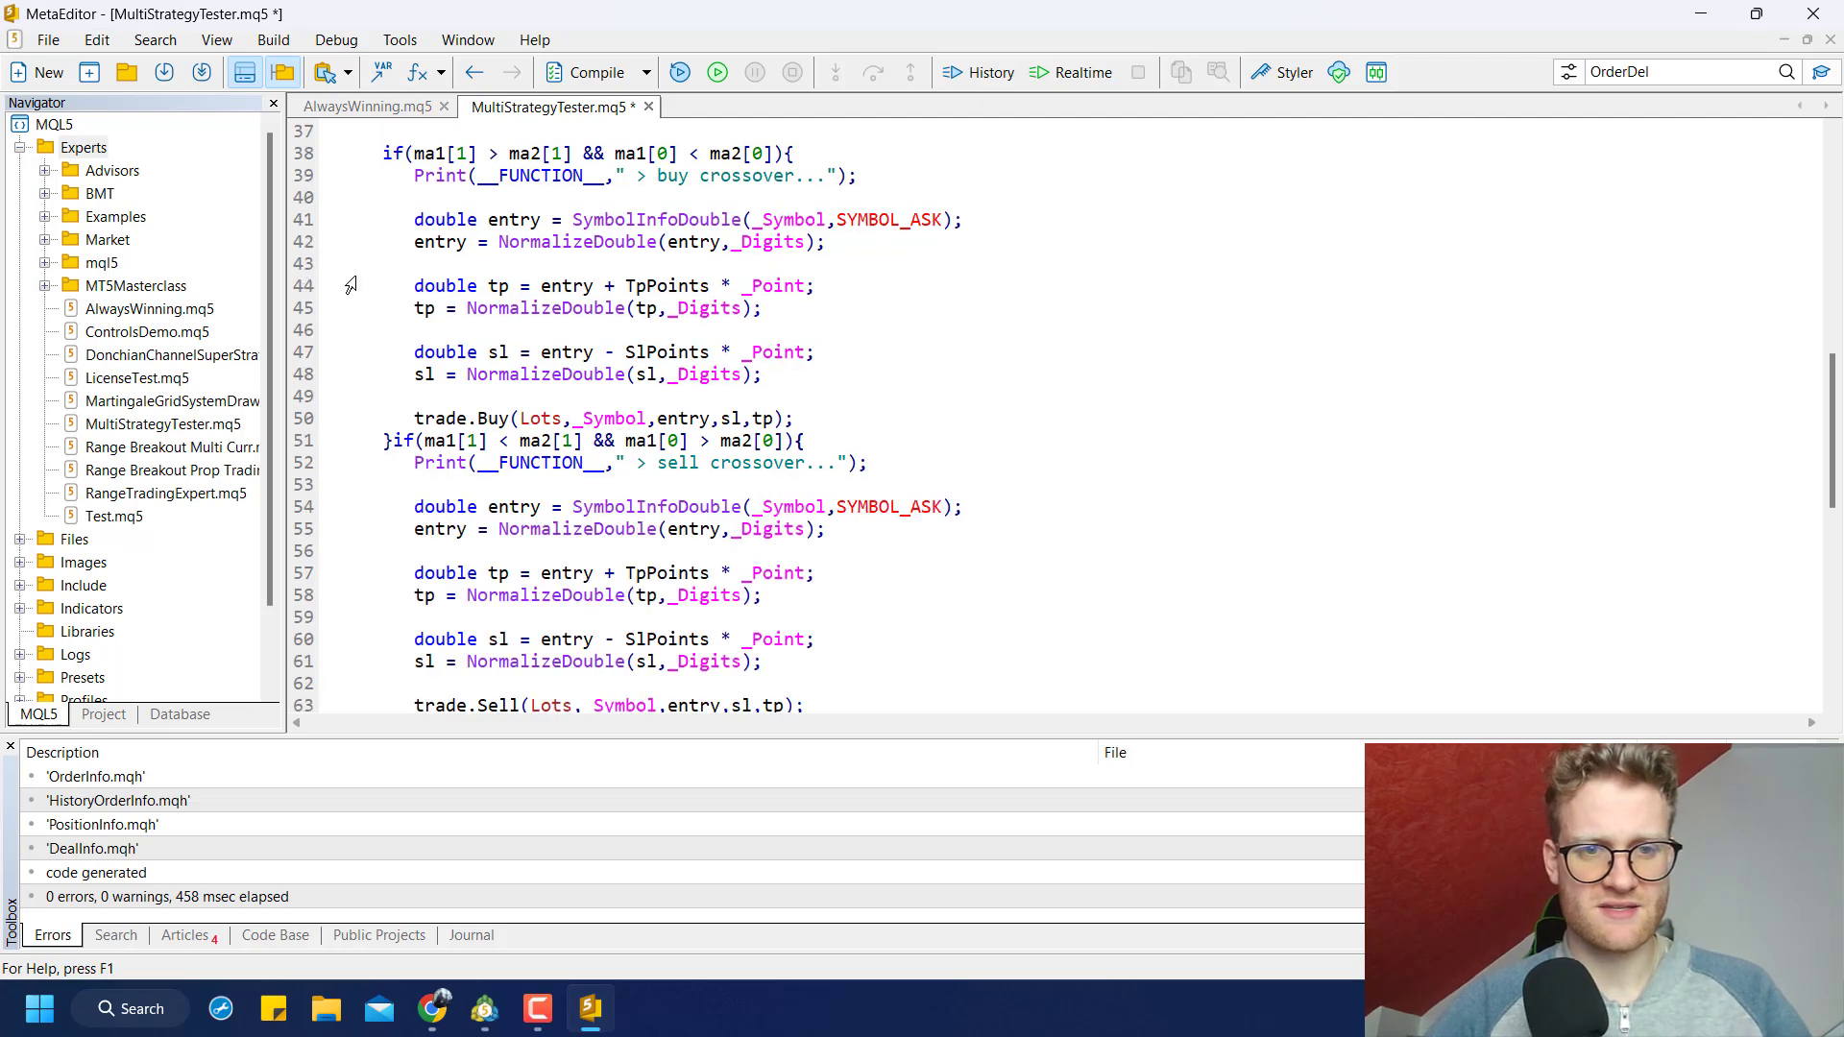
pyautogui.write('SYMBO')
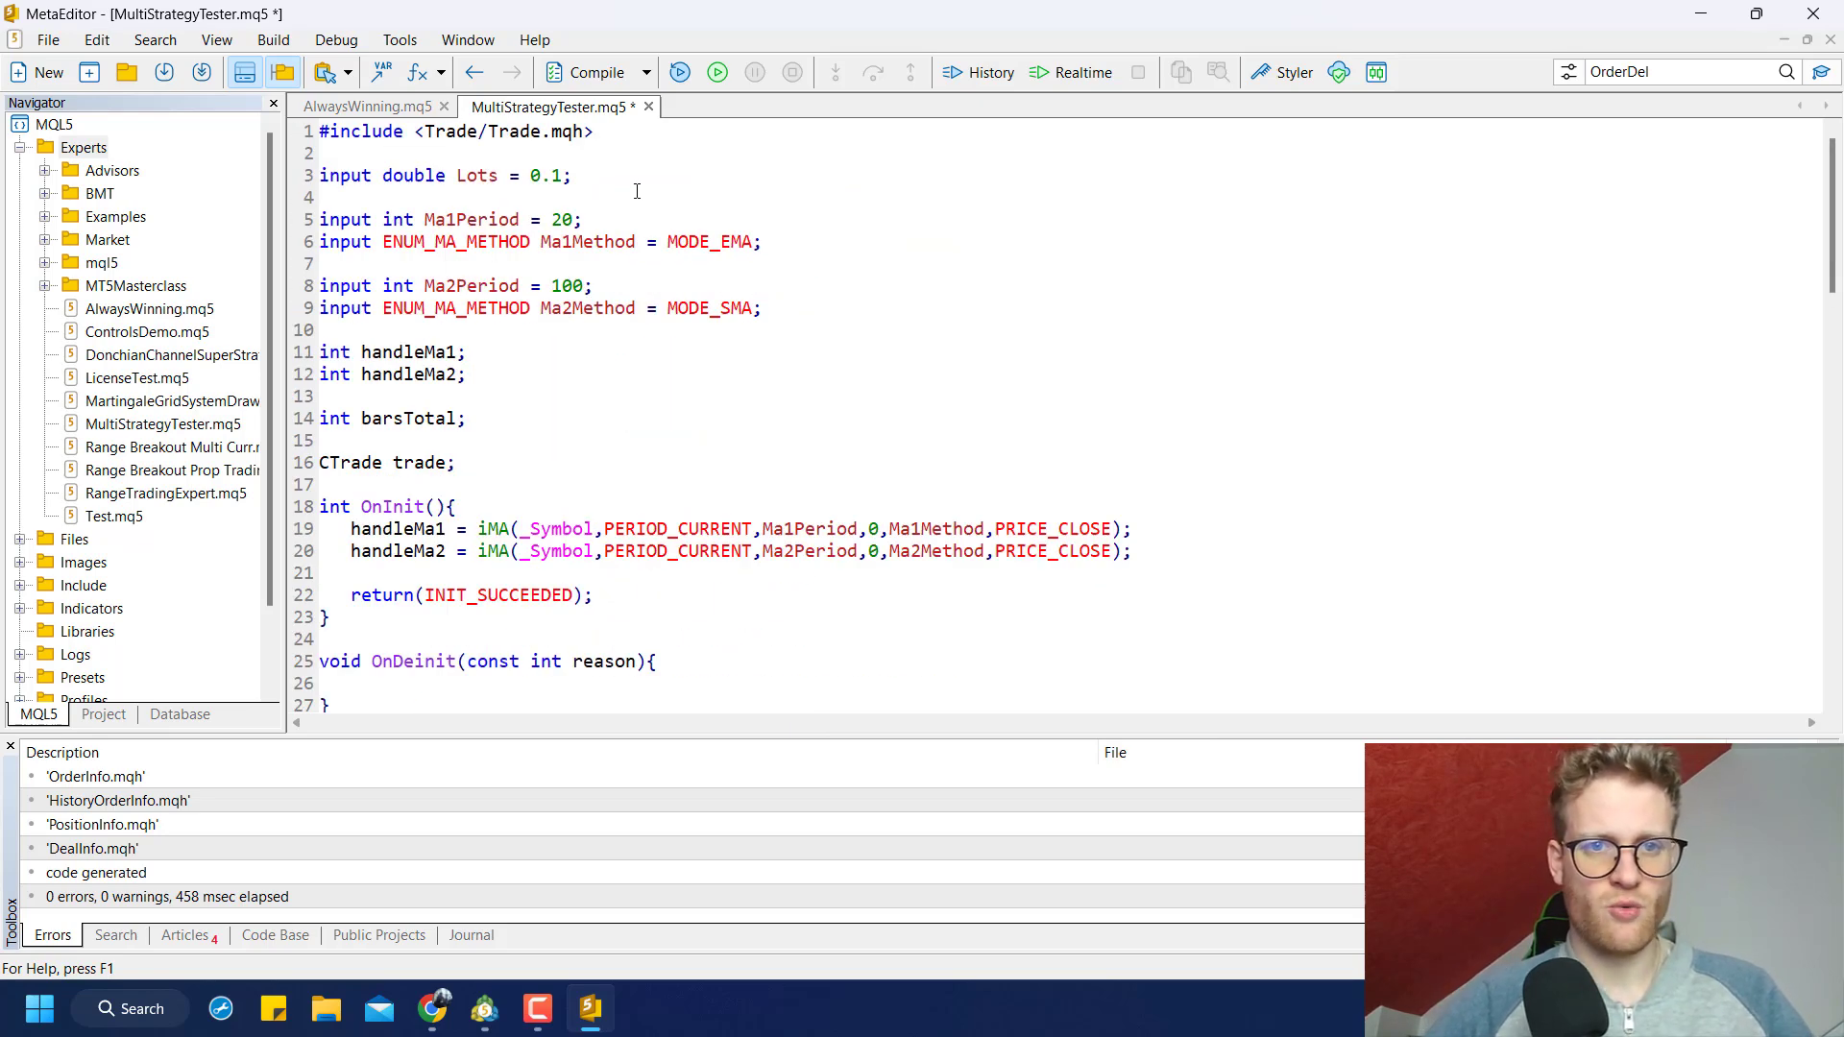
# Declare TpPoints = 100 and SlPoints = 100 as inputs below Lots
pyautogui.write('input int')
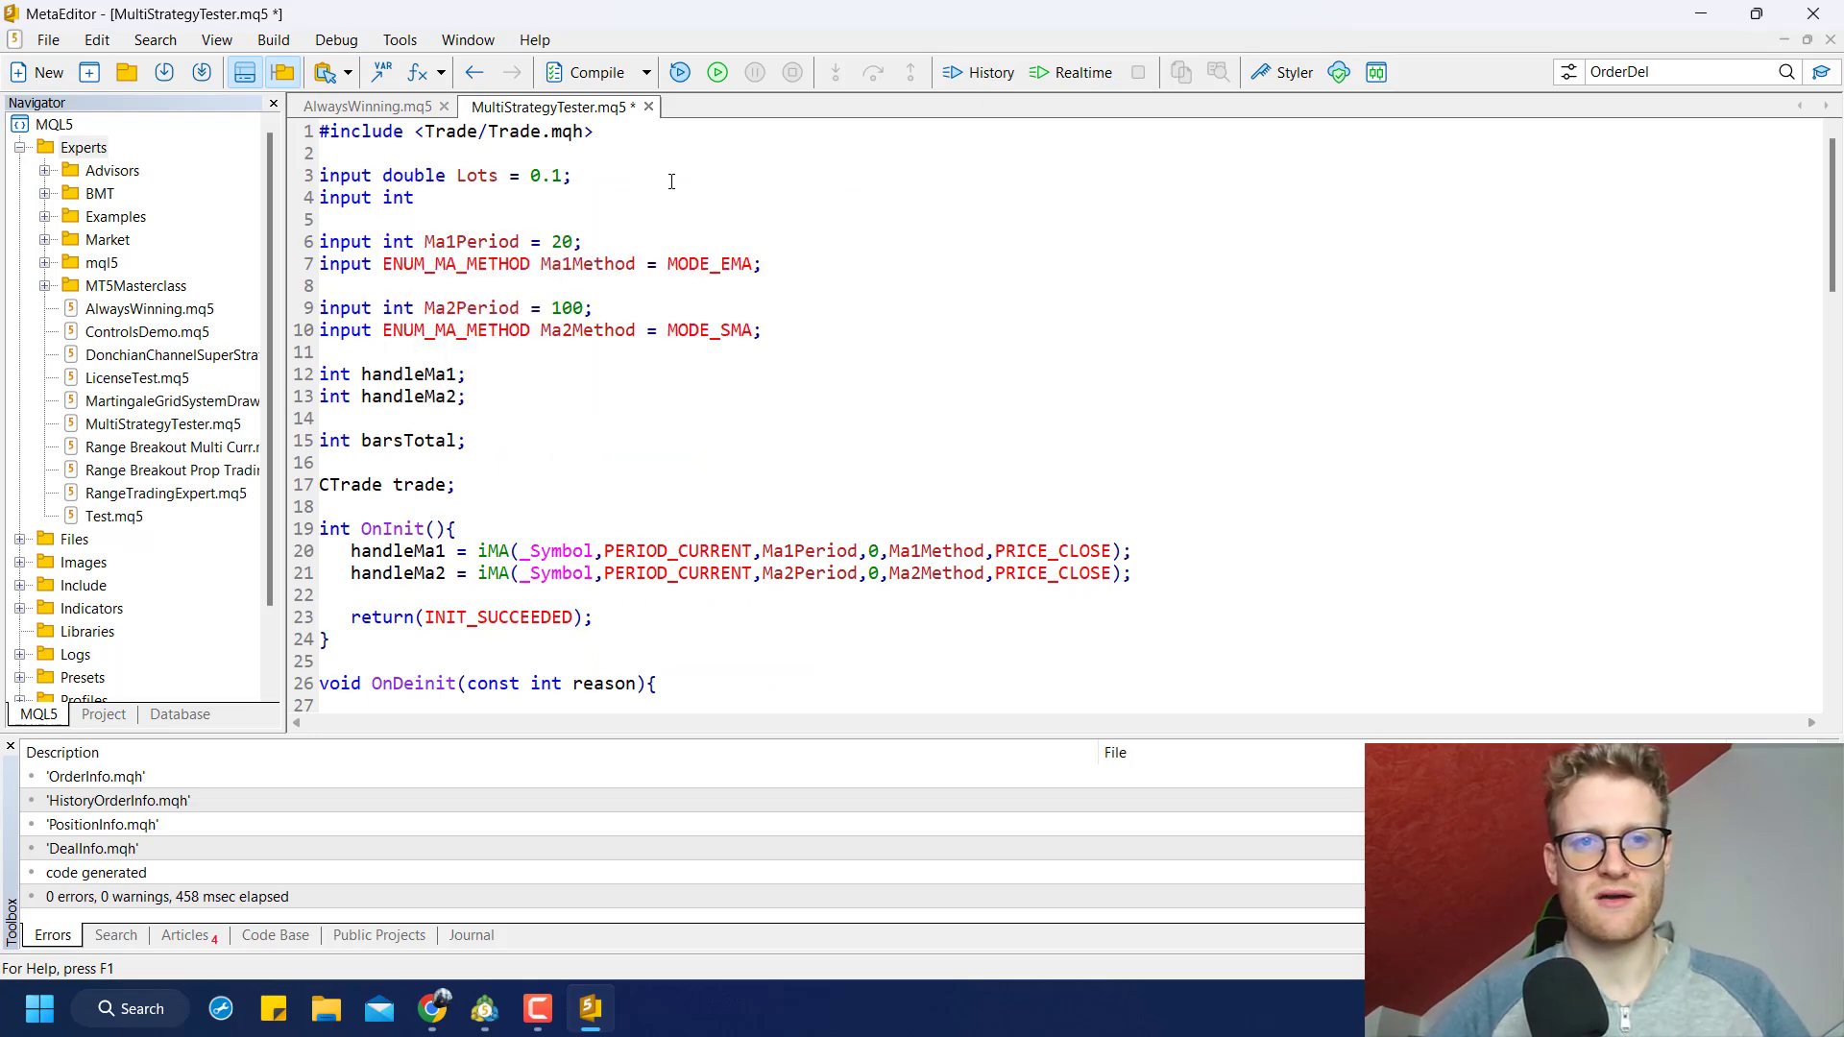
pyautogui.write('TpPoints =')
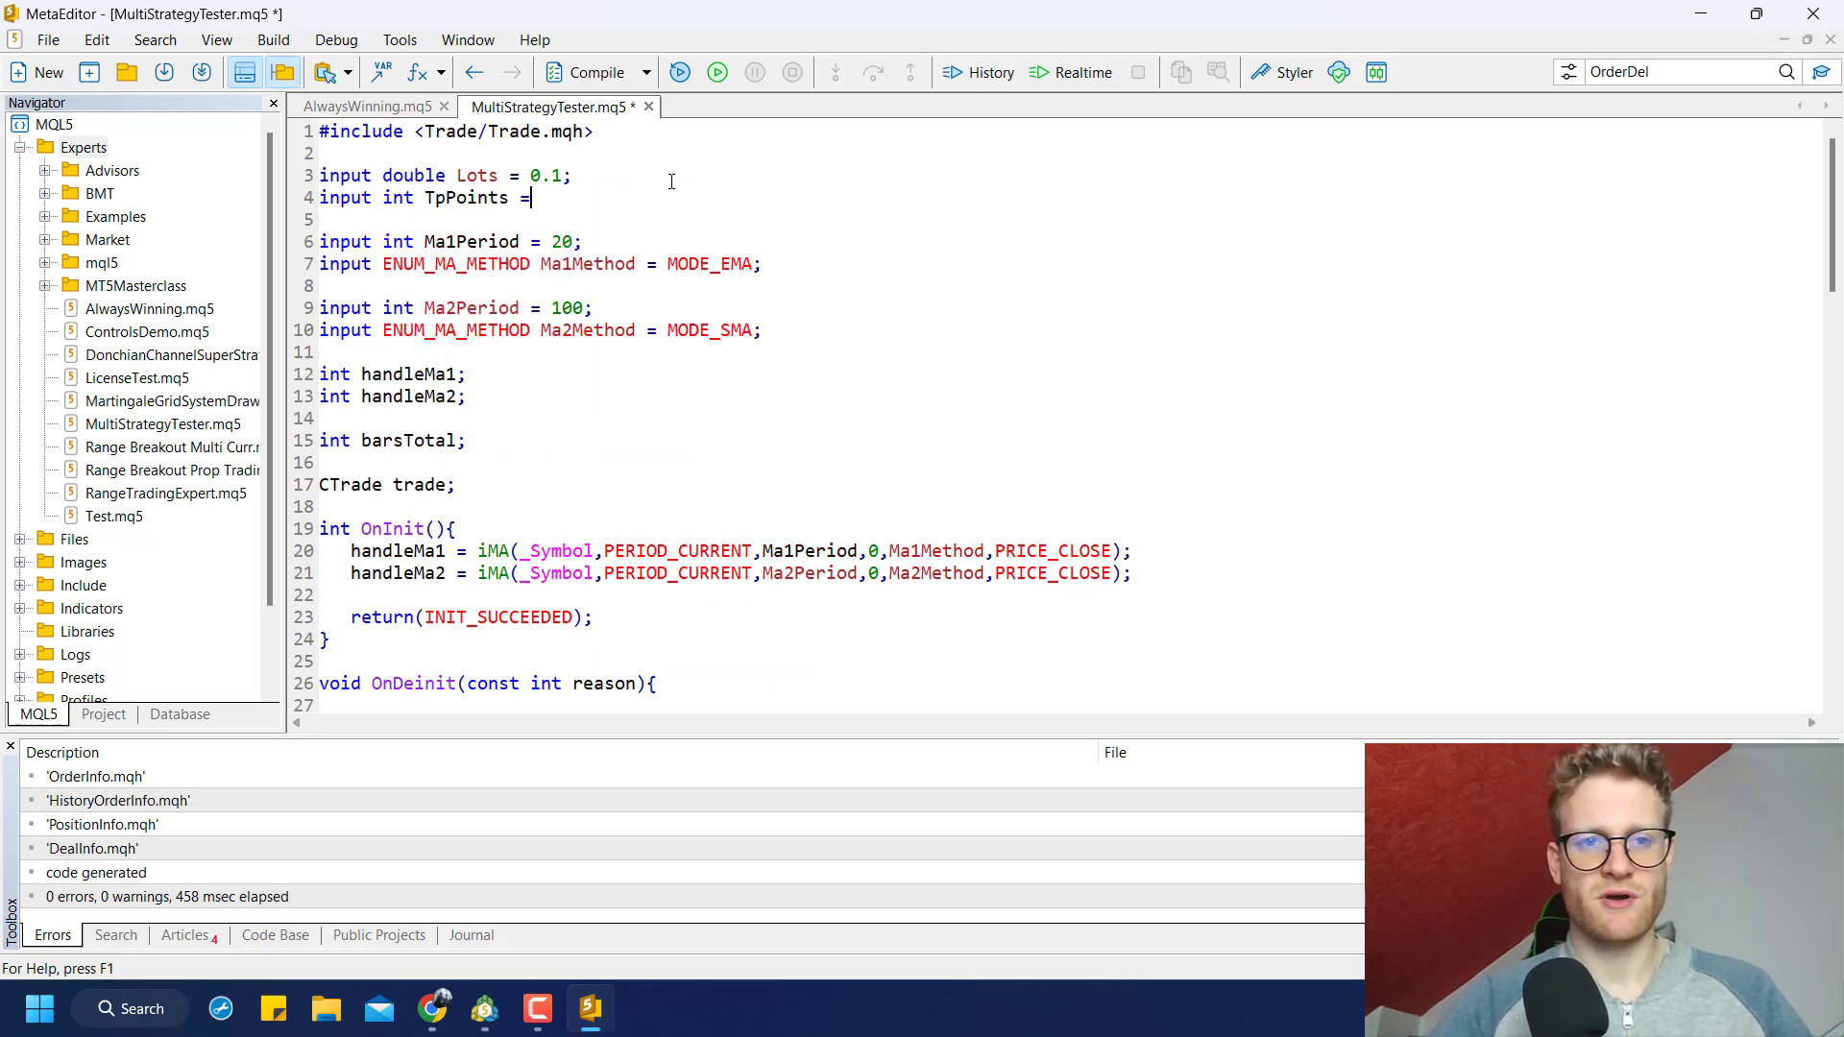
pyautogui.write('100;')
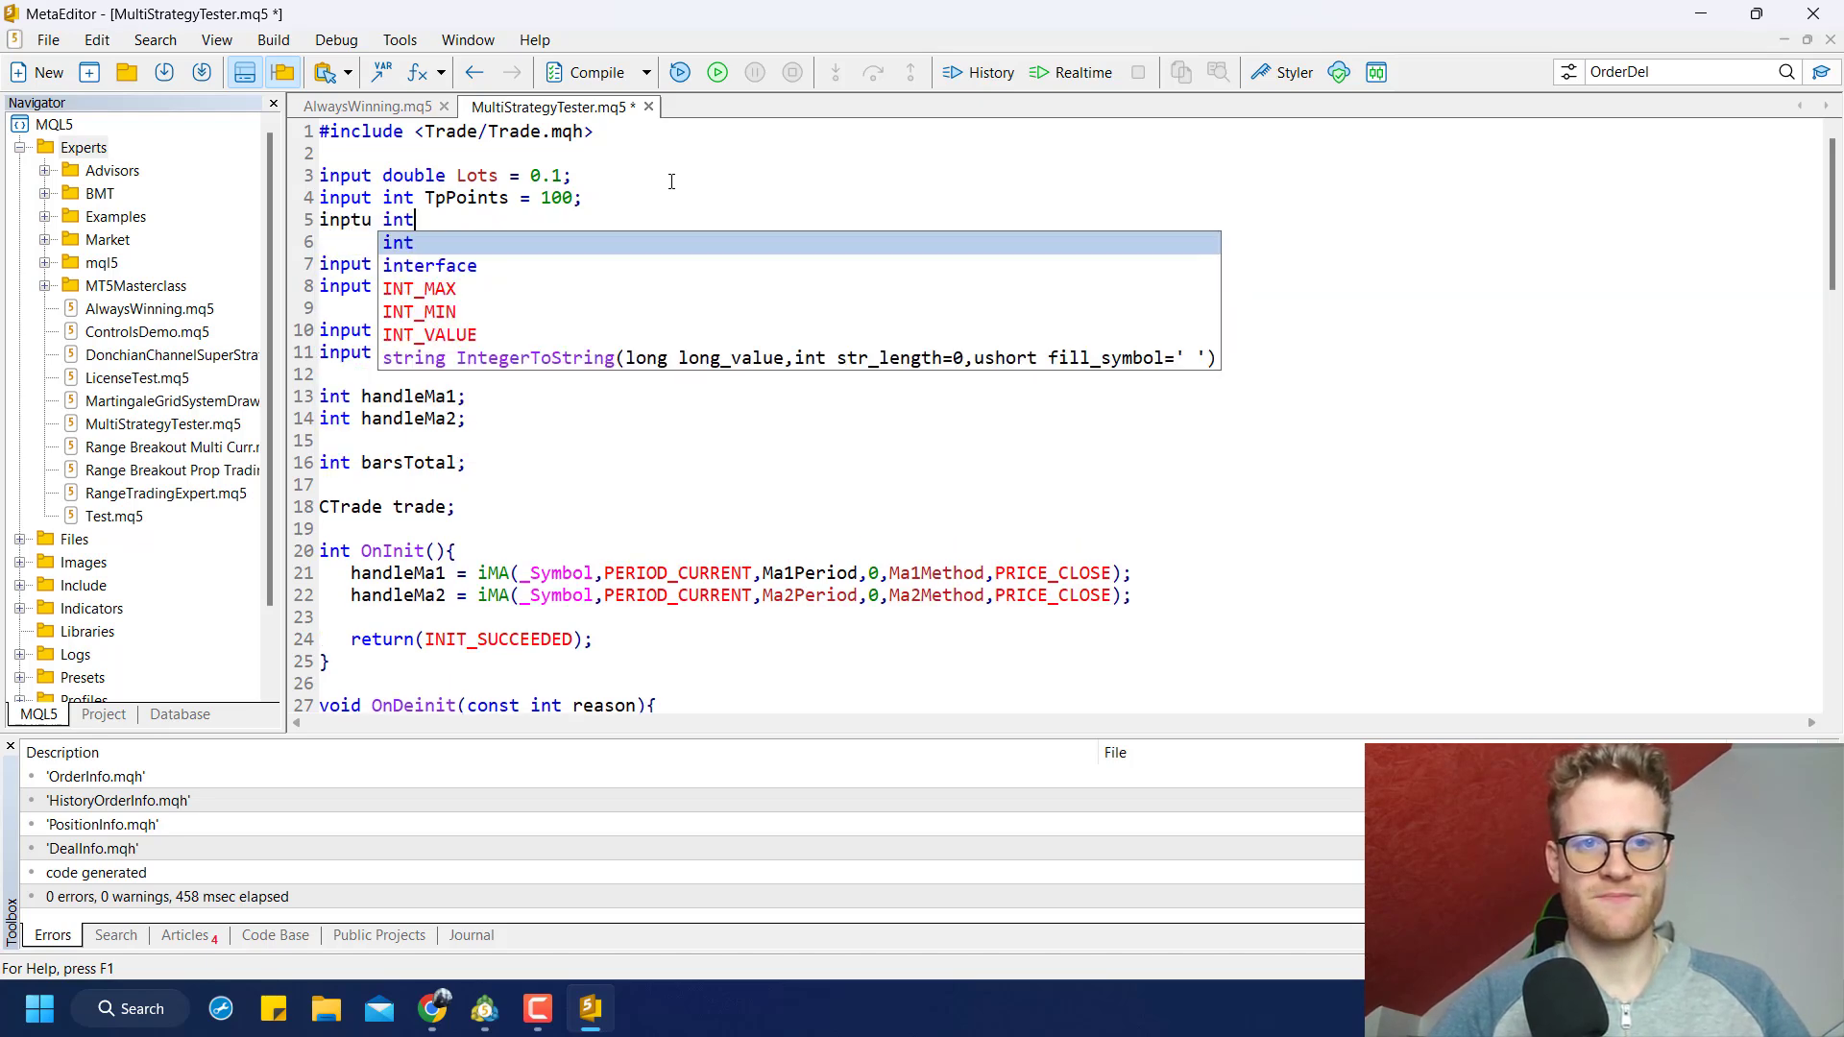
pyautogui.write('SlPoints = 100;')
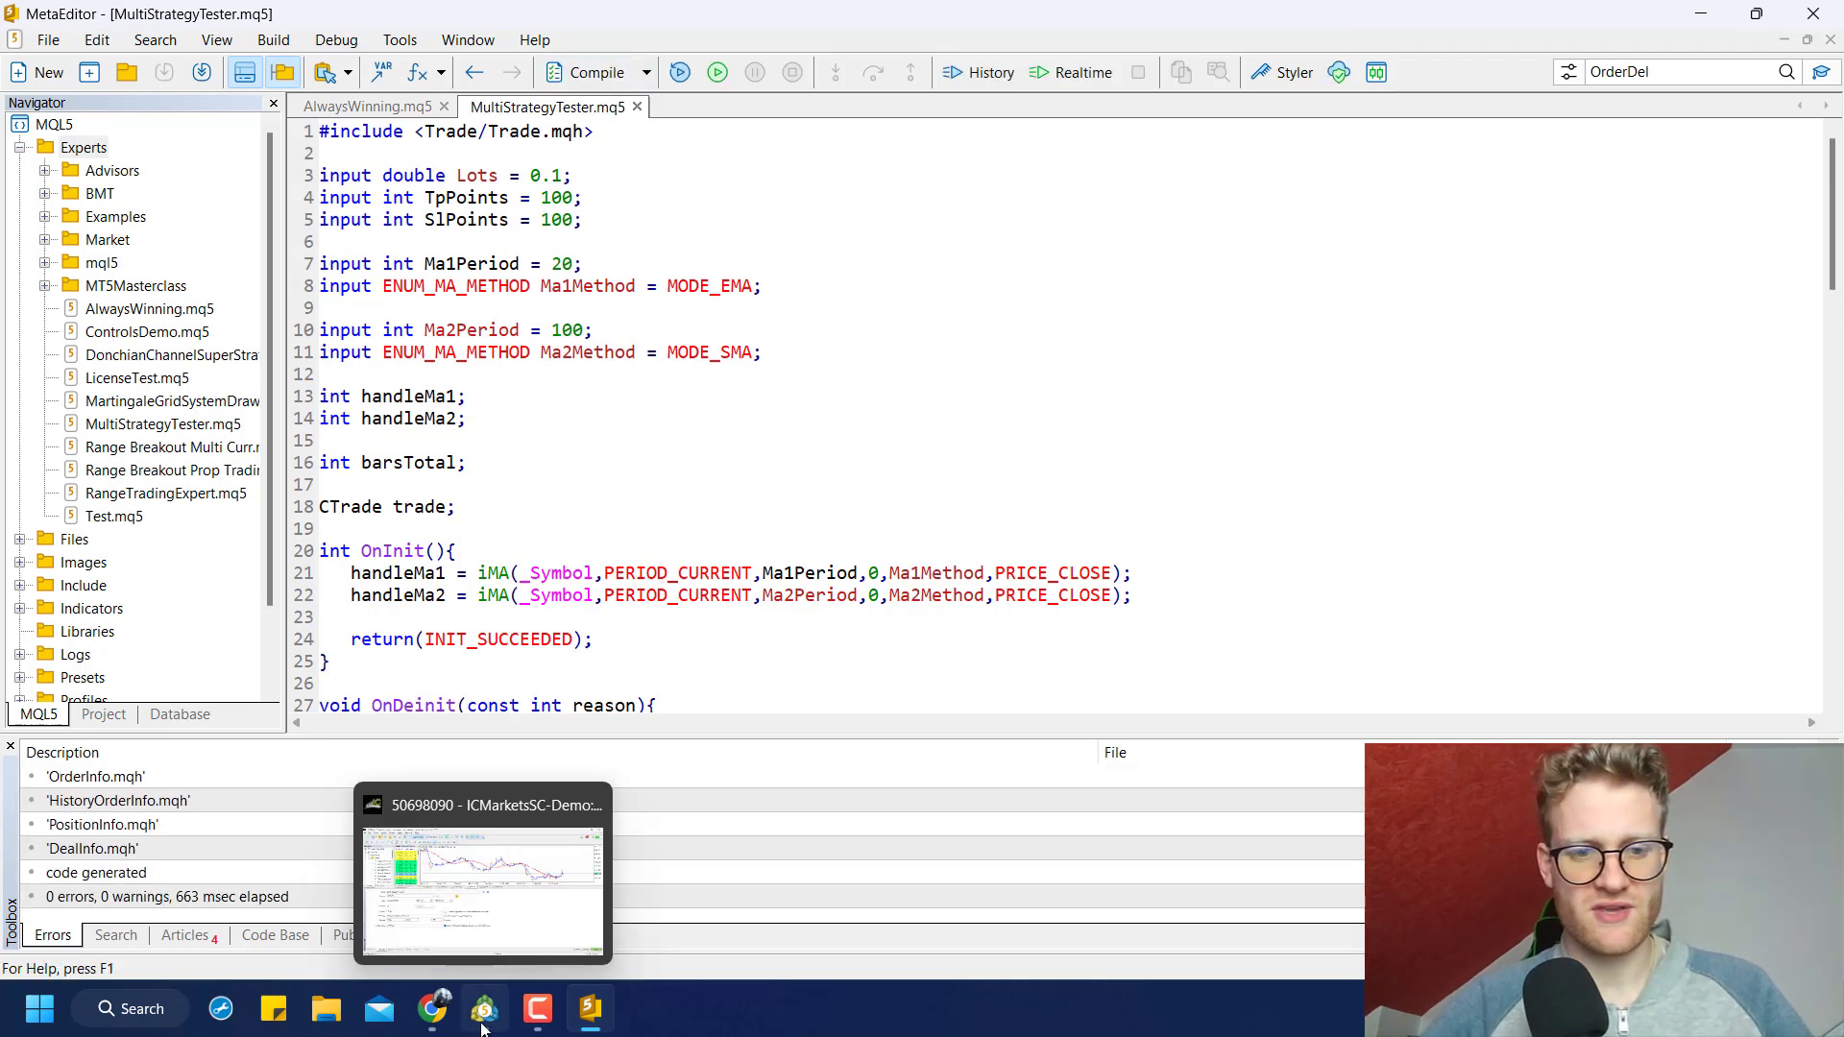
# Set TpPoints and SlPoints to 1000 in the tester inputs and run the visual USDJPY test
pyautogui.click(483, 1009)
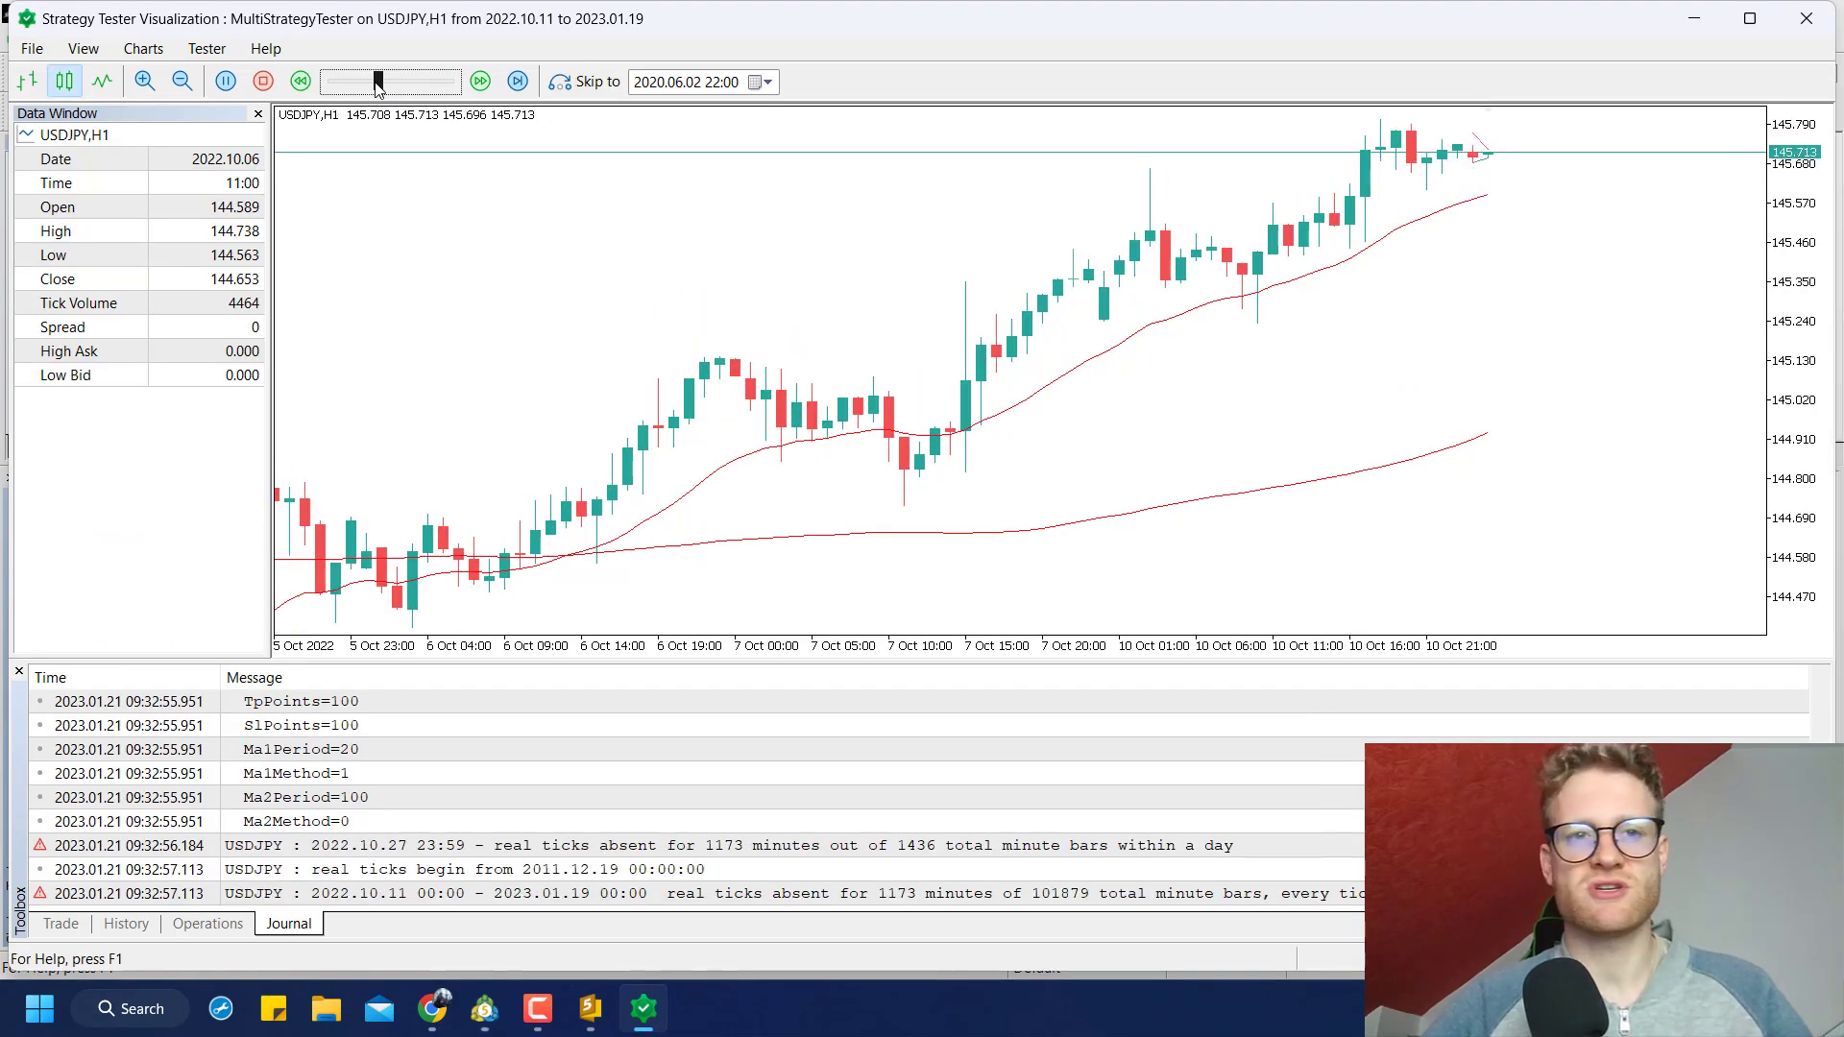
pyautogui.click(480, 80)
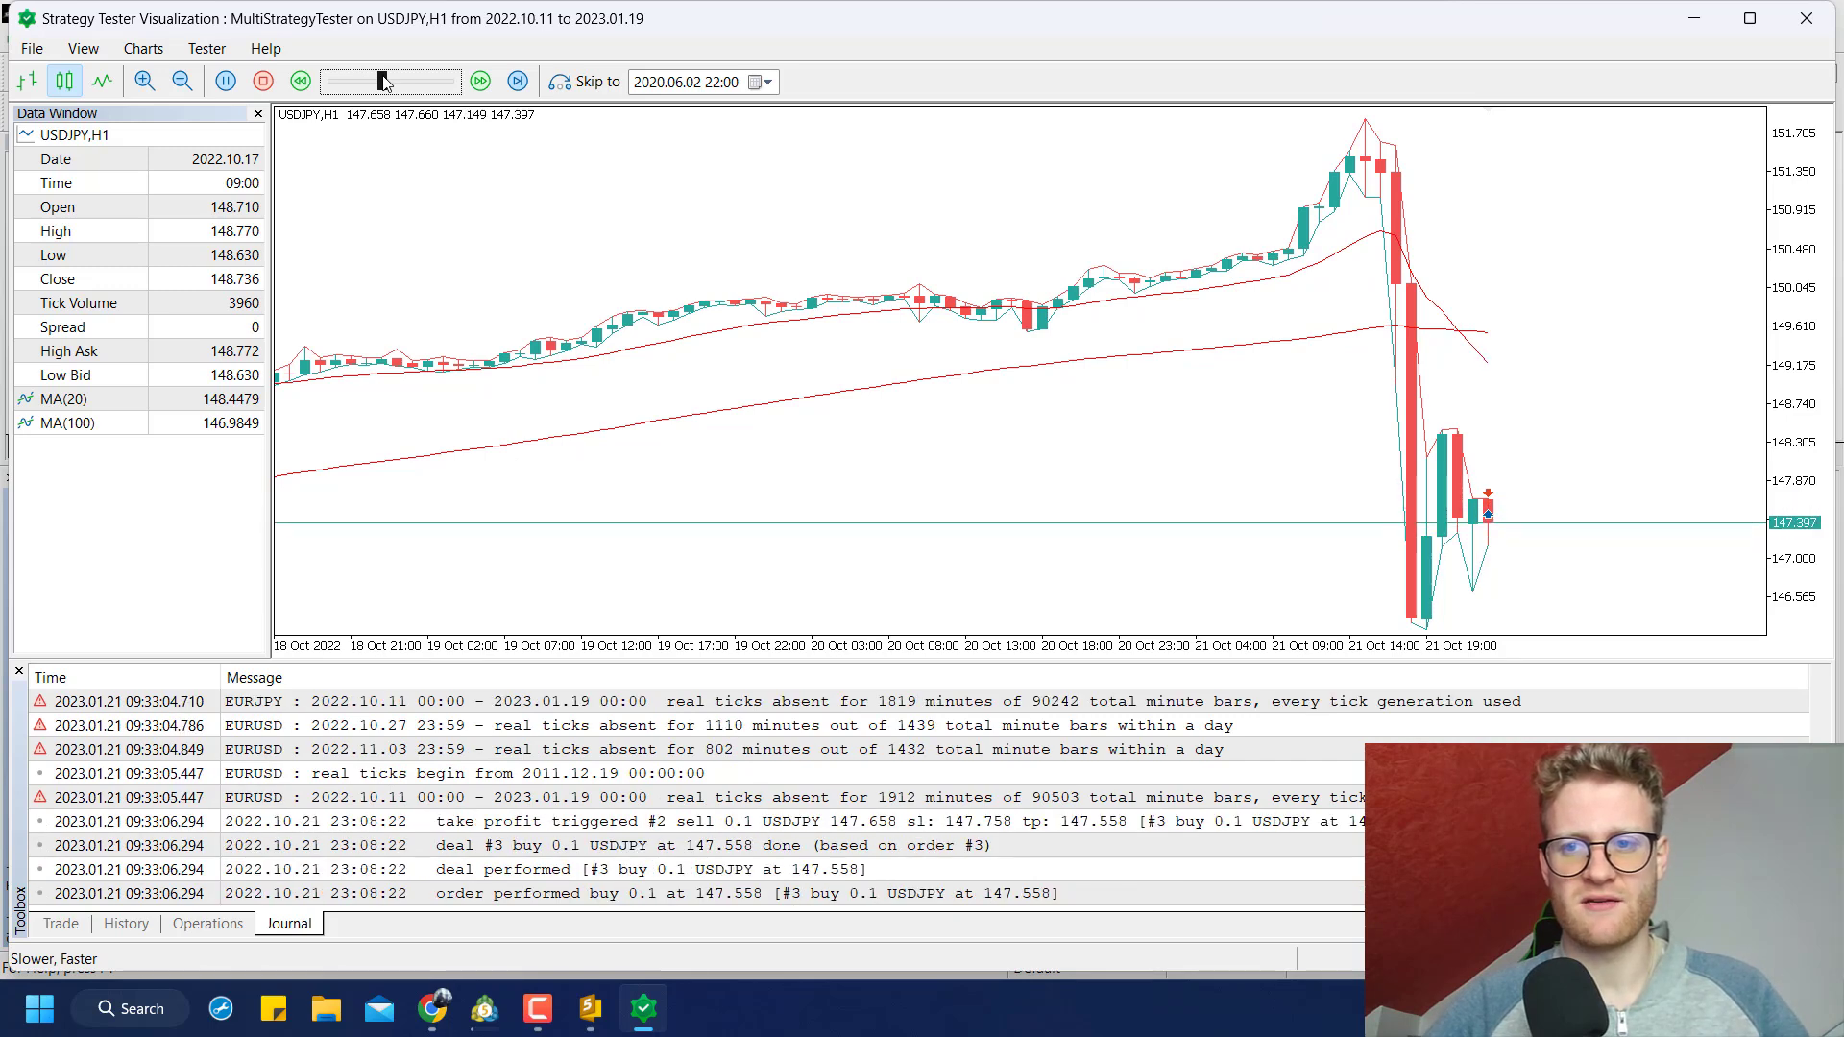
pyautogui.click(479, 81)
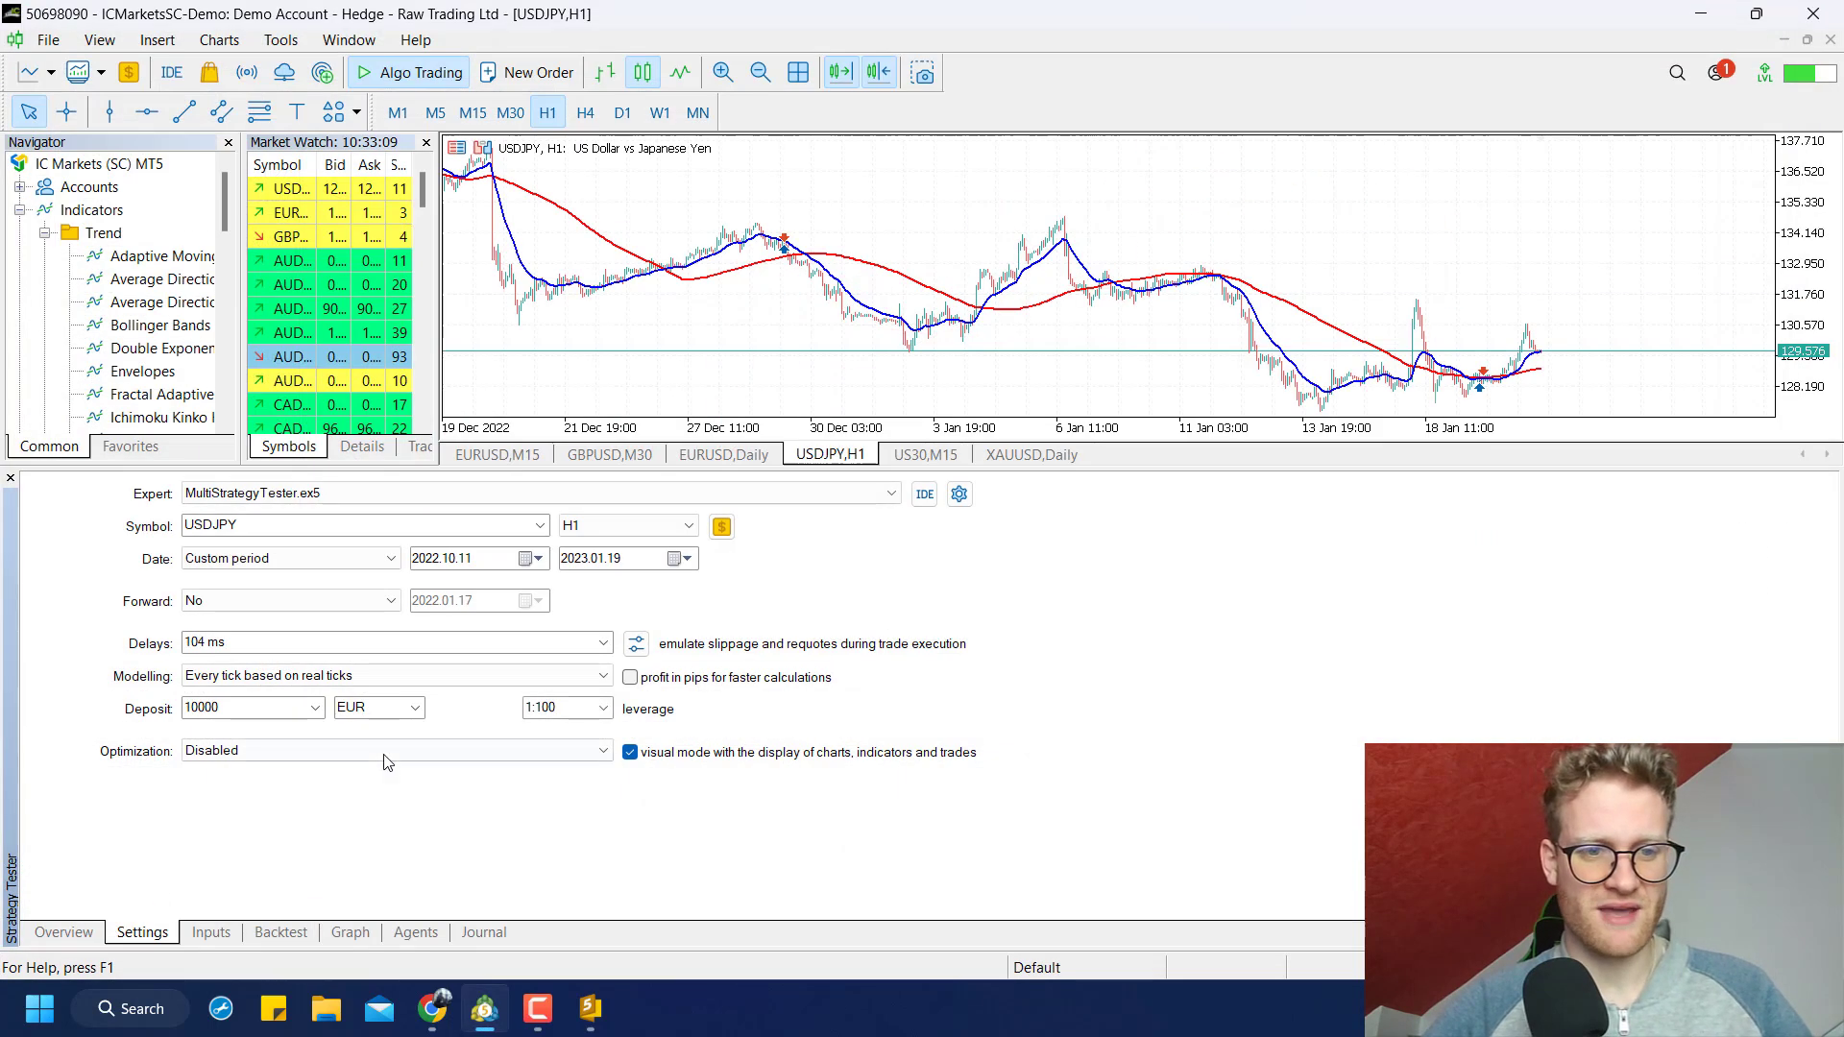
pyautogui.click(210, 931)
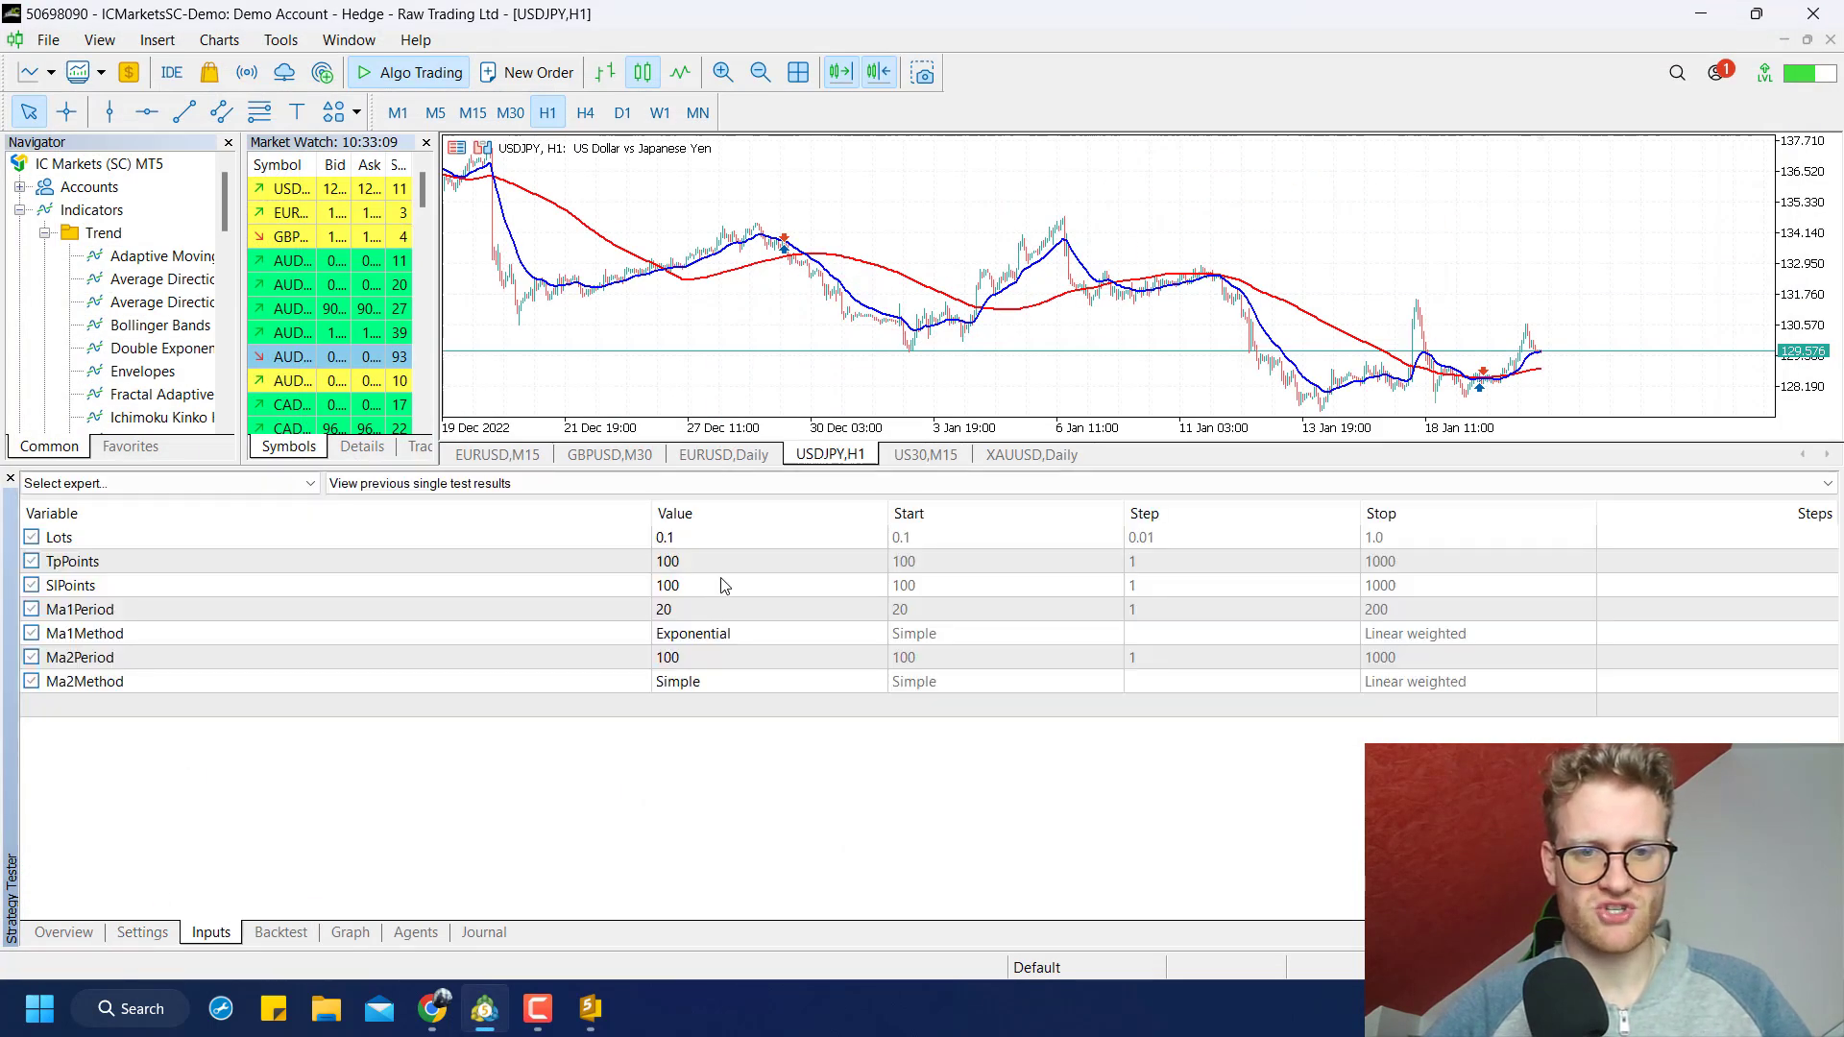
pyautogui.write('1000')
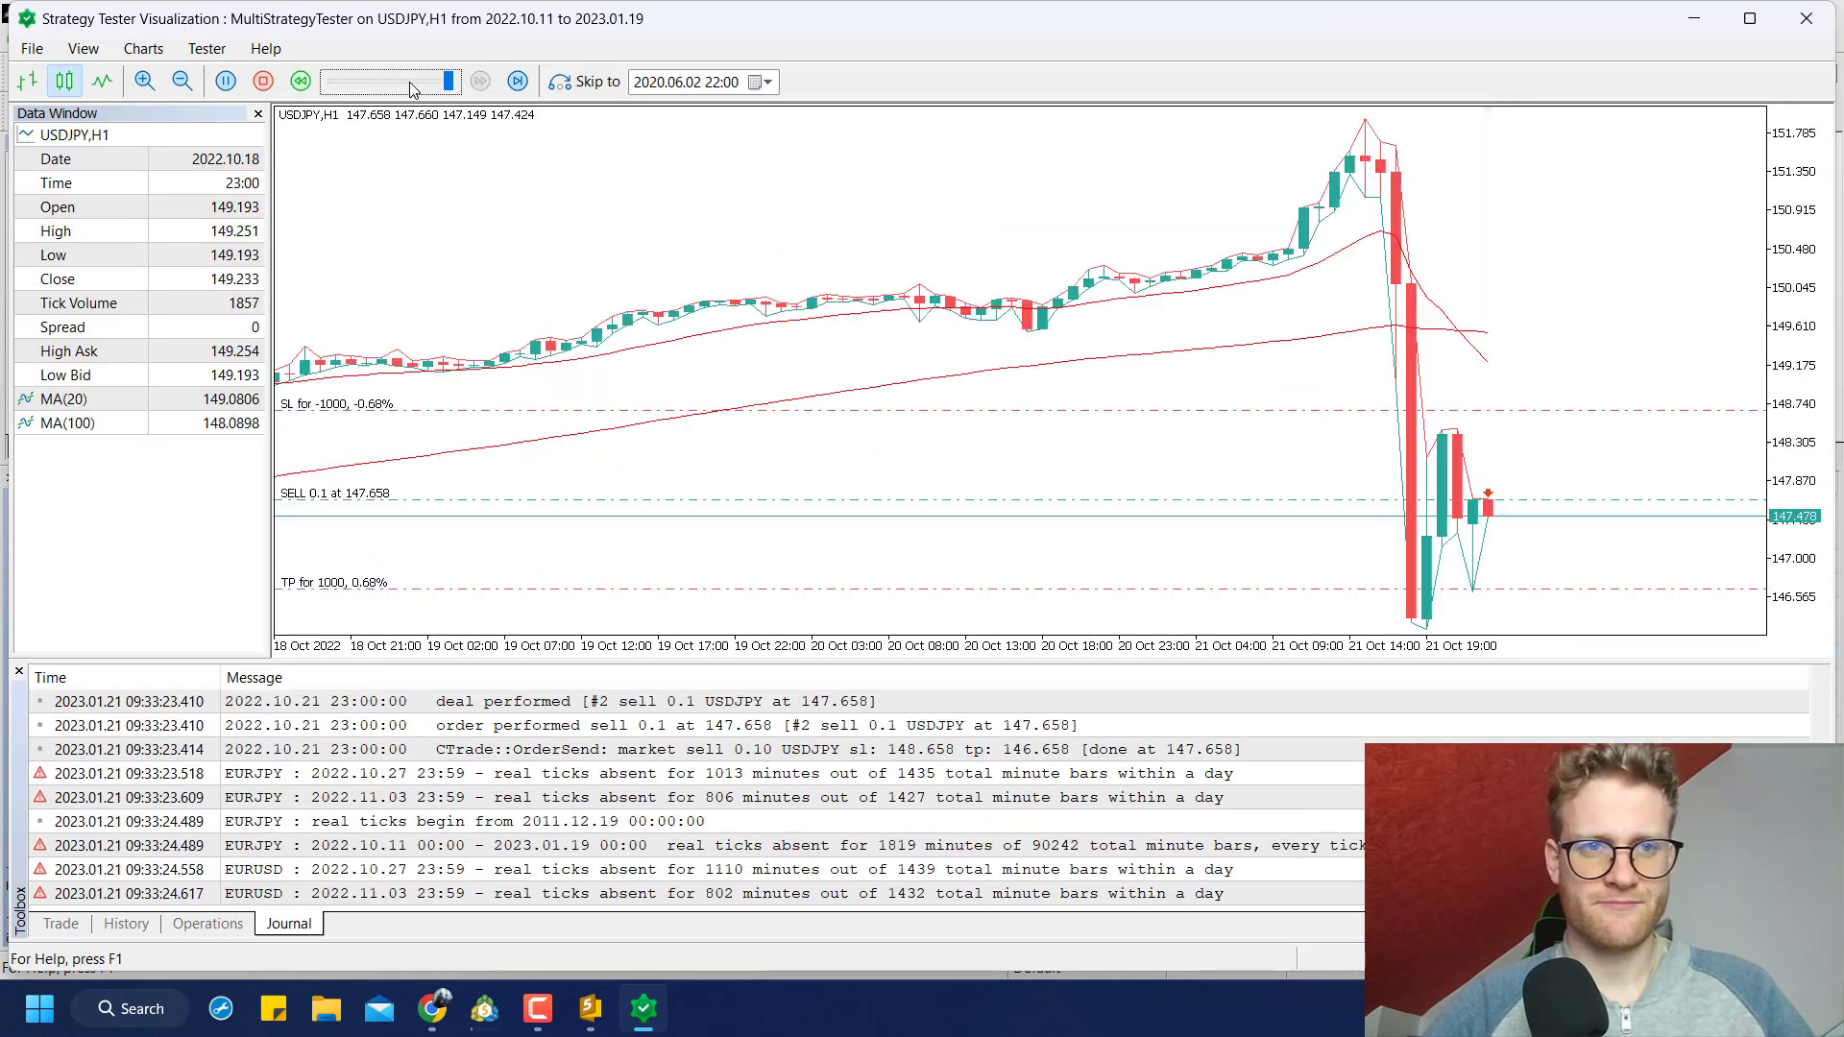
pyautogui.click(480, 81)
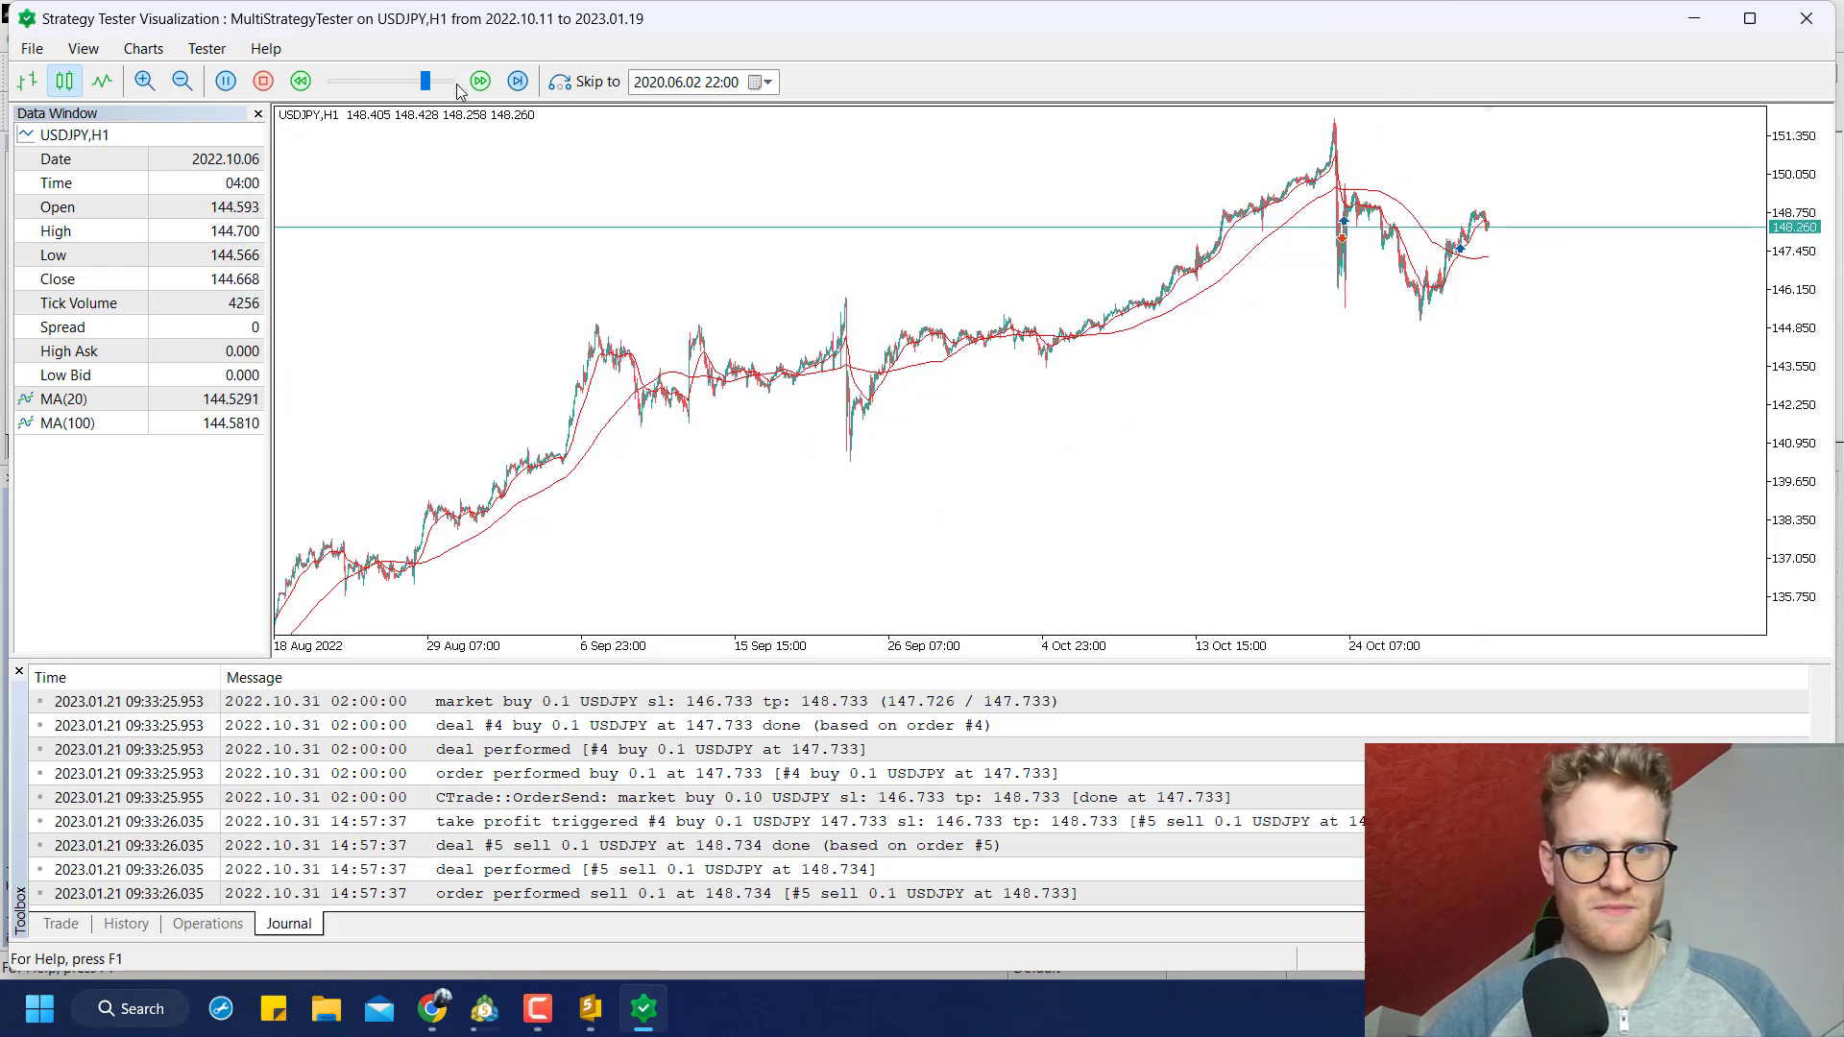
pyautogui.click(225, 81)
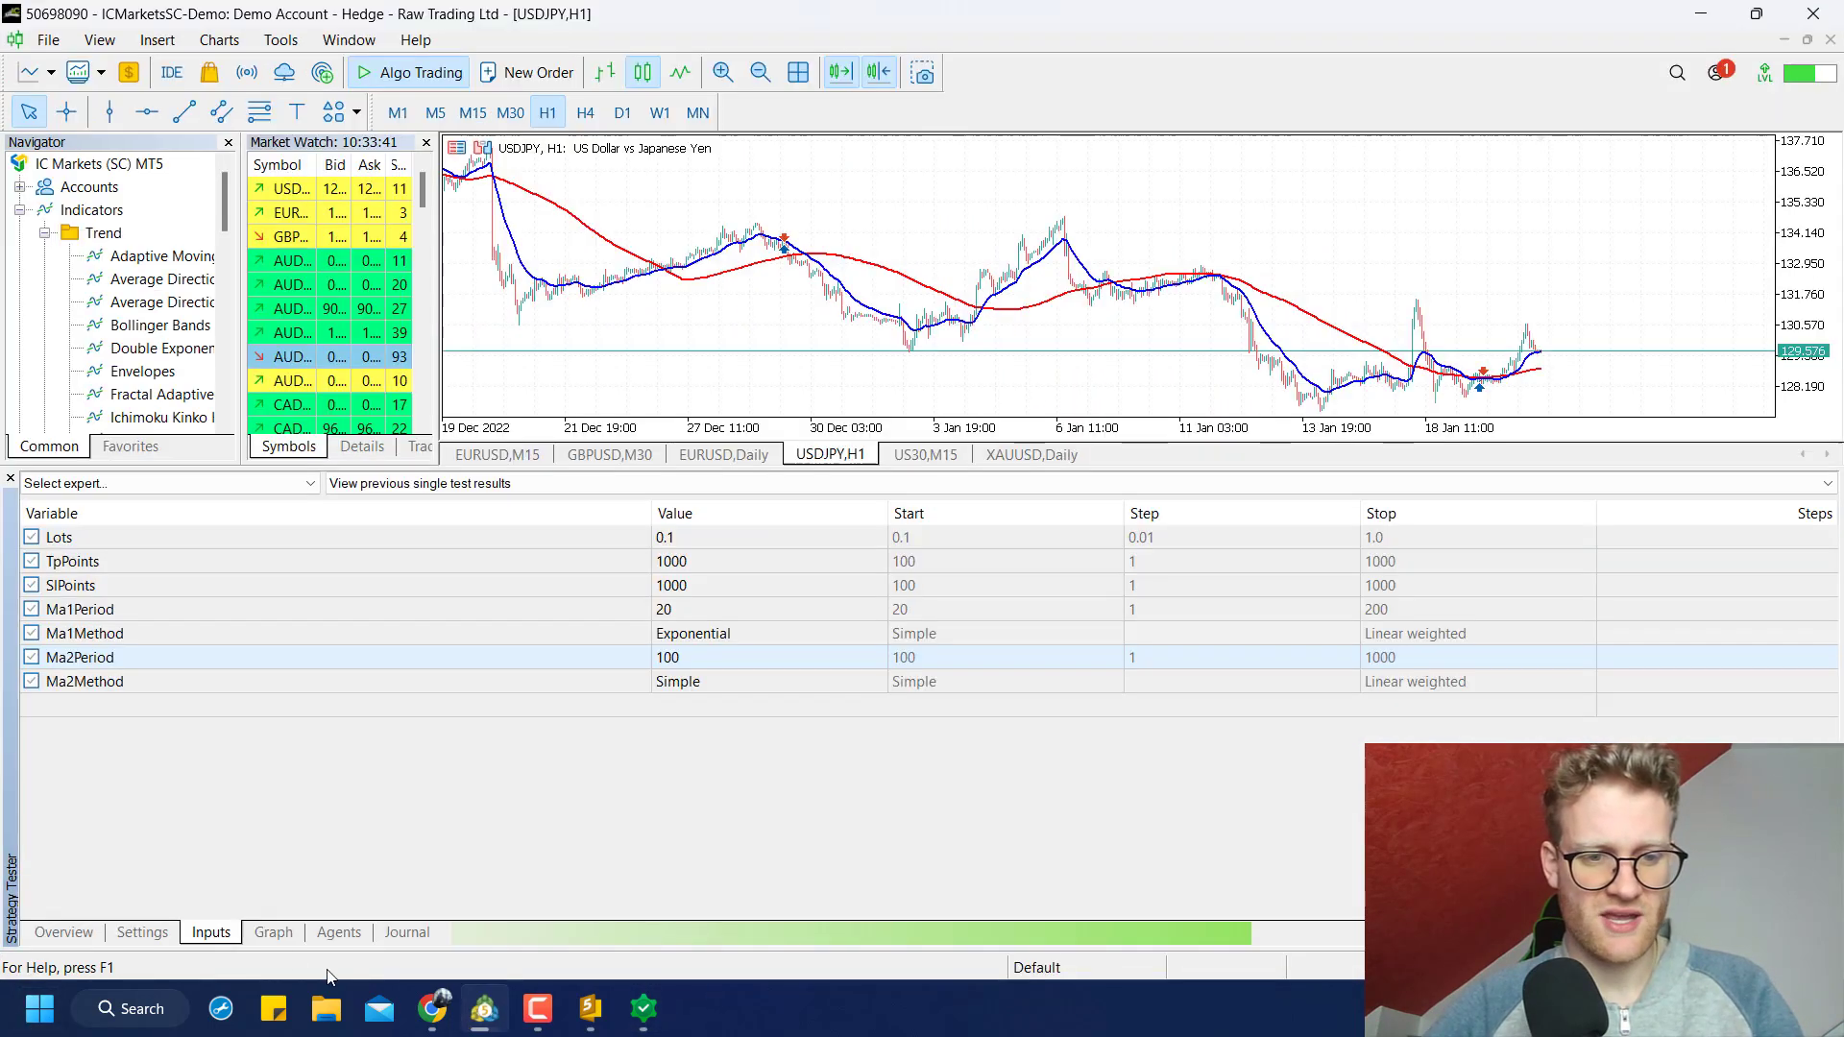
# Glance at the source code, then return to the finished USDJPY backtest's balance graph
pyautogui.click(272, 931)
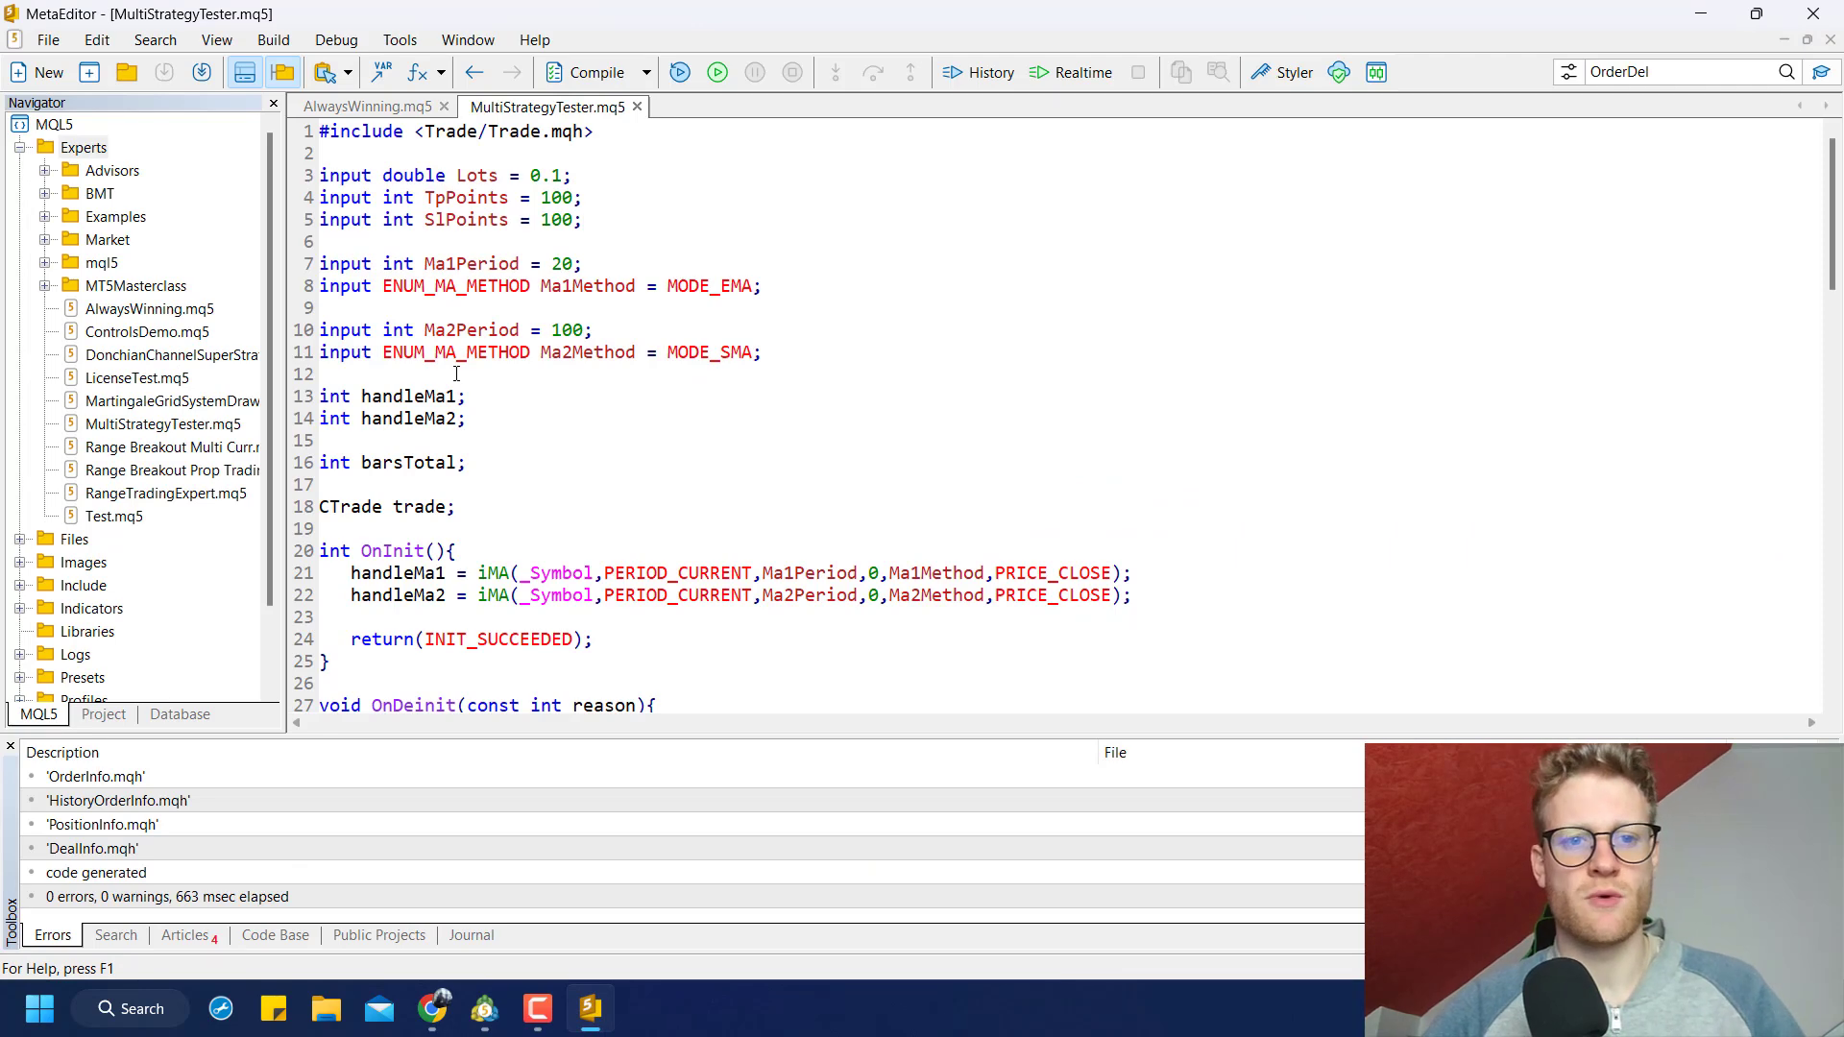
pyautogui.click(482, 1009)
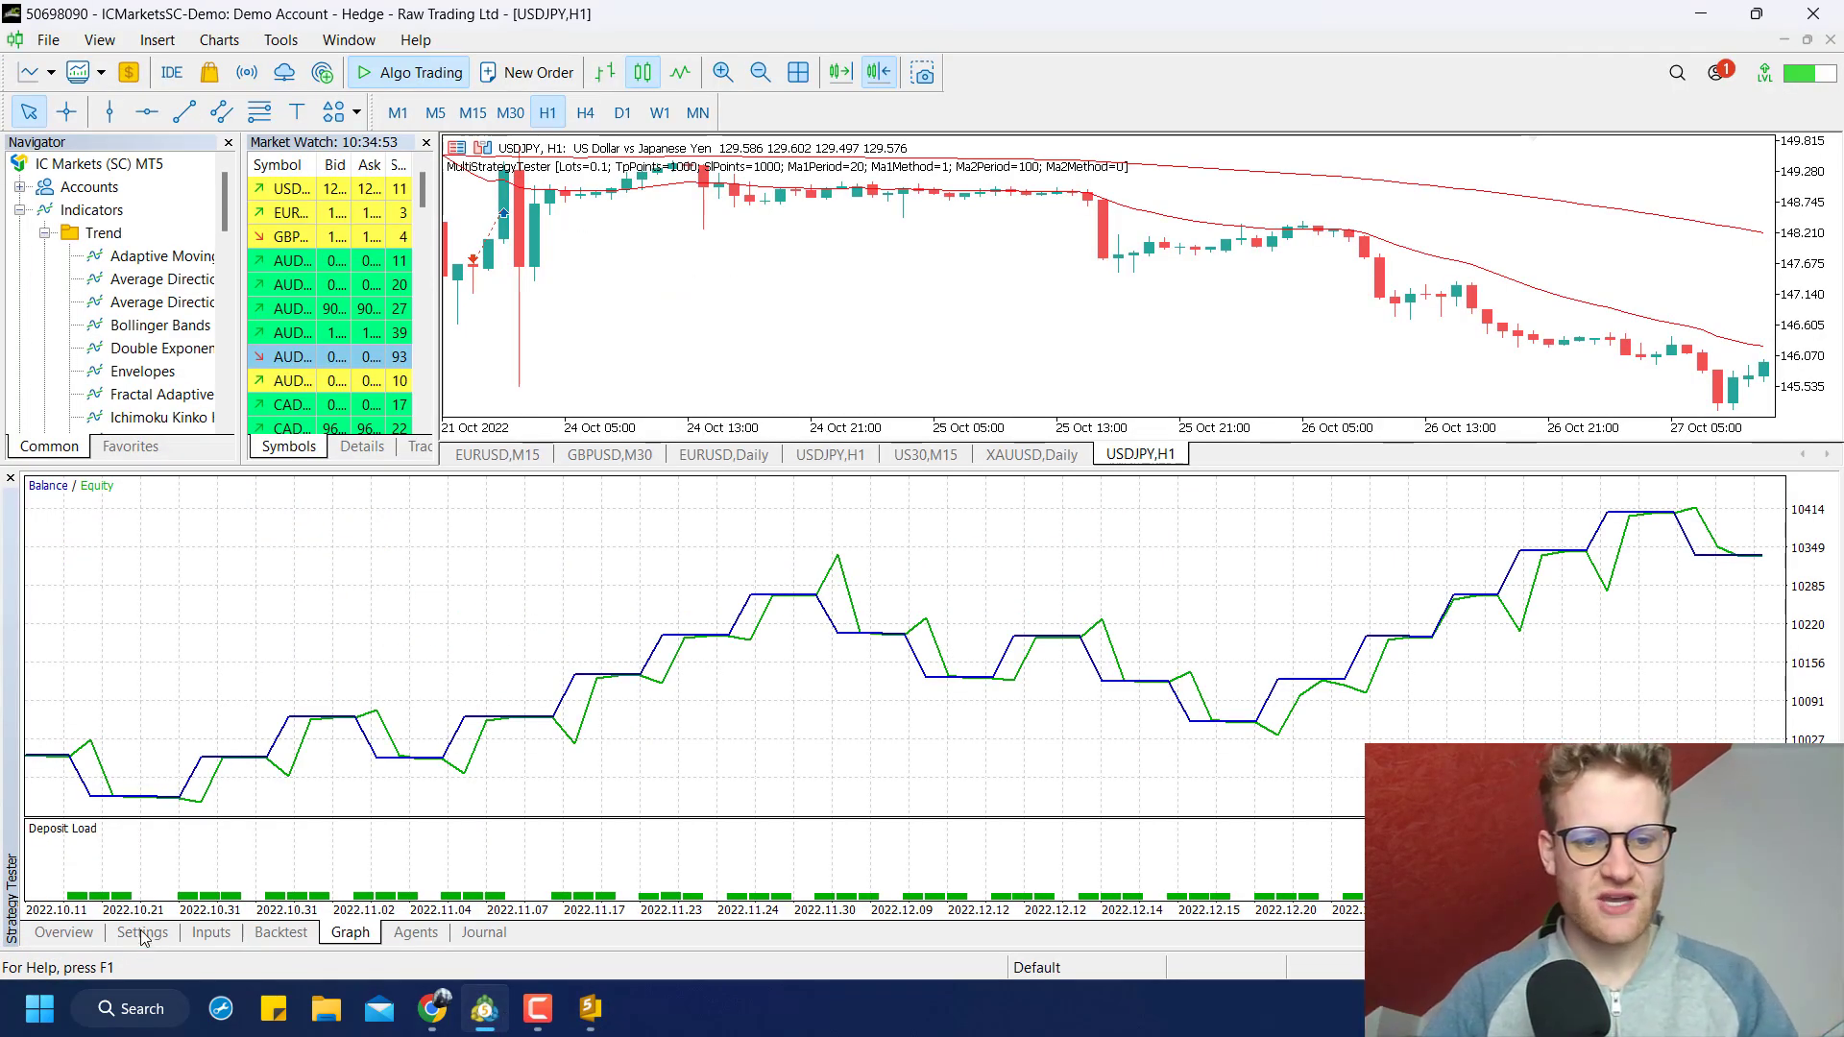
# Change the tester symbol to EURUSD, run the test, and view its balance graph
pyautogui.click(141, 932)
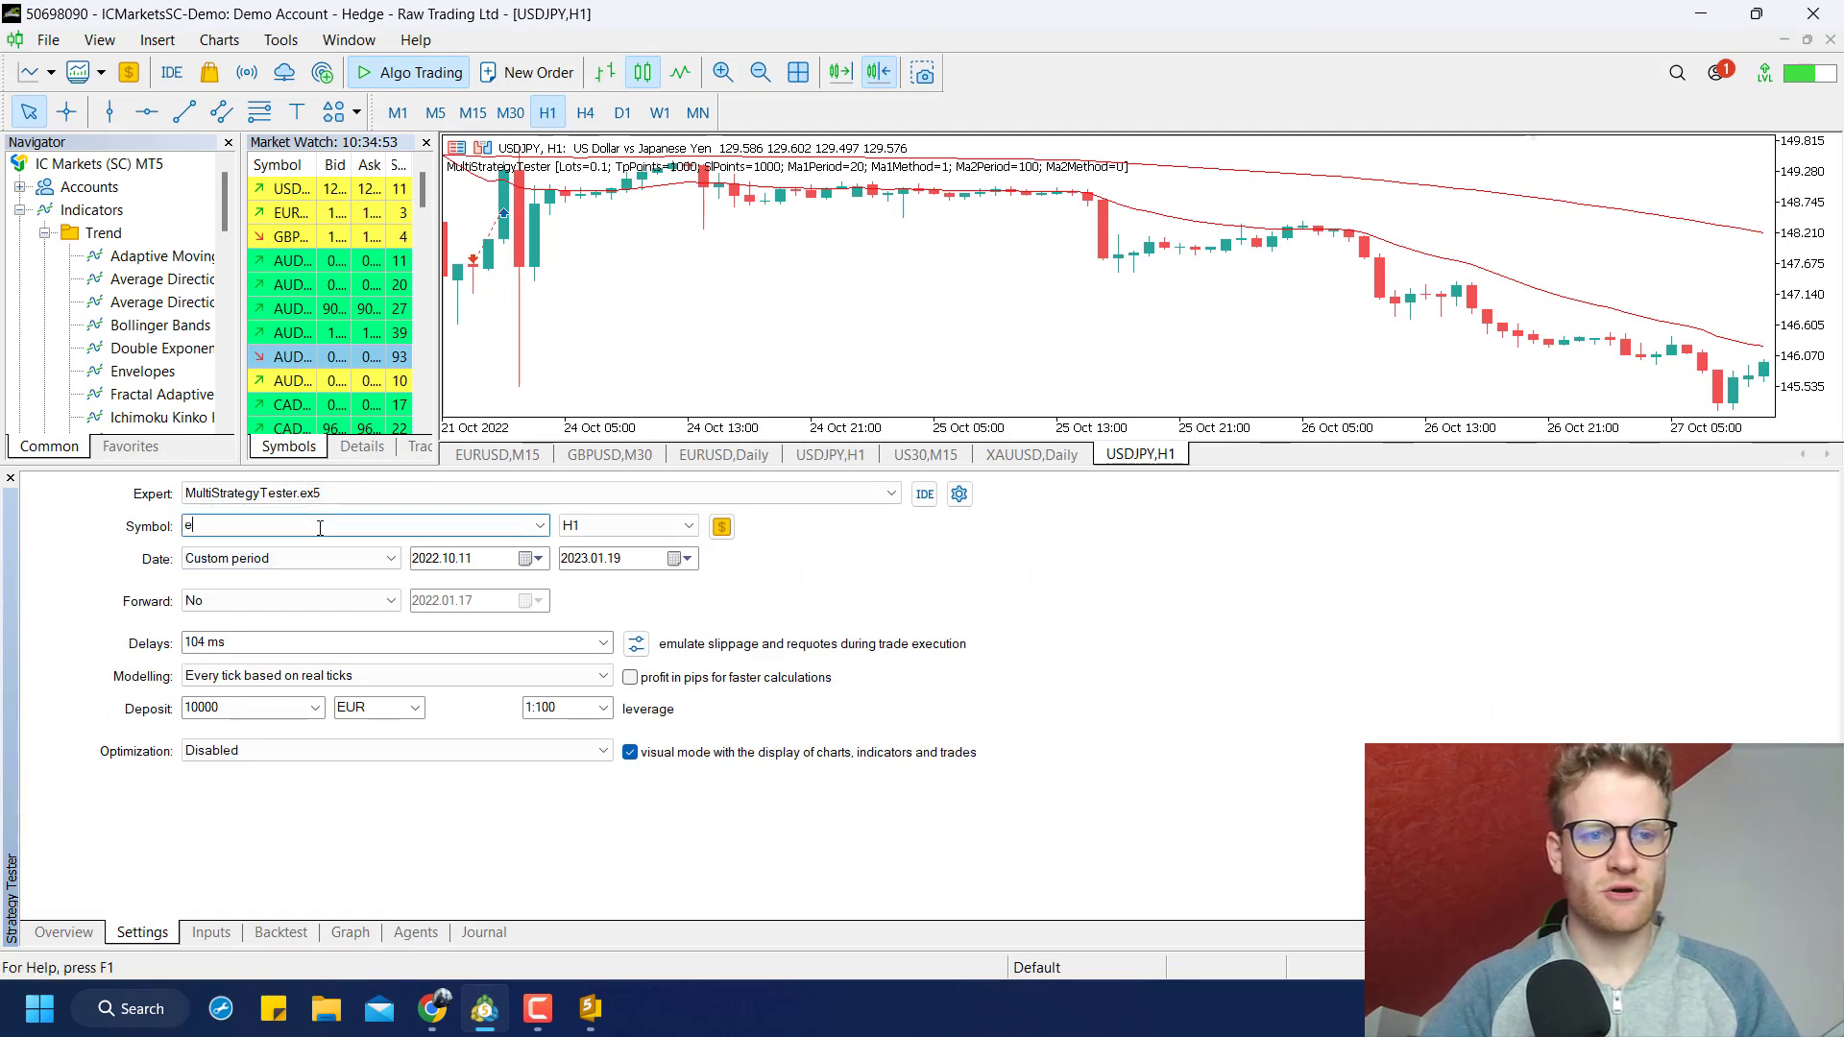
pyautogui.write('URUSD')
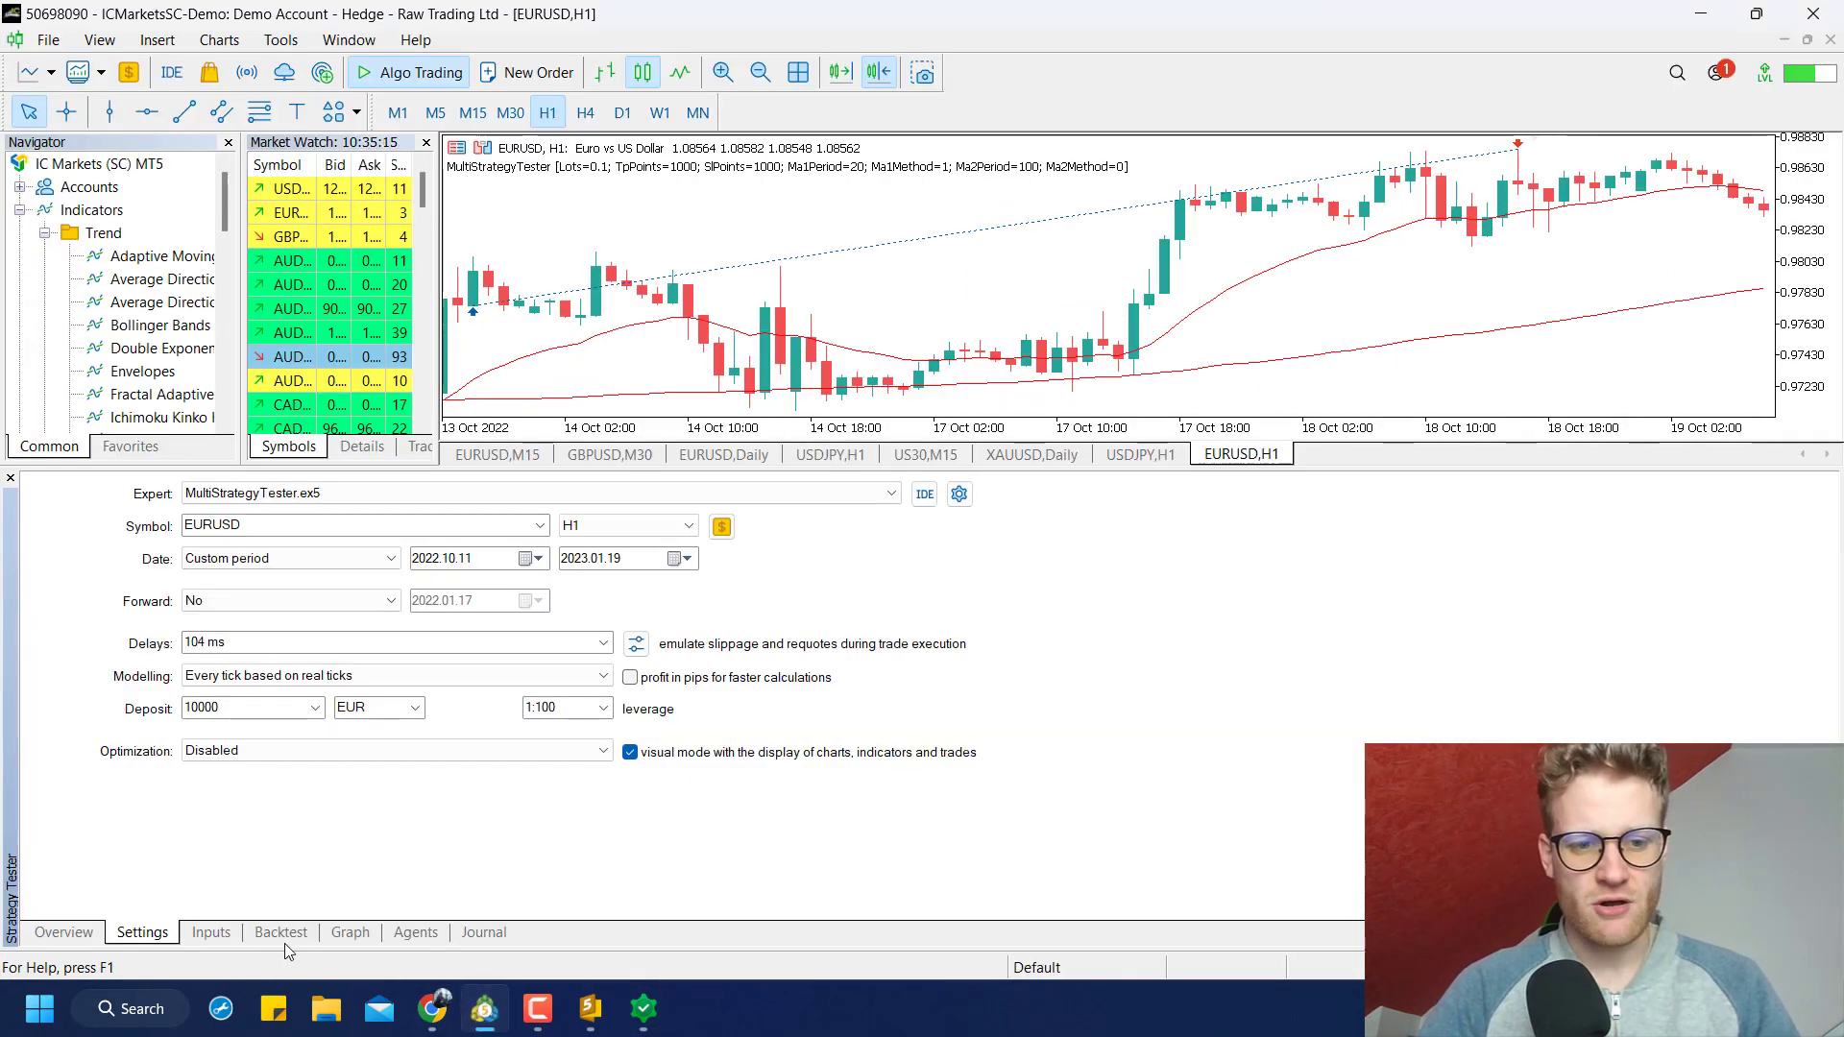
pyautogui.click(349, 932)
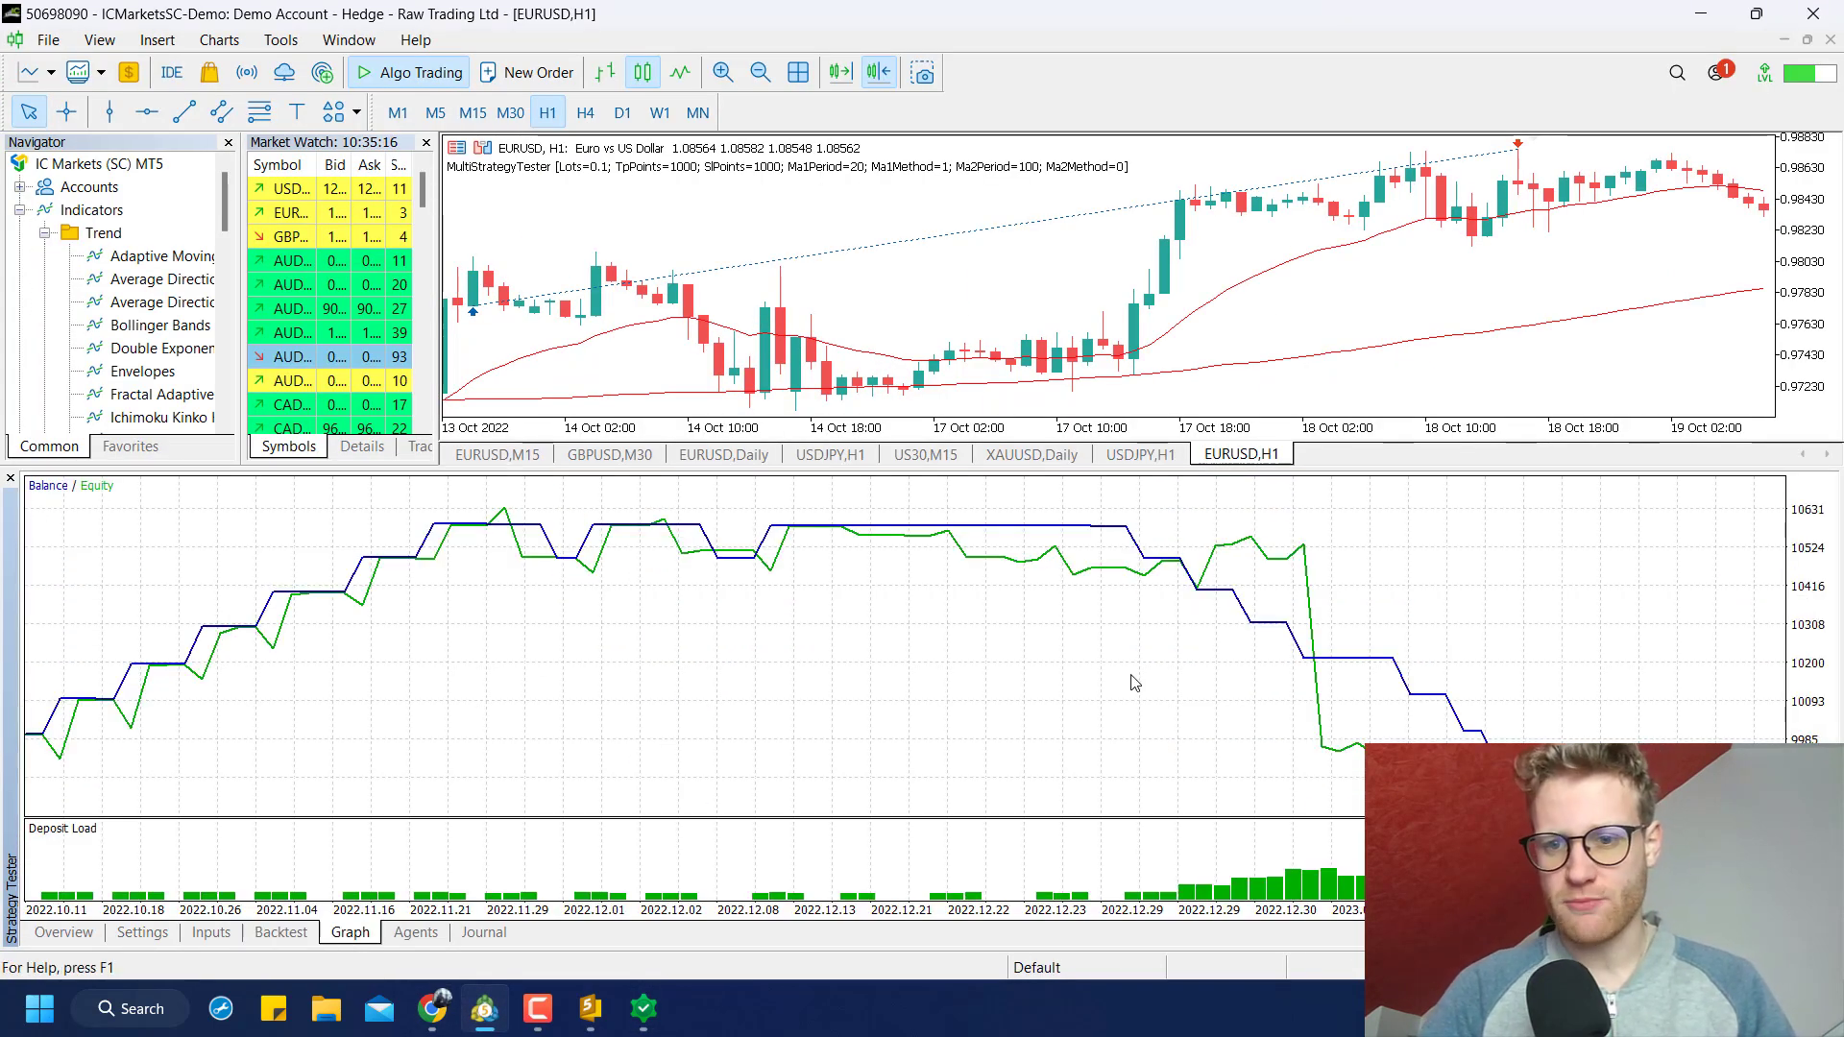
pyautogui.moveTo(1117, 708)
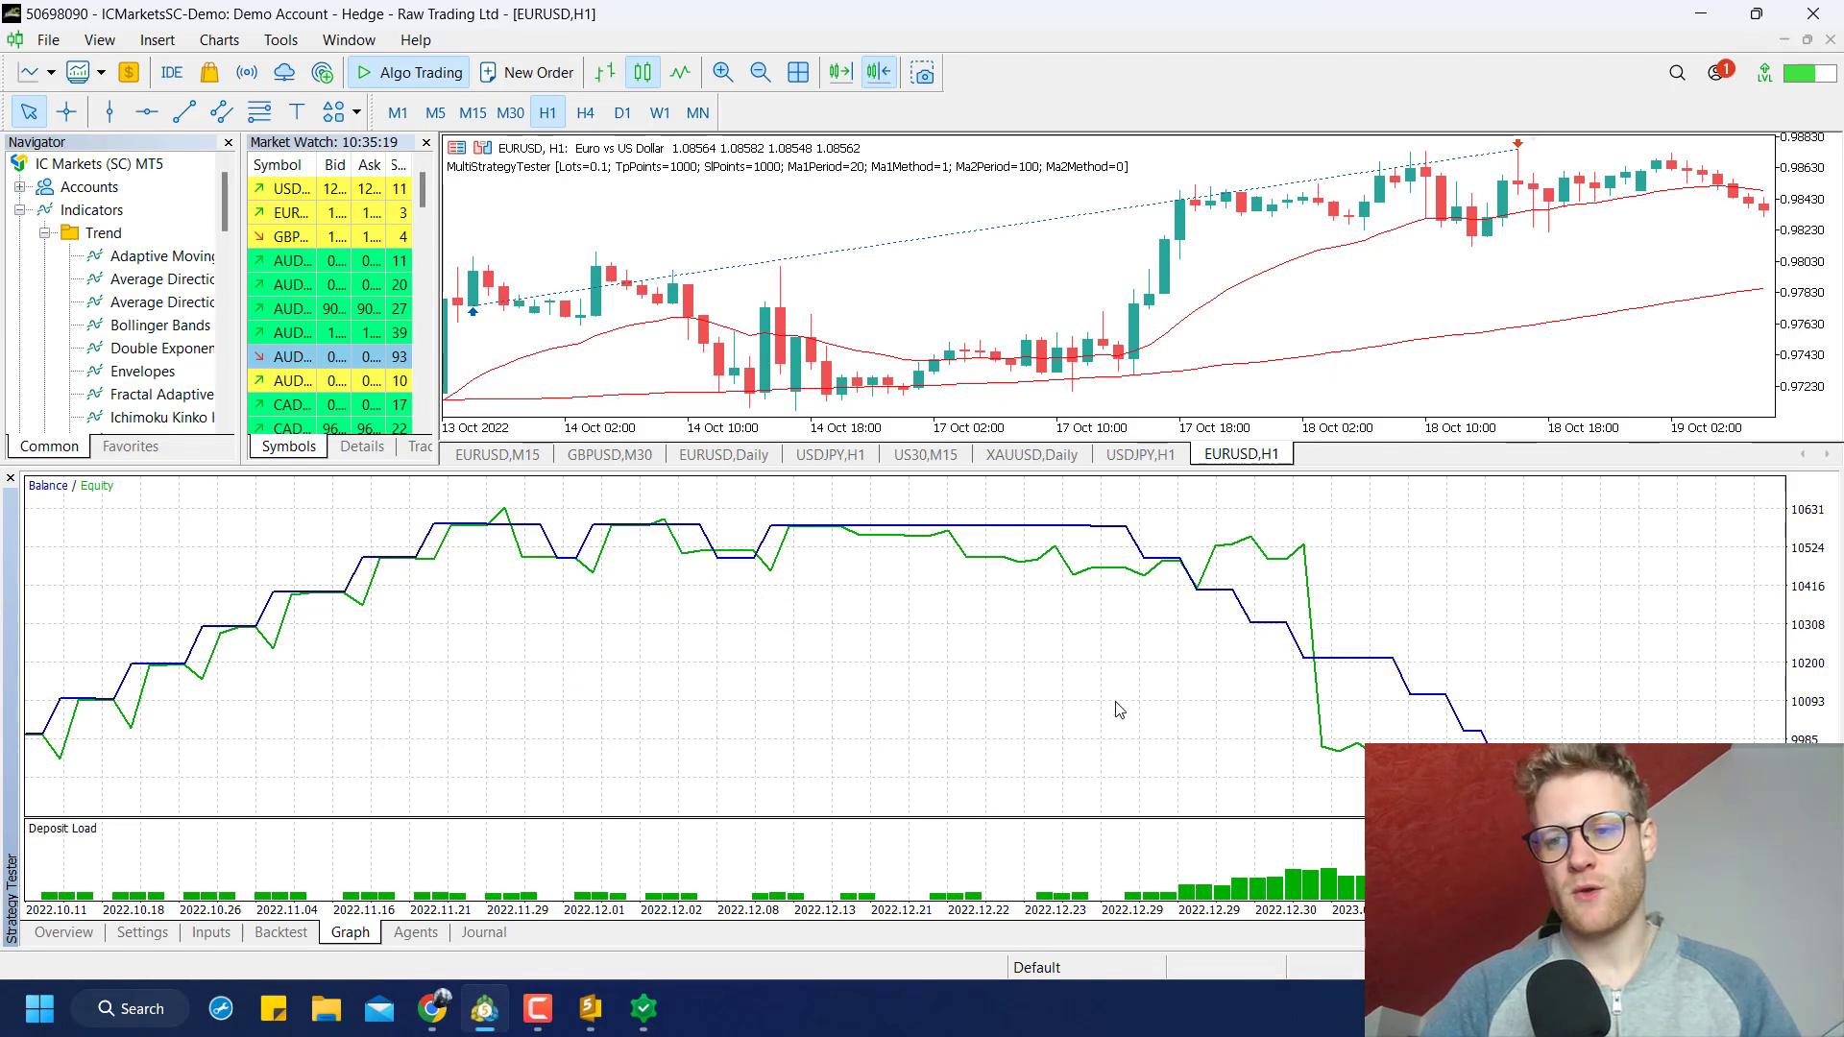
pyautogui.moveTo(1323, 602)
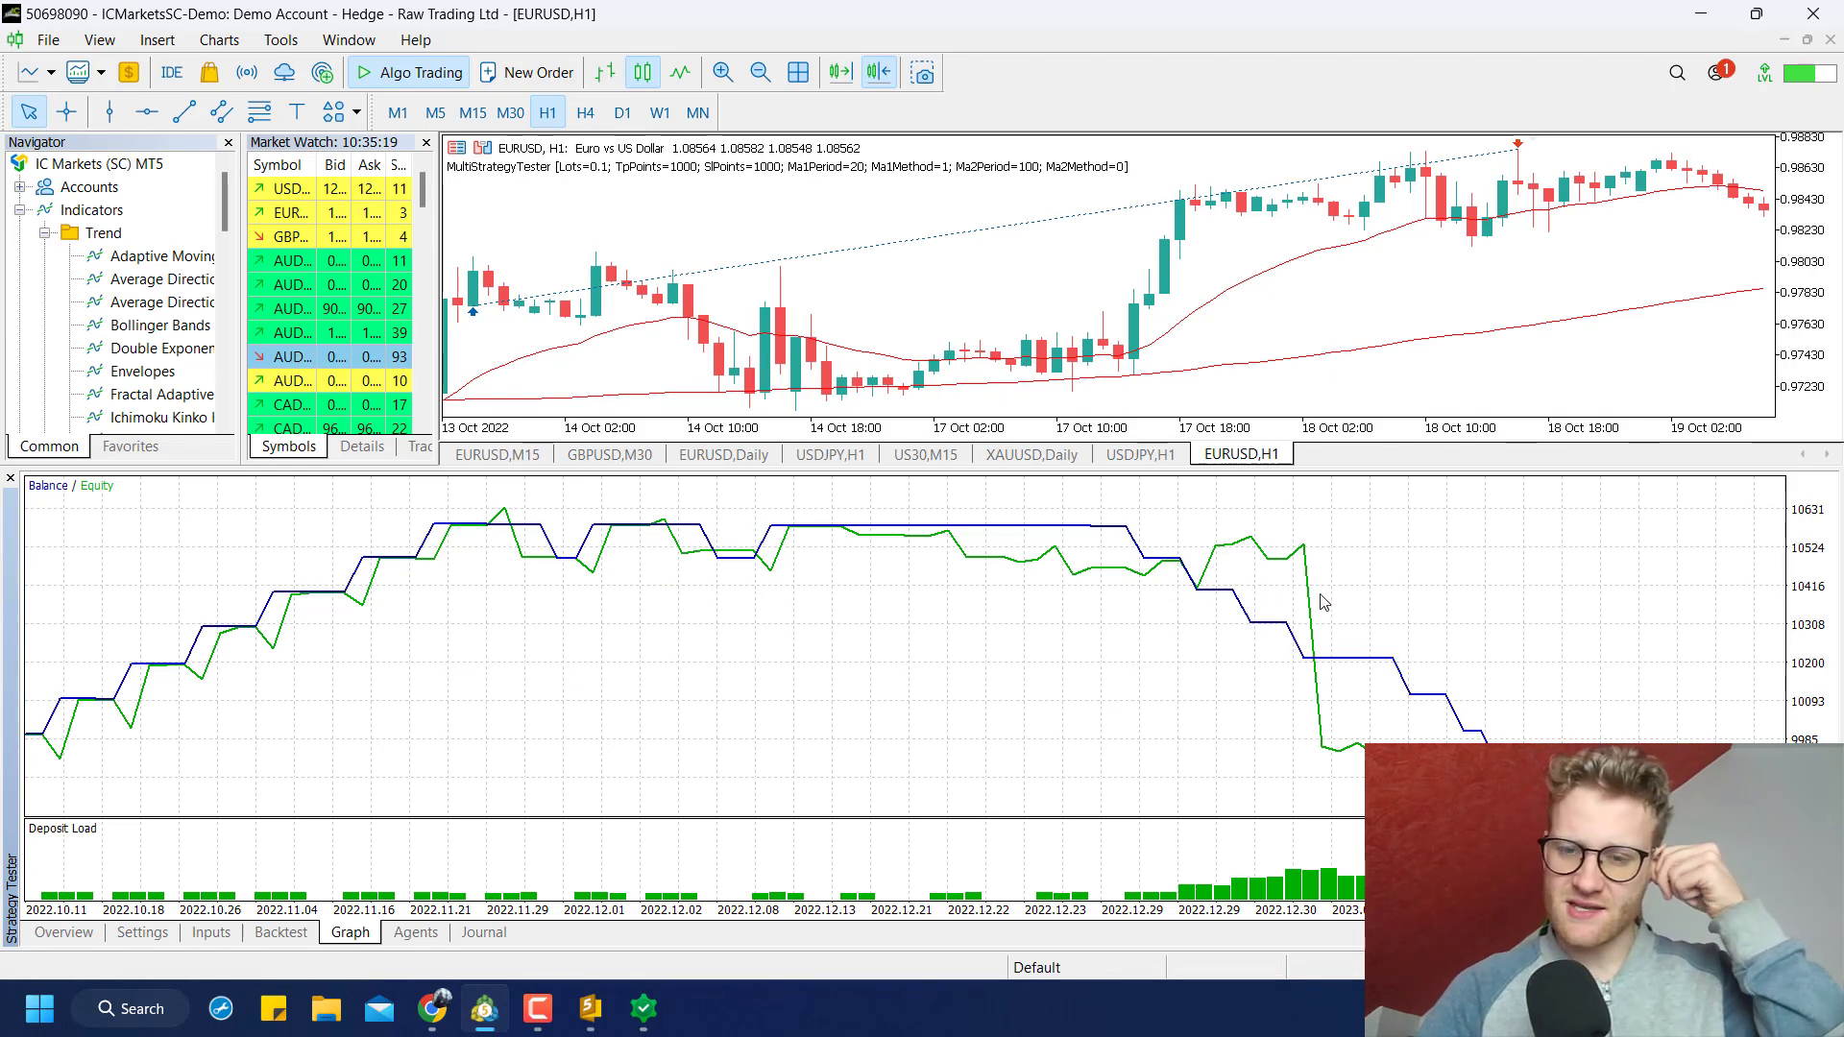
pyautogui.moveTo(1302, 559)
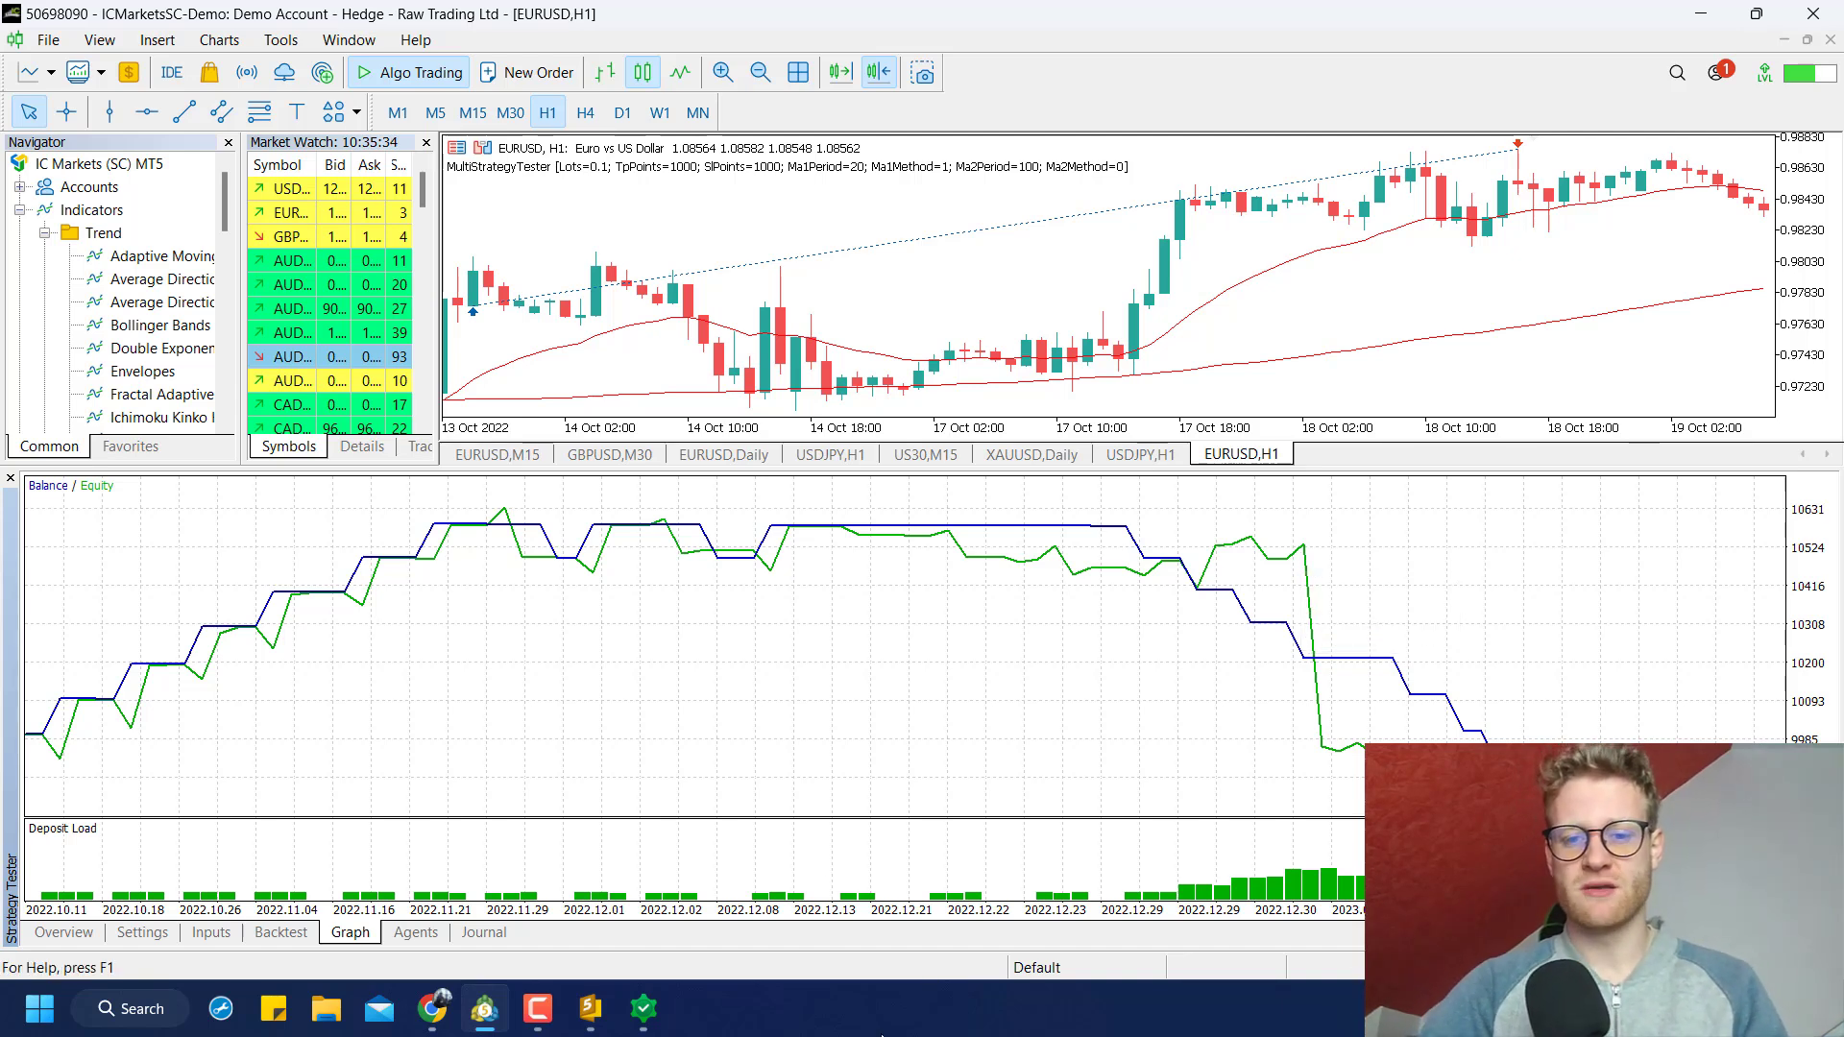
pyautogui.moveTo(723, 701)
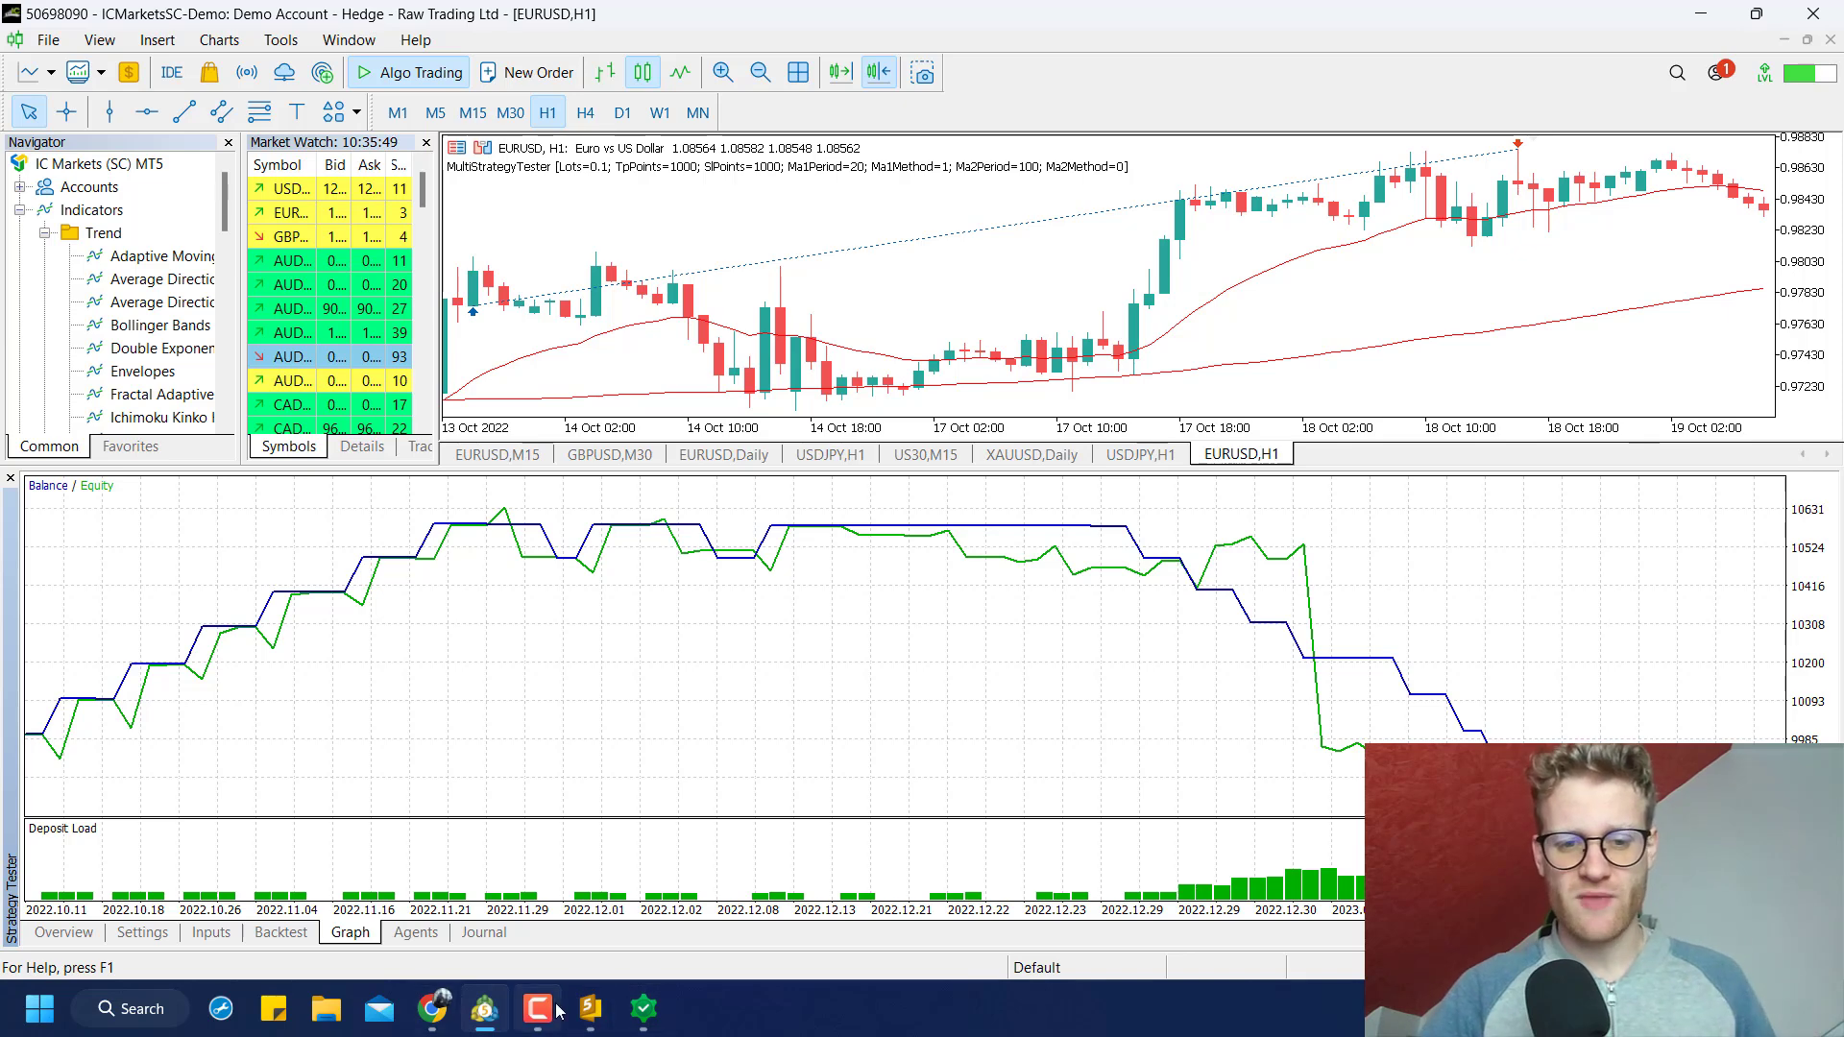
# Return to MultiStrategyTester.mq5 in MetaEditor and scroll through its inputs
pyautogui.click(588, 1008)
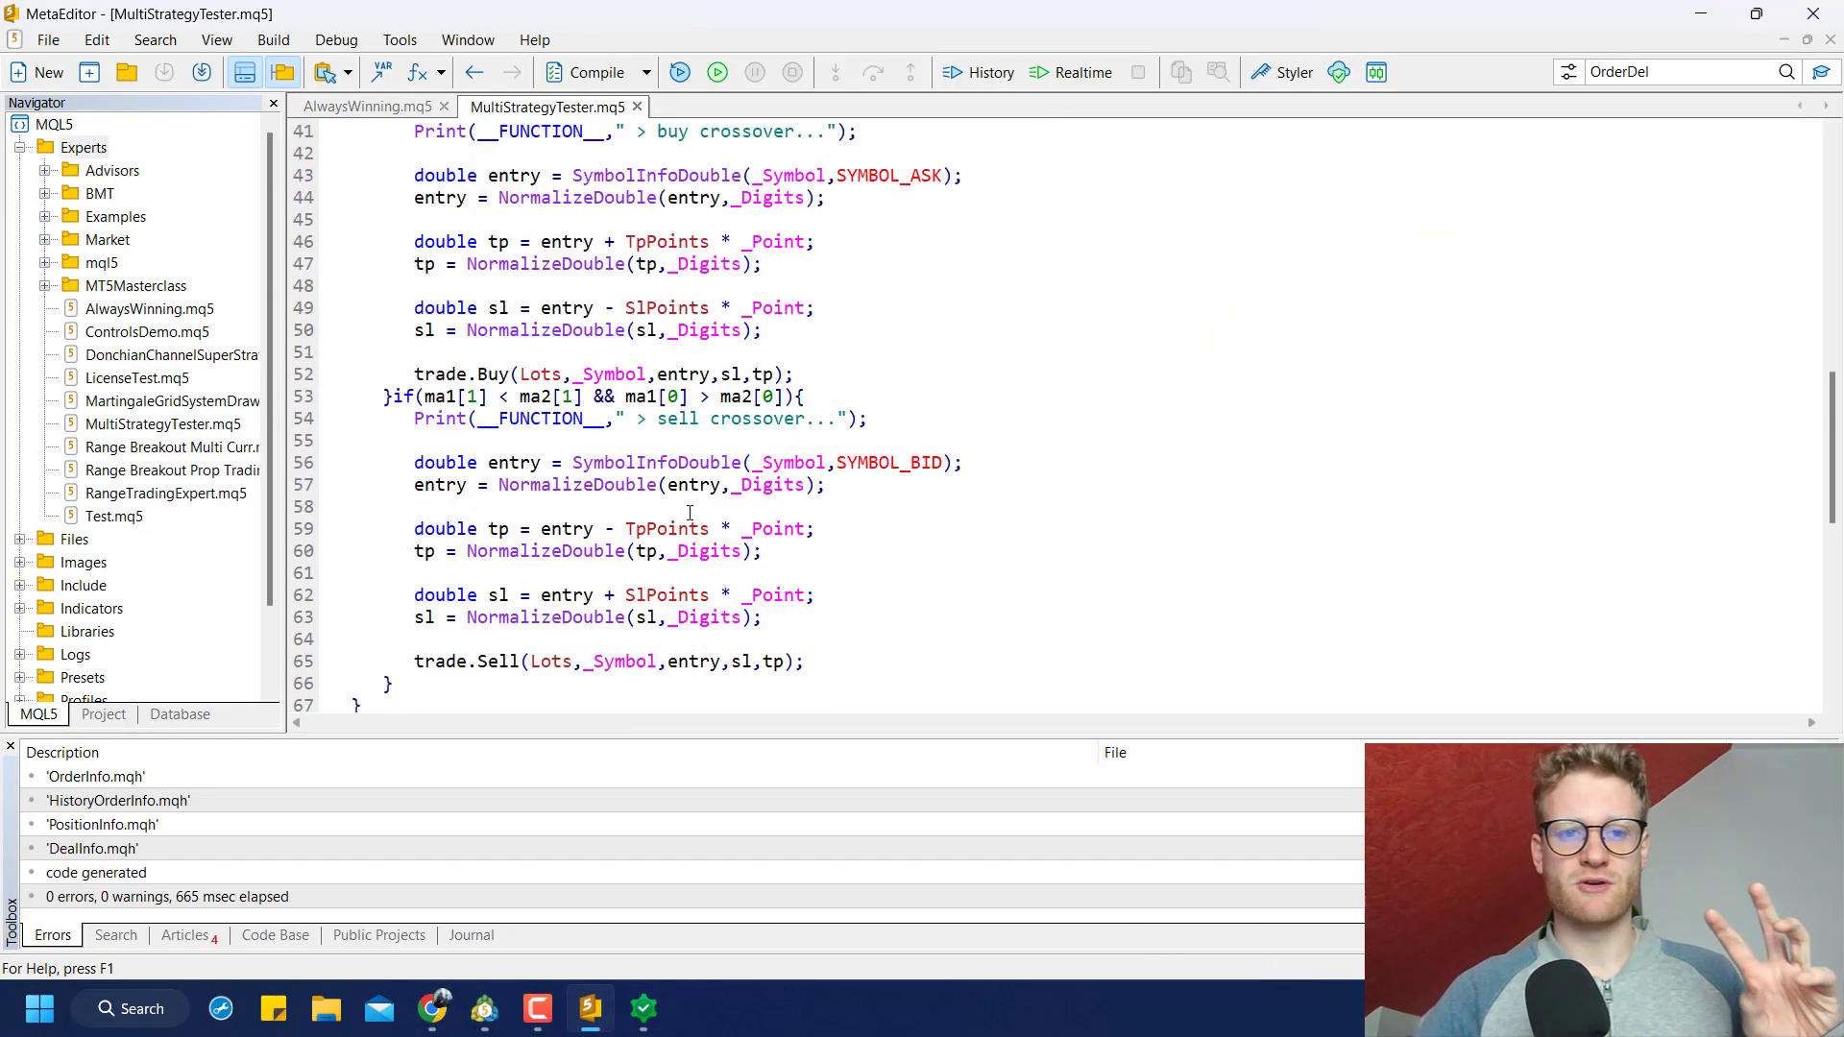
pyautogui.scroll(-3)
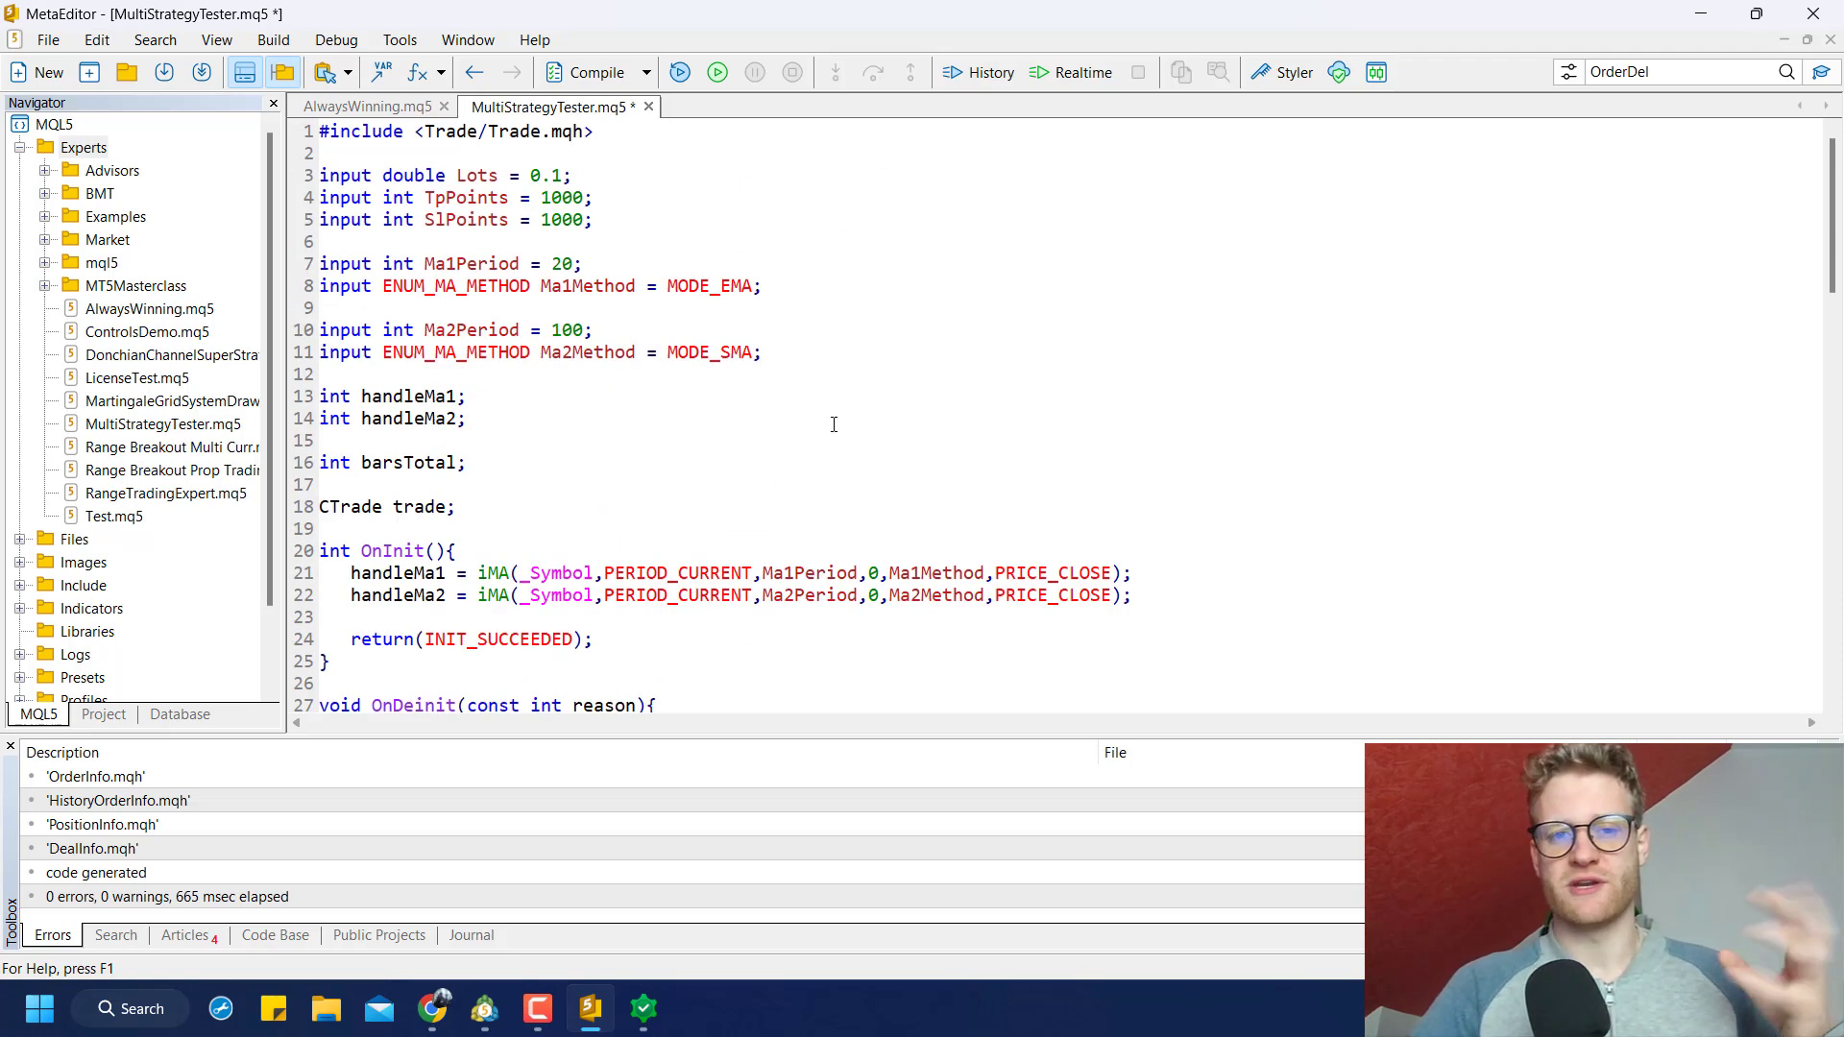
pyautogui.moveTo(684, 414)
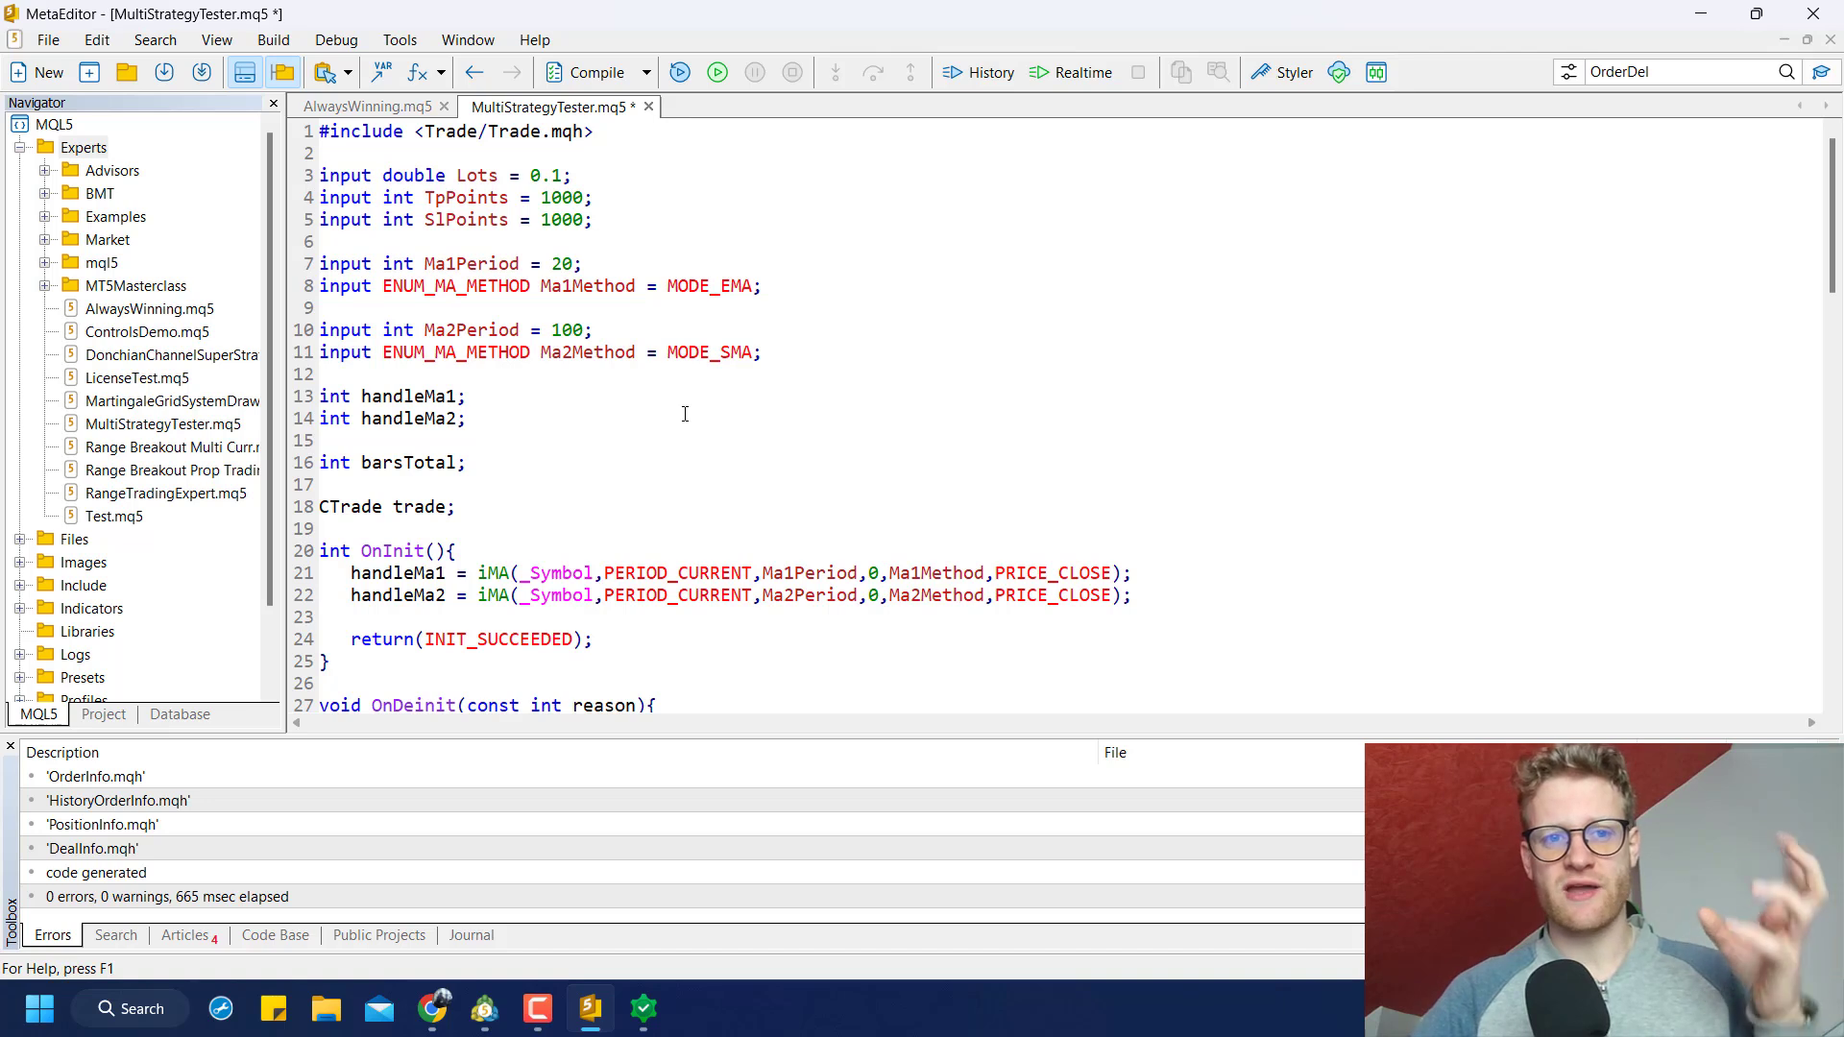